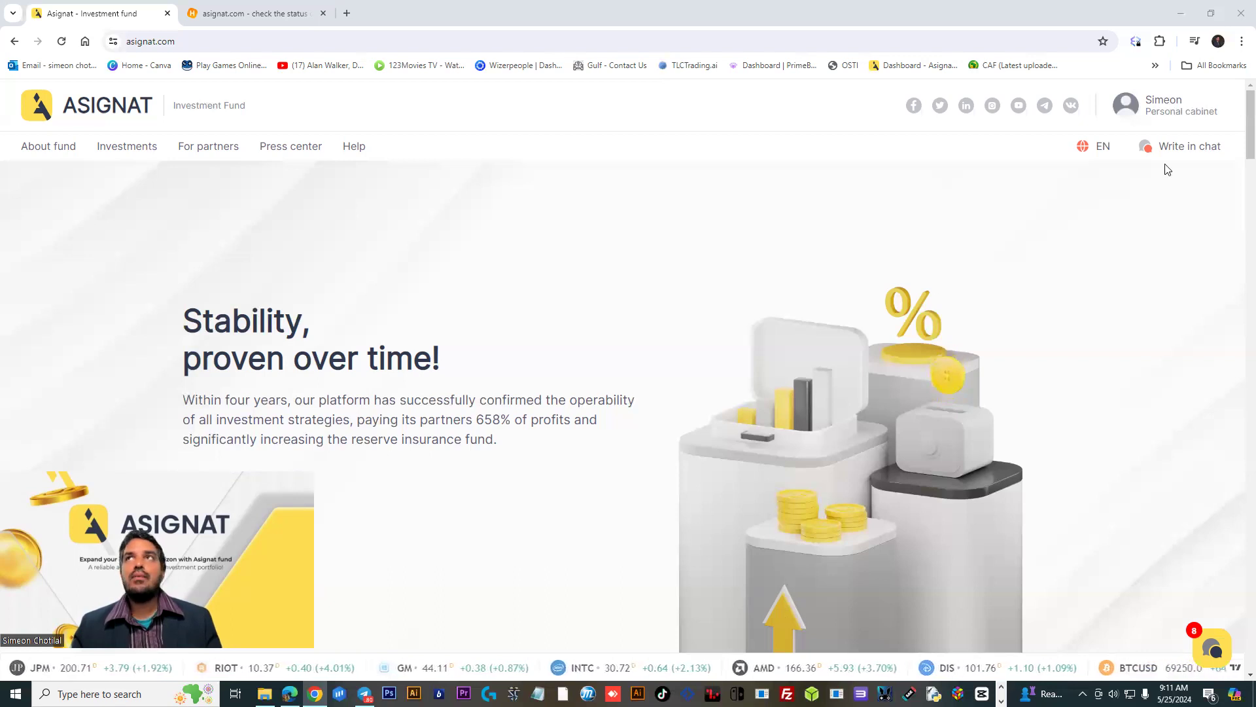
Open the Personal cabinet and its Investment page showing the $1,000 Profitable asset USD deposit
left_click(1166, 105)
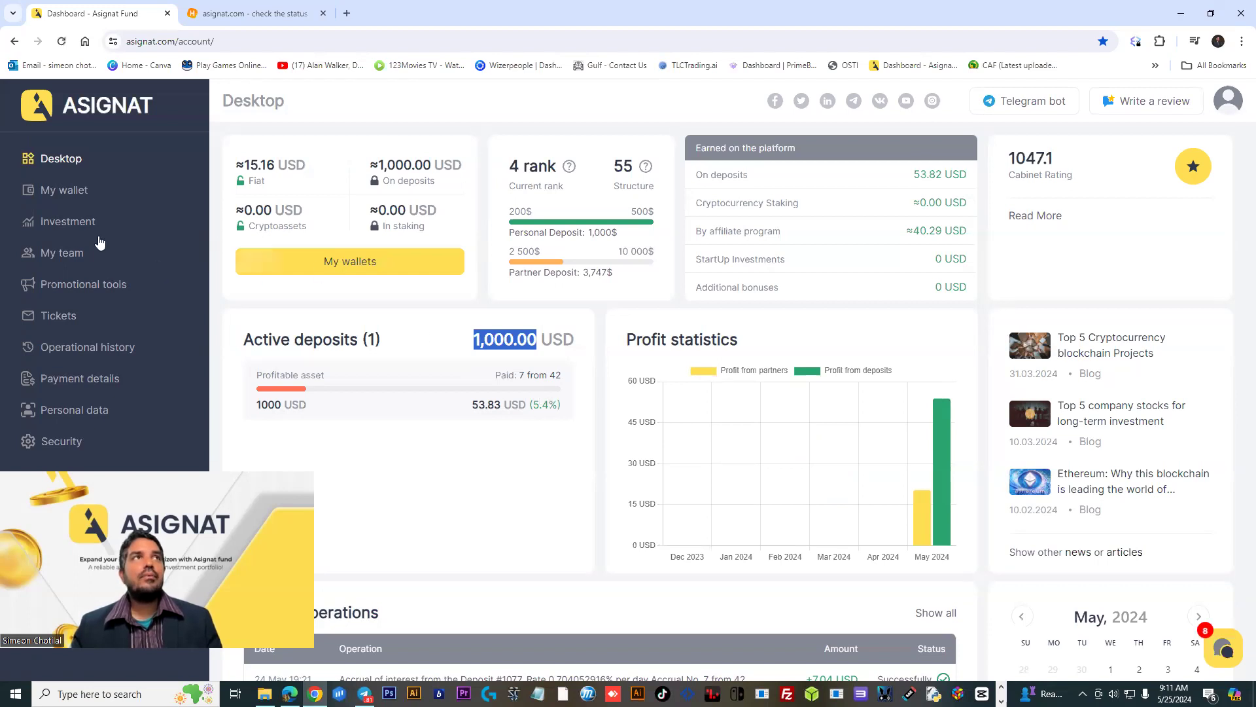
left_click(68, 221)
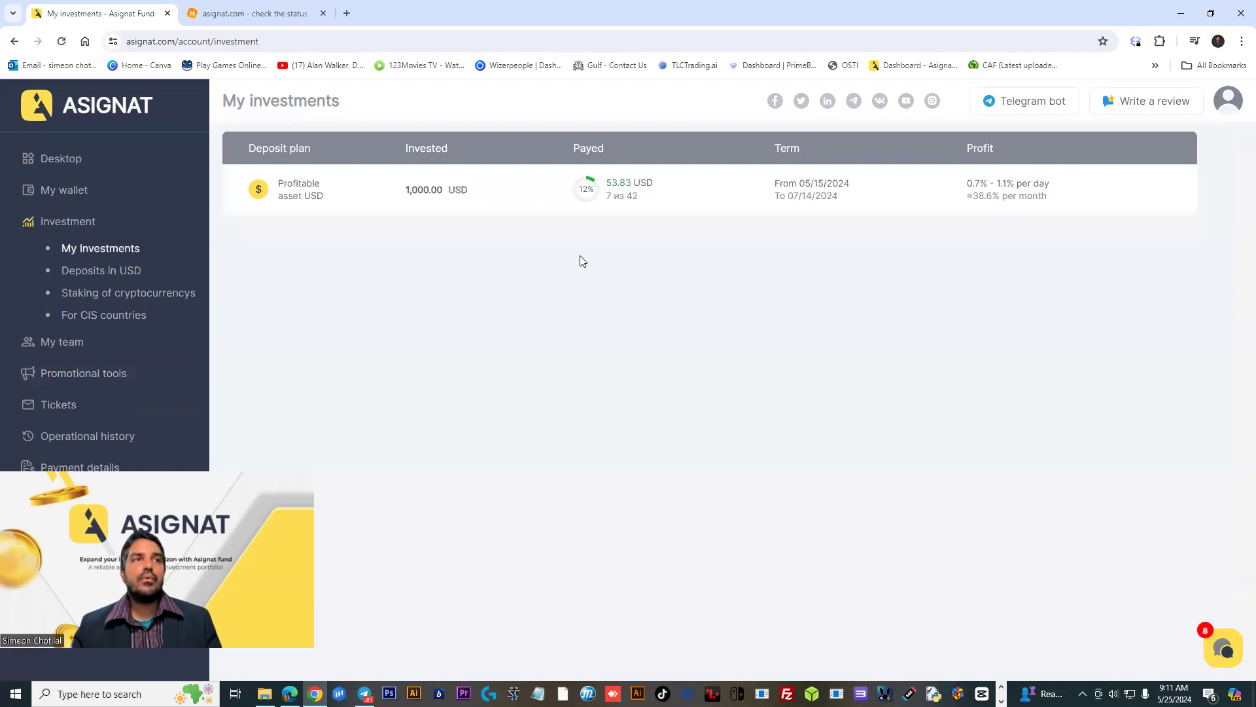
mouse_move(582, 248)
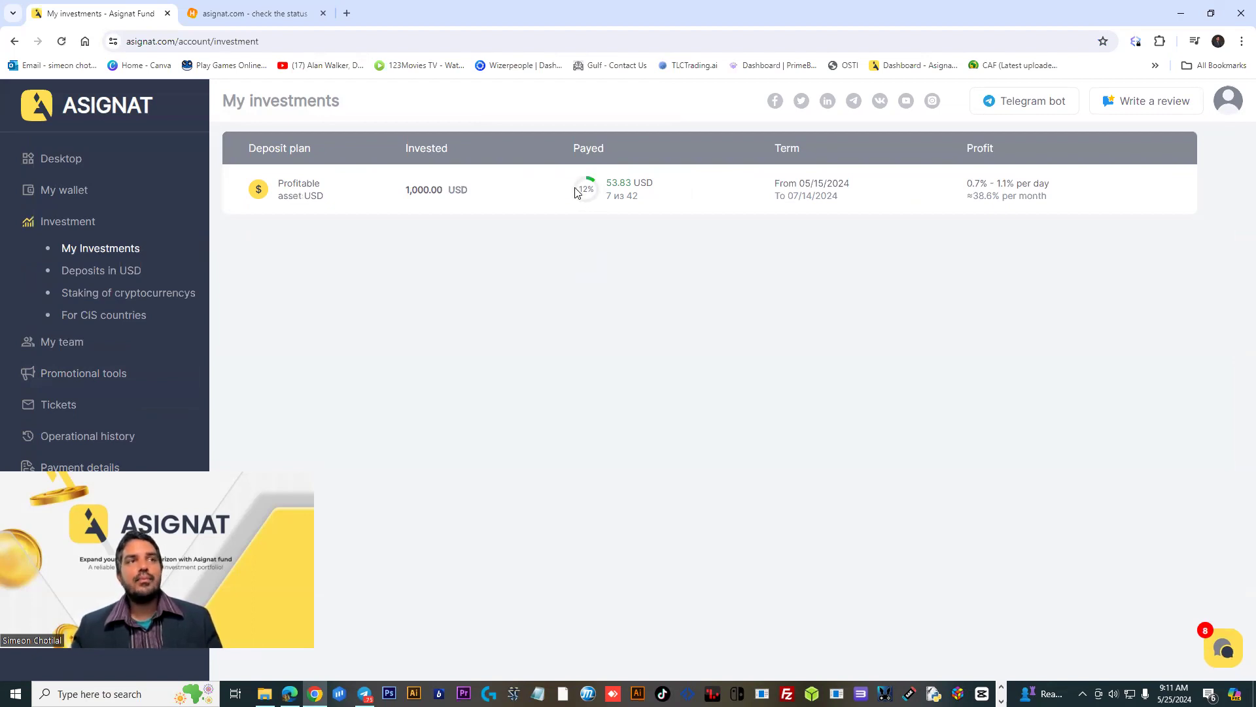
mouse_move(575, 214)
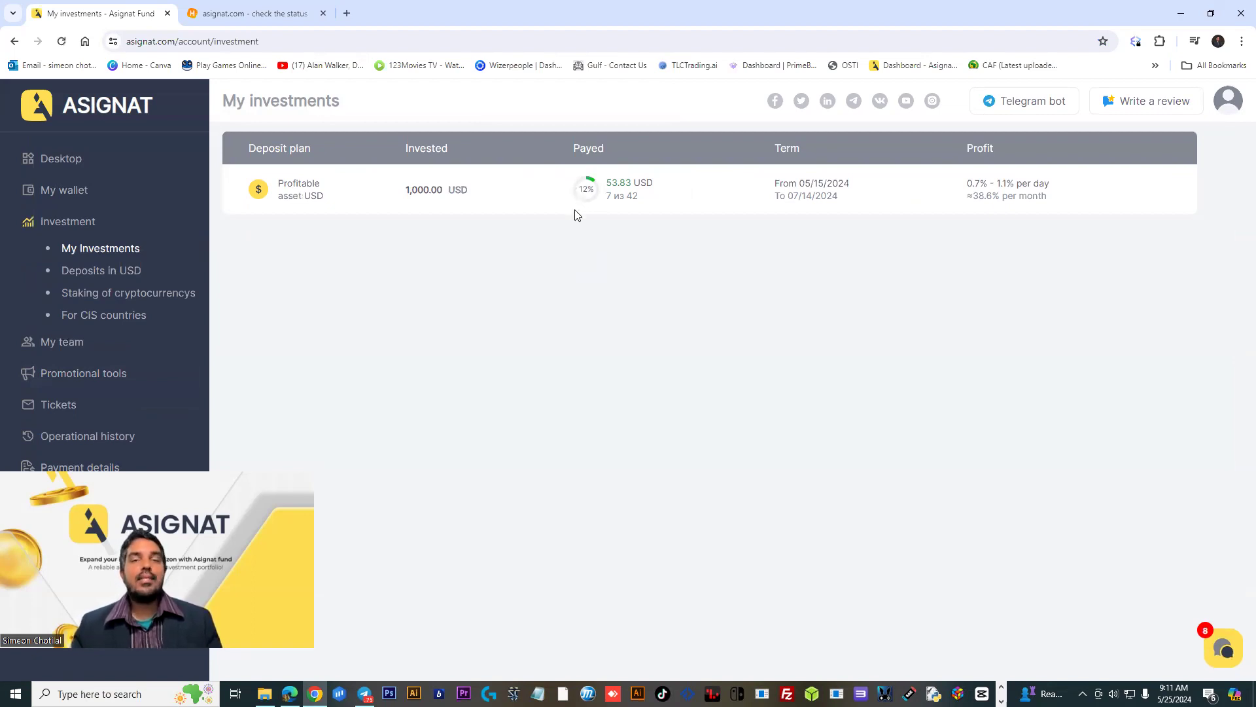
mouse_move(425, 218)
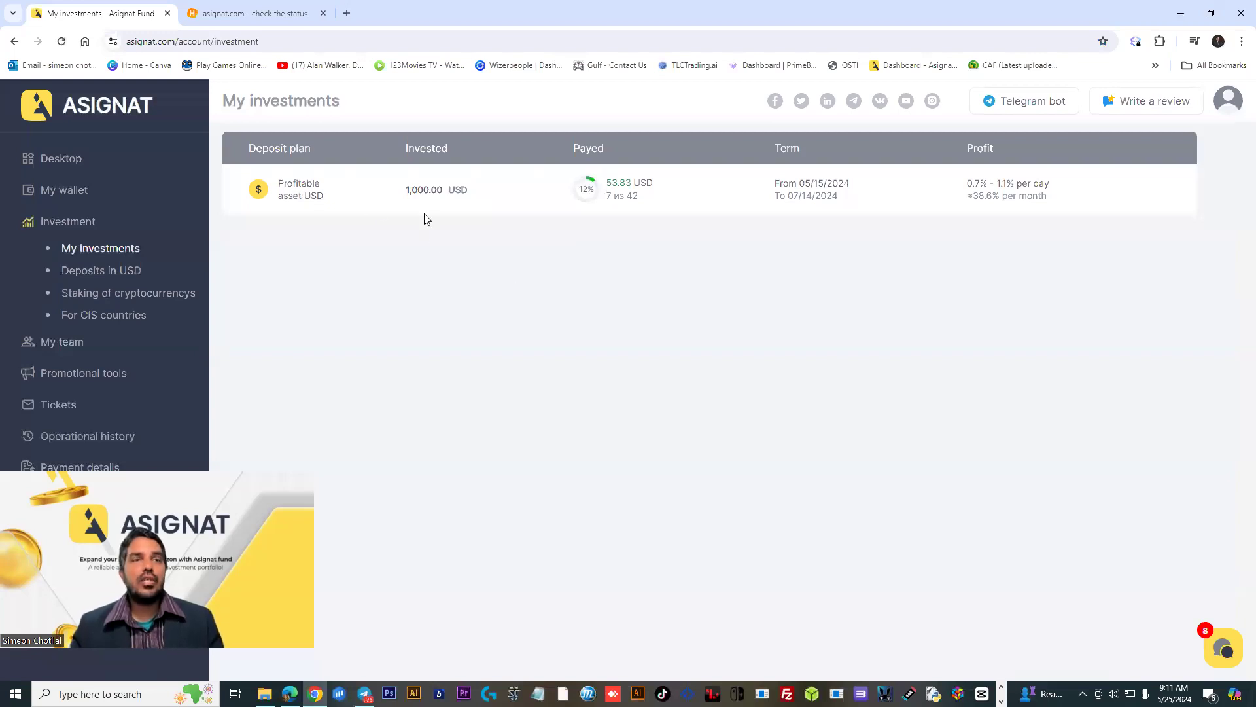
mouse_move(499, 247)
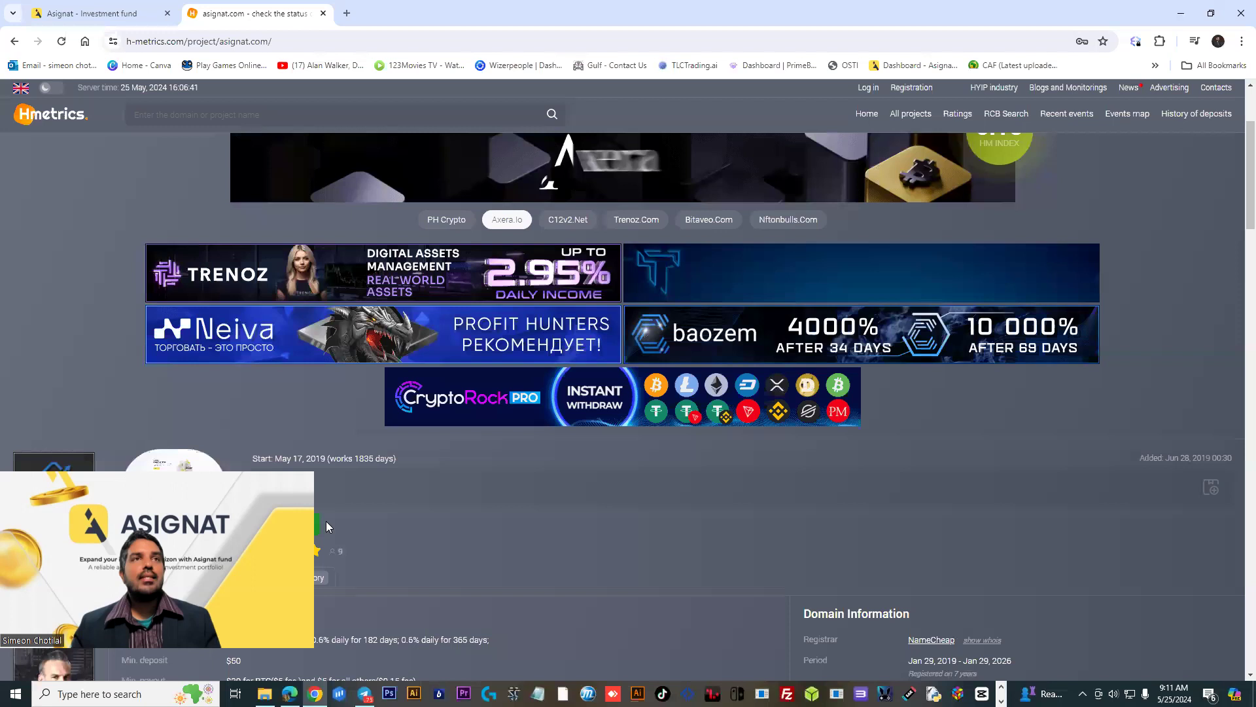
Open the H-metrics Asignat project tab and read About the project and Statuses
left_click(200, 41)
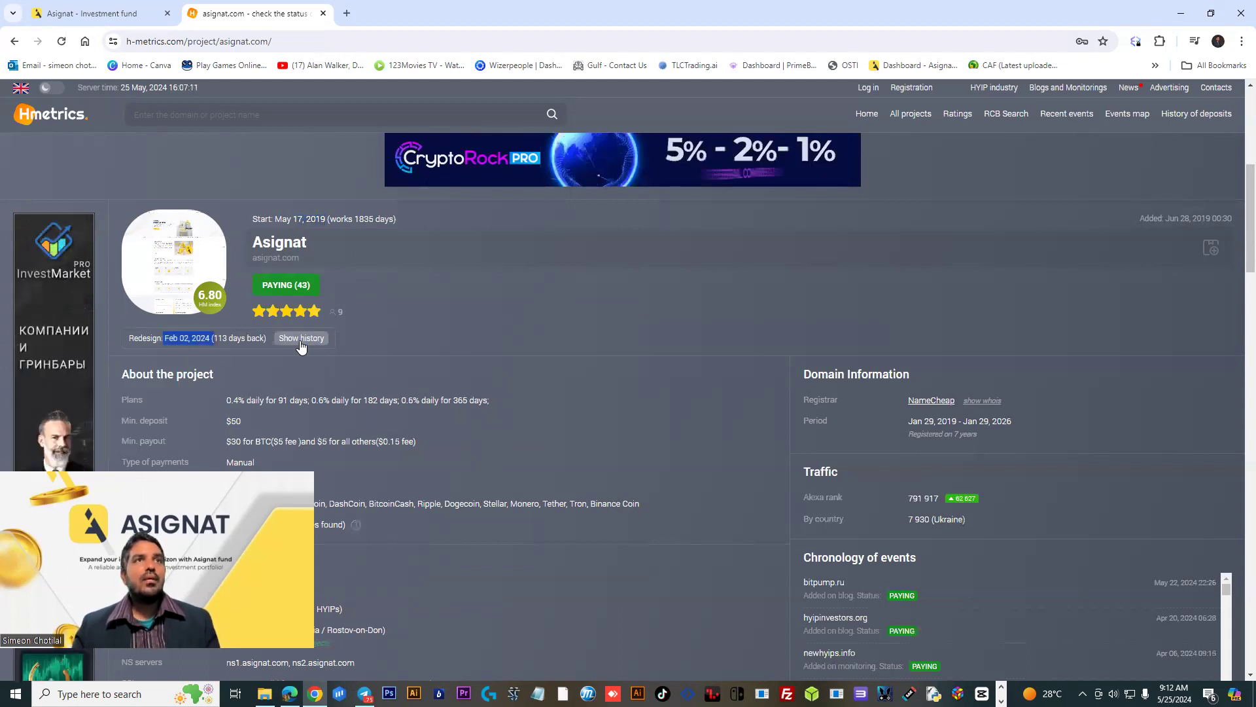
scroll("down", 3)
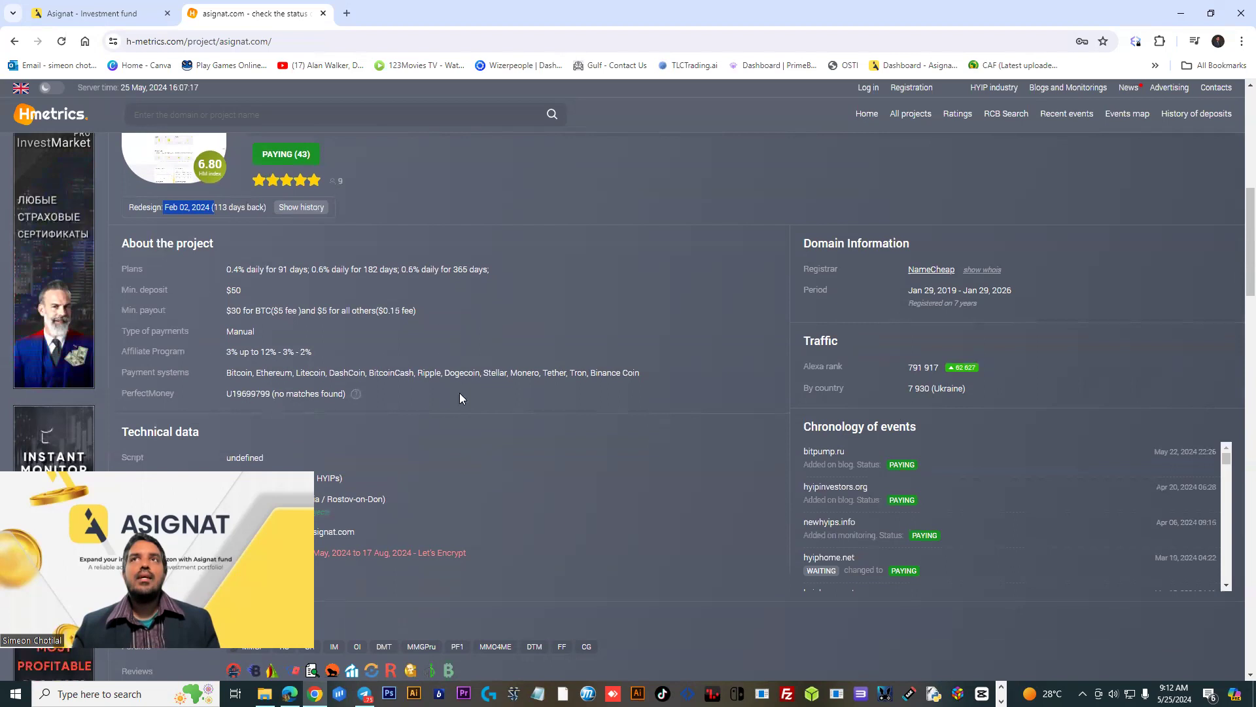
scroll("down", 3)
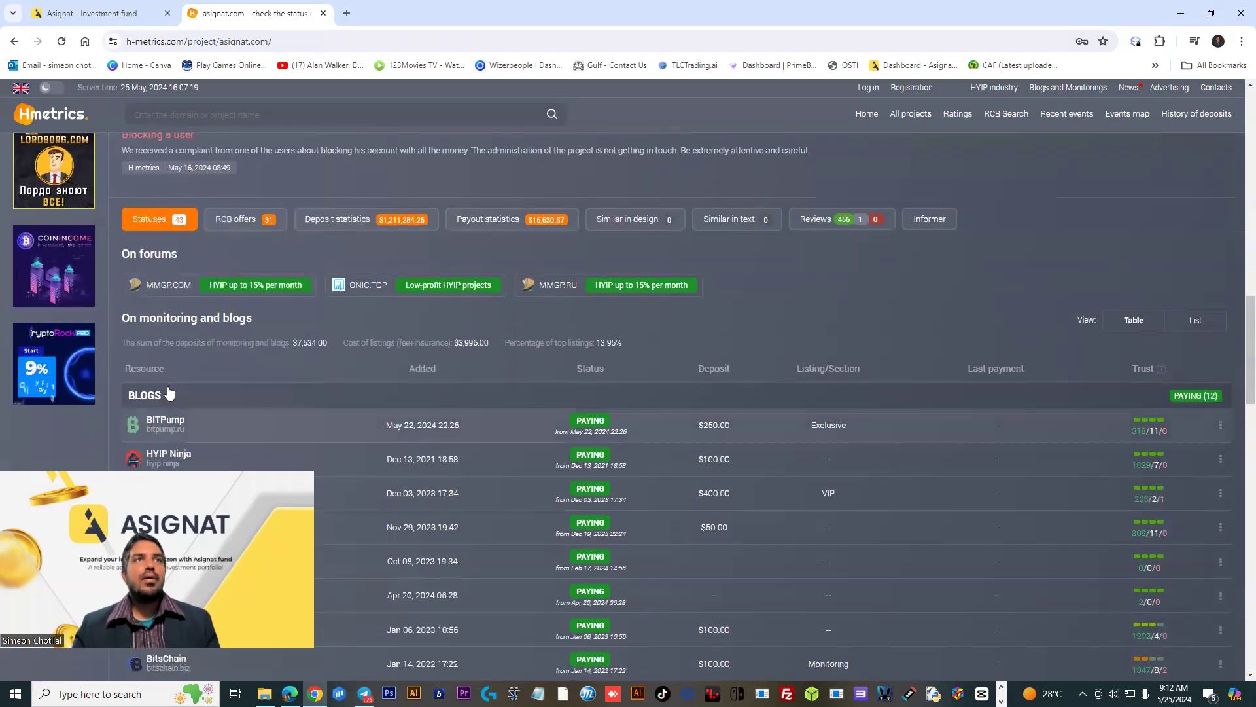
scroll("down", 3)
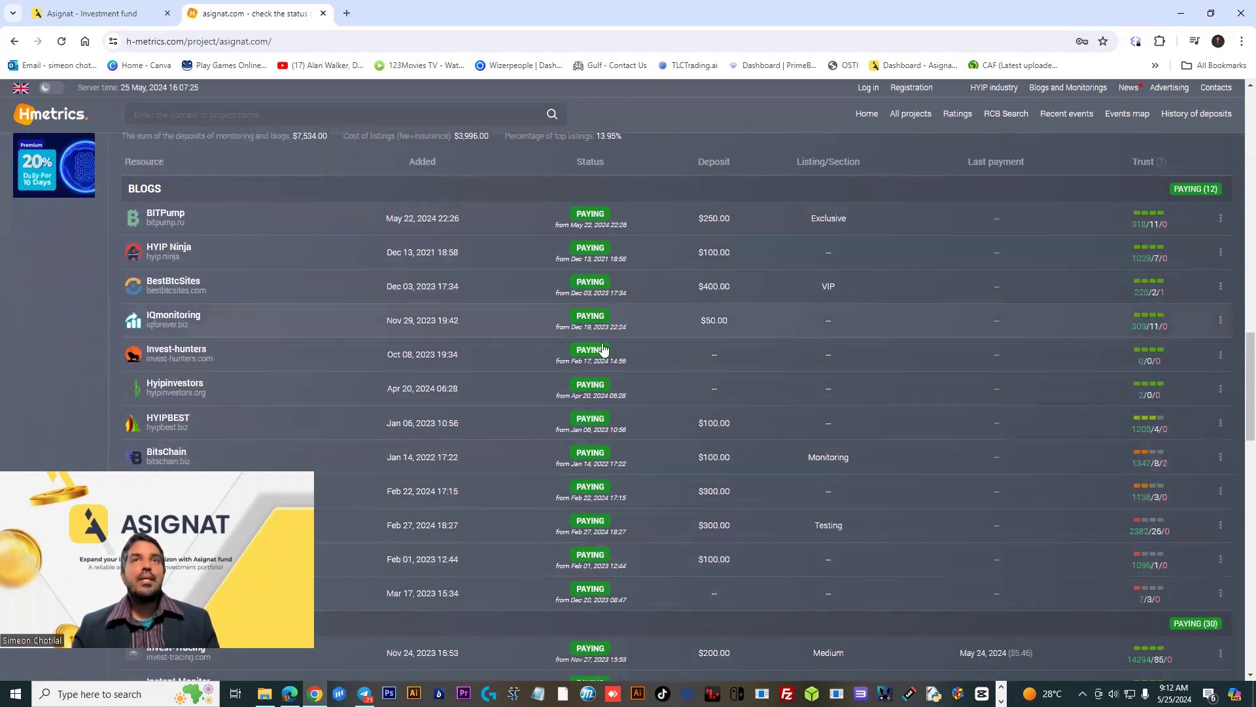
scroll("down", 3)
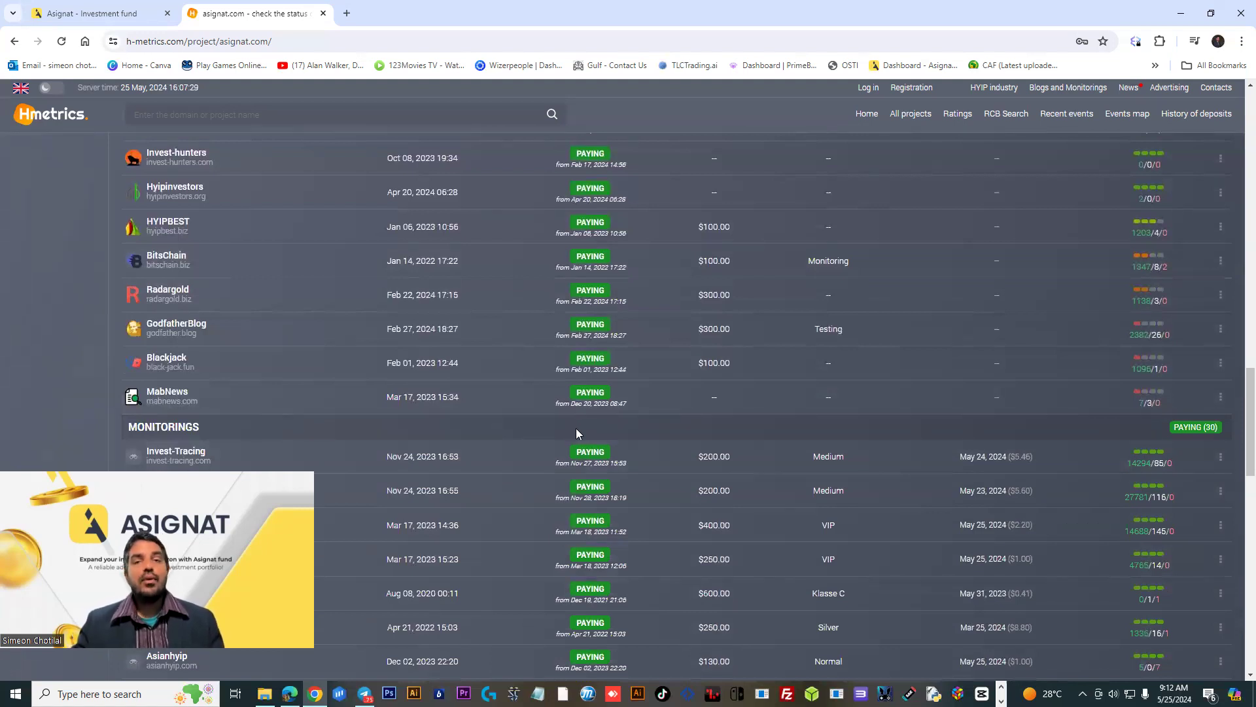
mouse_move(653, 433)
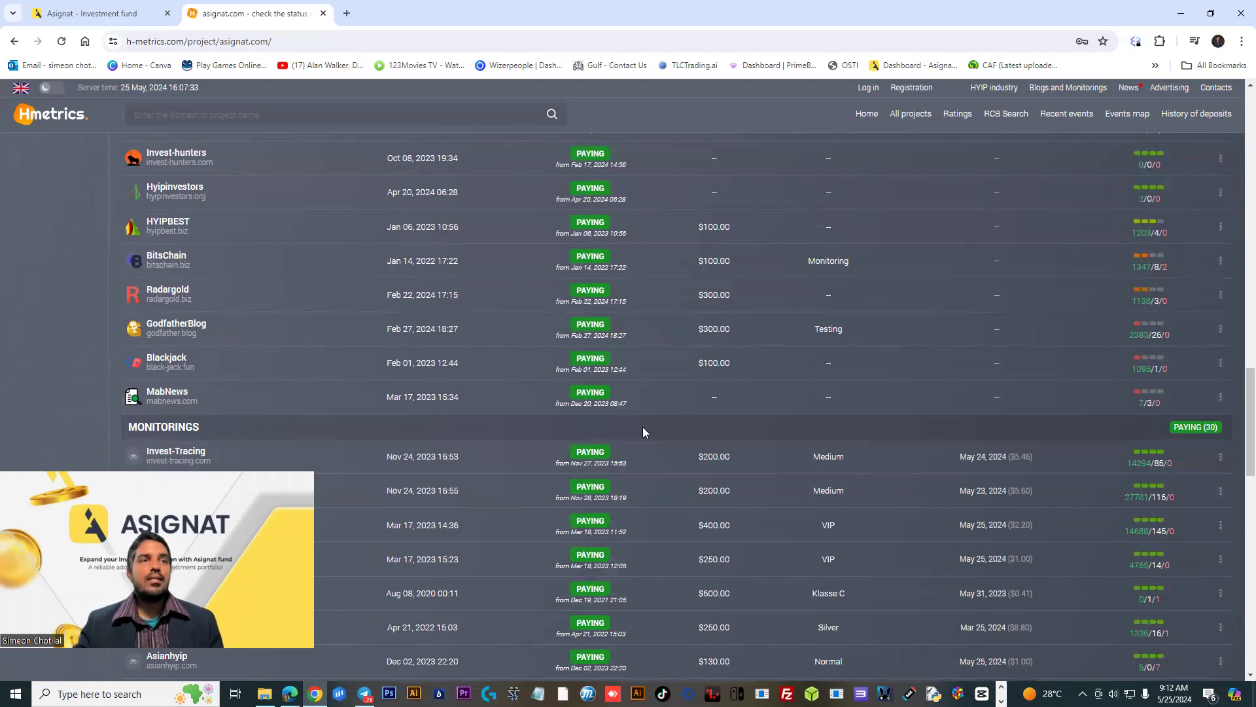
Scroll the Blogs and Monitorings tables marked PAYING, then open the Asignat presentation PDF
scroll("down", 3)
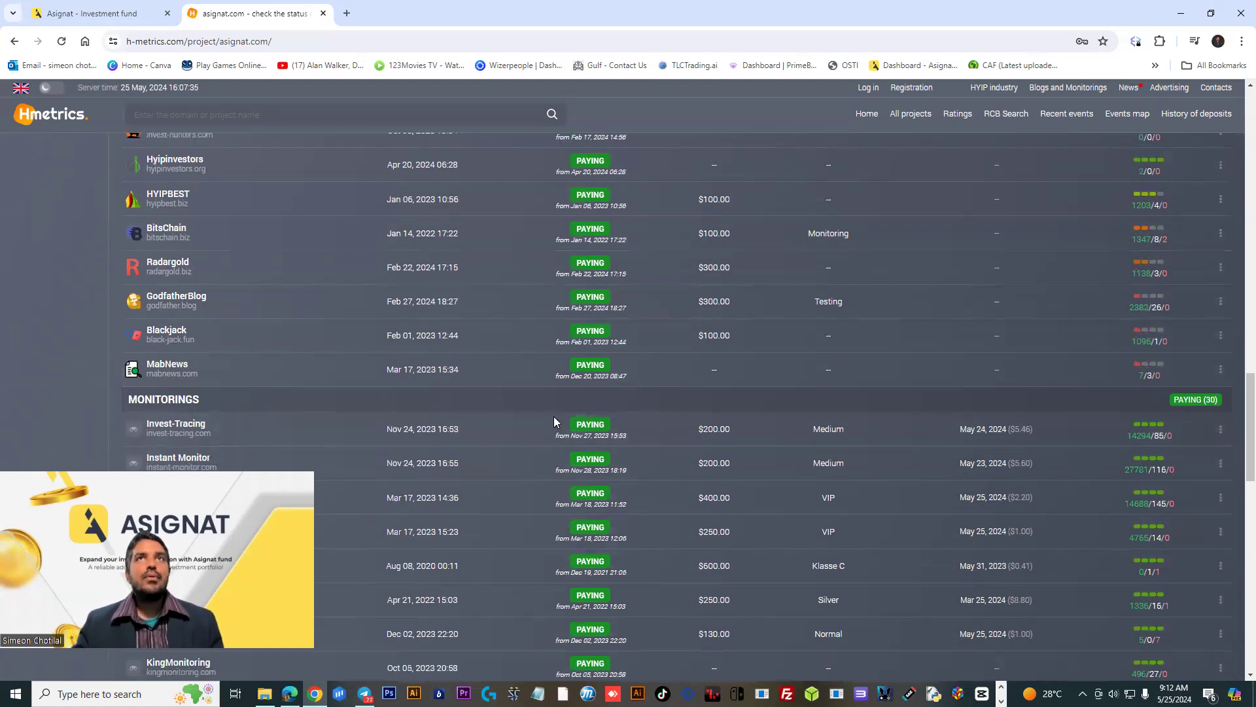
scroll("down", 3)
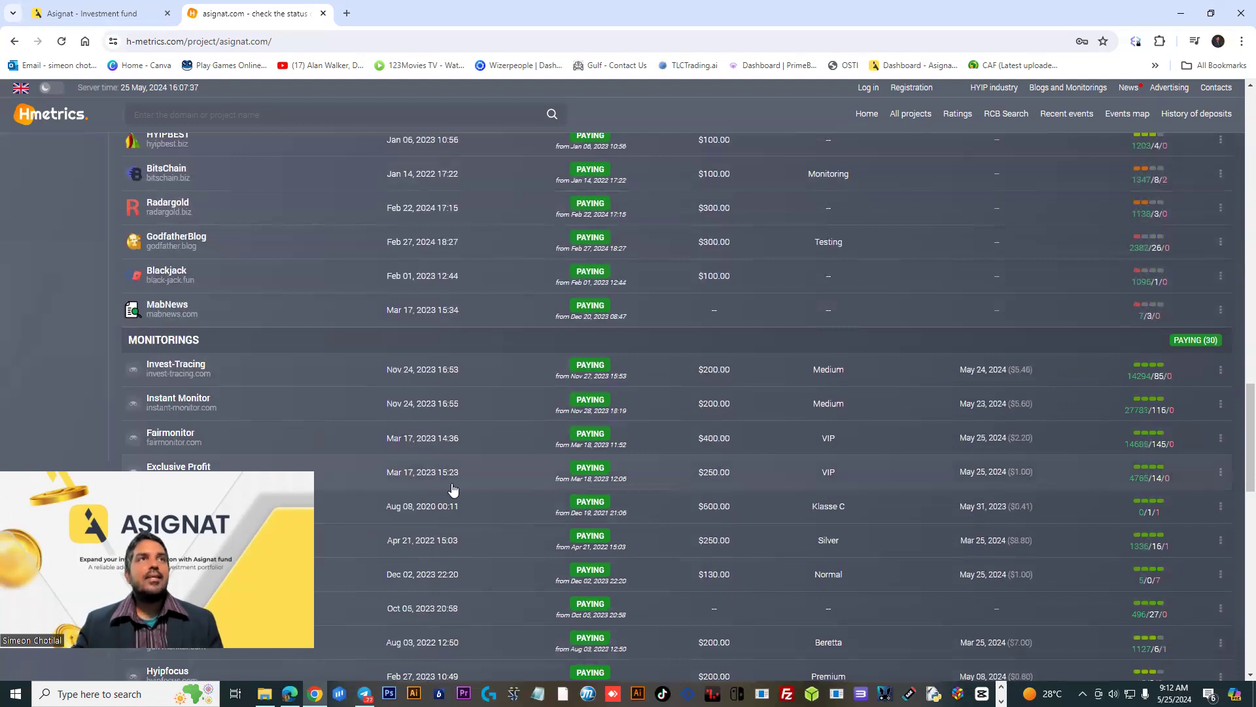
scroll("down", 3)
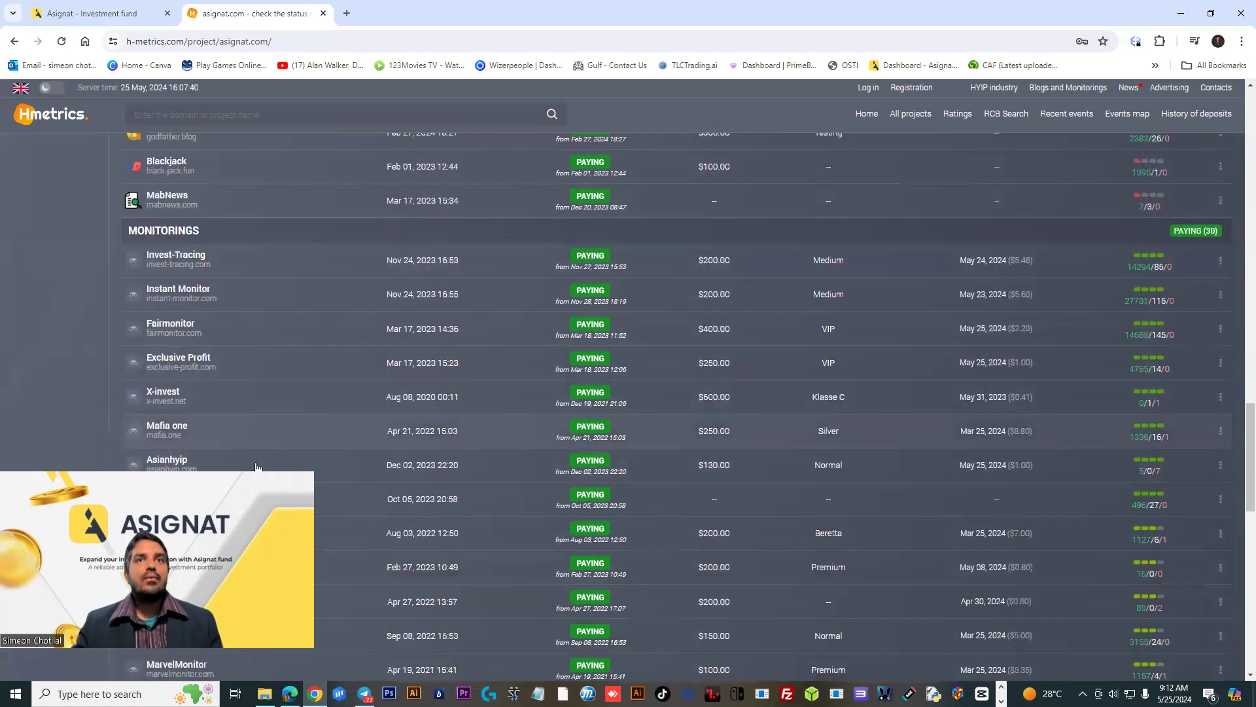
scroll("down", 3)
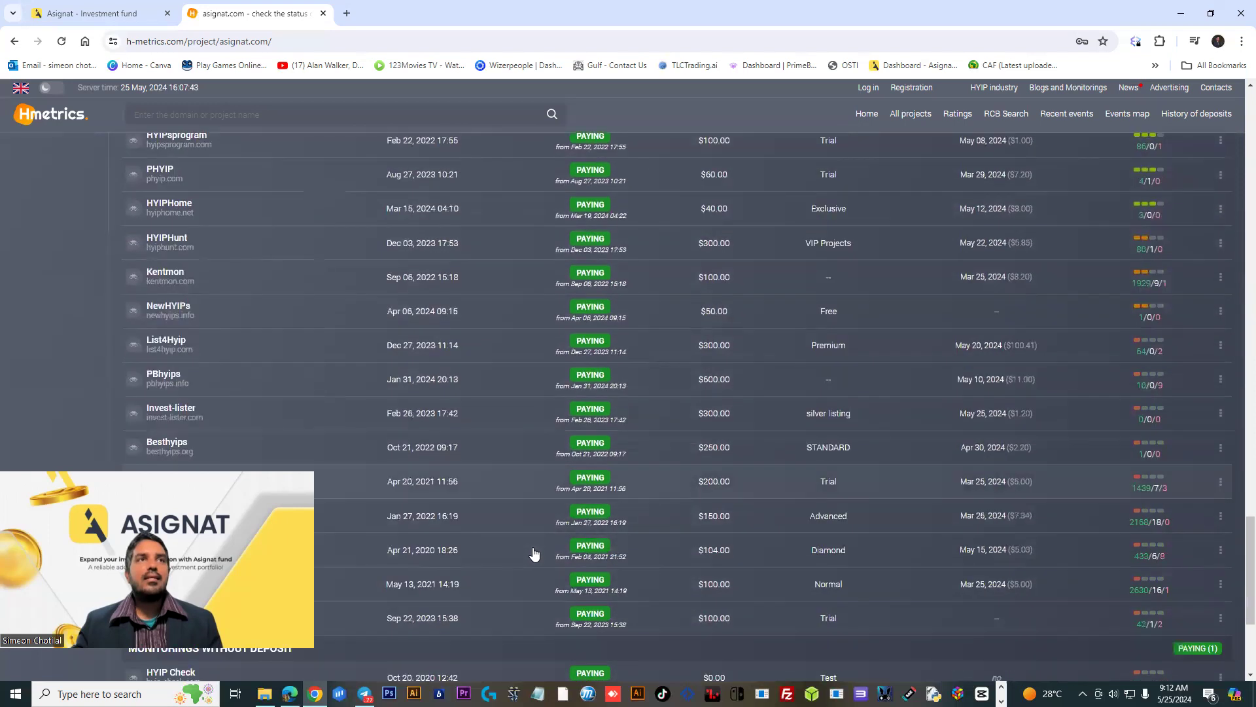
scroll("down", 3)
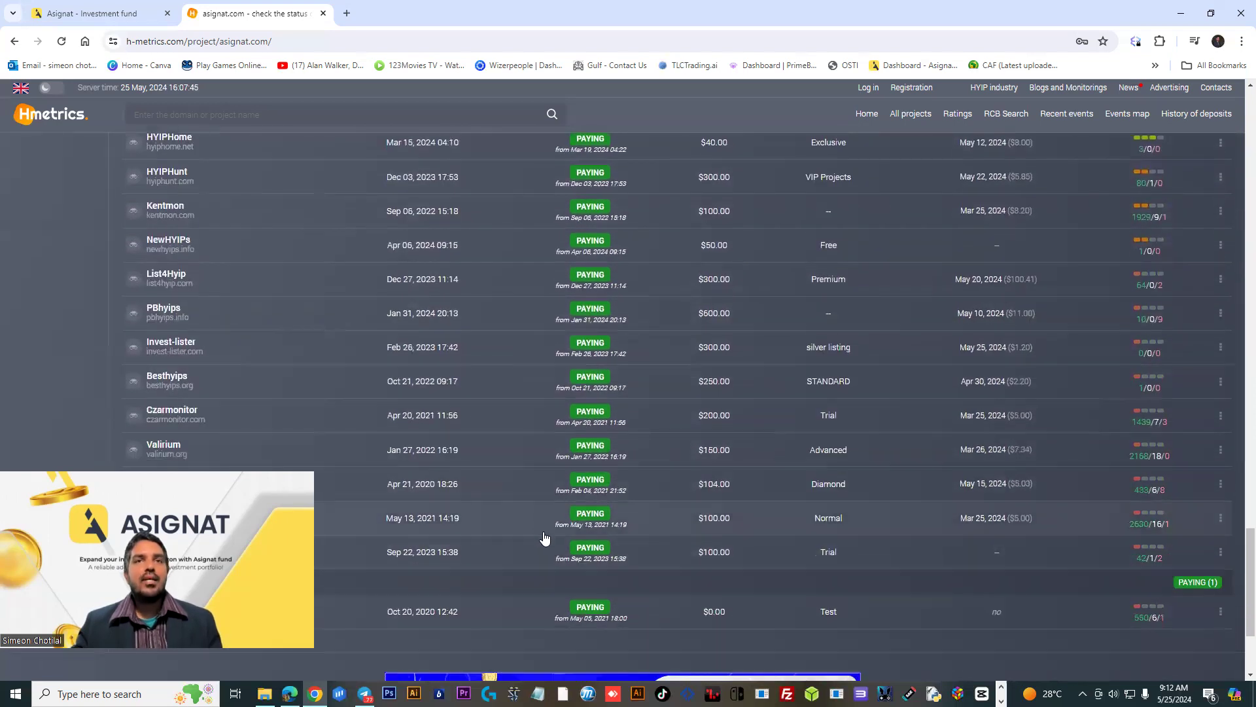
scroll("down", 3)
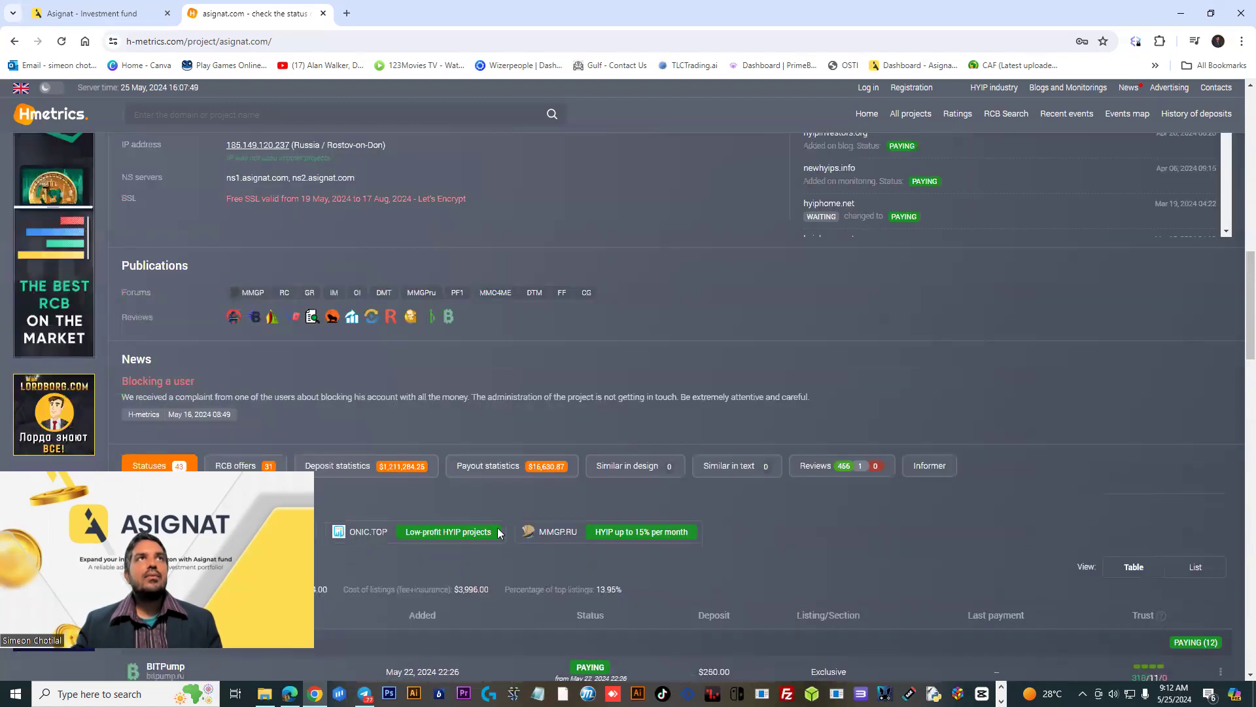
left_click(92, 13)
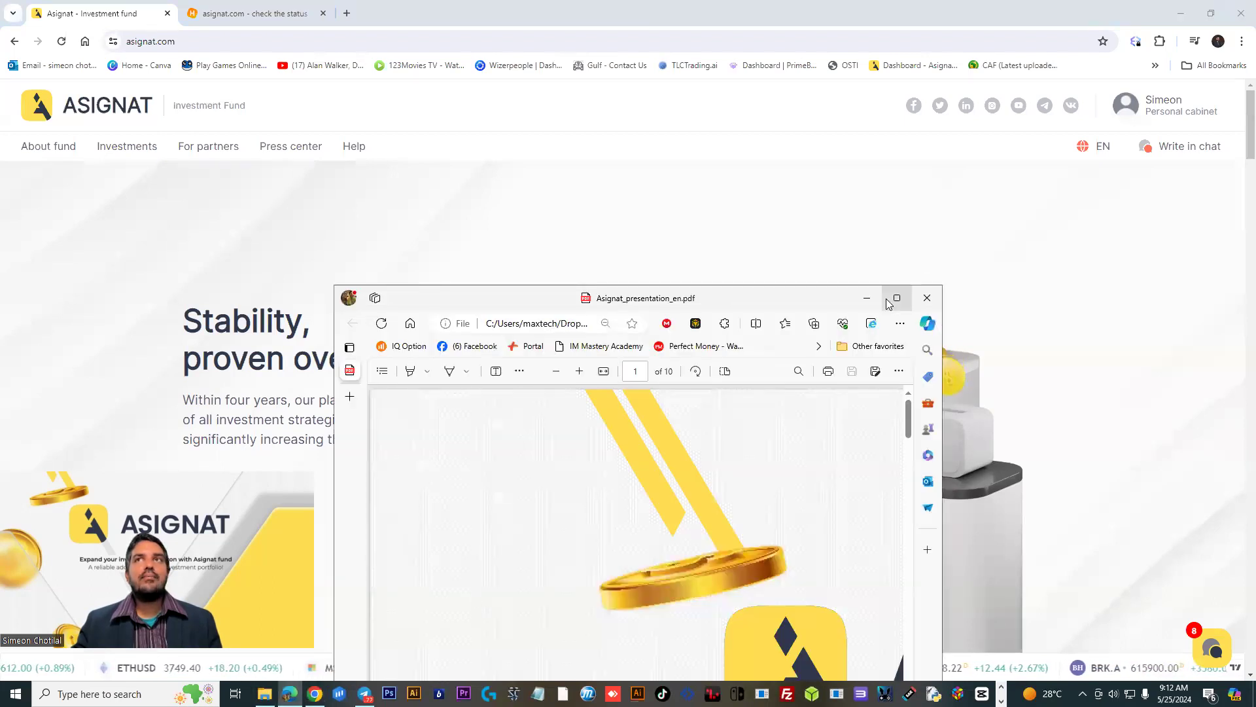
Maximize Asignat_presentation_en.pdf and view the 'What is Asignat?' and investment-types pages
left_click(896, 298)
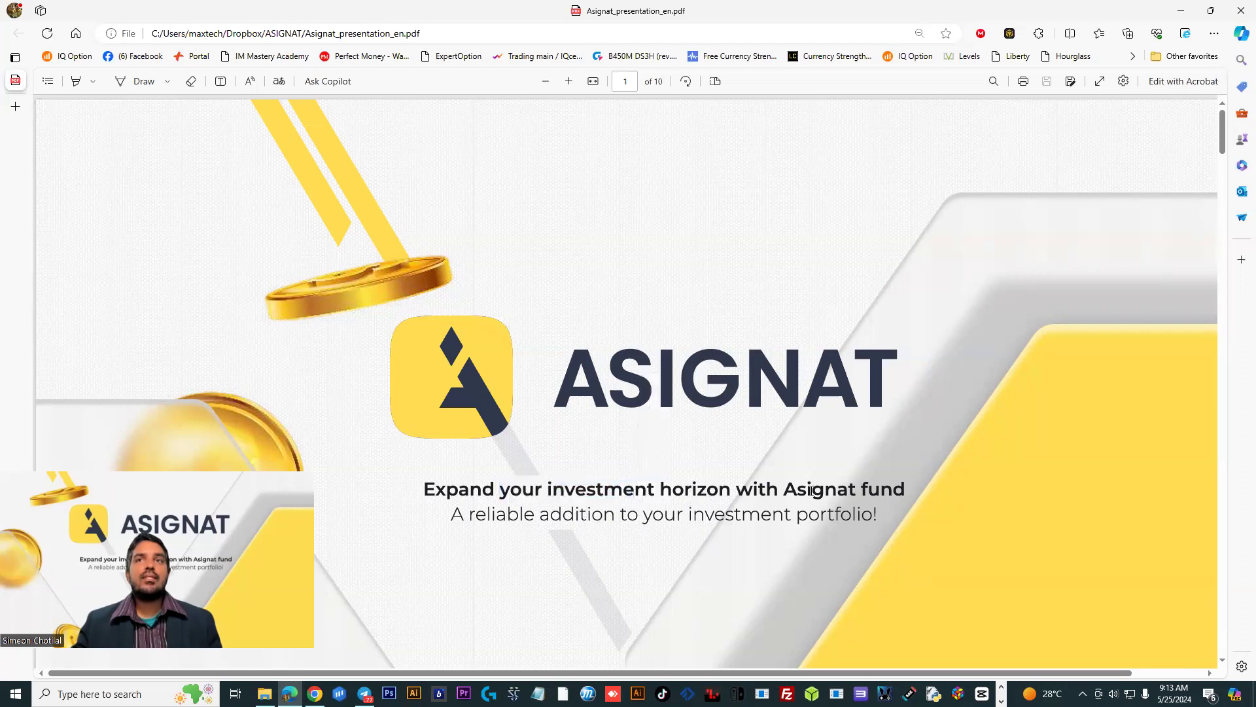
double_click(878, 489)
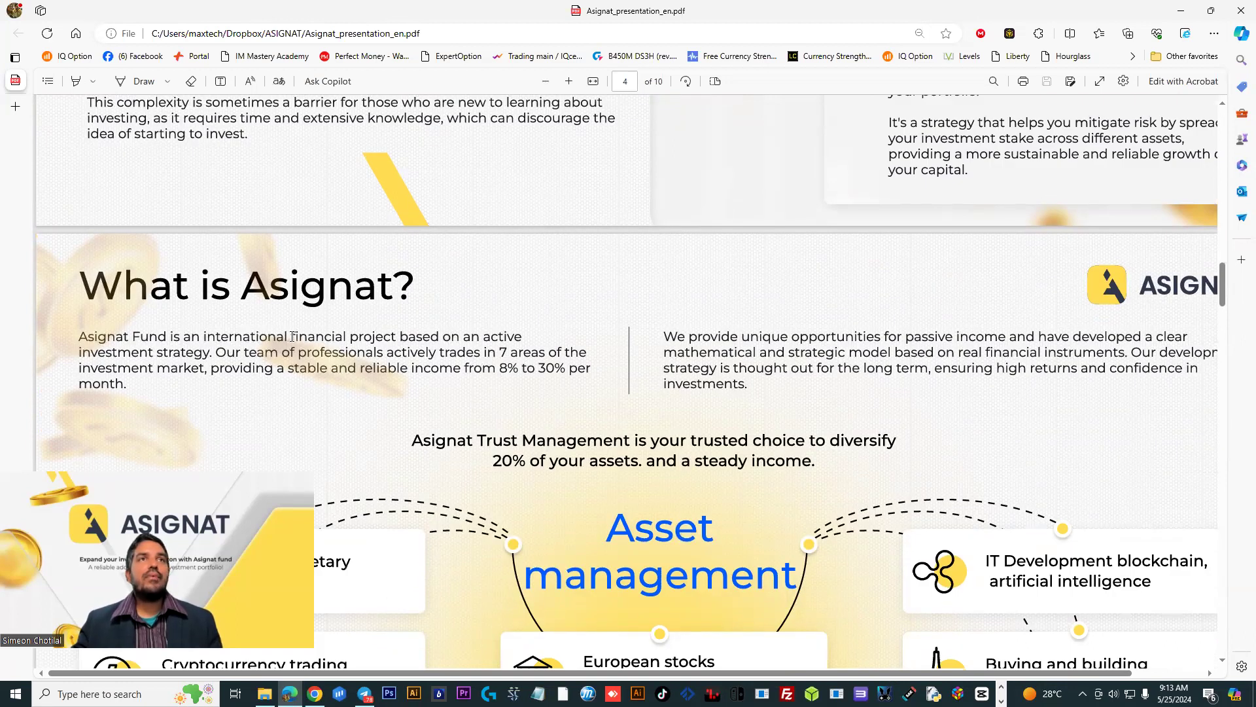
right_click(340, 335)
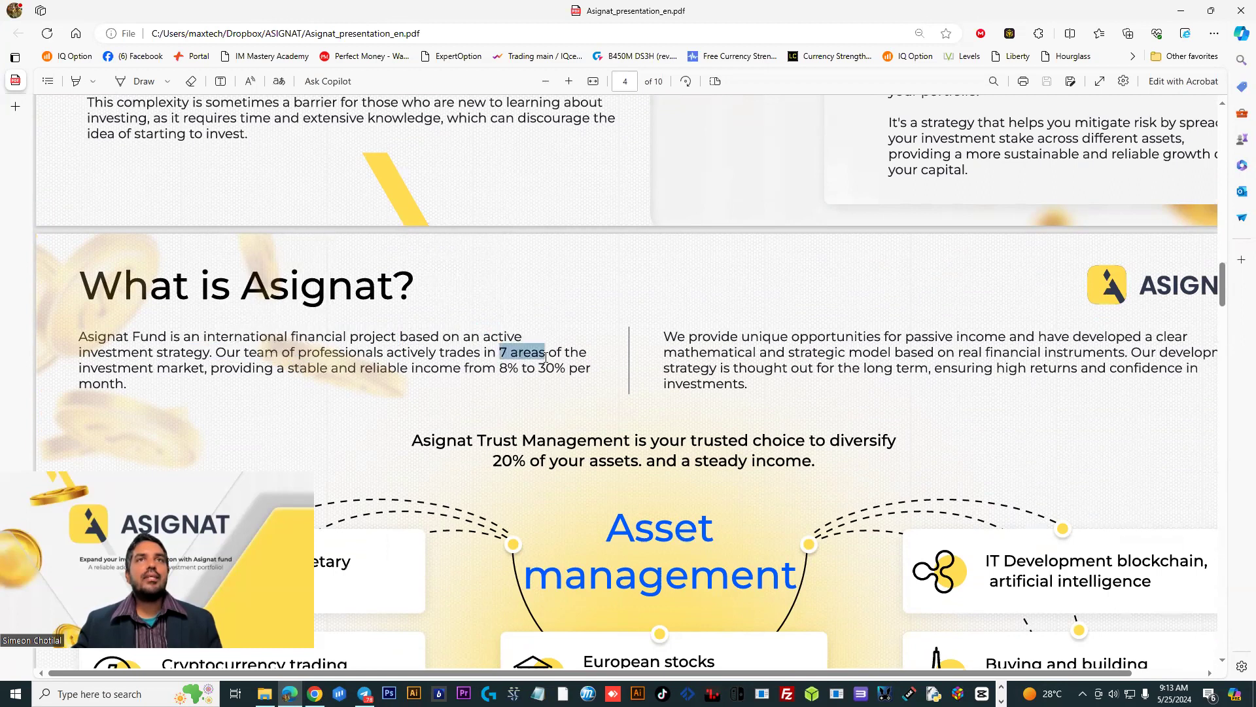
left_click(340, 378)
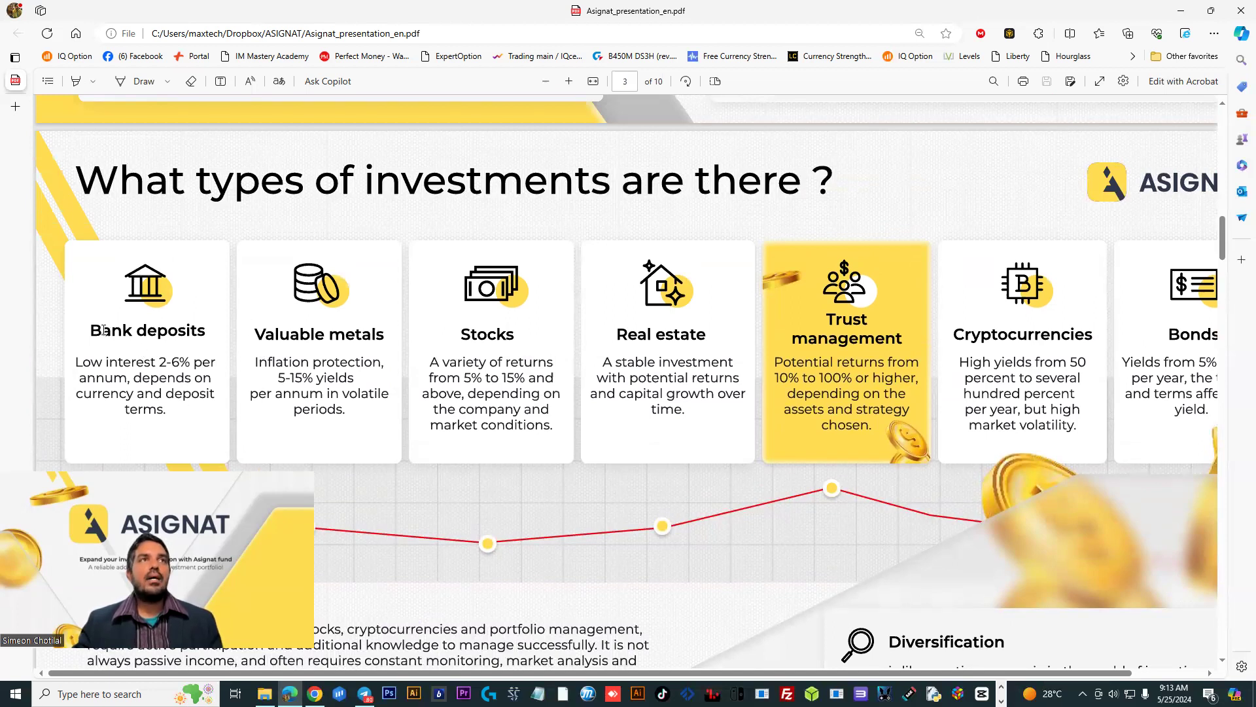
double_click(146, 330)
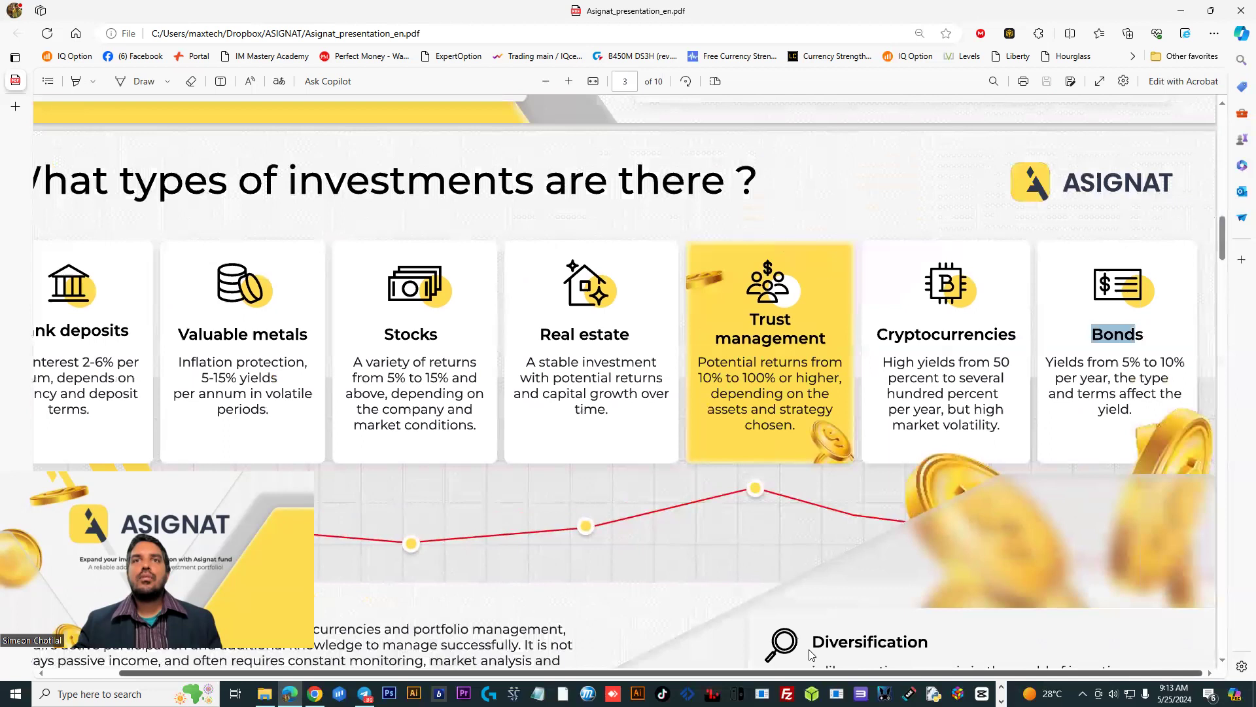
scroll("right", 3)
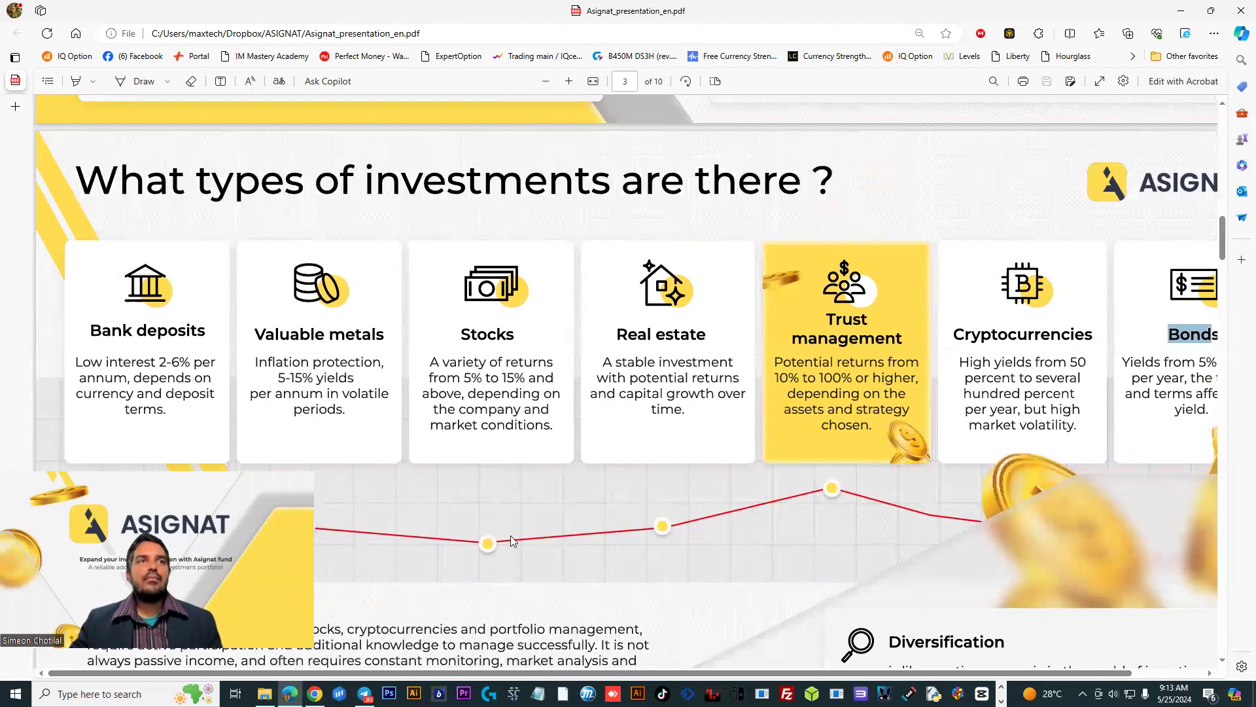
scroll("down", 3)
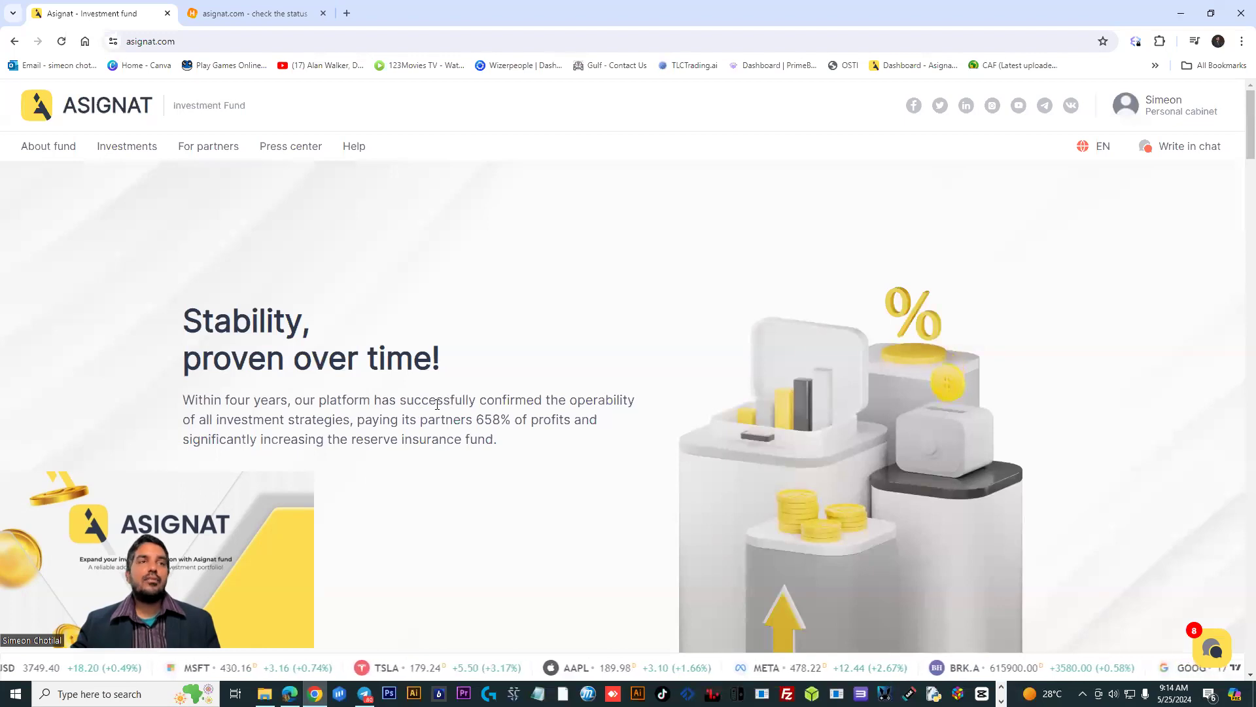
Visit About fund's Documents and Road Map pages, then open Investments > Management reports
left_click(48, 146)
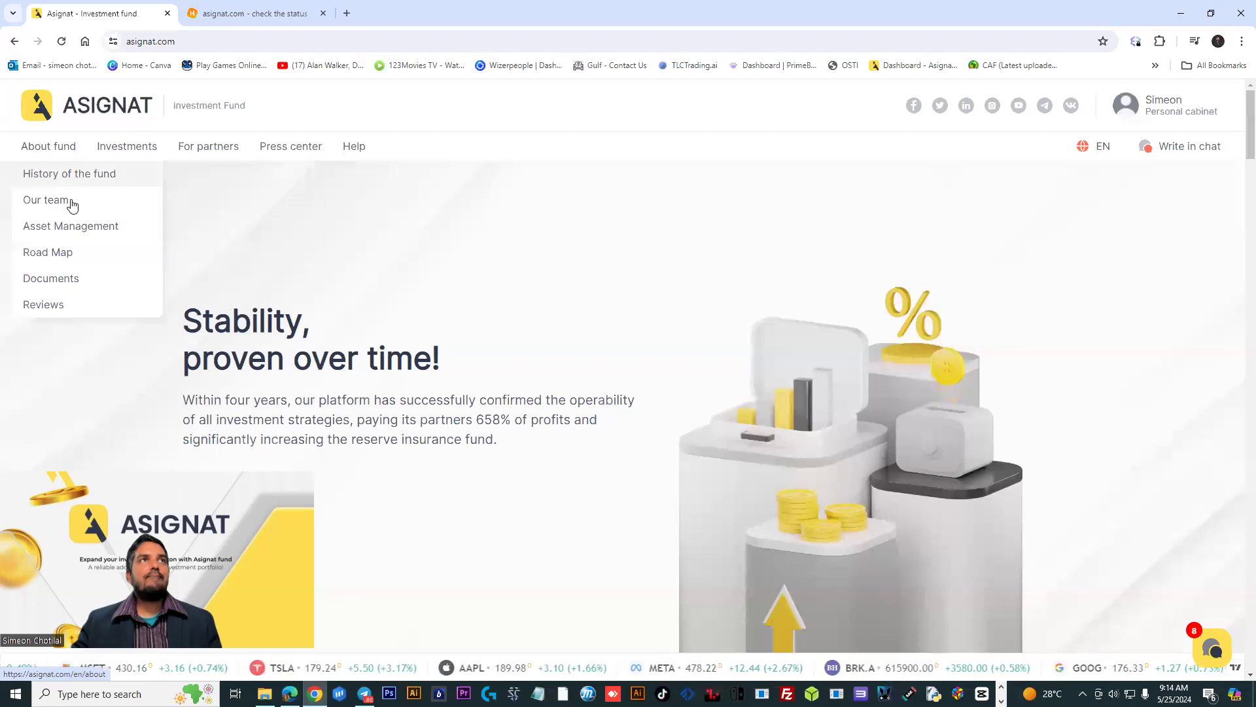
mouse_move(68, 173)
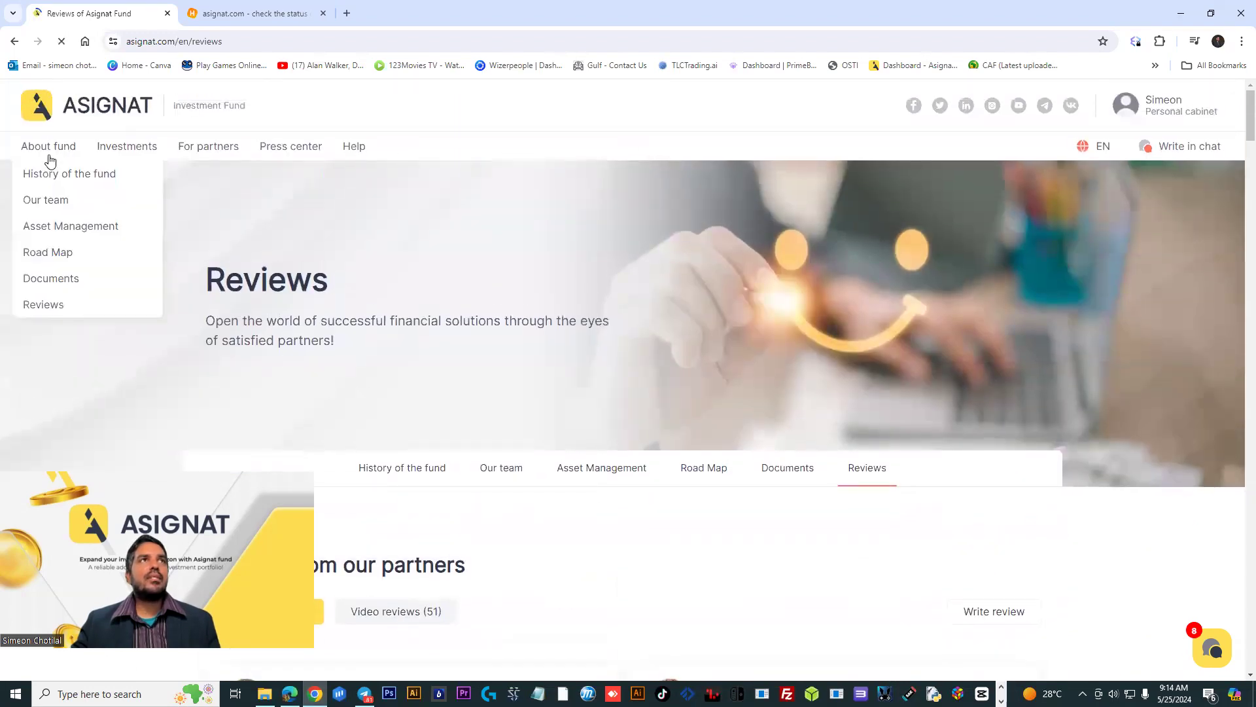
mouse_move(71, 225)
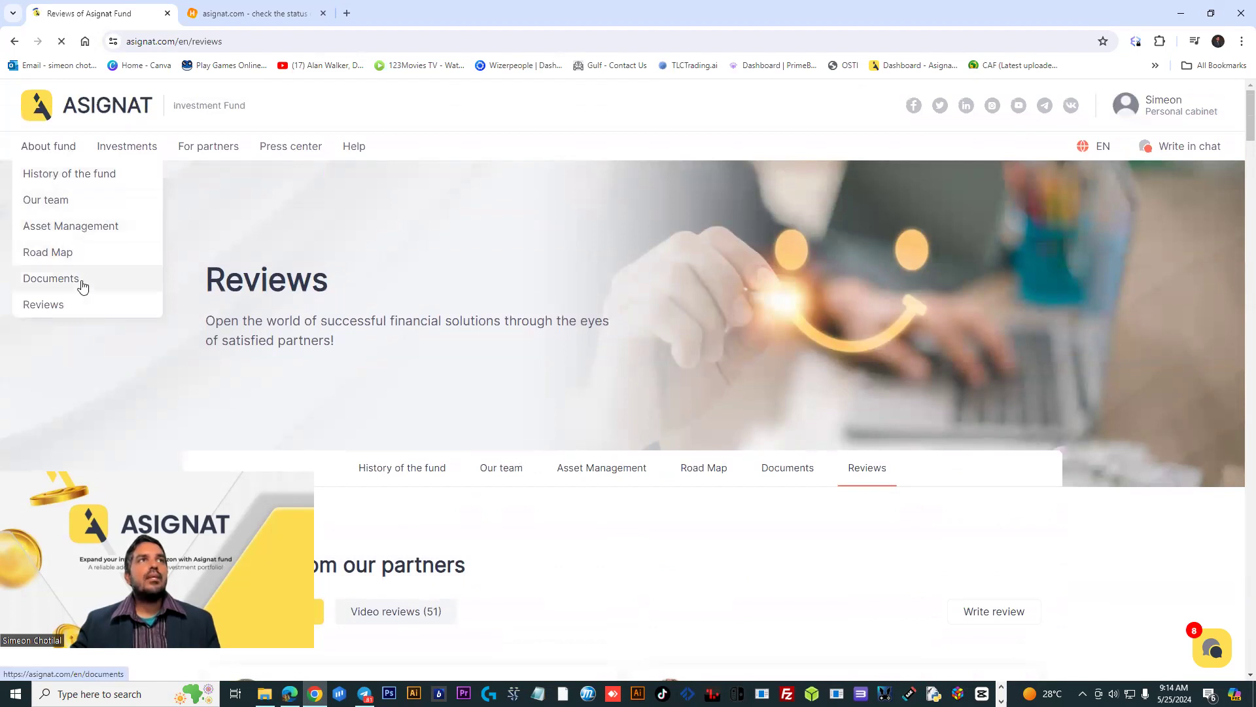
left_click(51, 278)
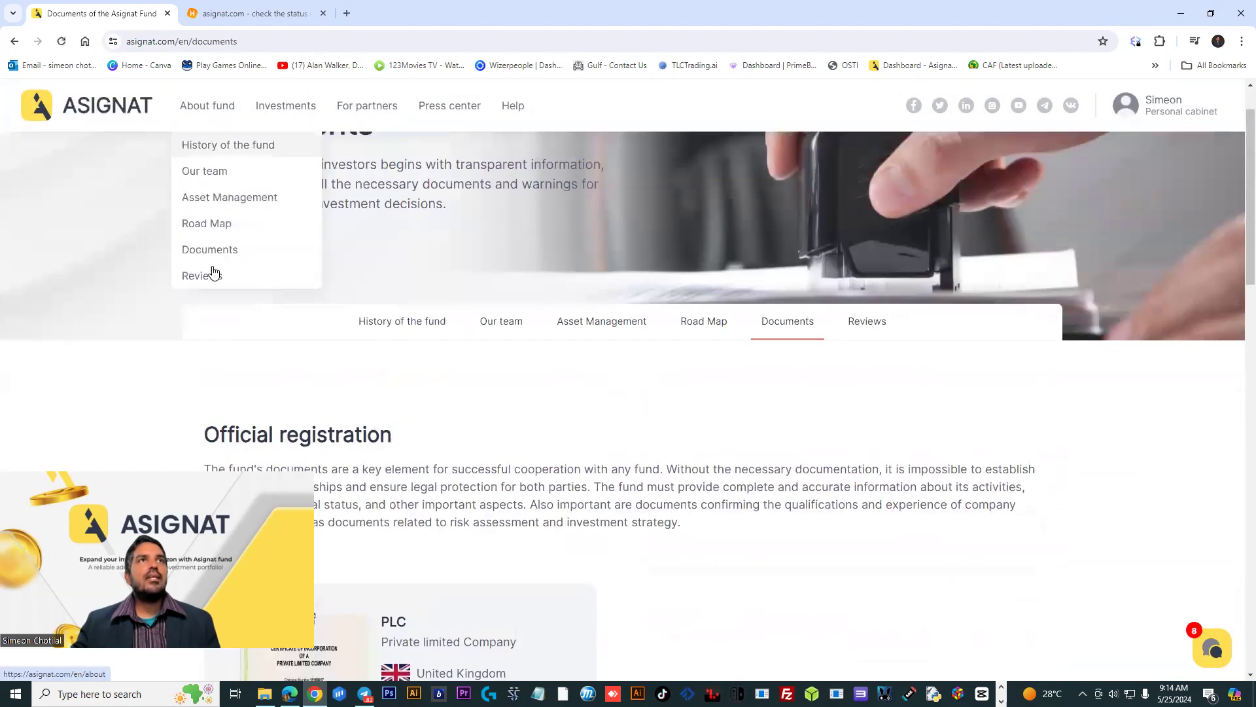
left_click(206, 223)
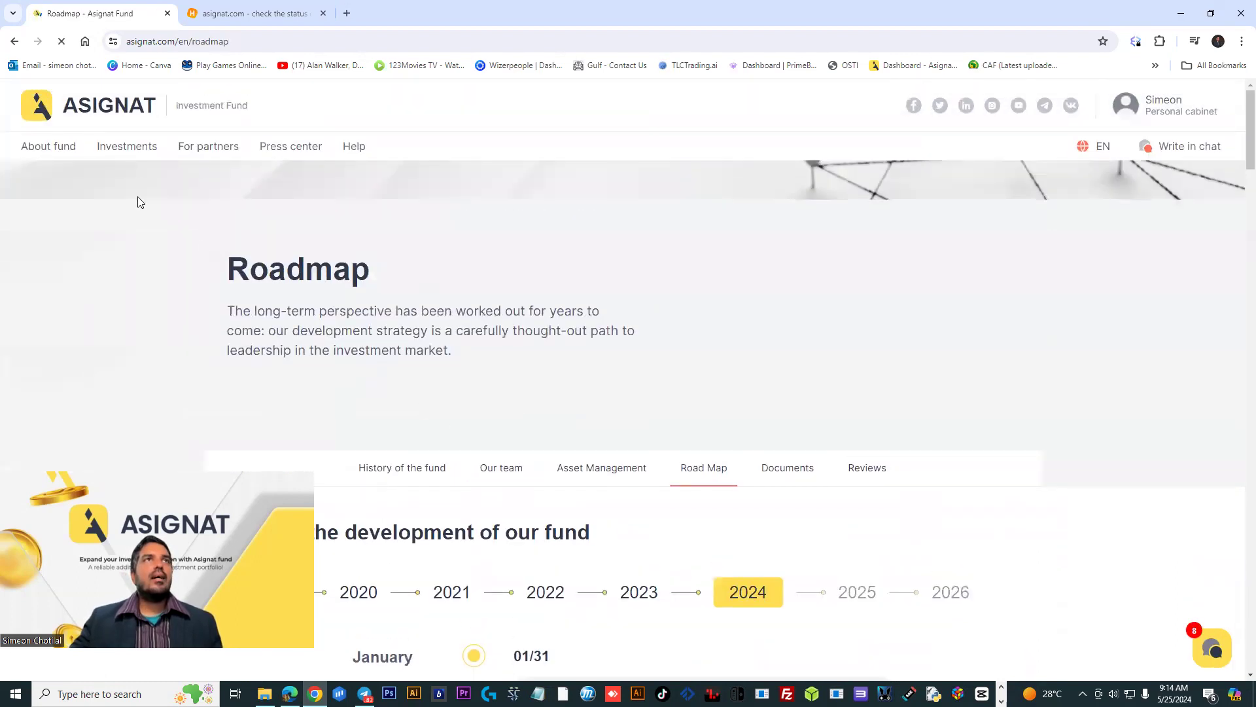
left_click(125, 146)
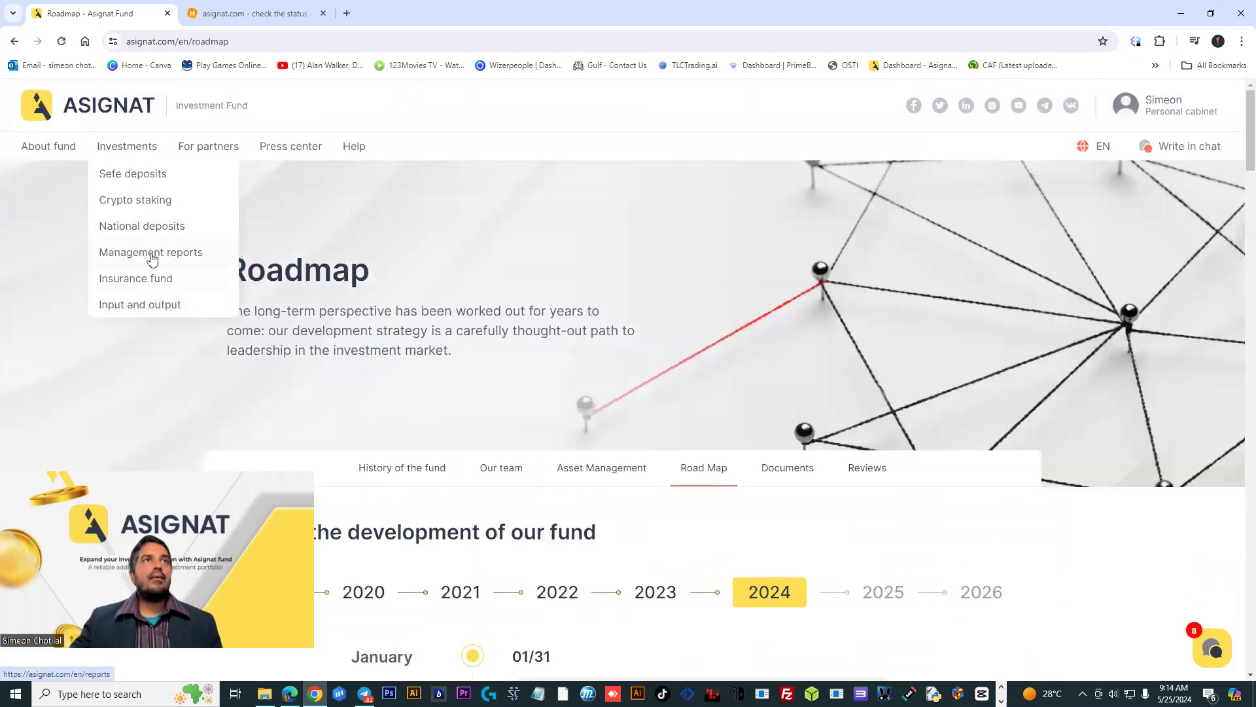
left_click(150, 251)
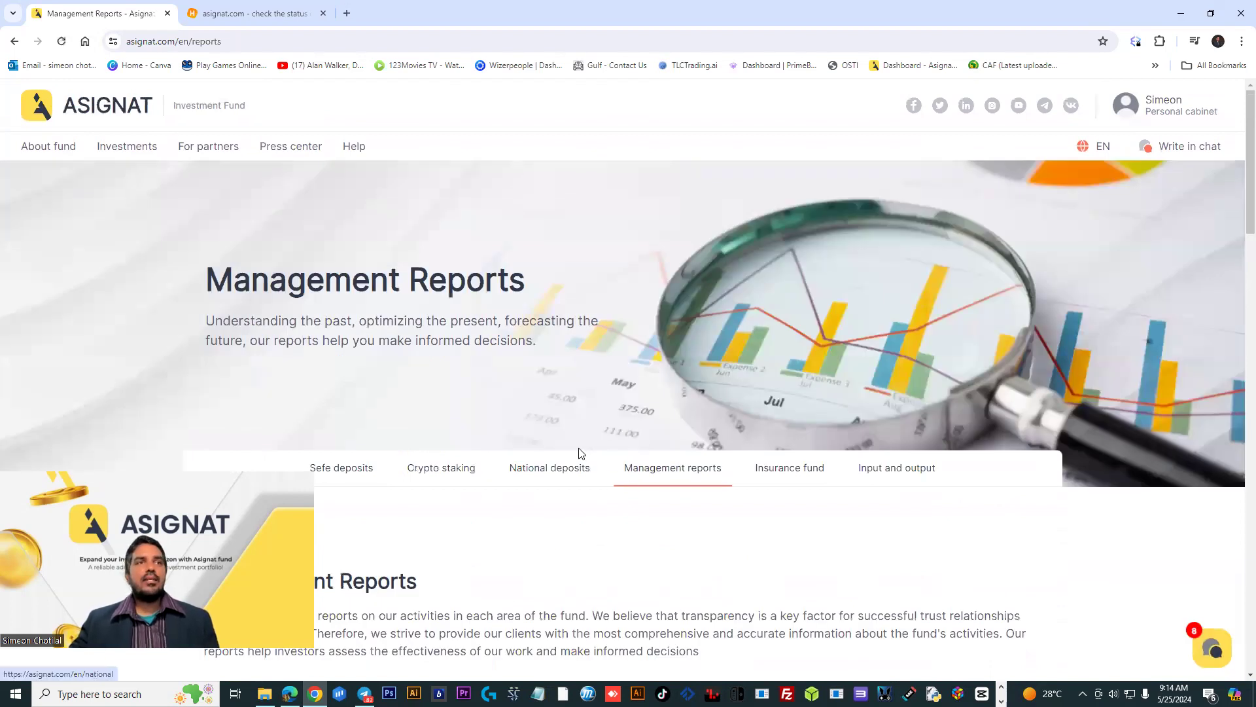
scroll("down", 3)
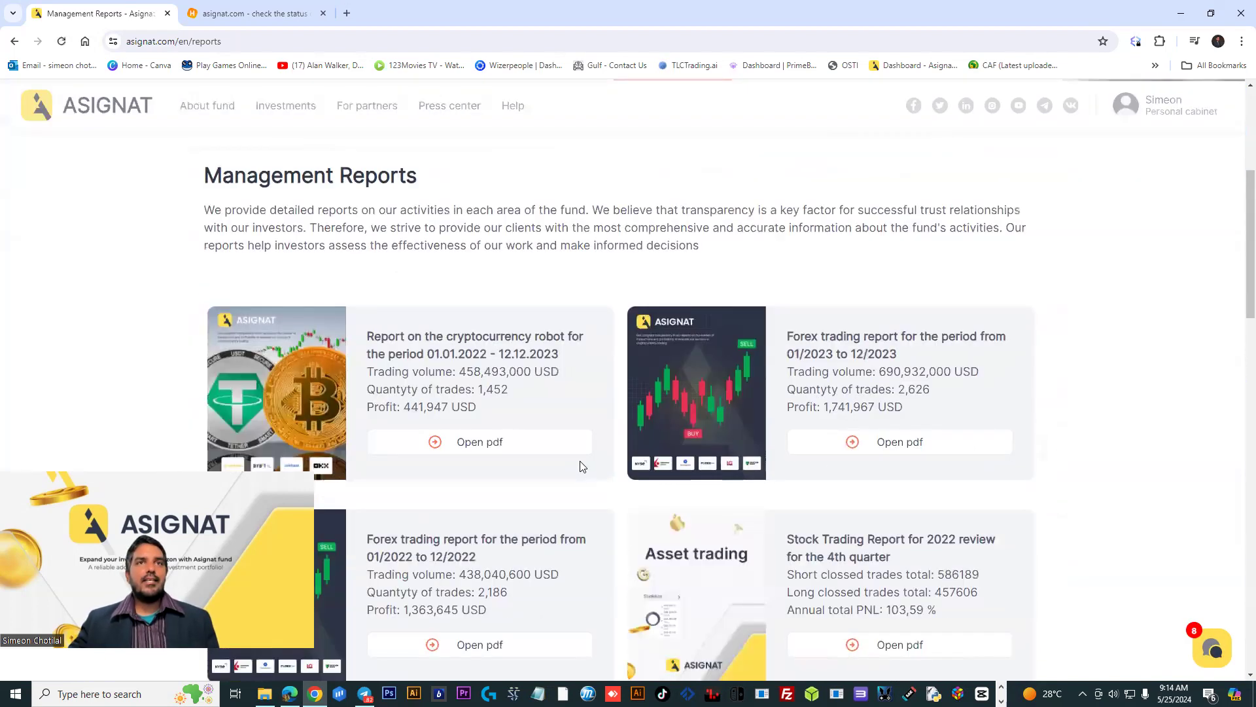
scroll("down", 3)
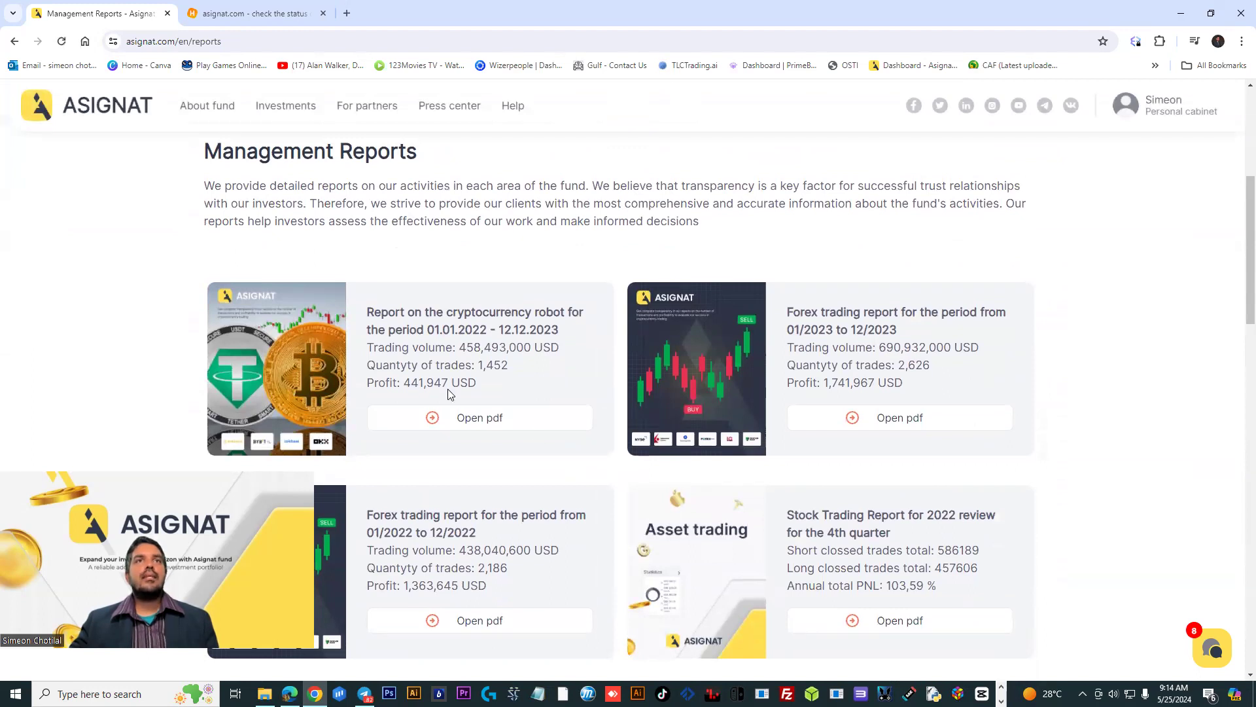
scroll("down", 3)
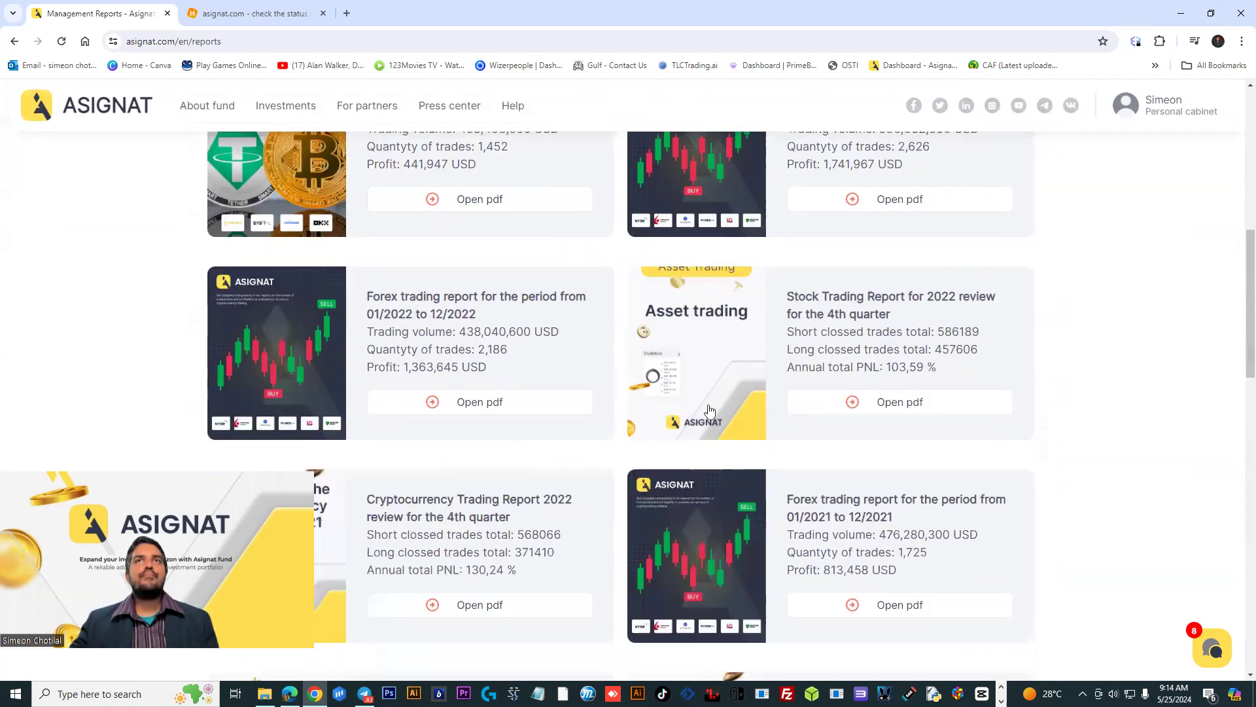
scroll("down", 3)
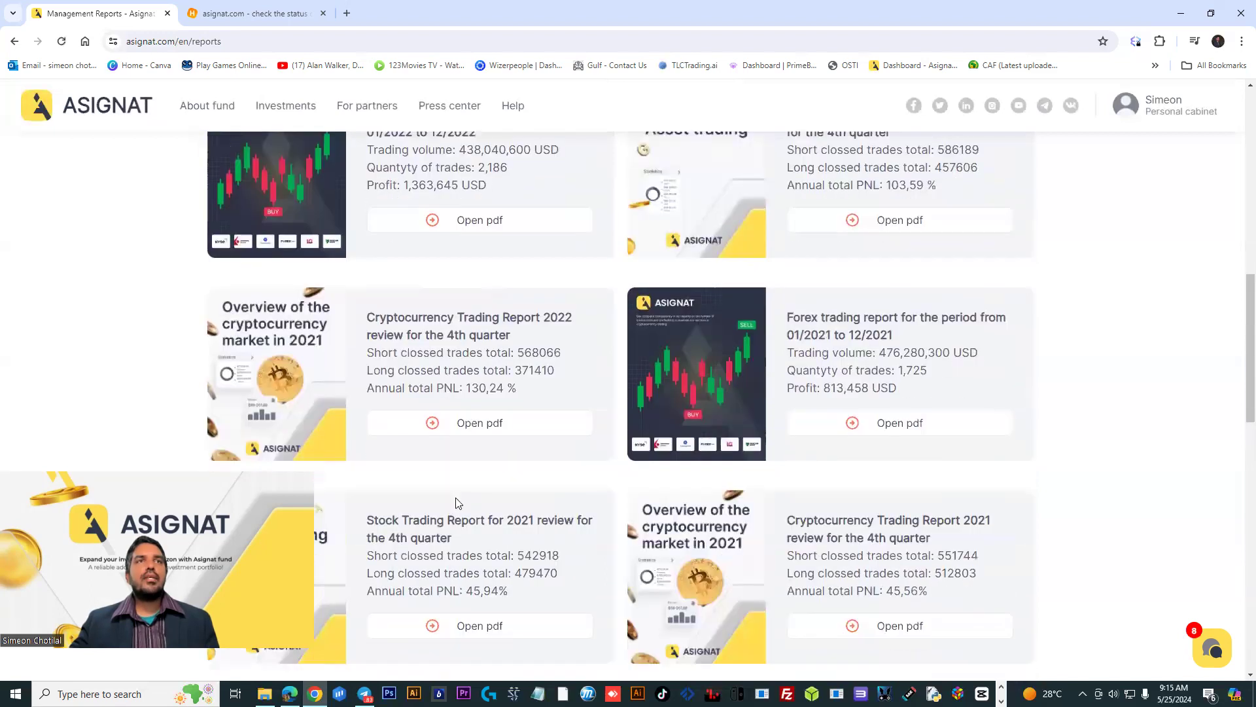
scroll("down", 3)
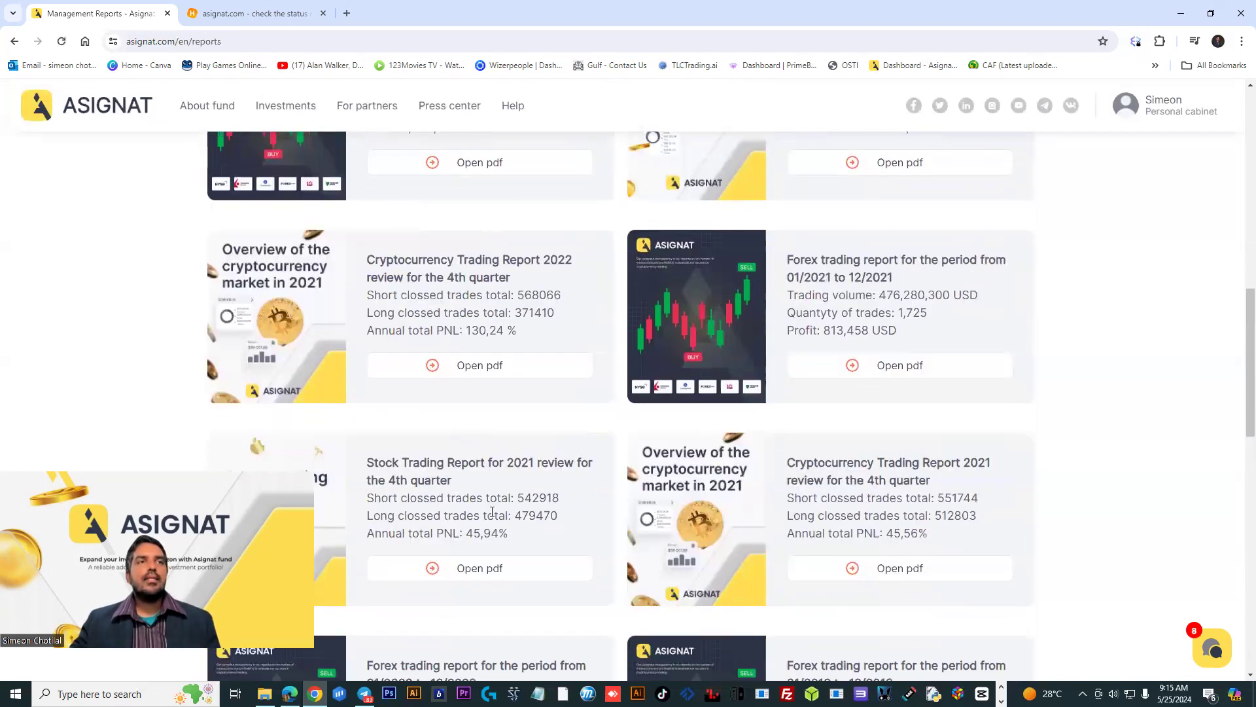
scroll("down", 3)
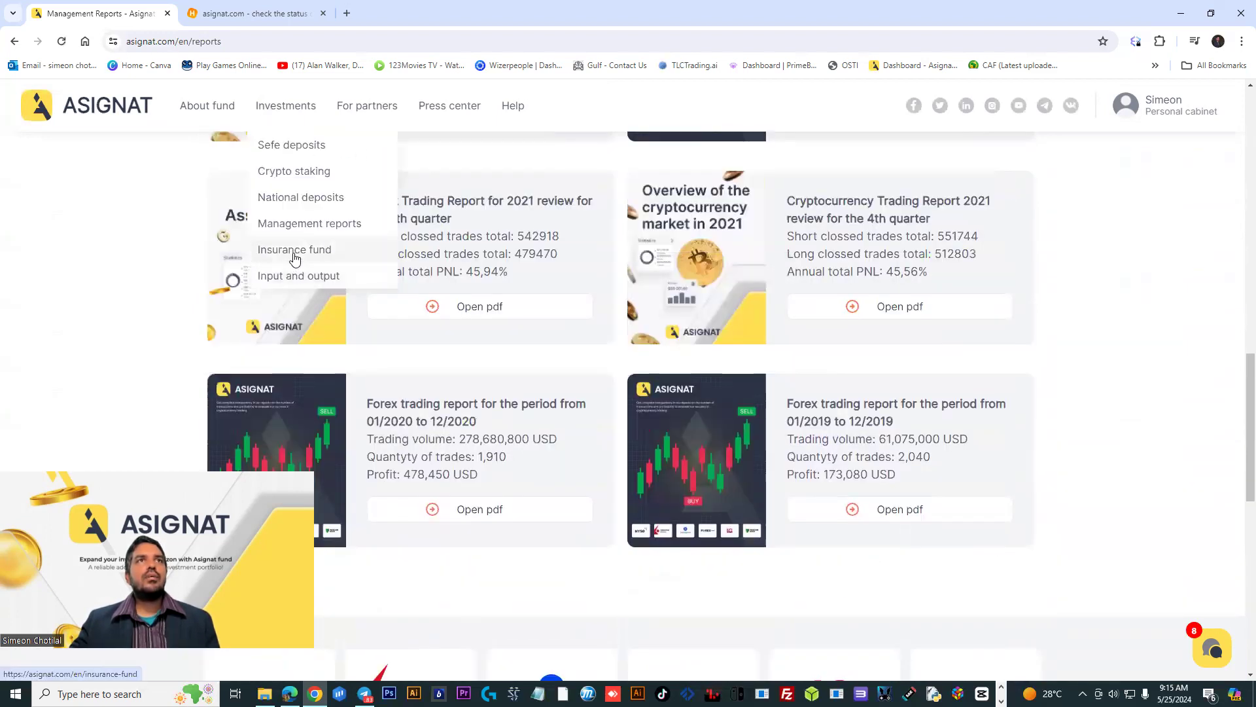
mouse_move(291, 131)
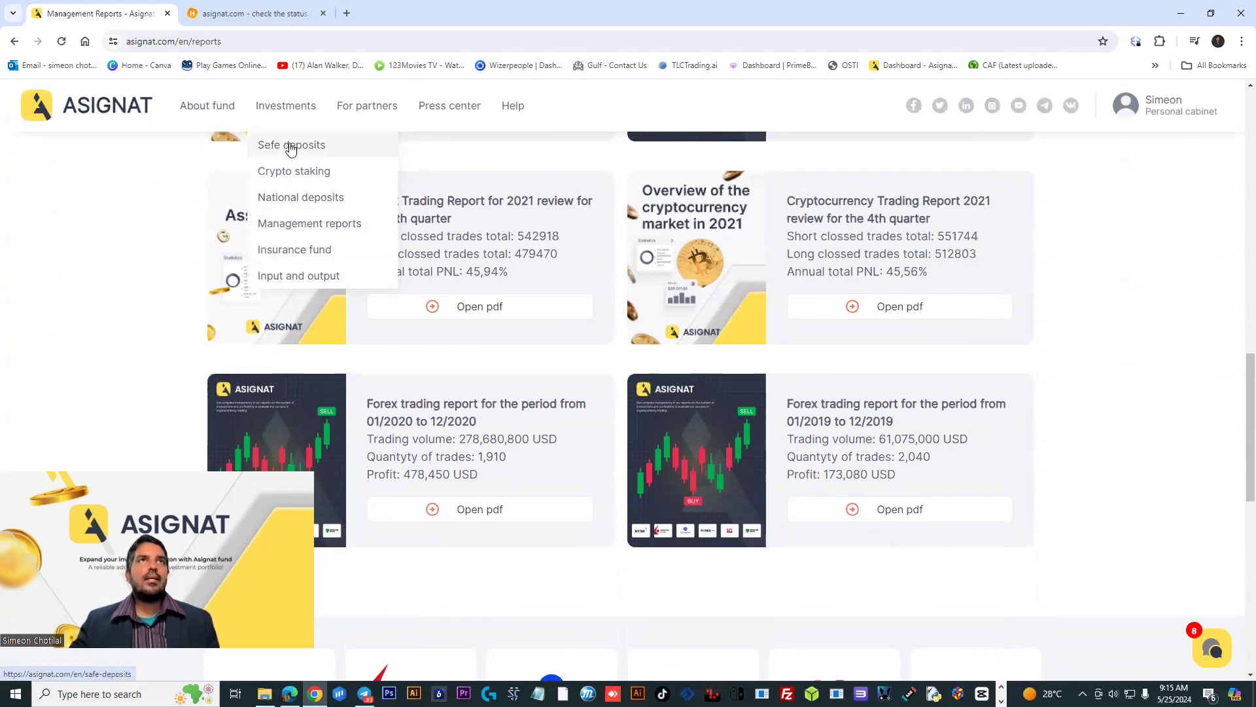
mouse_move(293, 171)
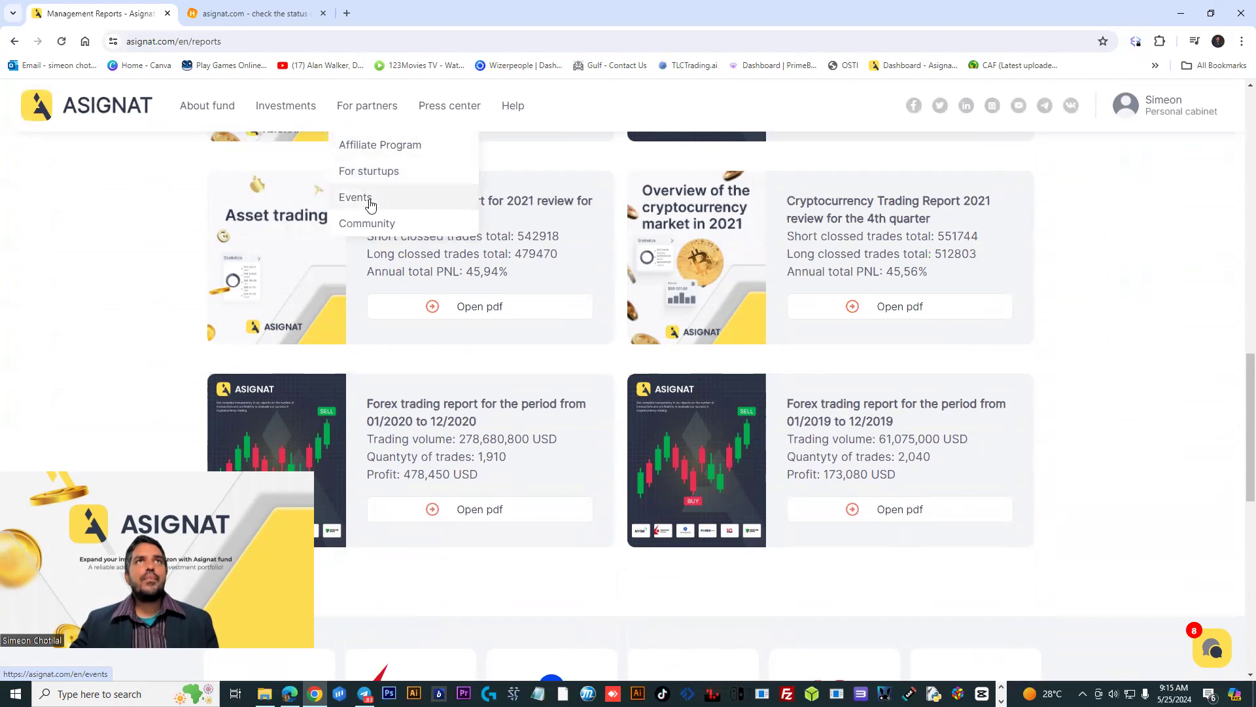
mouse_move(377, 149)
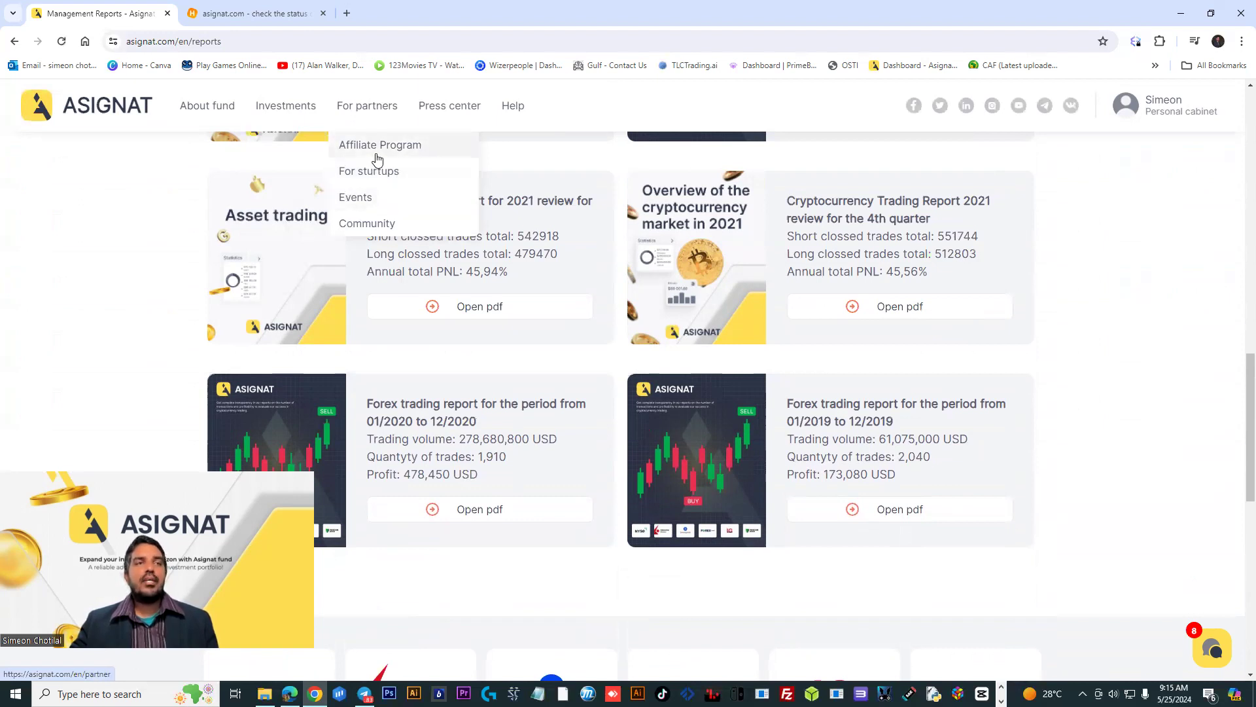
mouse_move(385, 200)
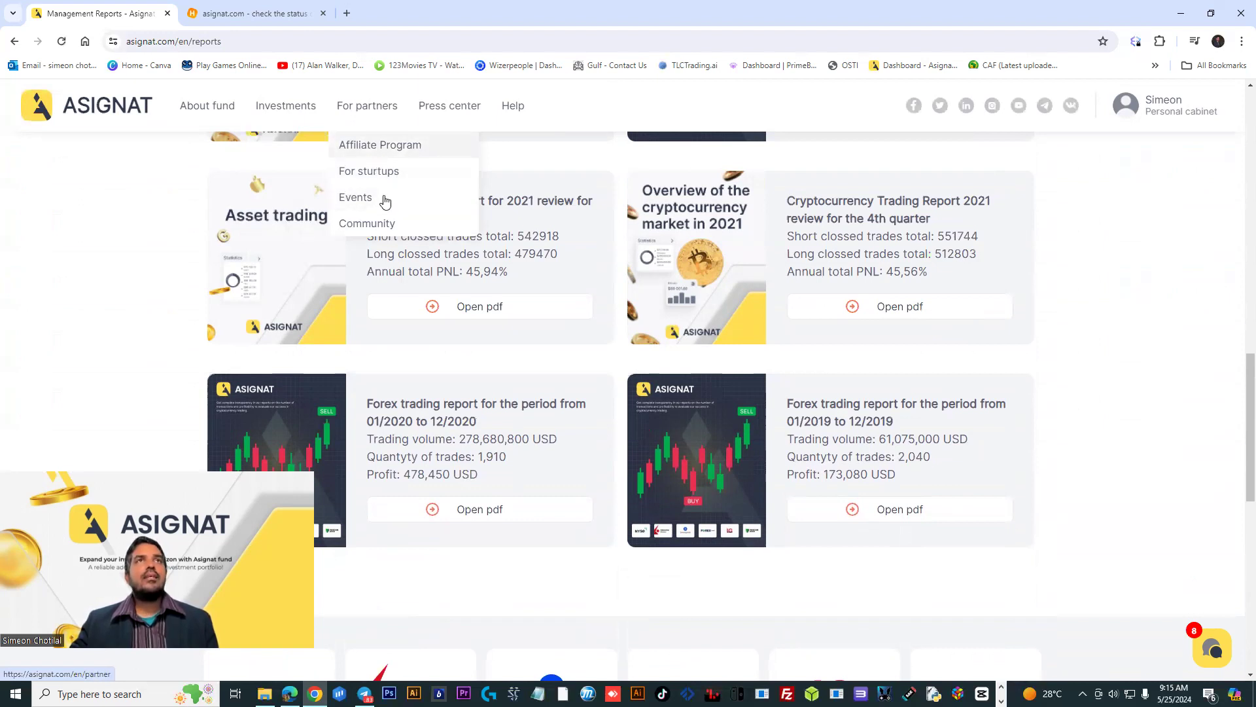
mouse_move(403, 179)
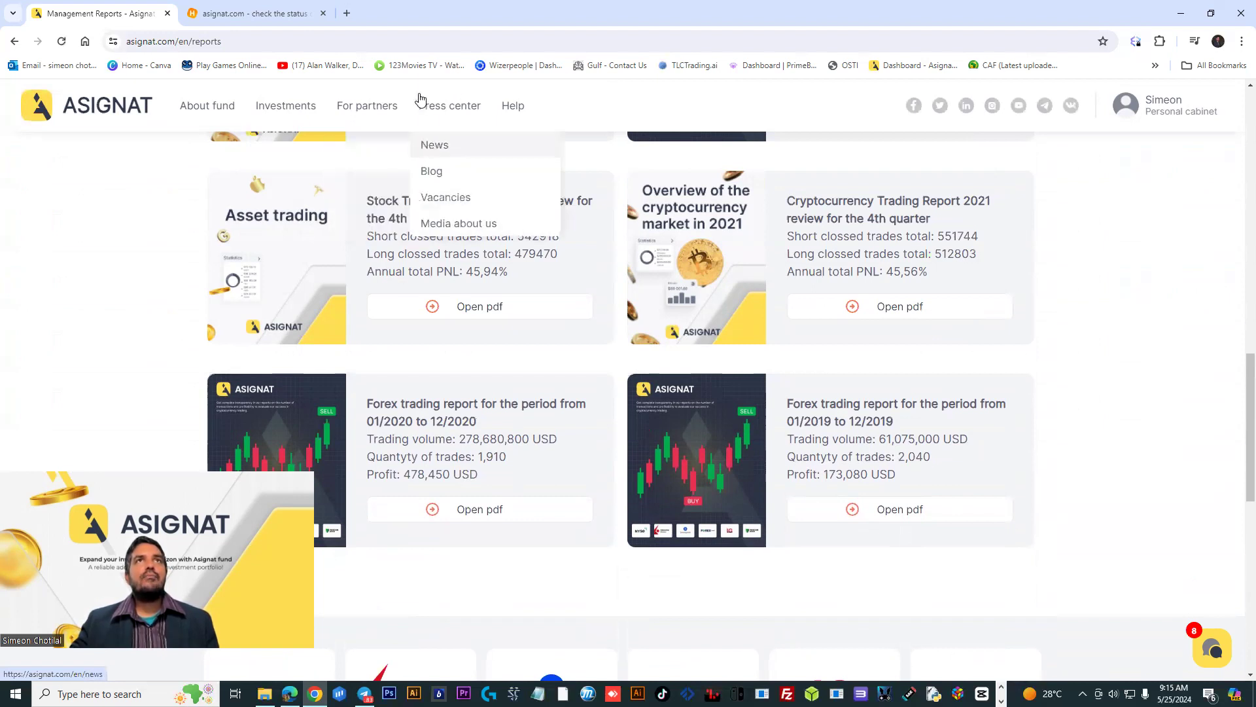
Skim Press center > News, then open and scroll the Help > Where to start? guide
left_click(434, 145)
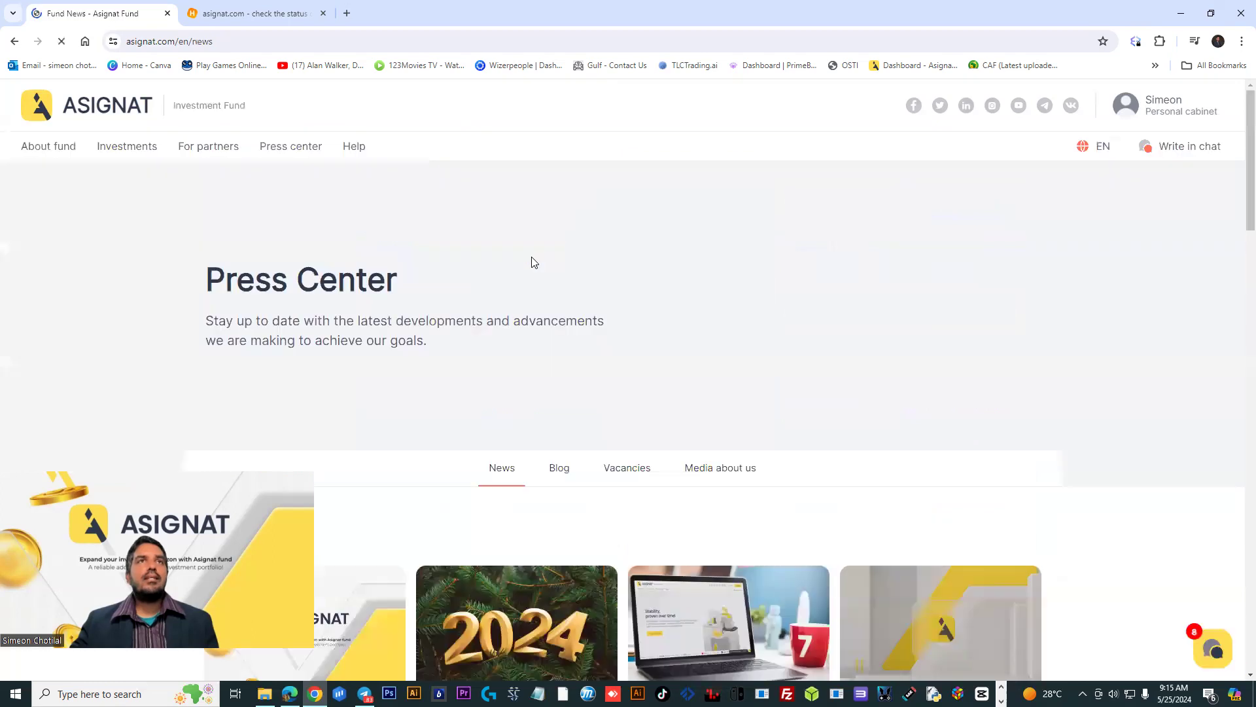
scroll("down", 3)
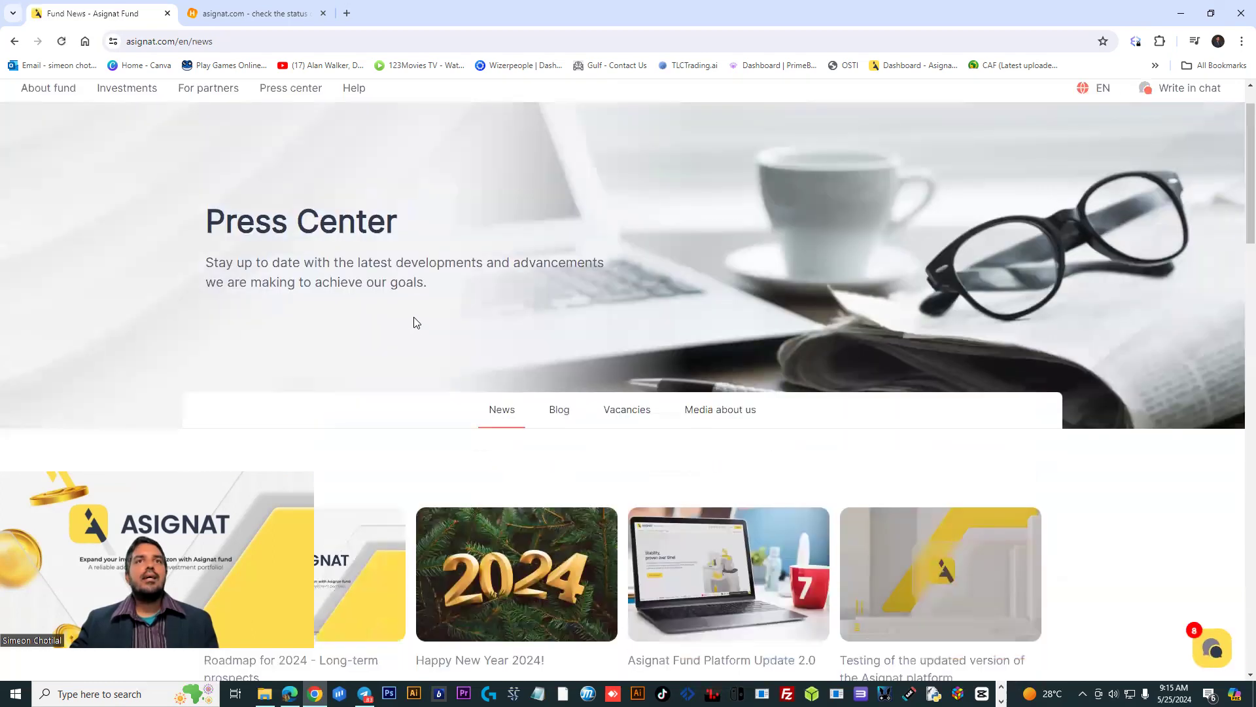
scroll("down", 3)
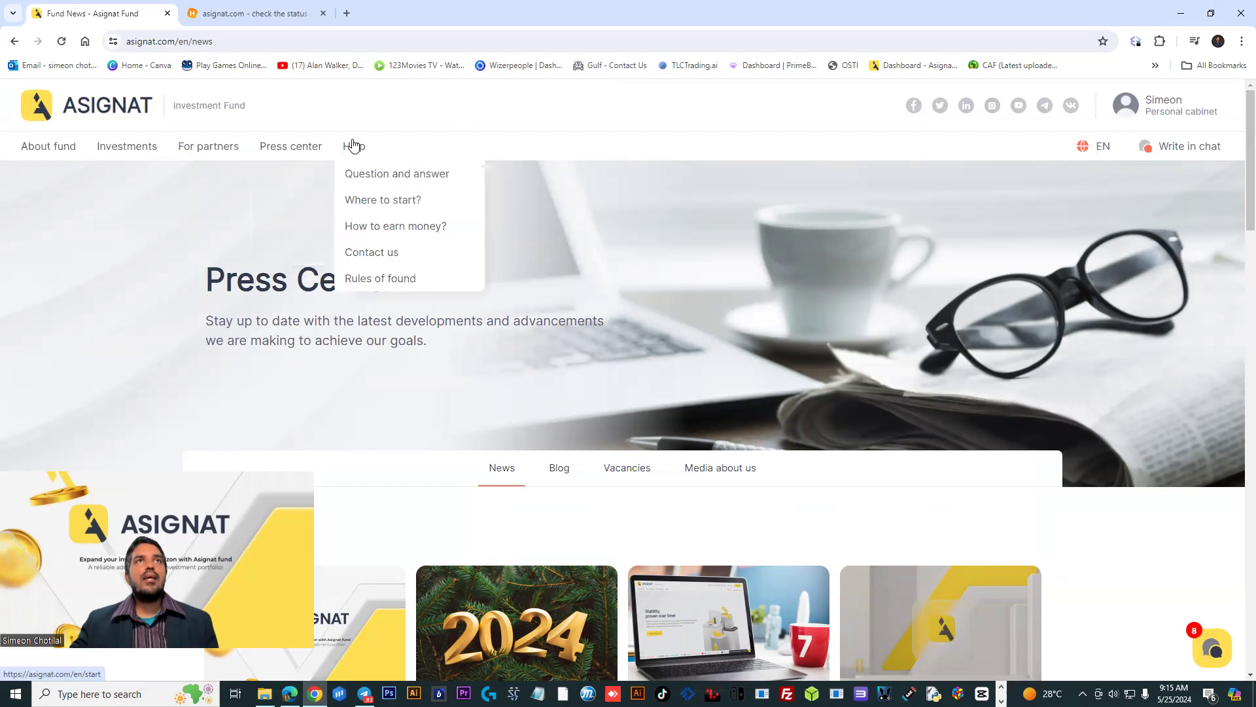
left_click(383, 199)
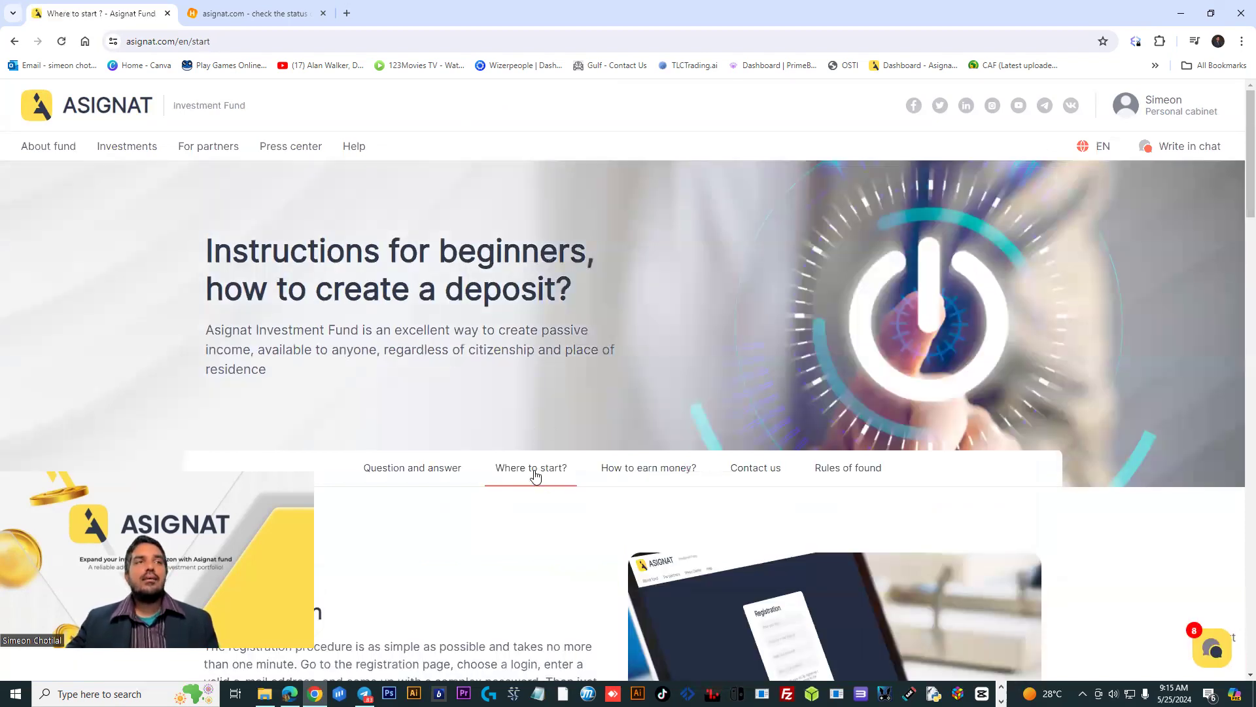
scroll("down", 3)
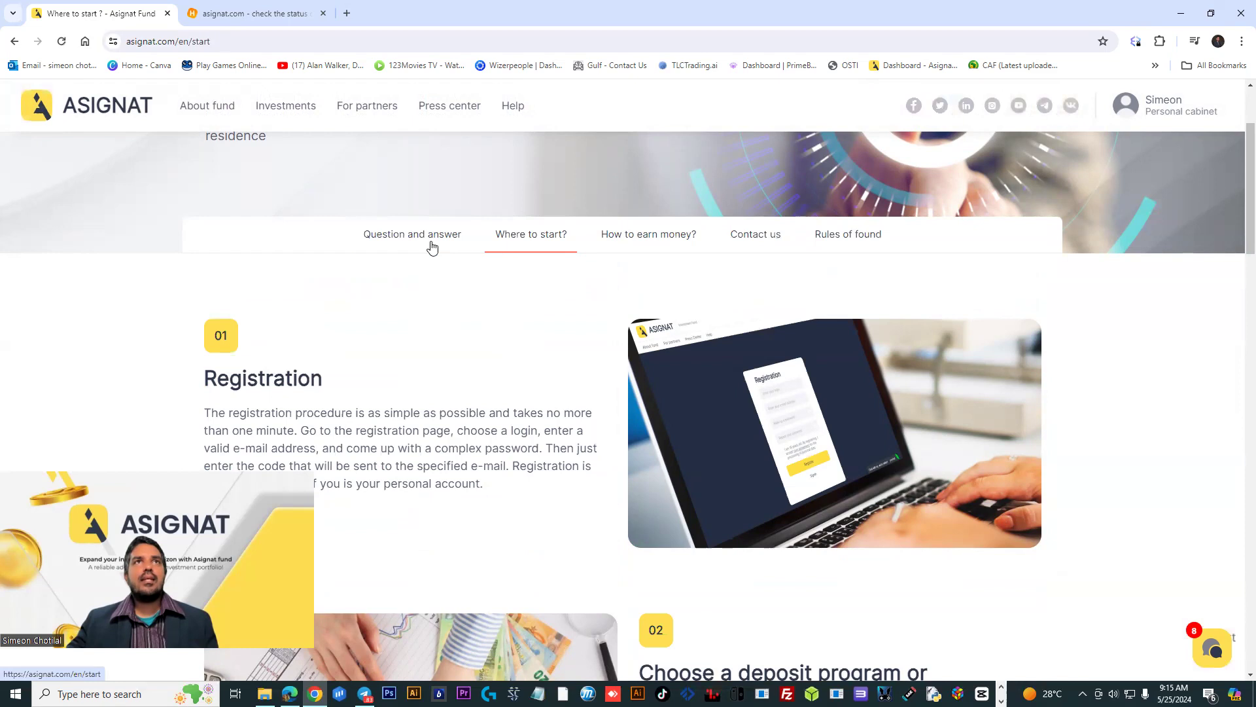
Open Help > Question and Answer and scroll through the general and legal questions
left_click(411, 234)
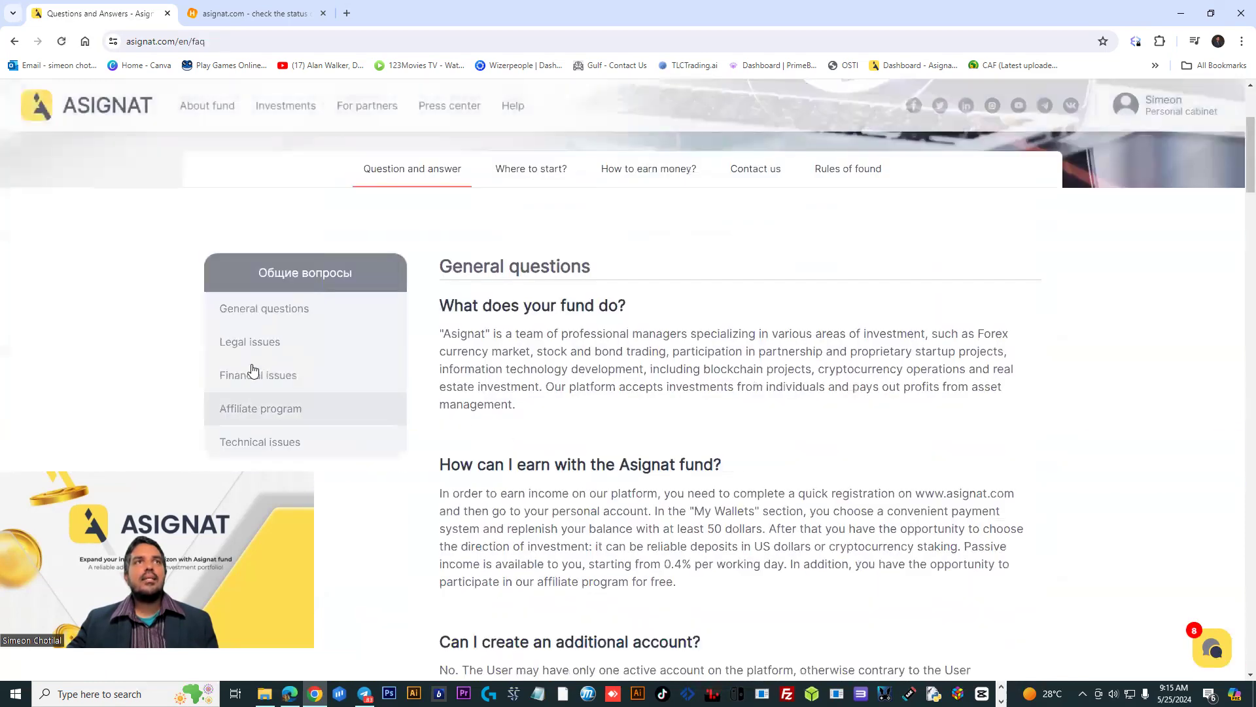
scroll("down", 3)
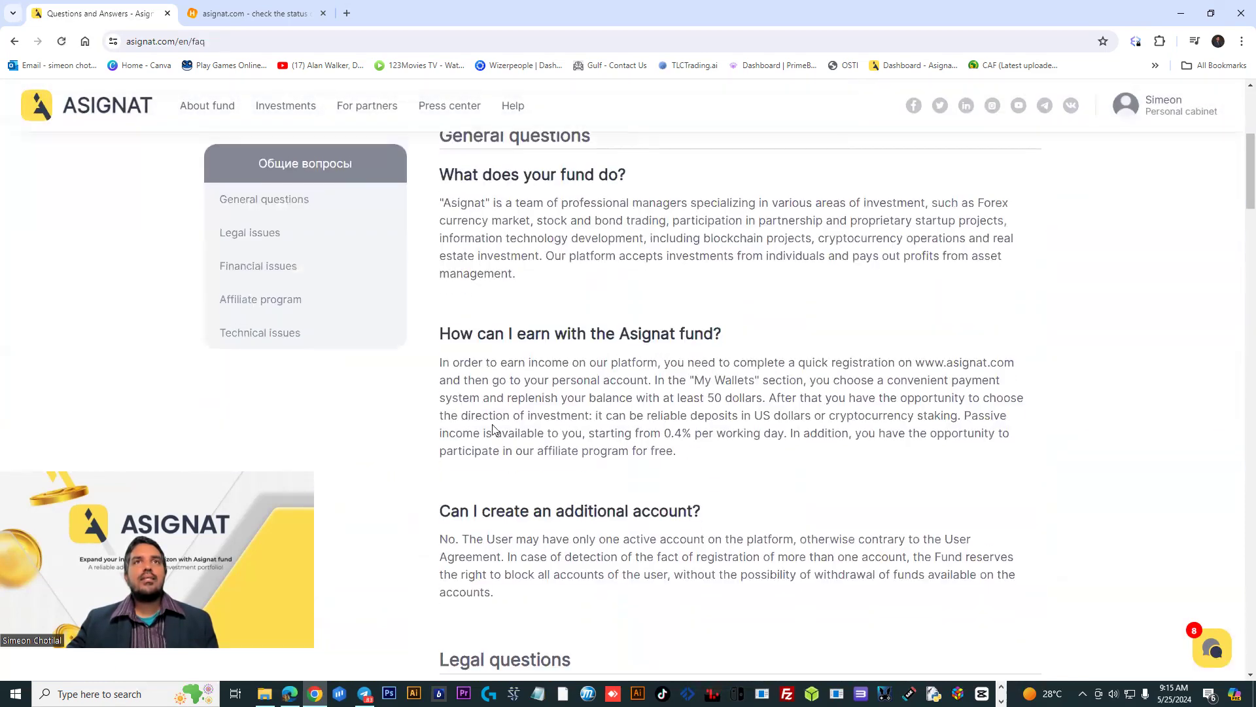
scroll("down", 3)
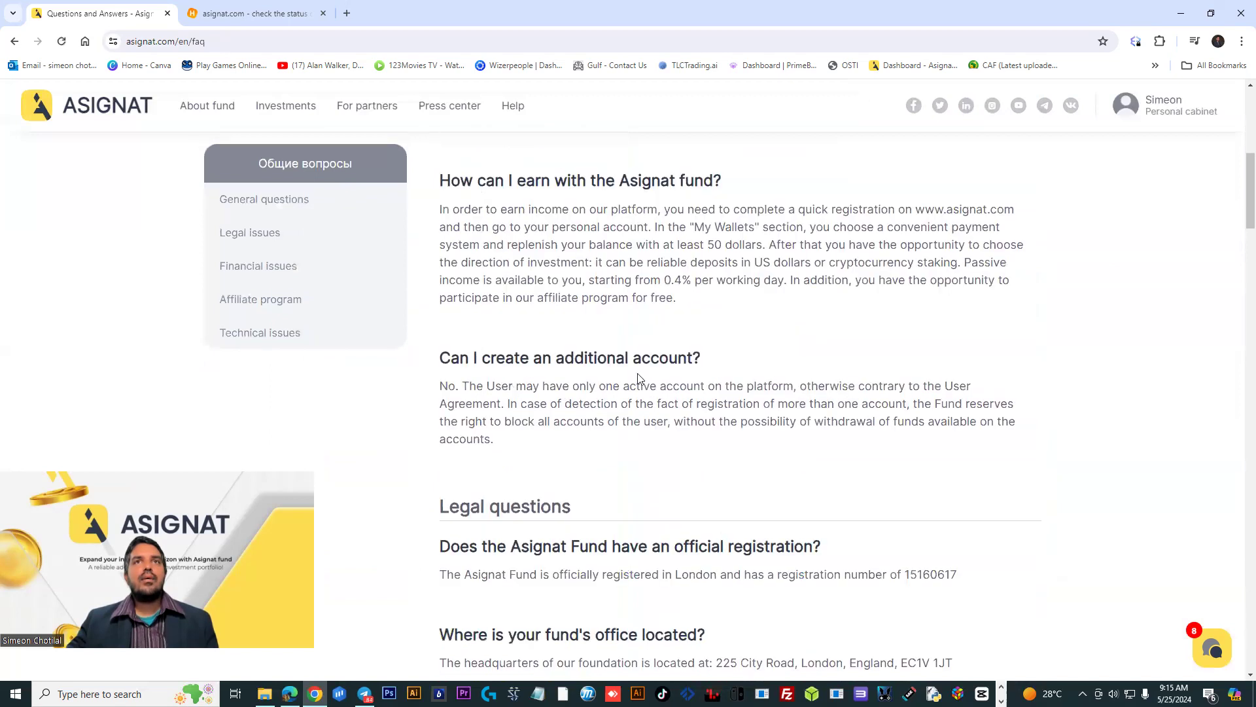
scroll("down", 3)
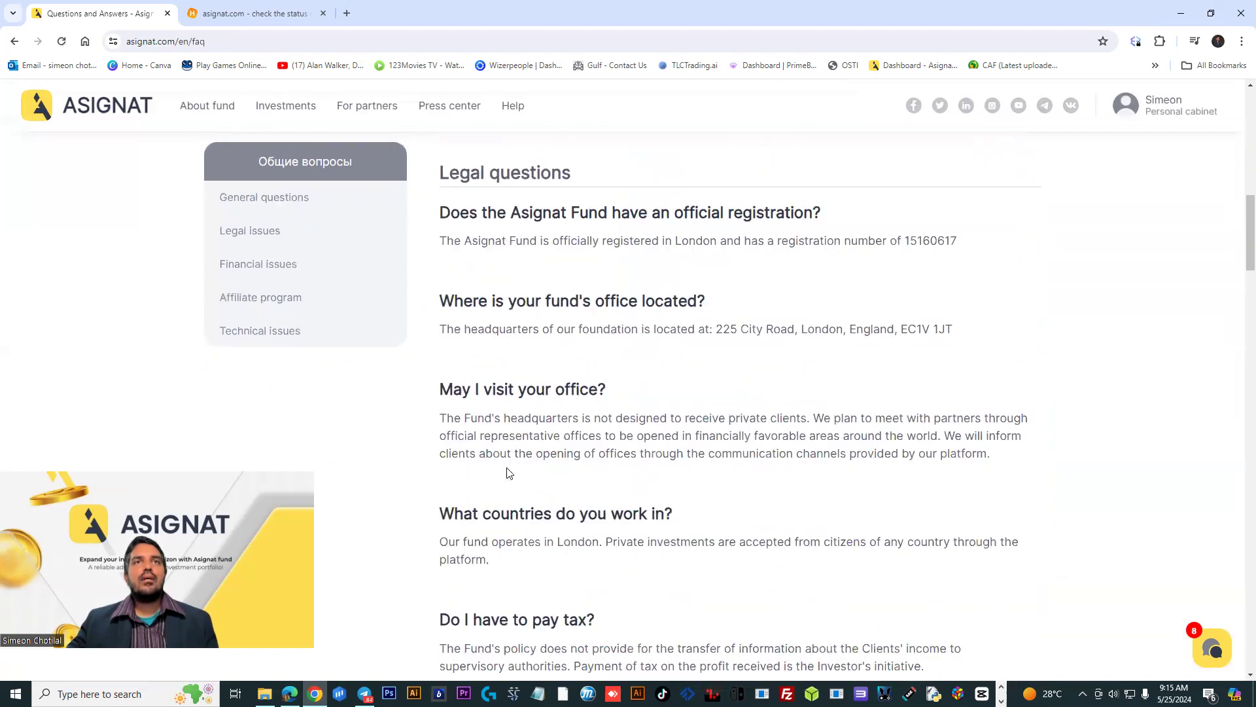
scroll("down", 3)
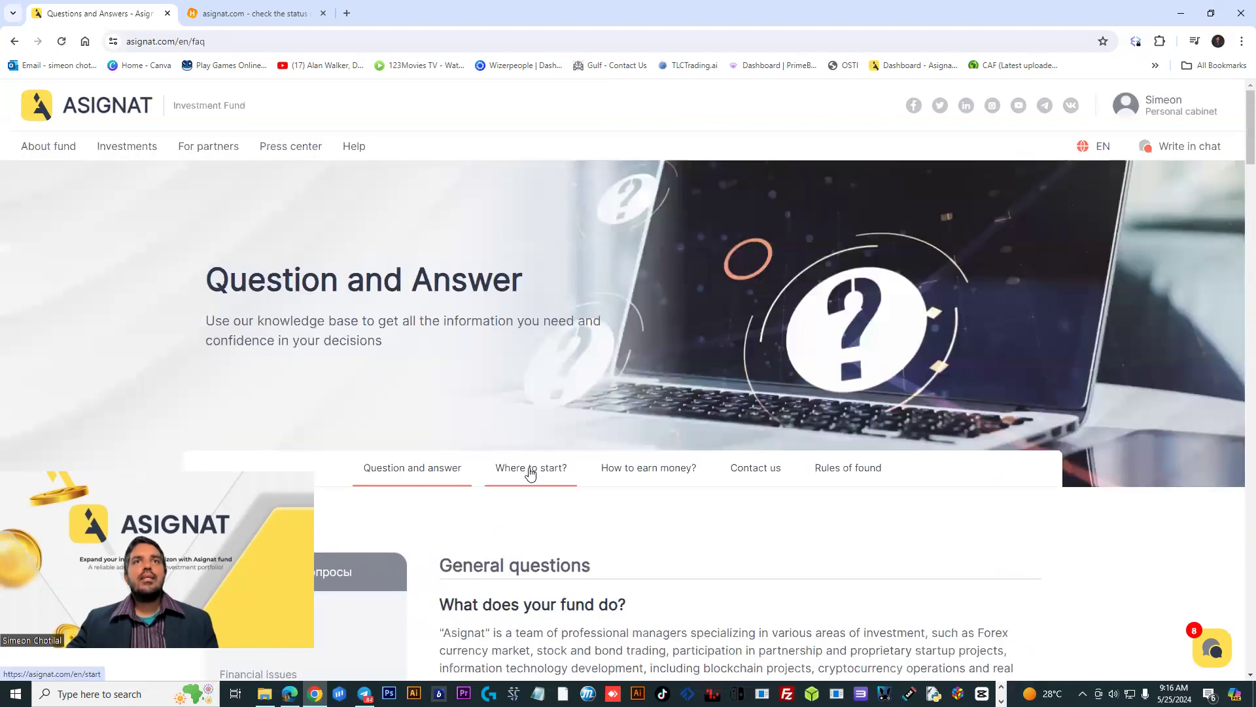
mouse_move(754, 467)
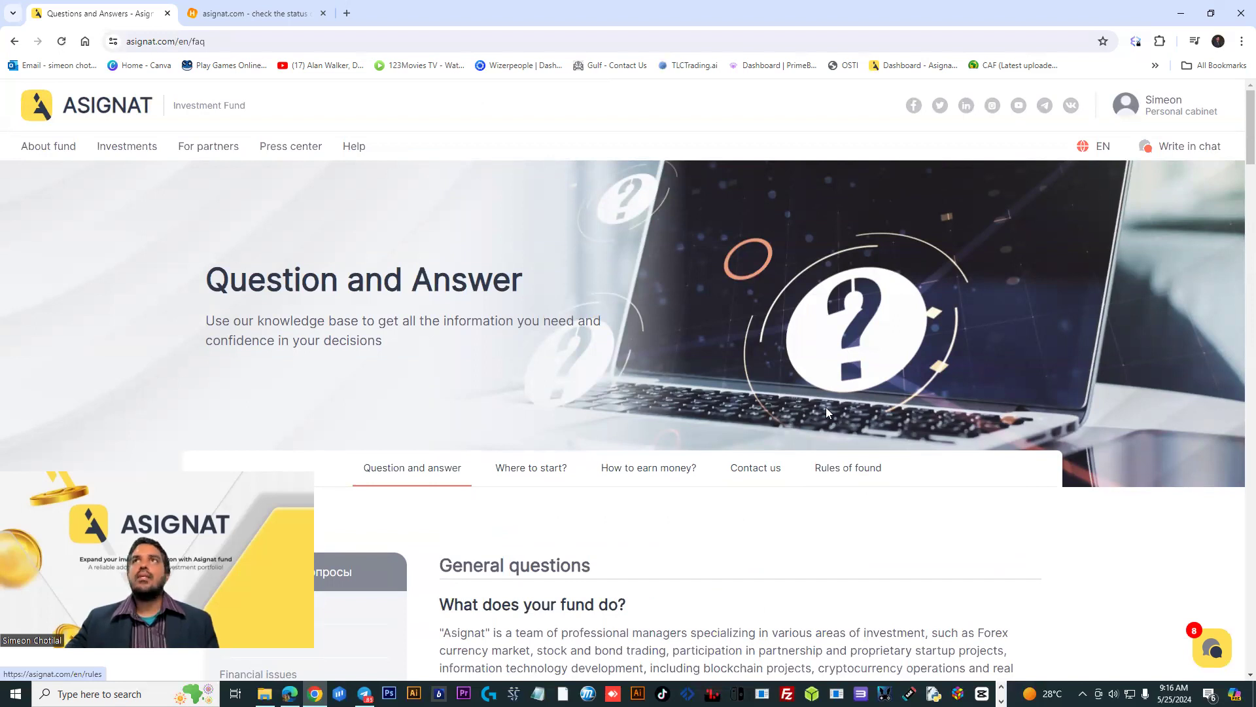
mouse_move(914, 104)
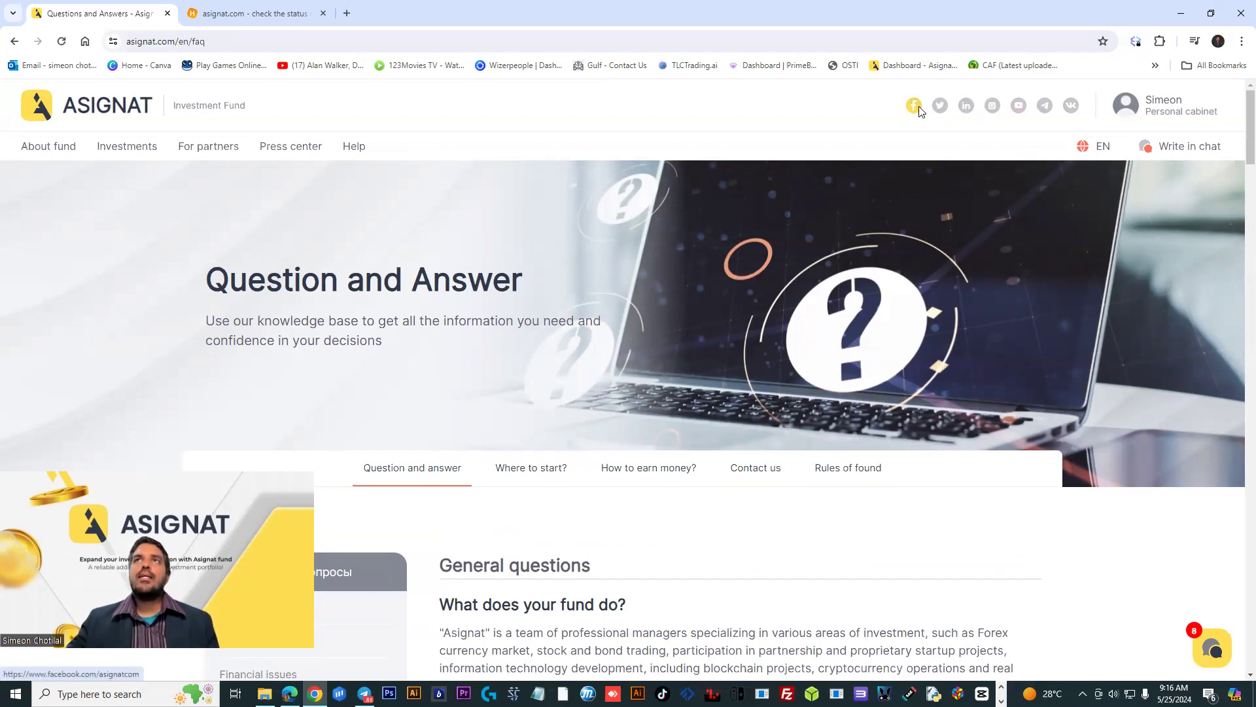
Open Asignat Fund's Facebook page in a new tab and read its Ethereum ETF post
left_click(914, 105)
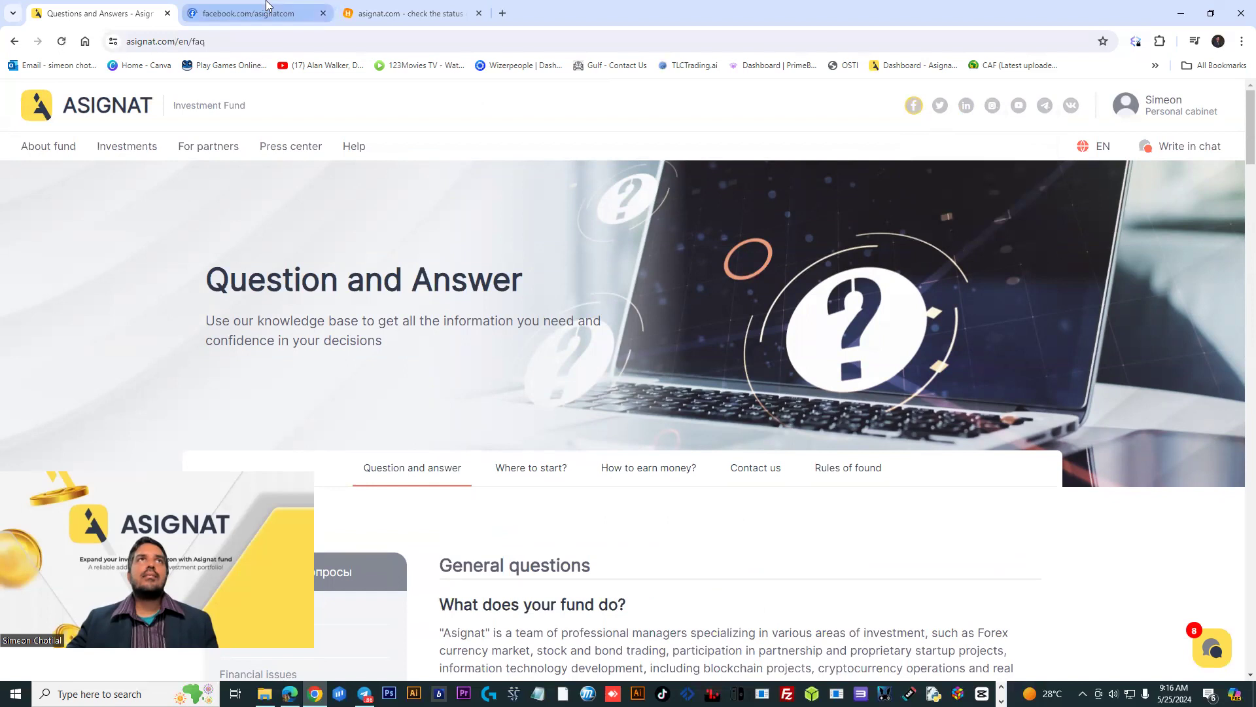
left_click(257, 14)
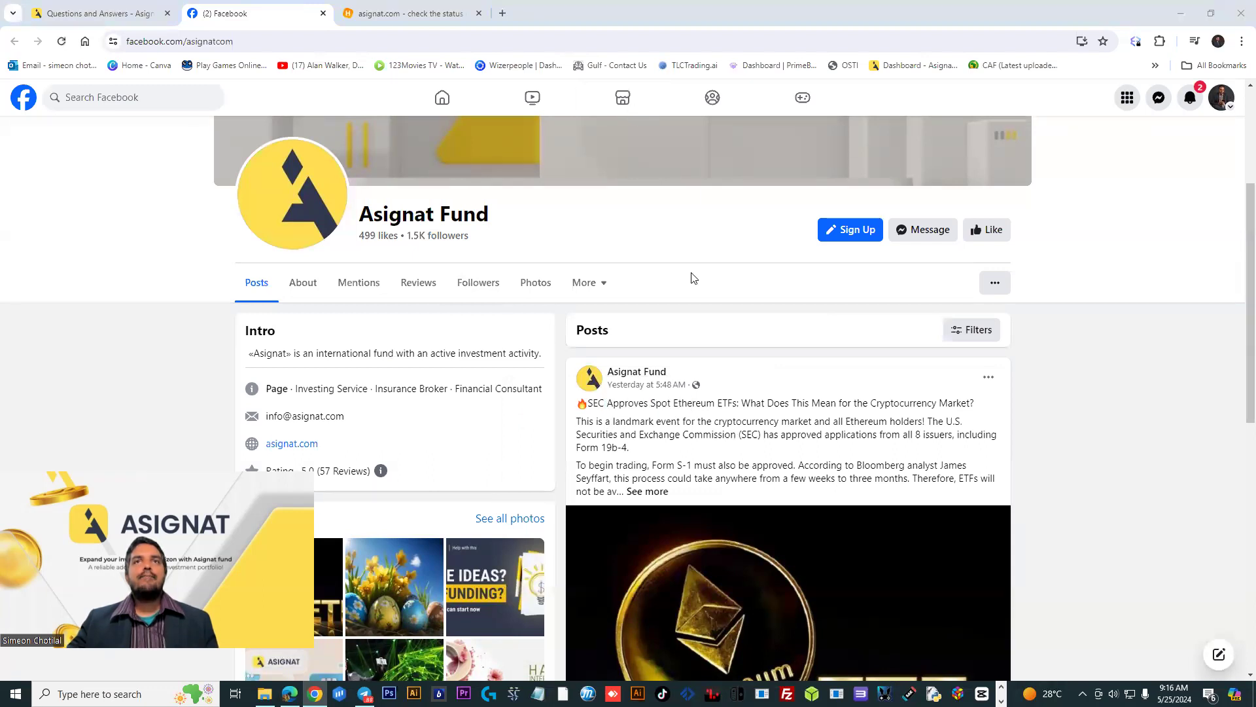
left_click_drag(580, 403, 737, 403)
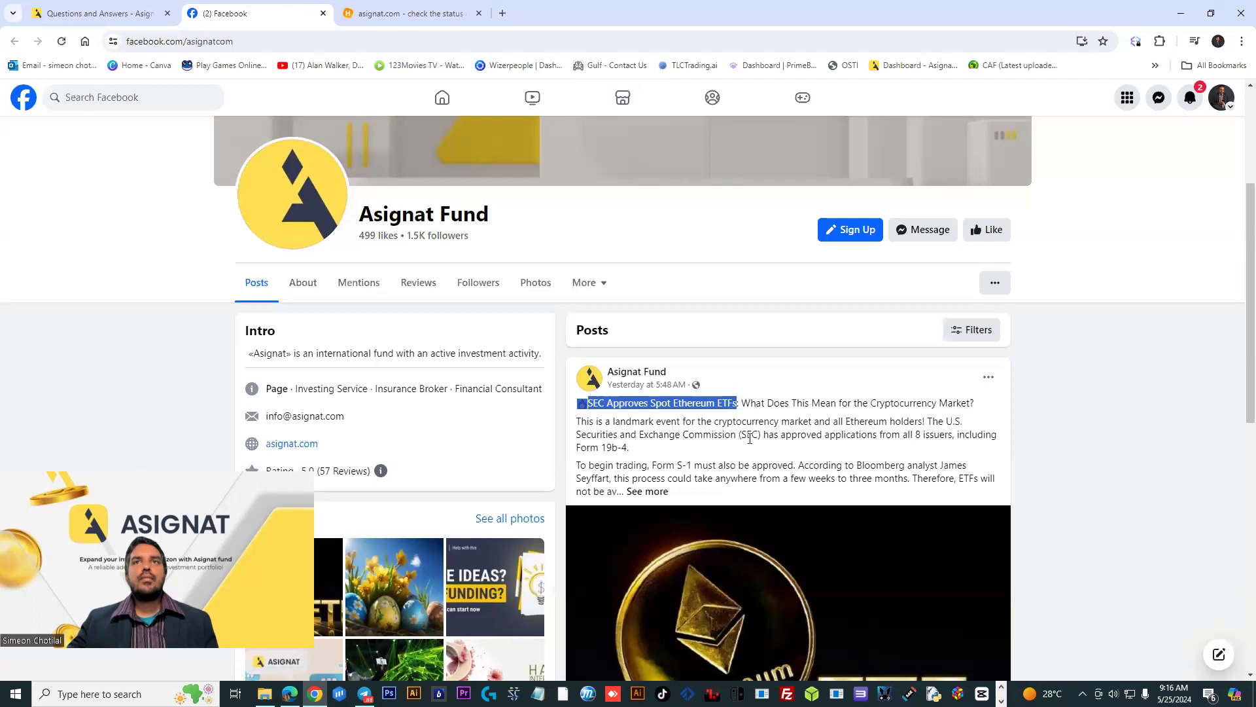
scroll("down", 3)
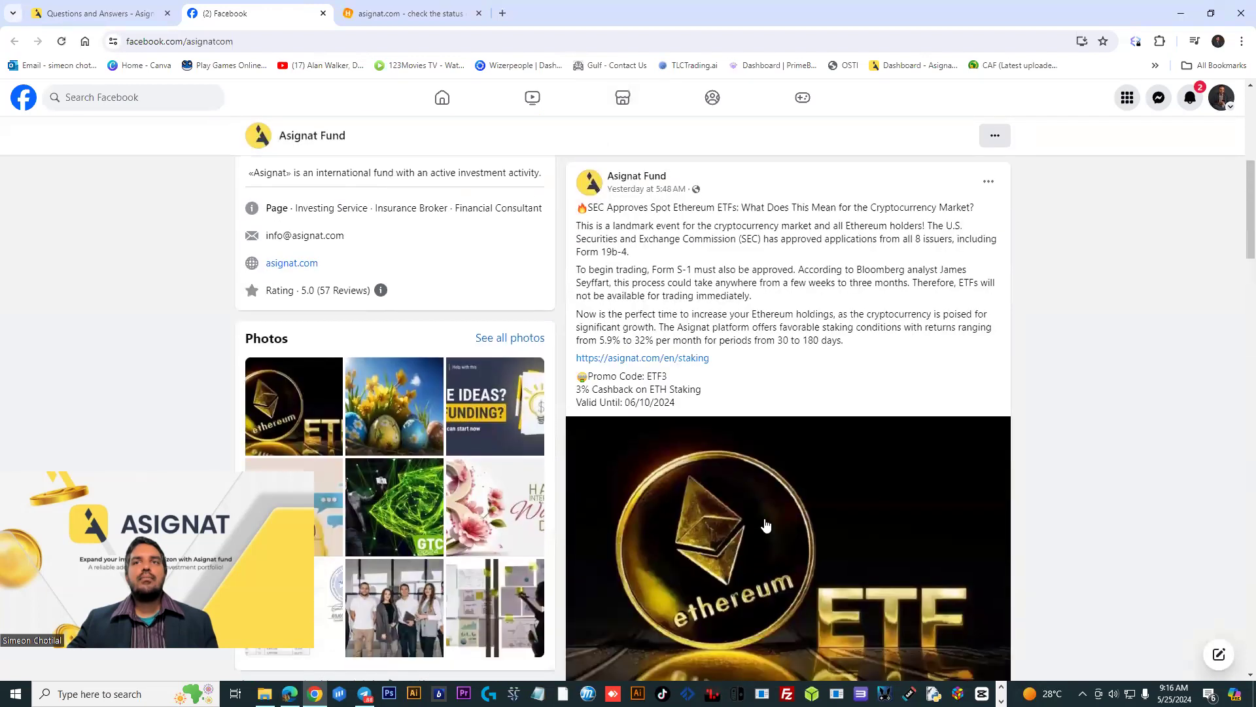
scroll("down", 3)
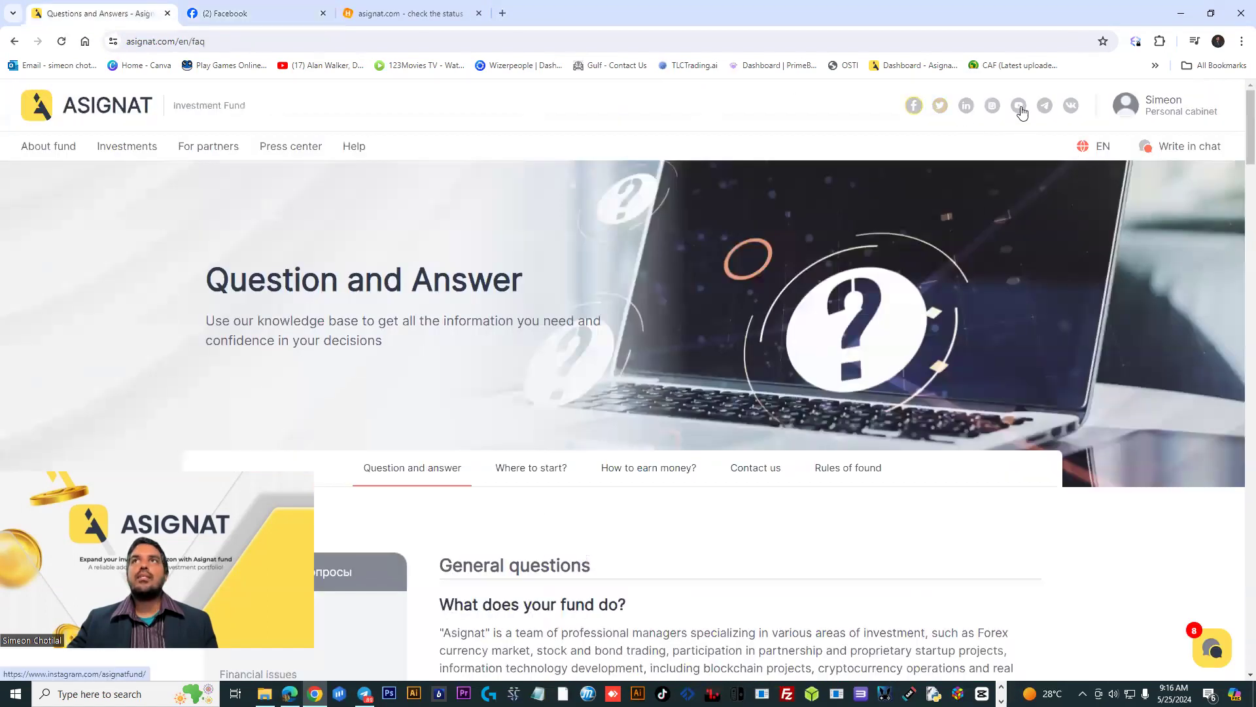
Launch the Asignat.com - Official Source channel in Telegram Desktop
left_click(1018, 104)
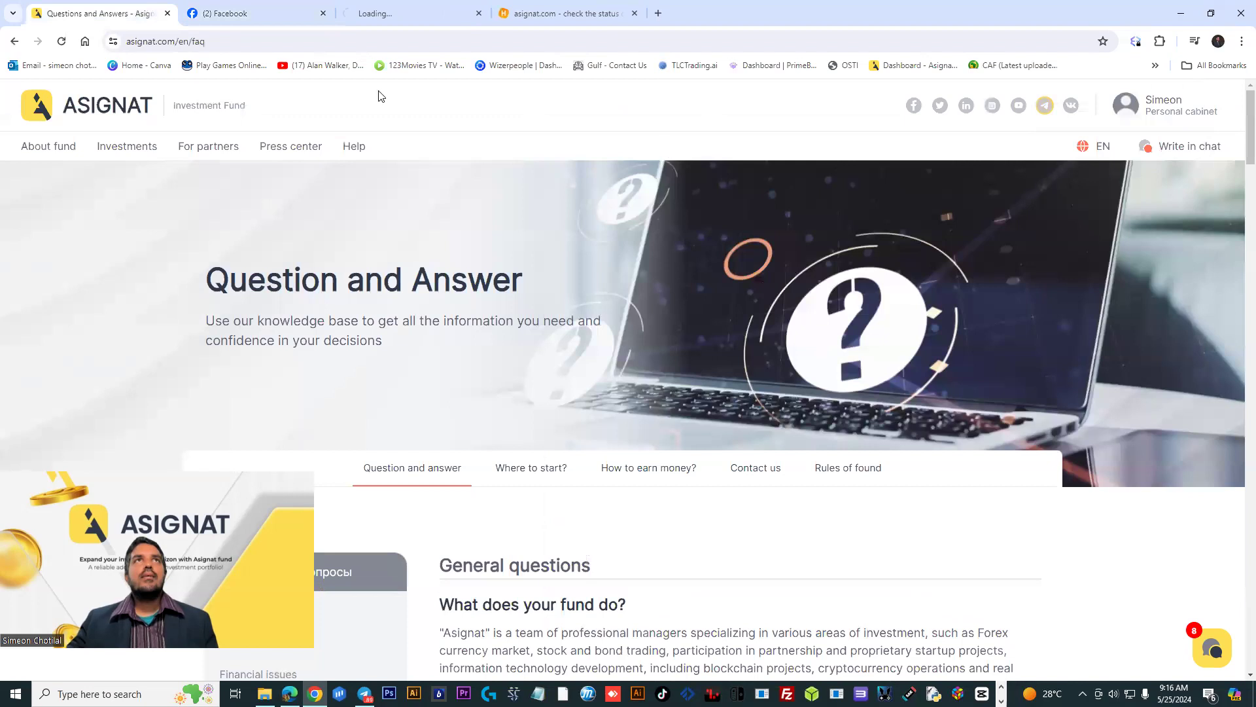
left_click(1044, 104)
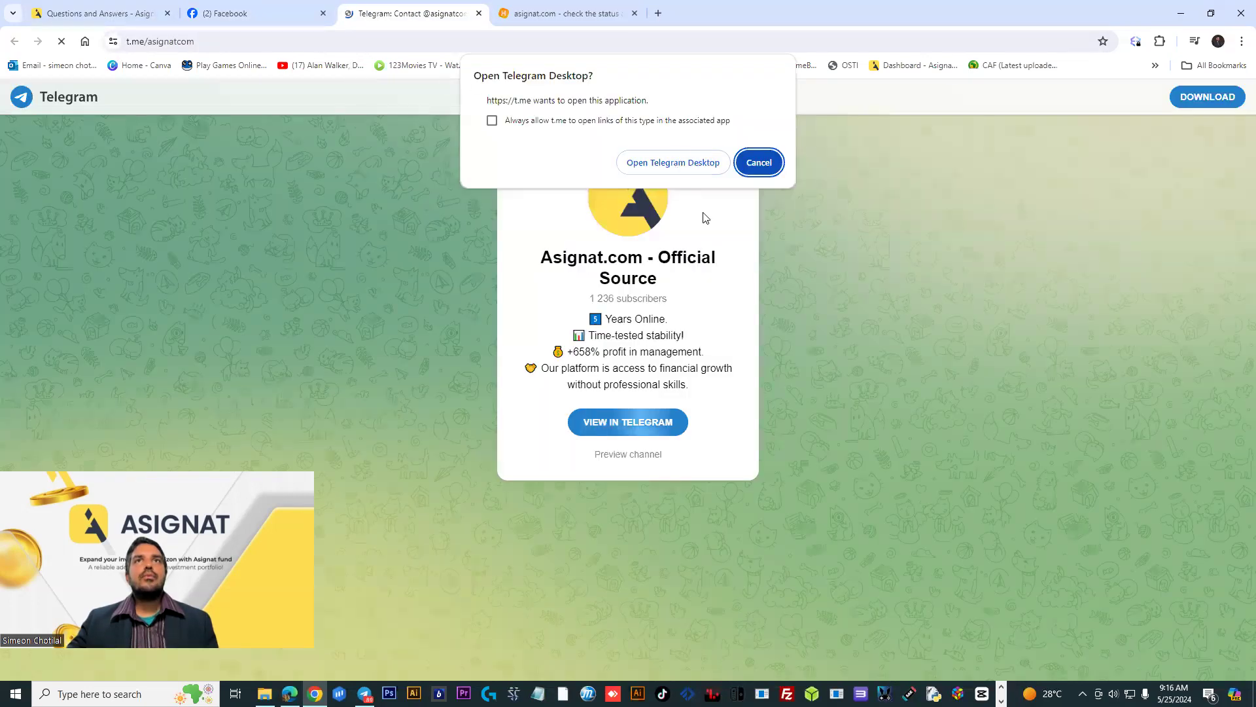
left_click(674, 162)
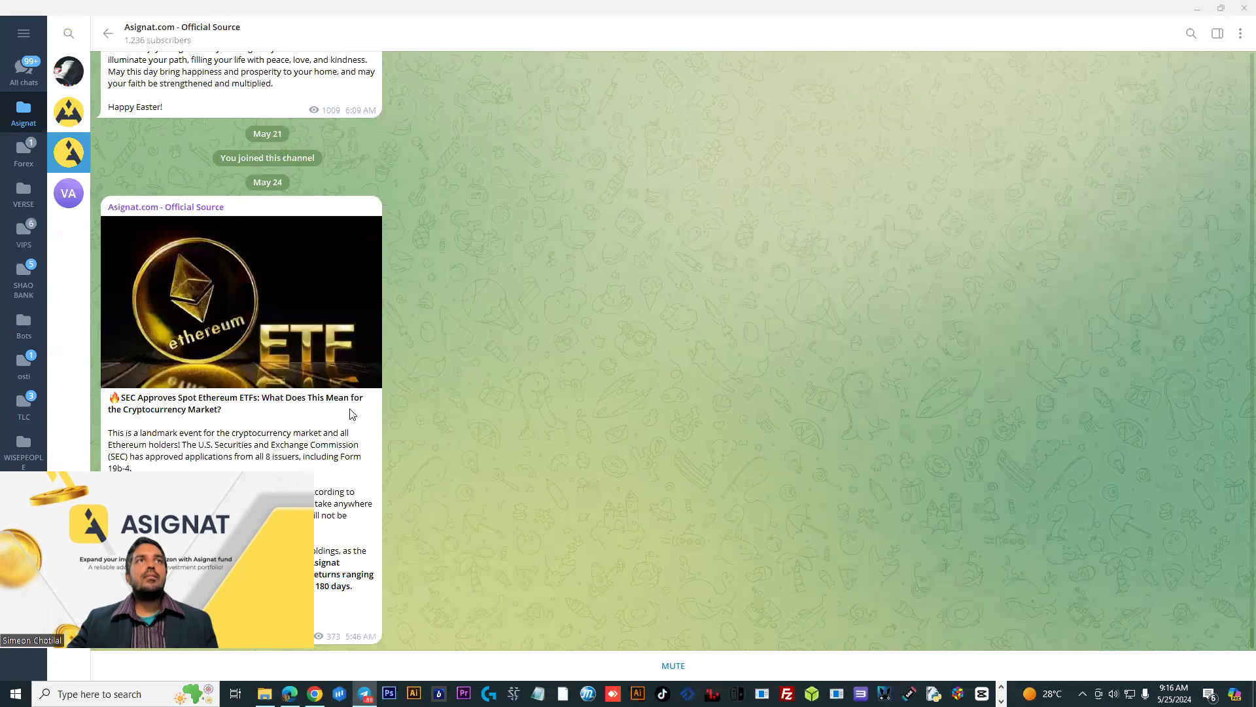
Scroll the channel's Ethereum ETF and Easter posts, then return to the FAQ tab
scroll("down", 3)
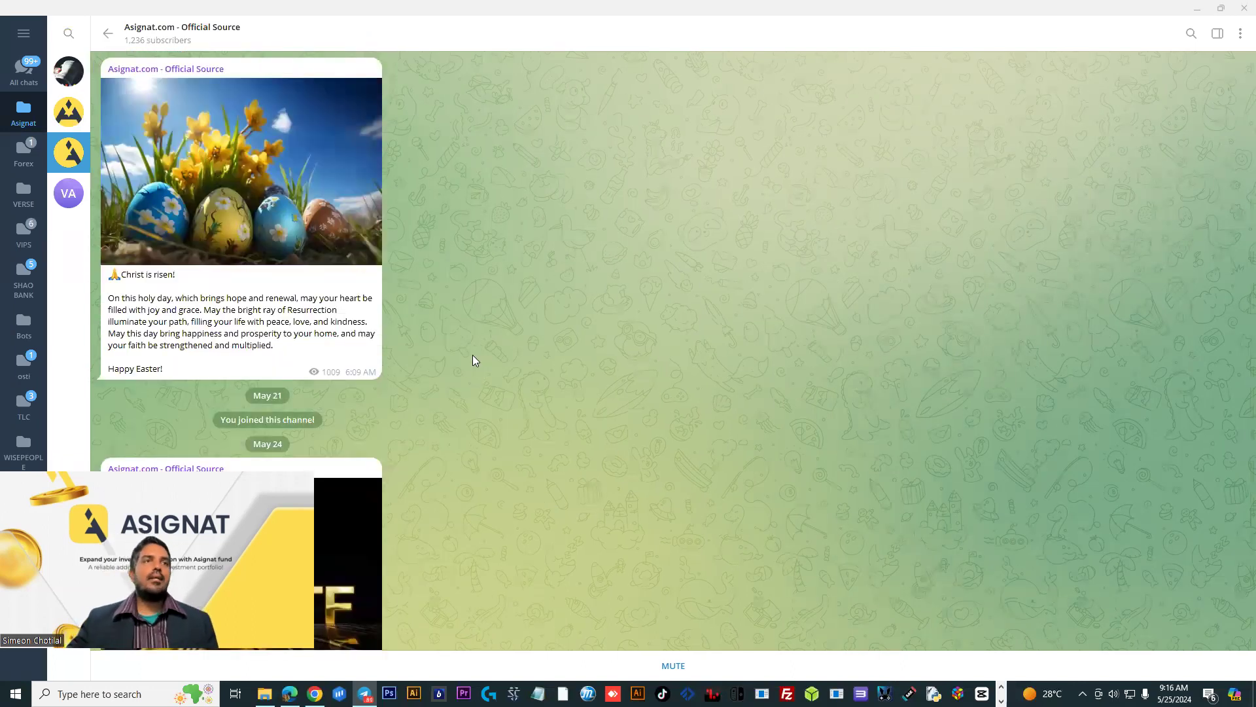
scroll("down", 3)
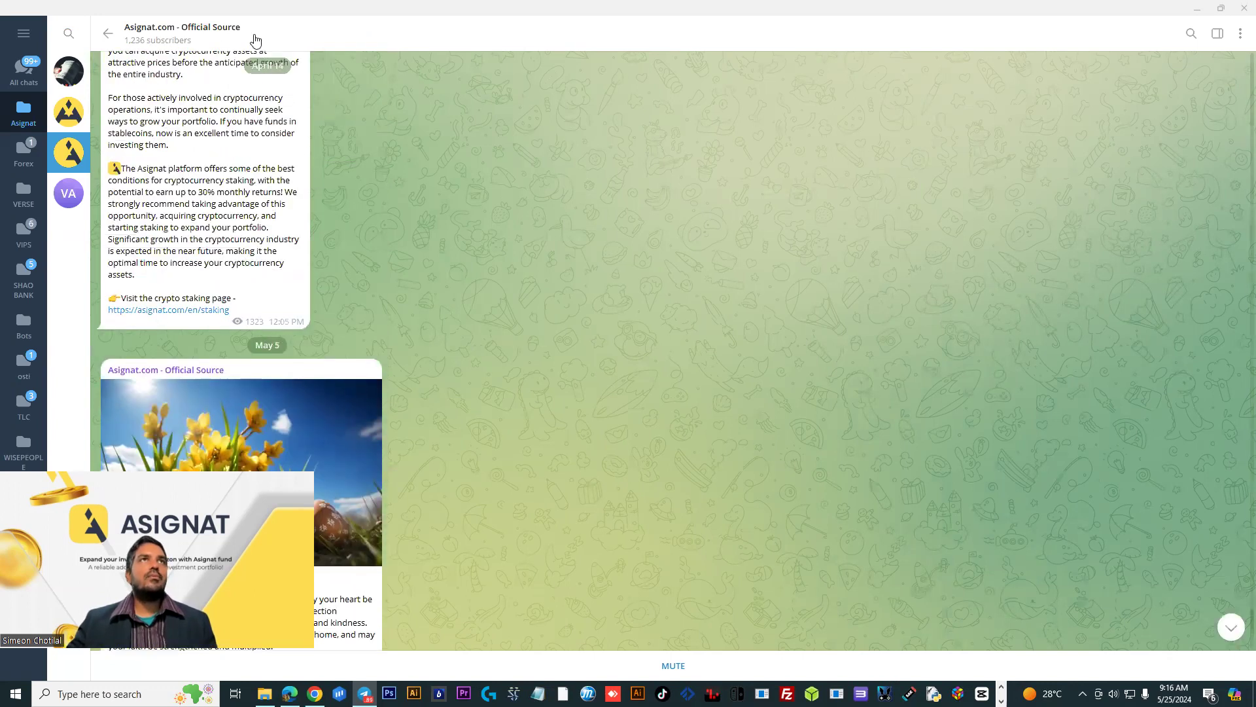
left_click(182, 32)
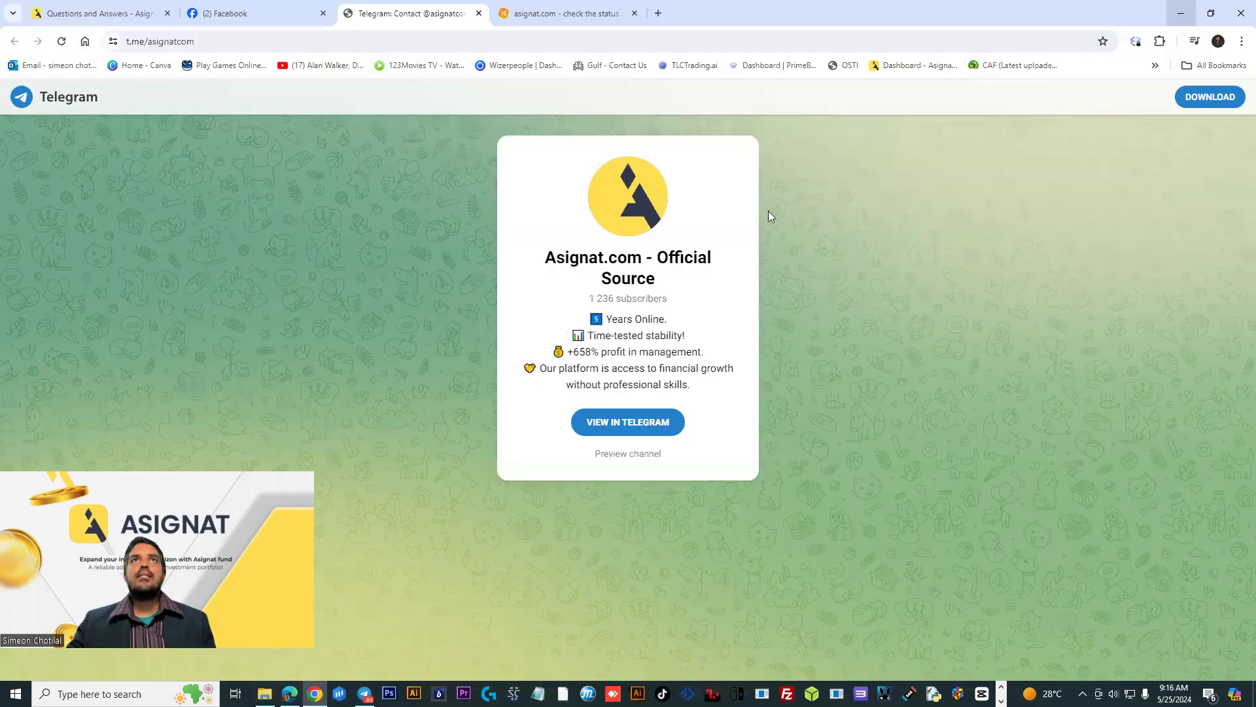
mouse_move(670, 142)
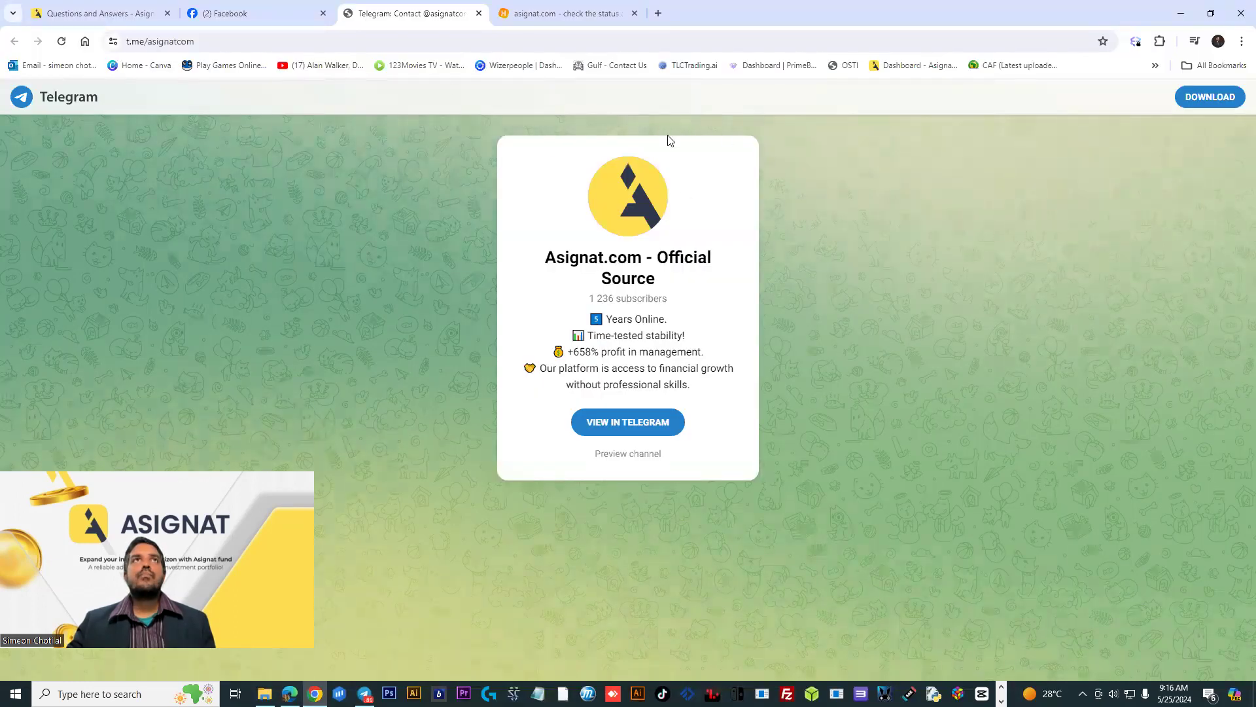
left_click(96, 14)
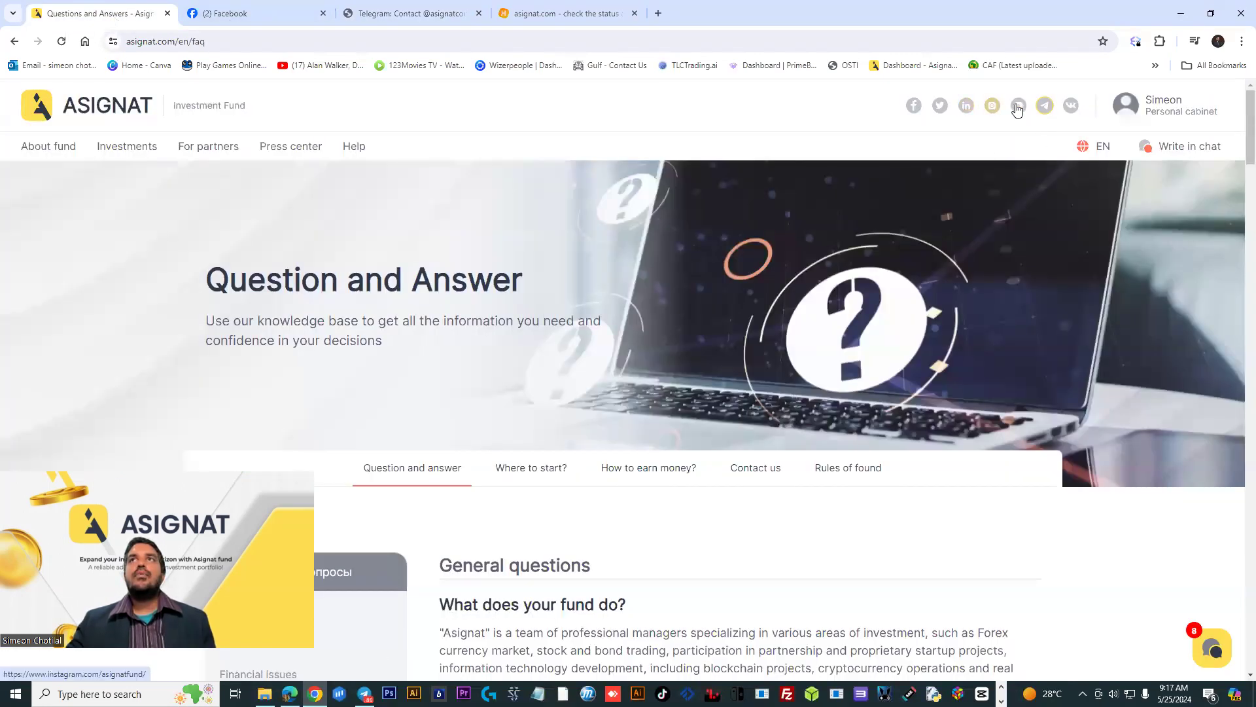
Open the Asignat Fund YouTube channel's Videos tab and scroll through all uploads
left_click(1018, 105)
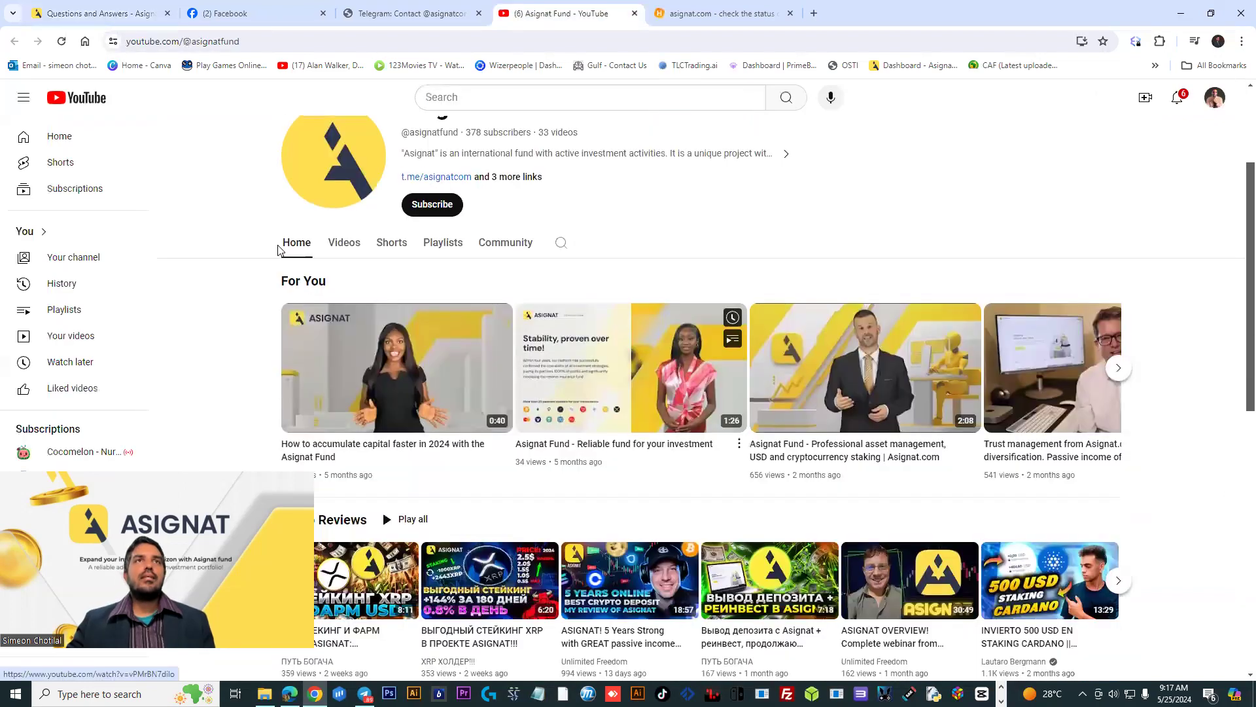
left_click(343, 242)
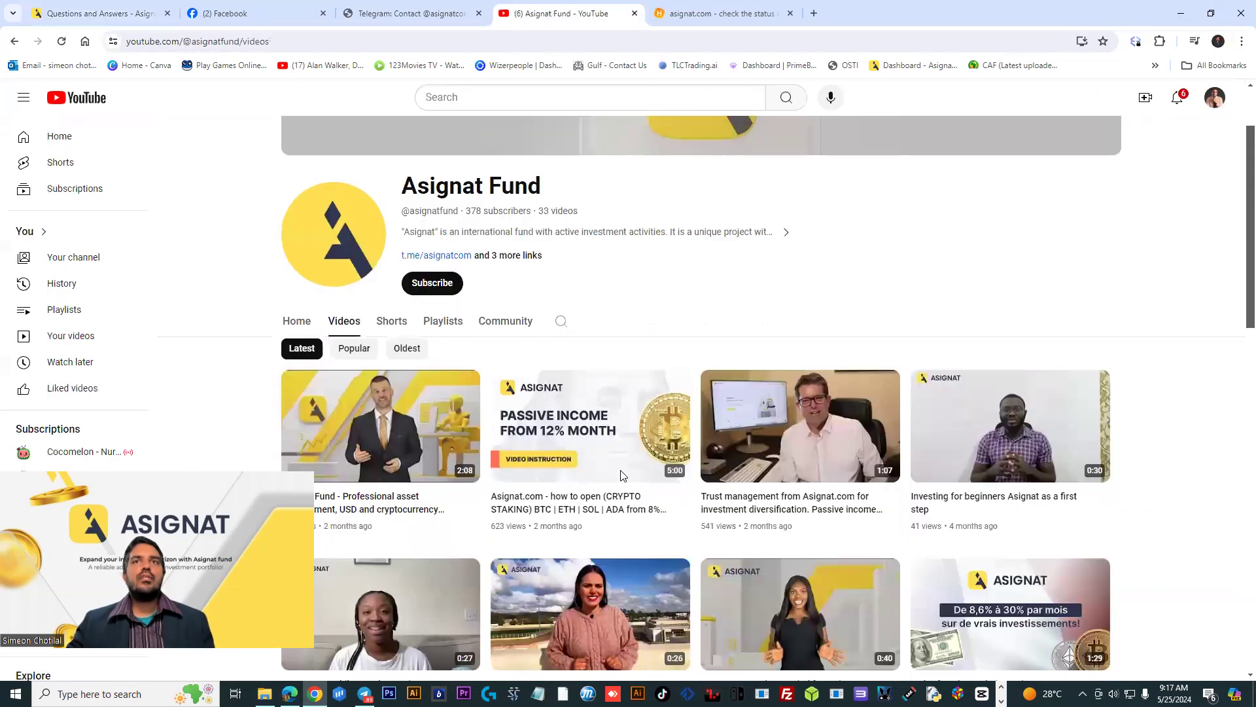
scroll("down", 3)
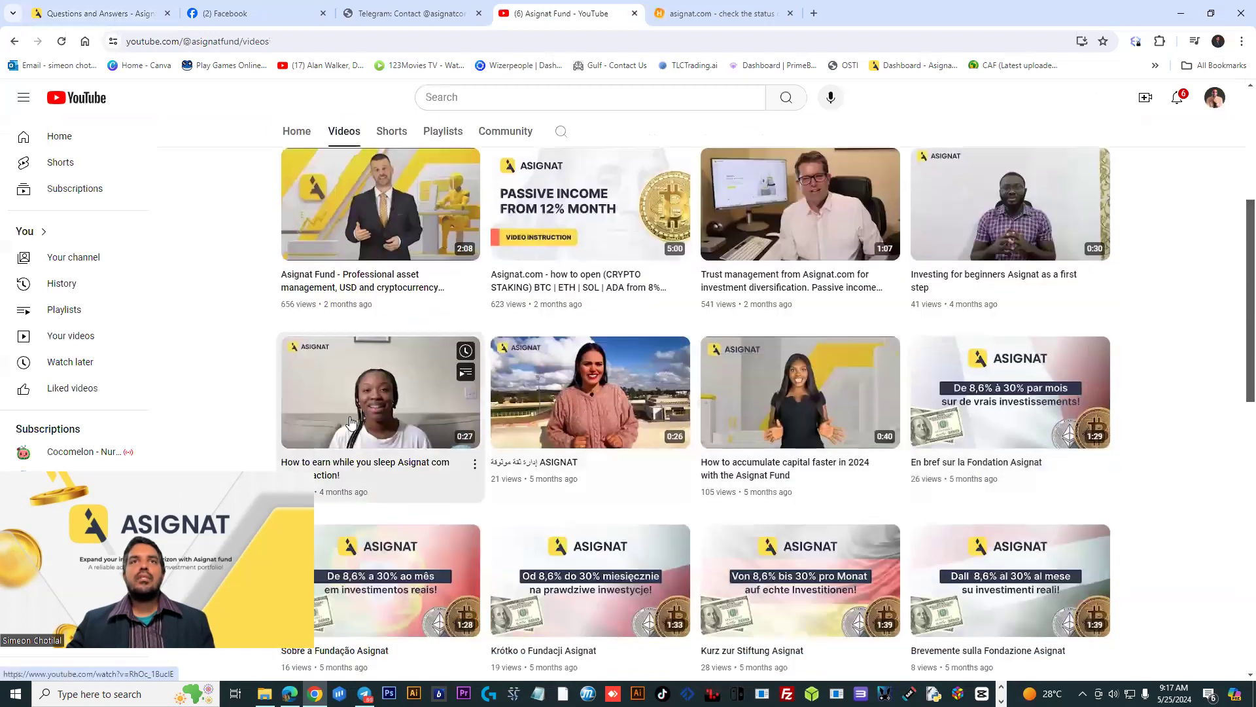
scroll("down", 3)
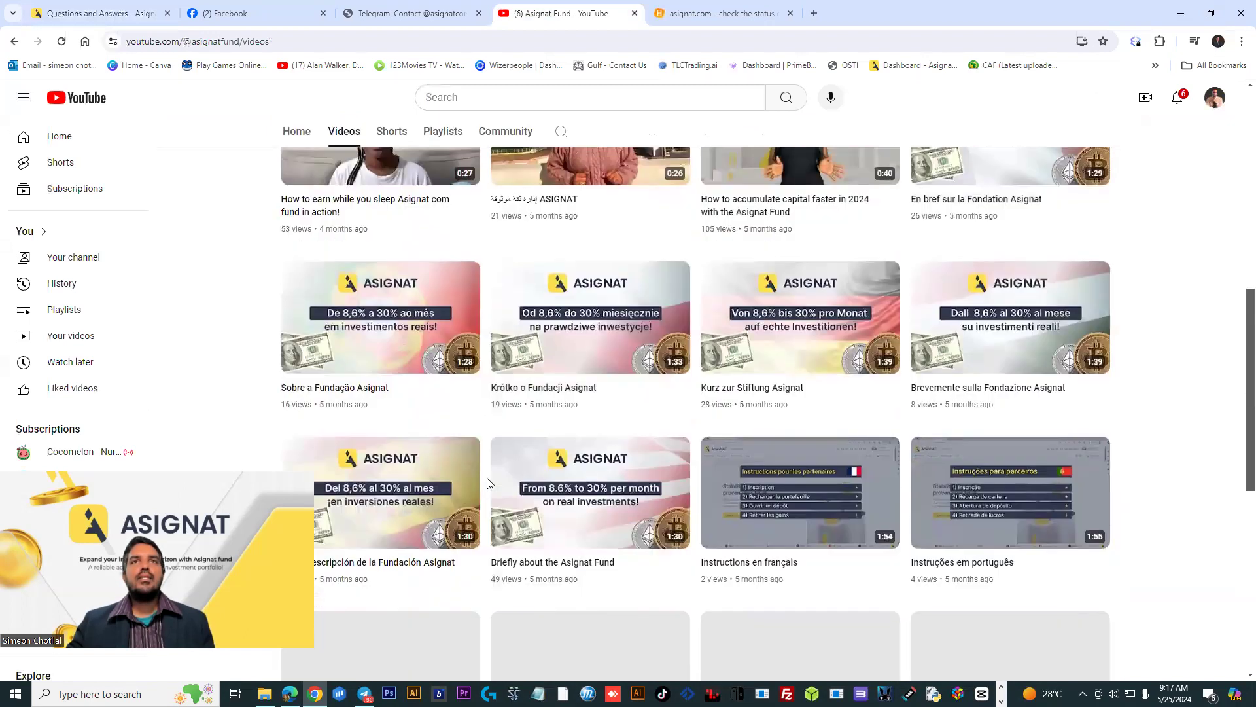
scroll("down", 3)
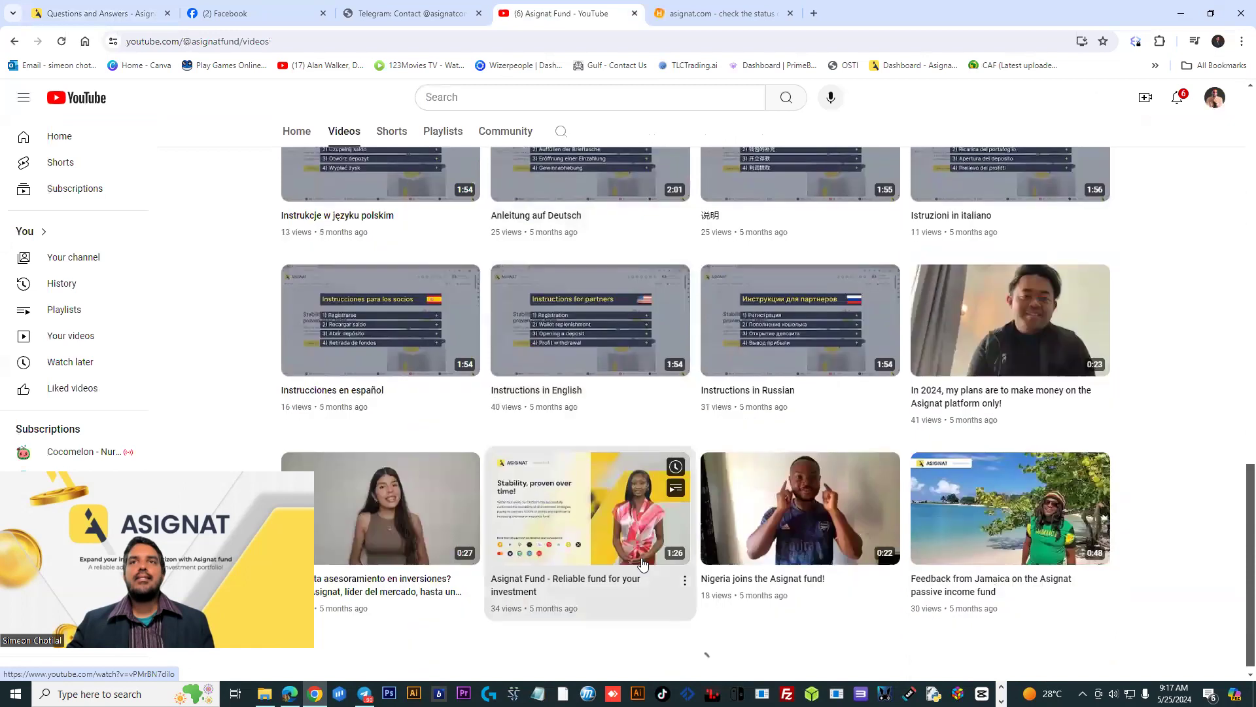
scroll("down", 3)
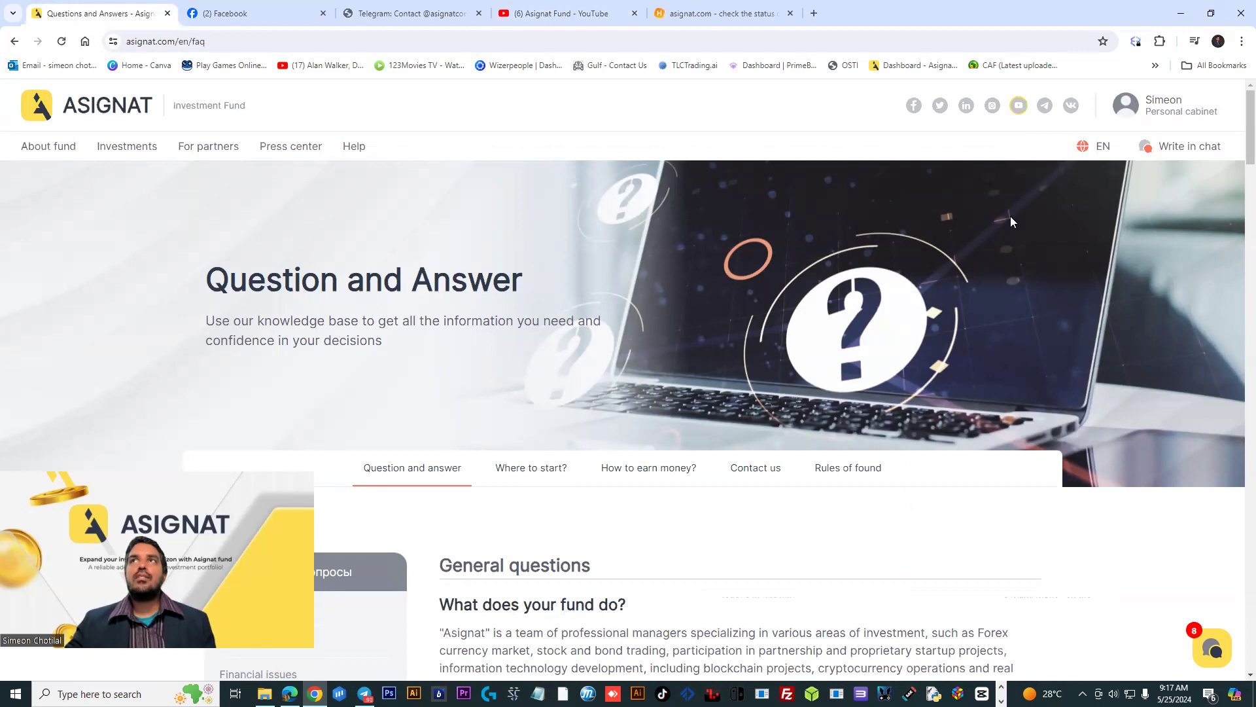
Open the Personal cabinet dashboard showing the 1,000 USD deposit and profit statistics
left_click(1094, 146)
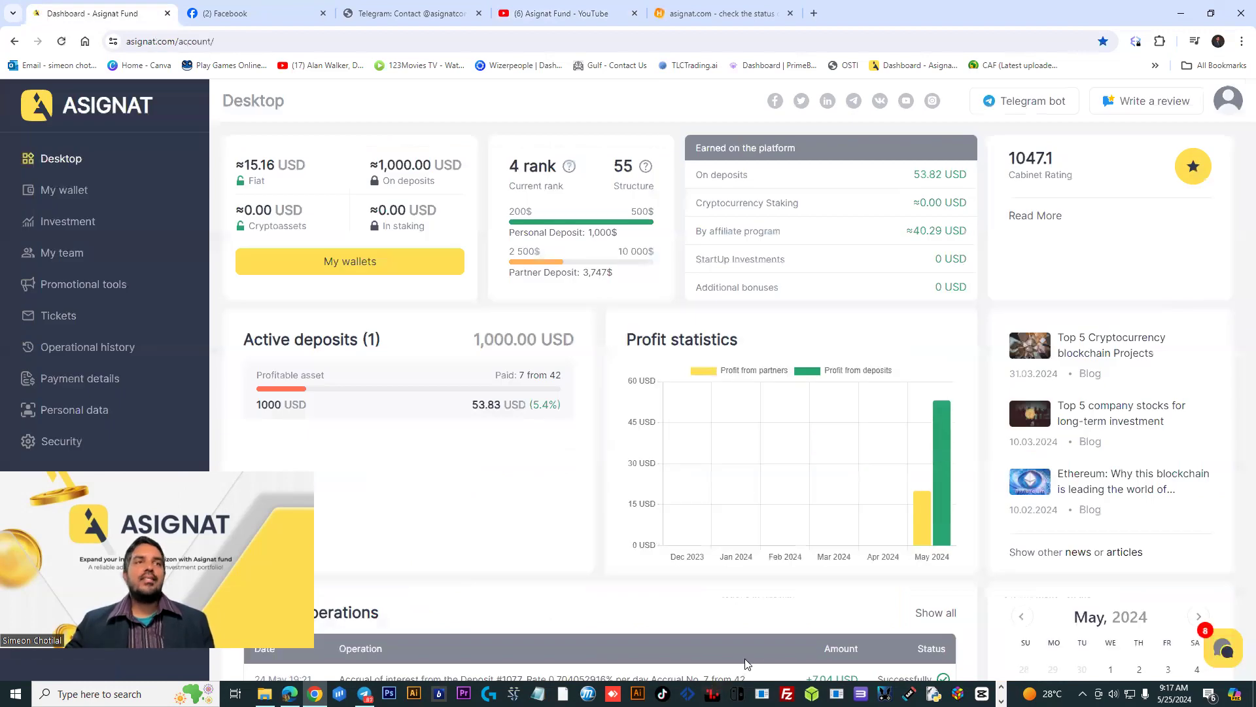
mouse_move(708, 659)
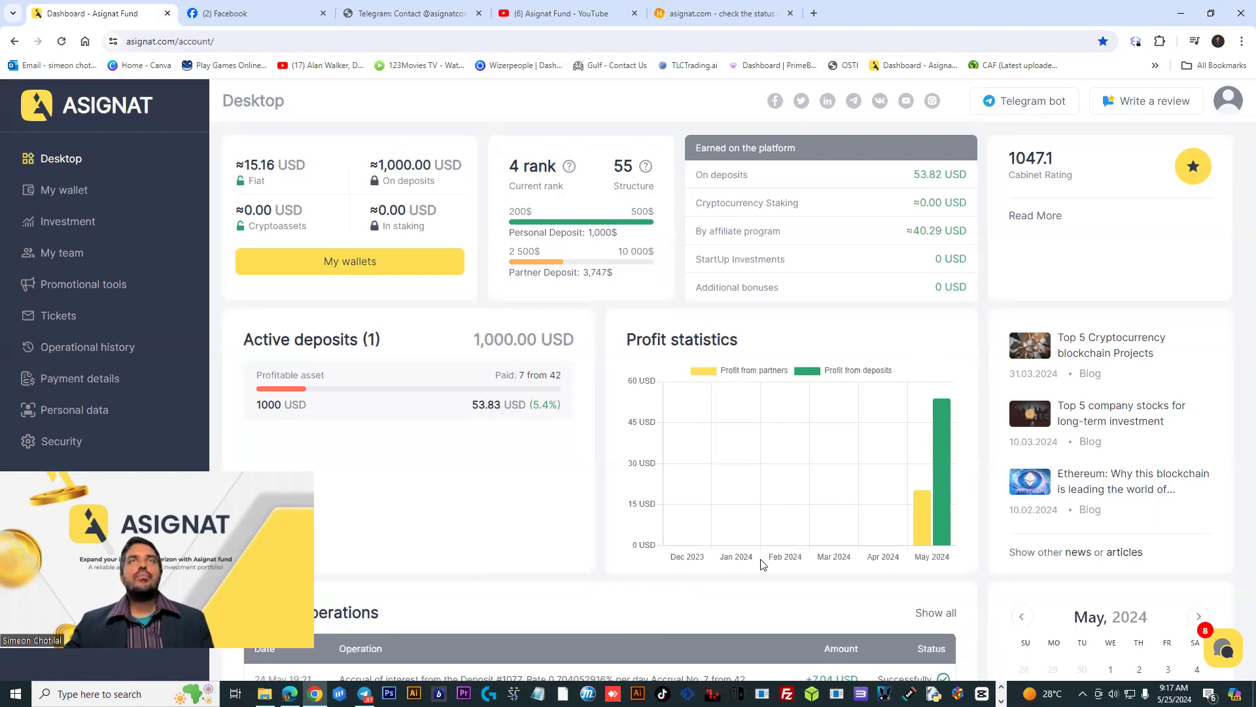
mouse_move(760, 569)
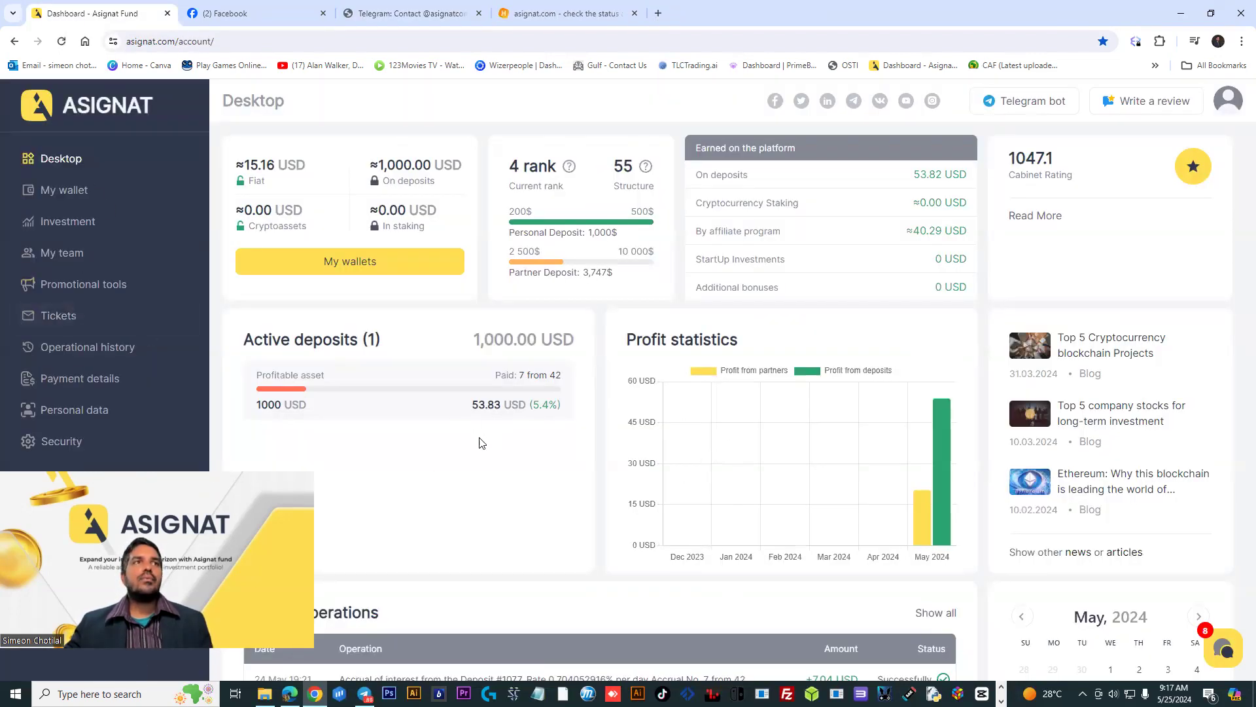
mouse_move(74, 409)
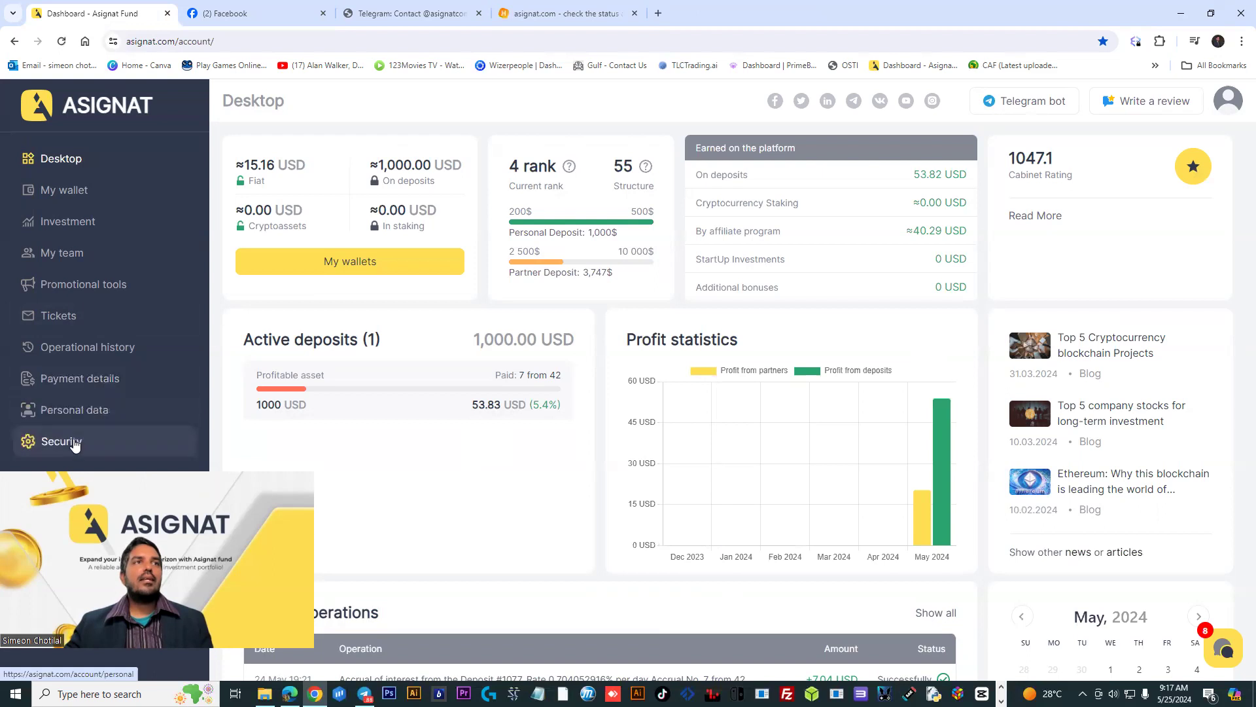
Toggle the Security submenu (password, Google Authenticator, Trusted IPs, IP history), then open Investment
left_click(61, 441)
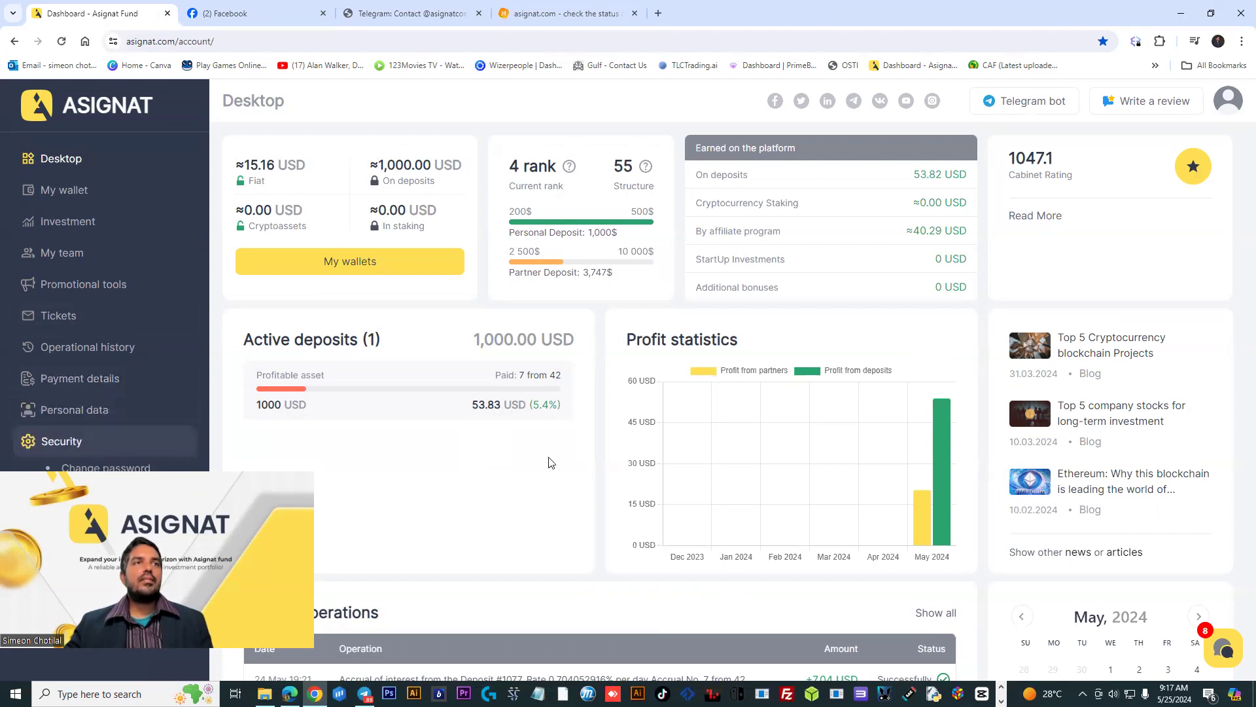
left_click(61, 440)
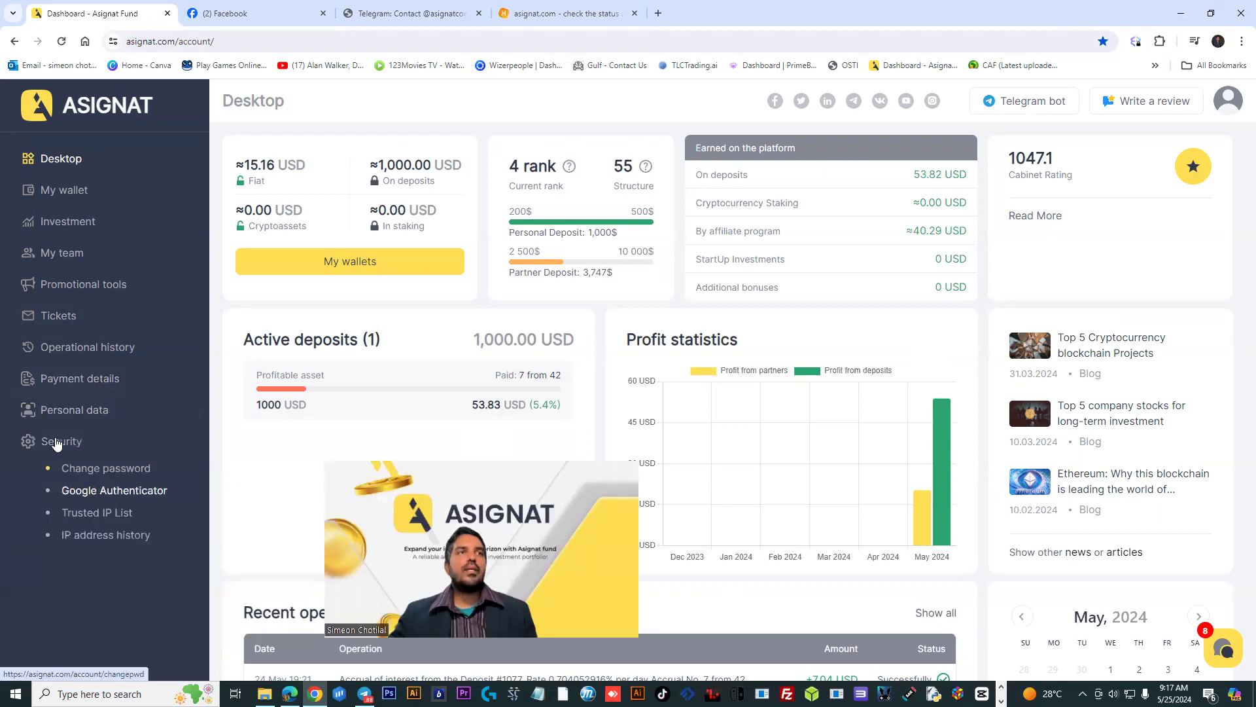
left_click(60, 440)
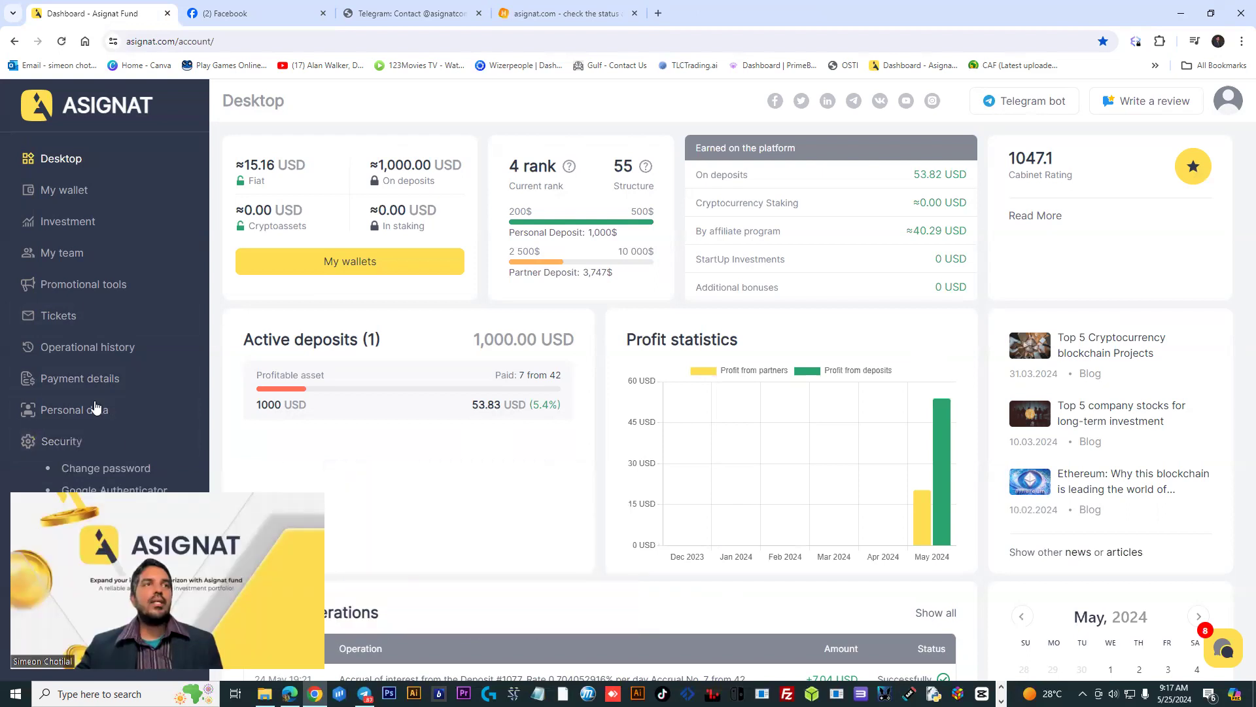
mouse_move(61, 440)
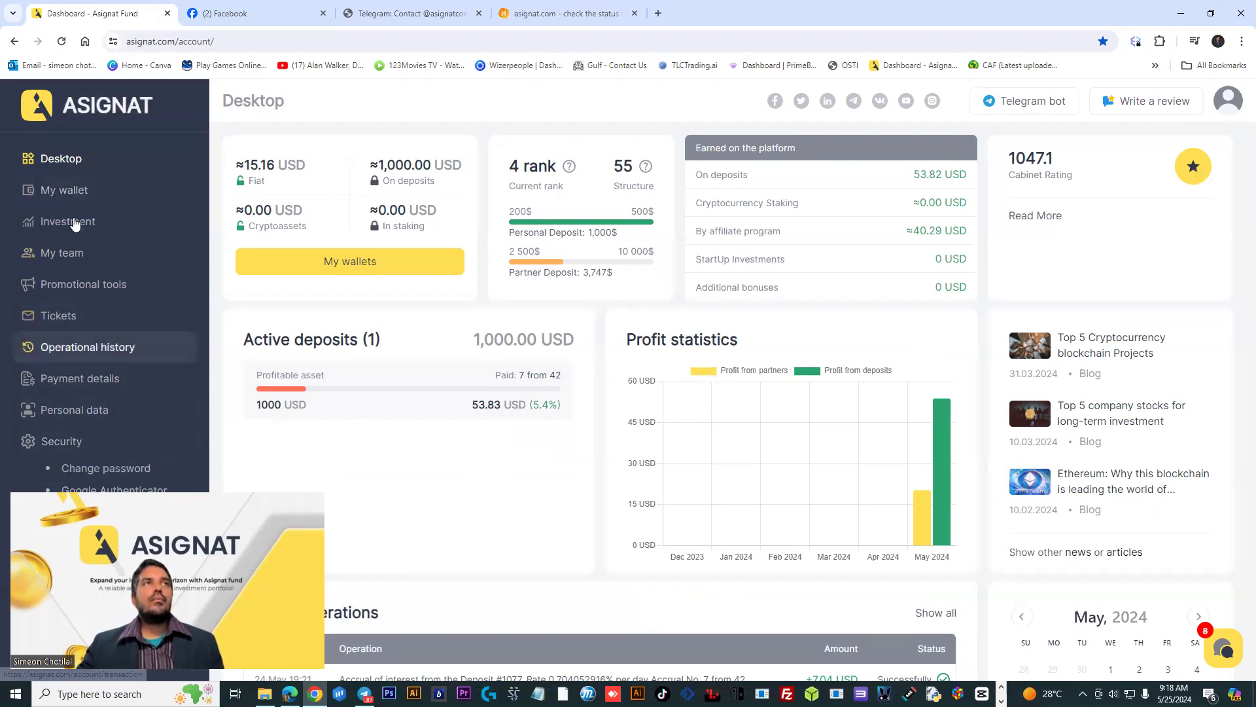
left_click(68, 221)
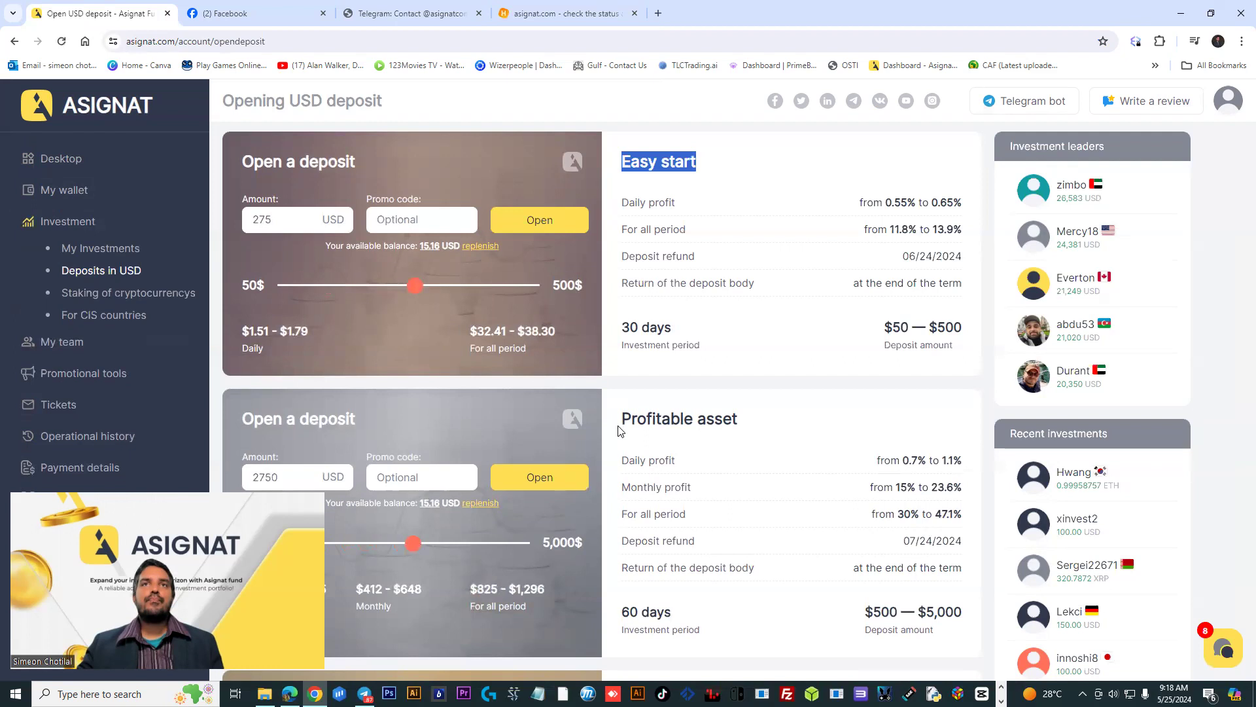
Try Easy start amounts of 100 and 500, then slide the amount to 499
scroll("down", 3)
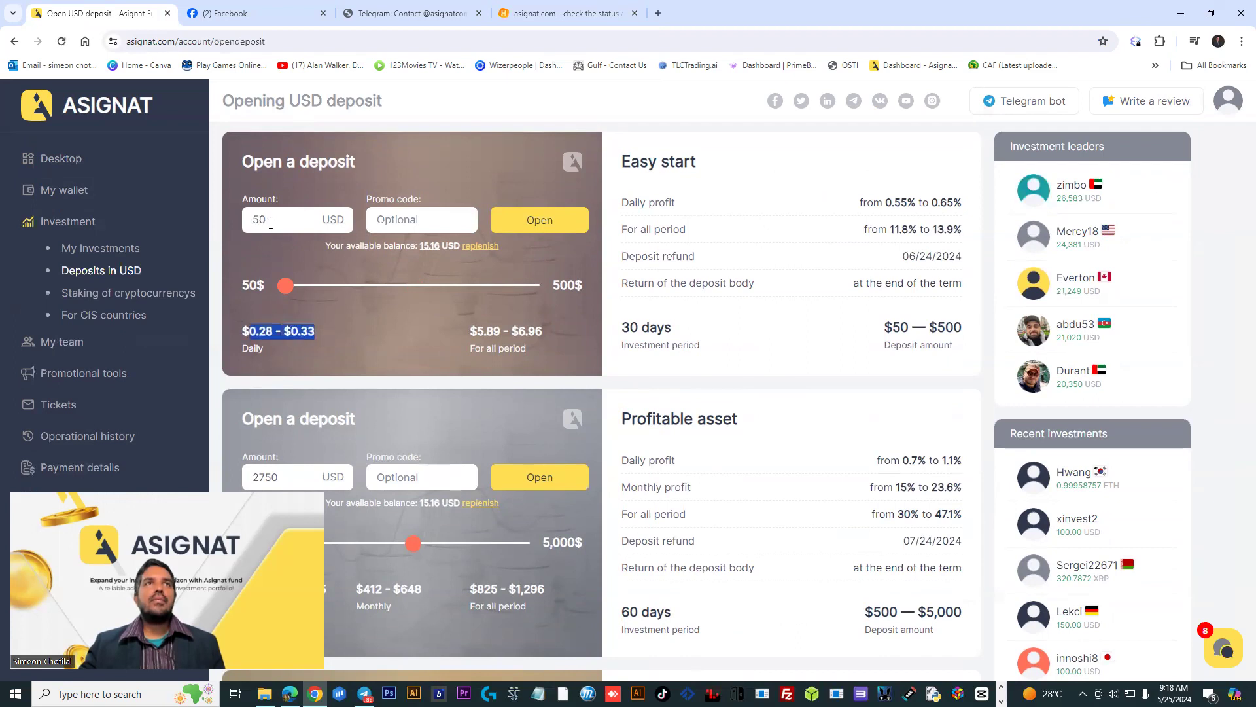
left_click(288, 220)
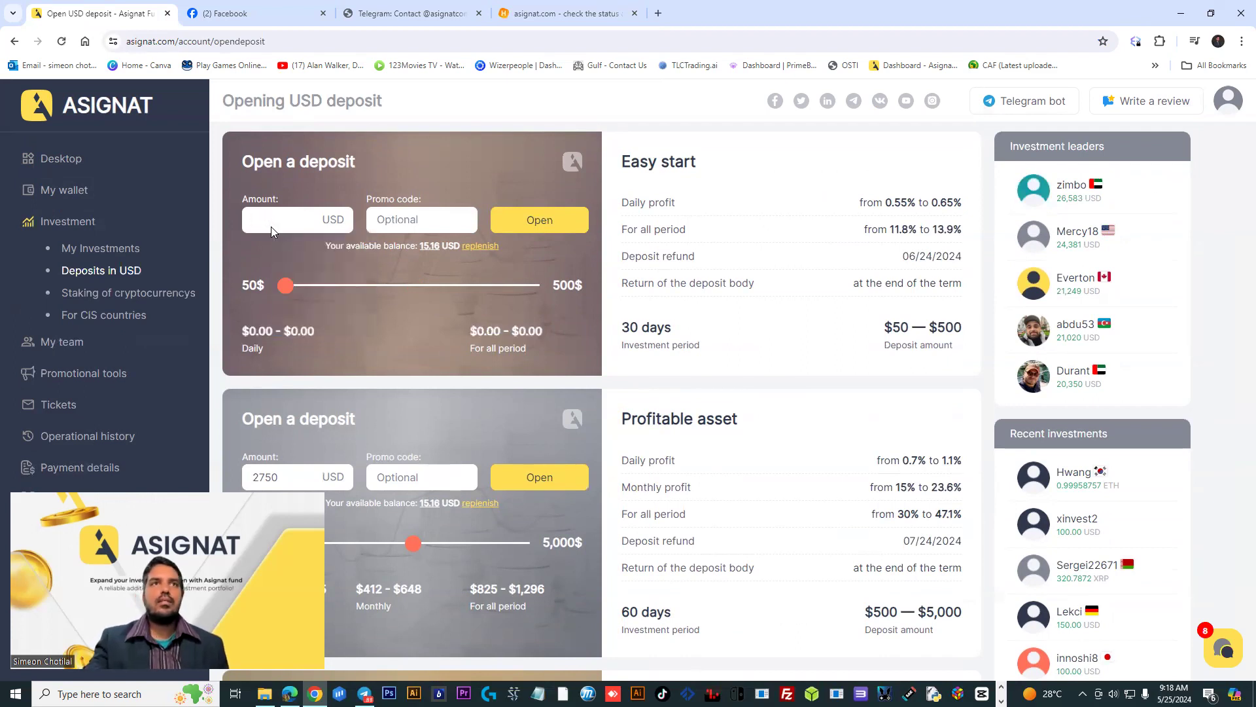
type("100")
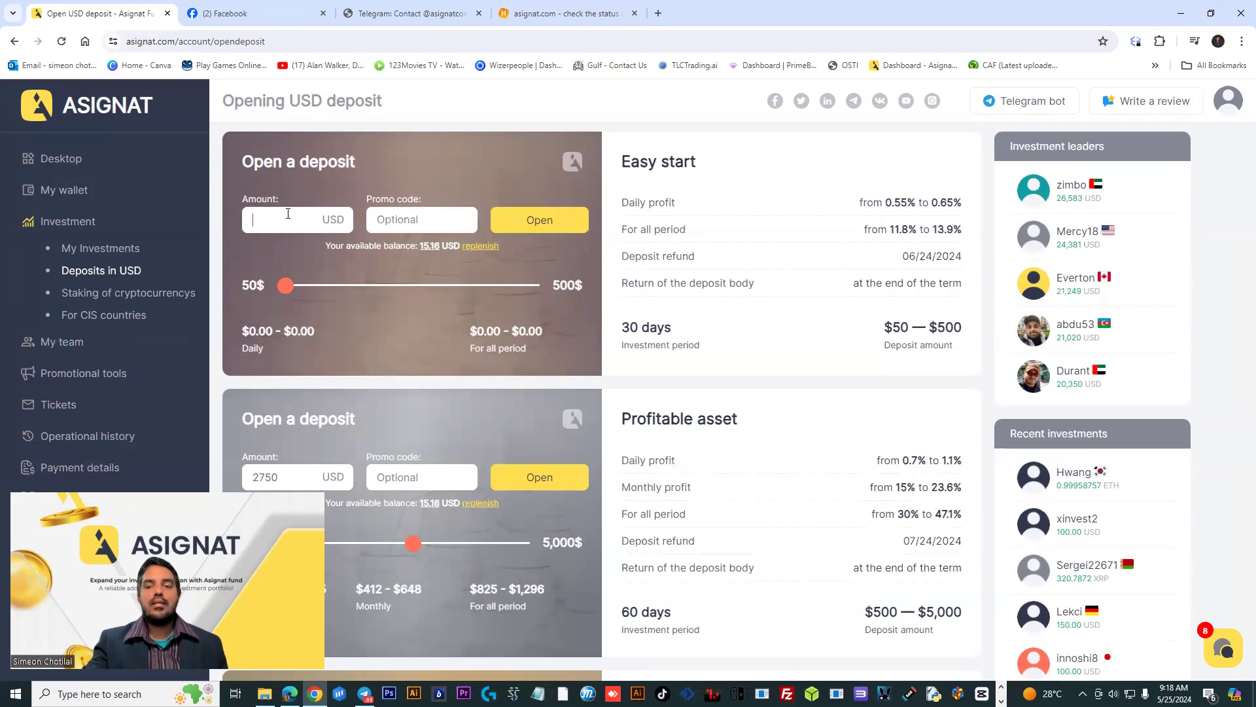
type("500")
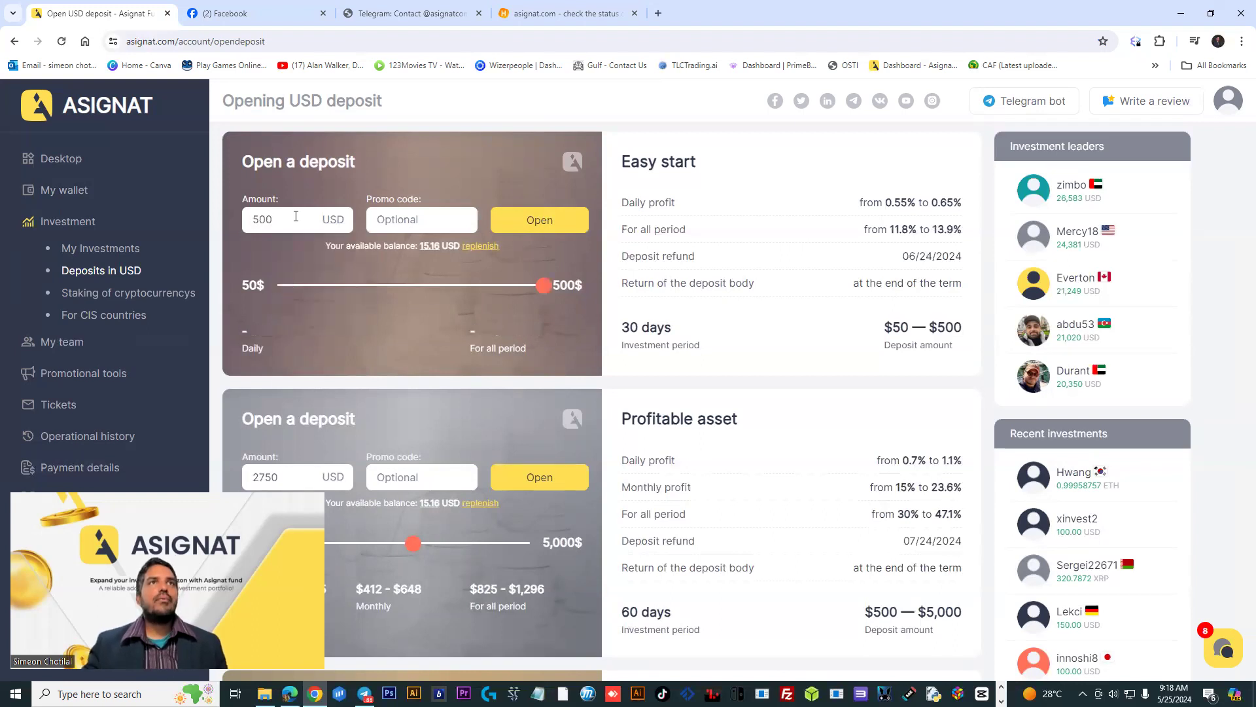
left_click_drag(542, 285, 539, 285)
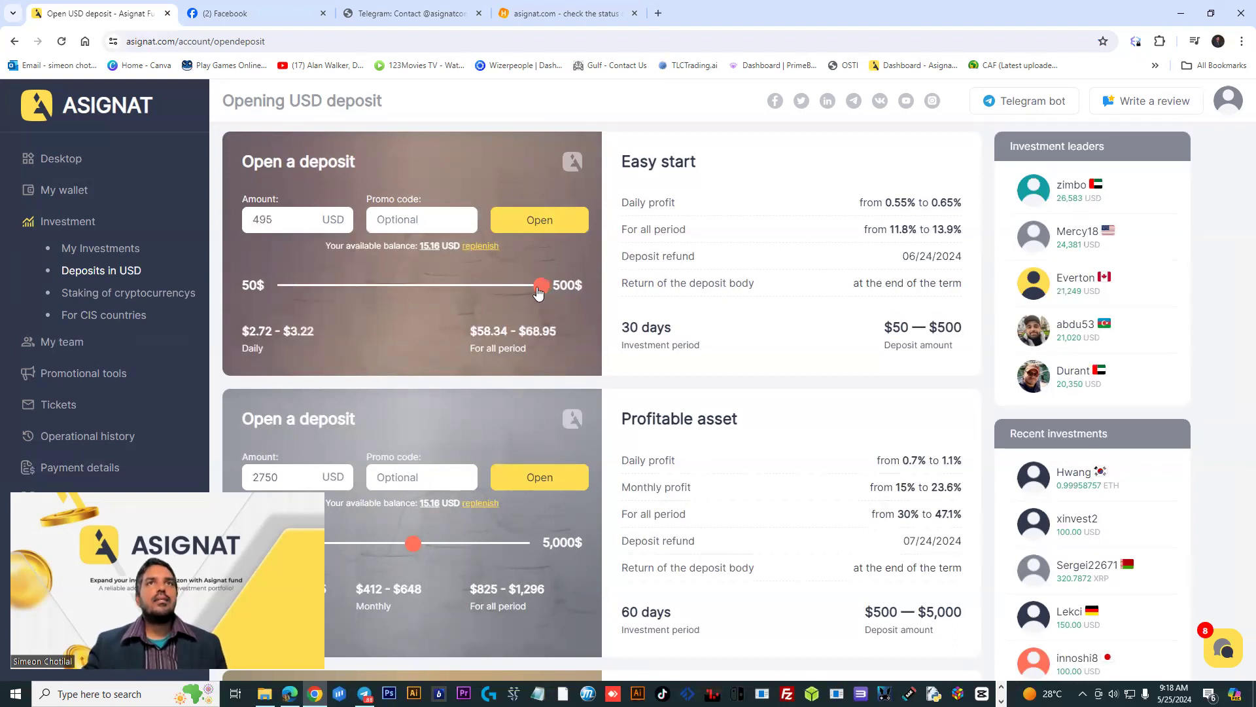
left_click_drag(539, 285, 542, 286)
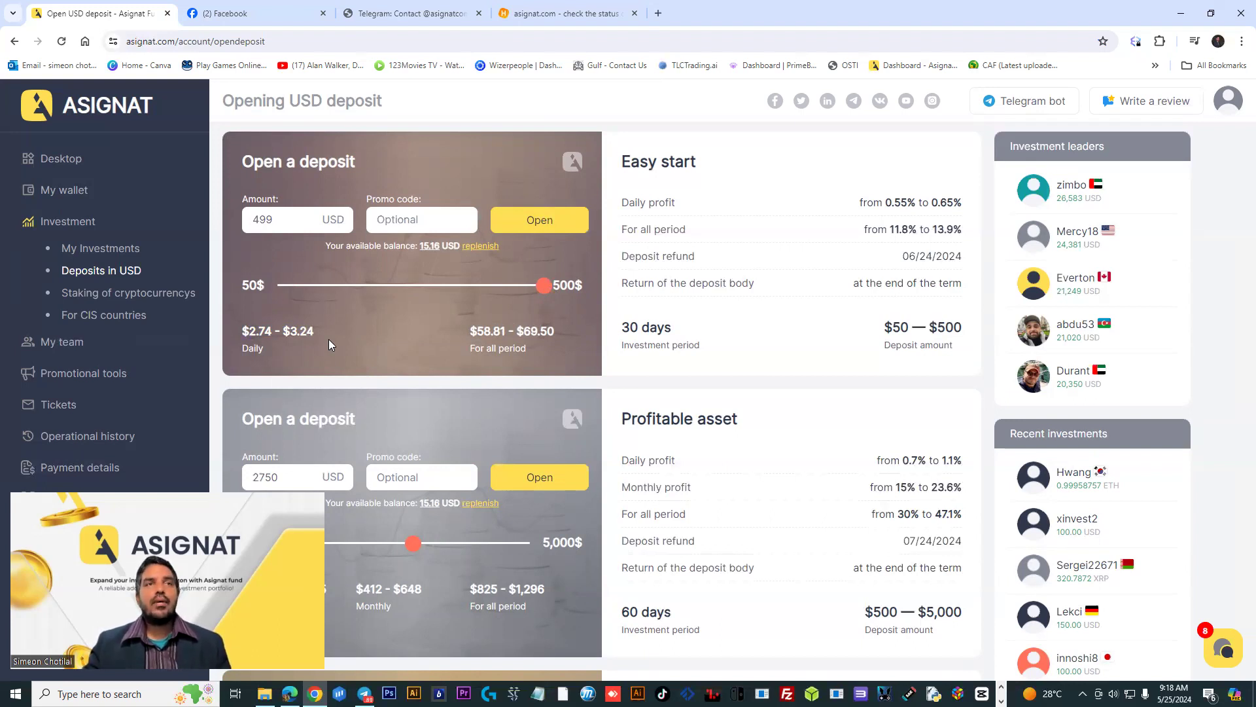
mouse_move(286, 400)
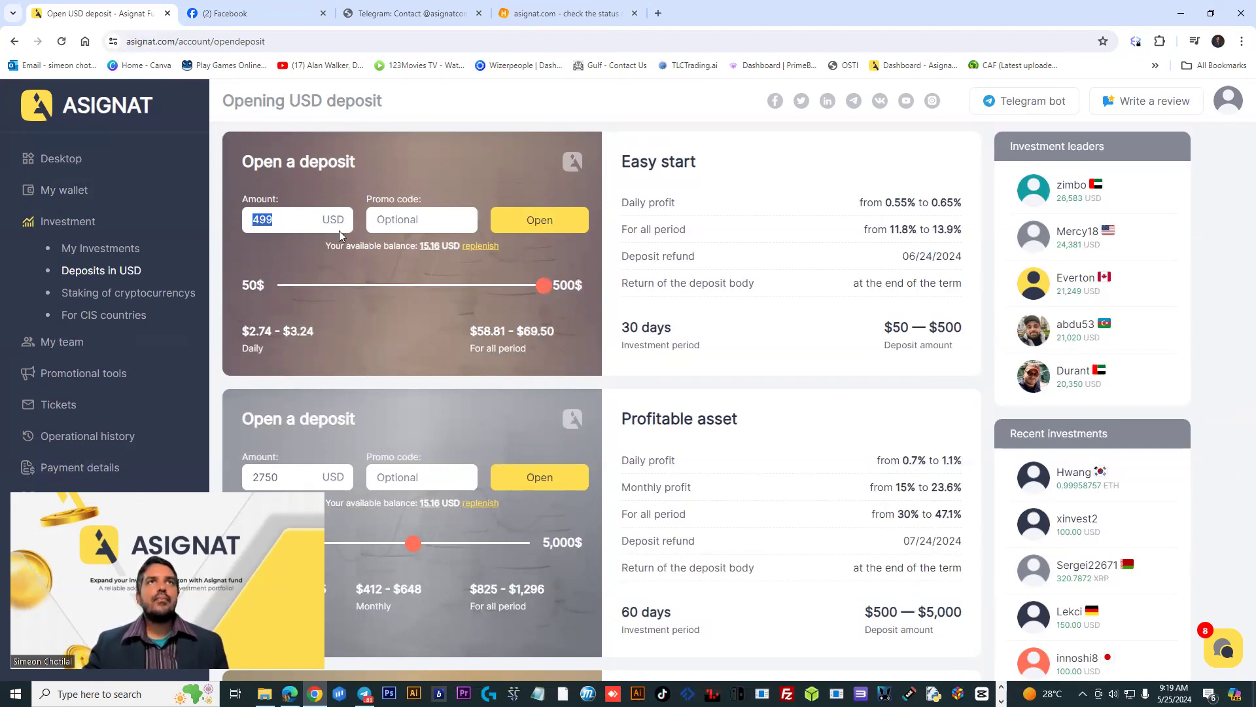
Select the 499 amount and highlight the full-period profit rate and 30-day term
left_click_drag(543, 285, 283, 285)
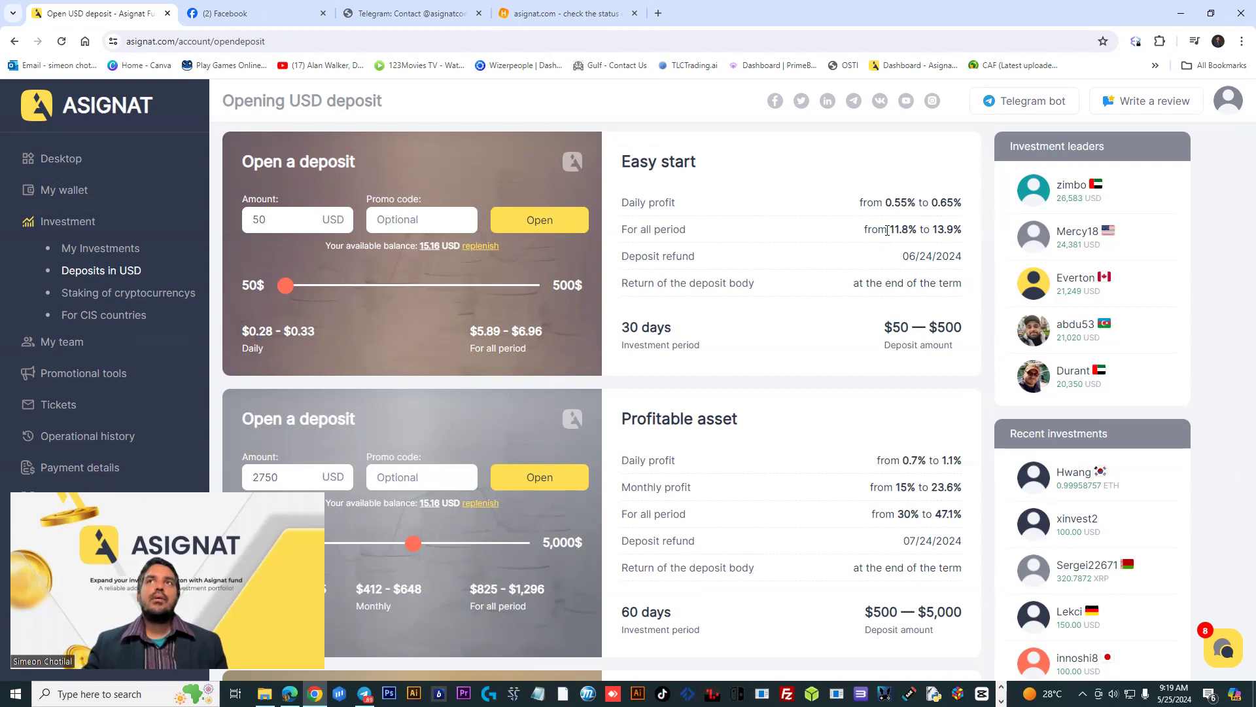
left_click_drag(889, 229, 946, 229)
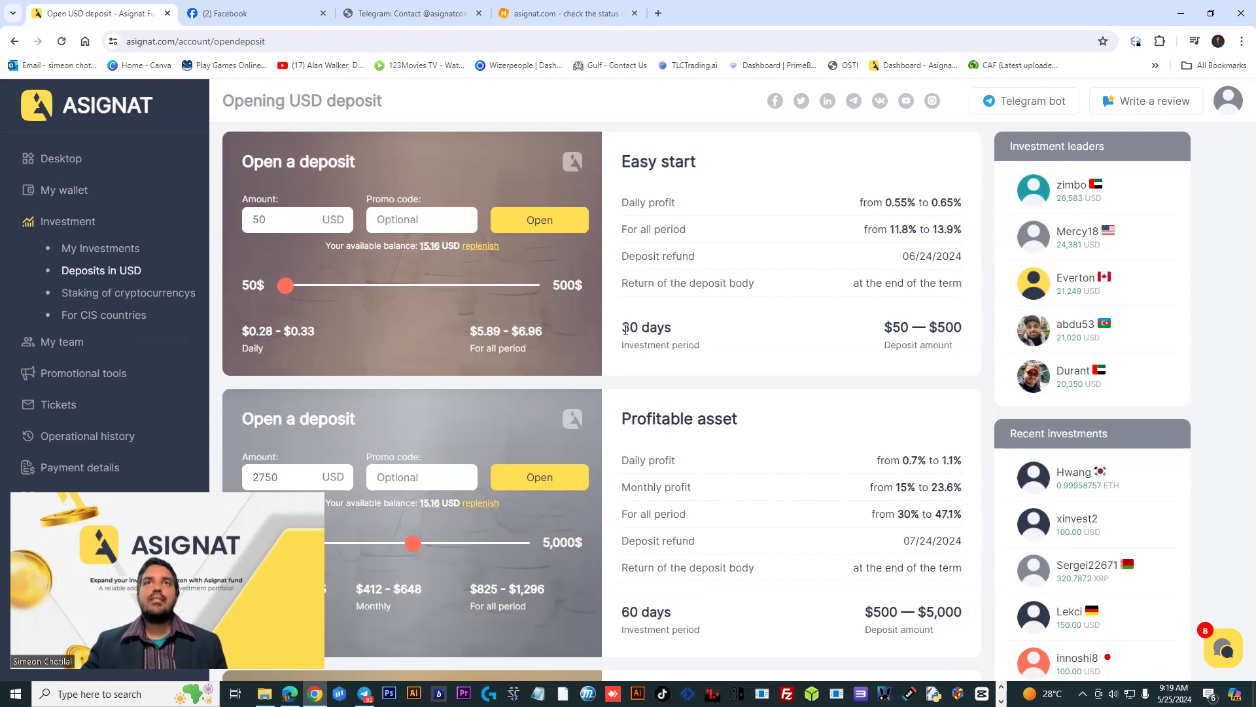
double_click(645, 327)
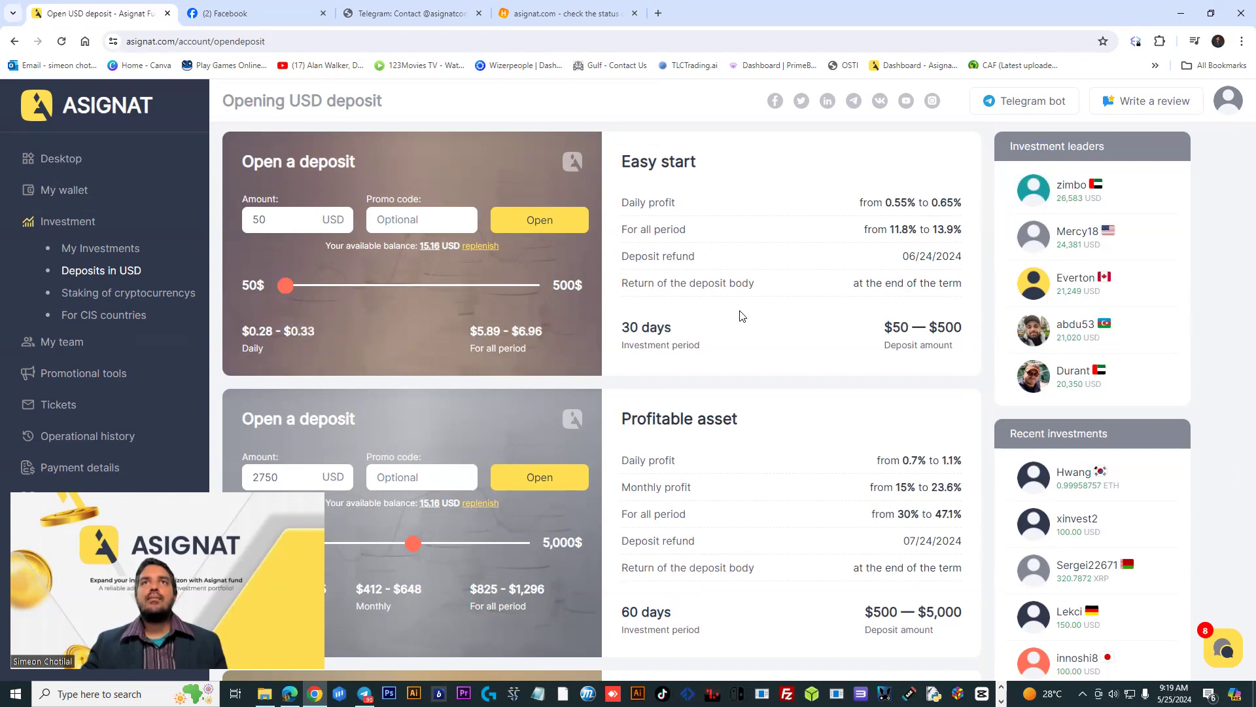
mouse_move(683, 321)
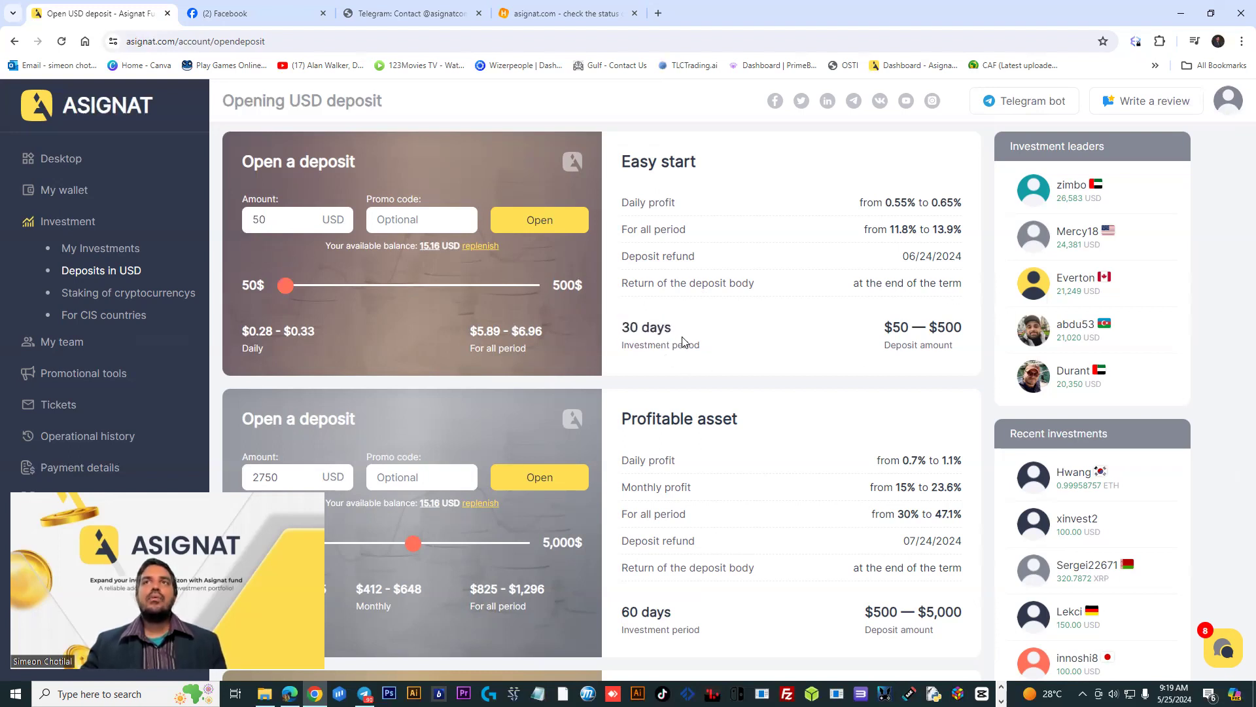
mouse_move(693, 442)
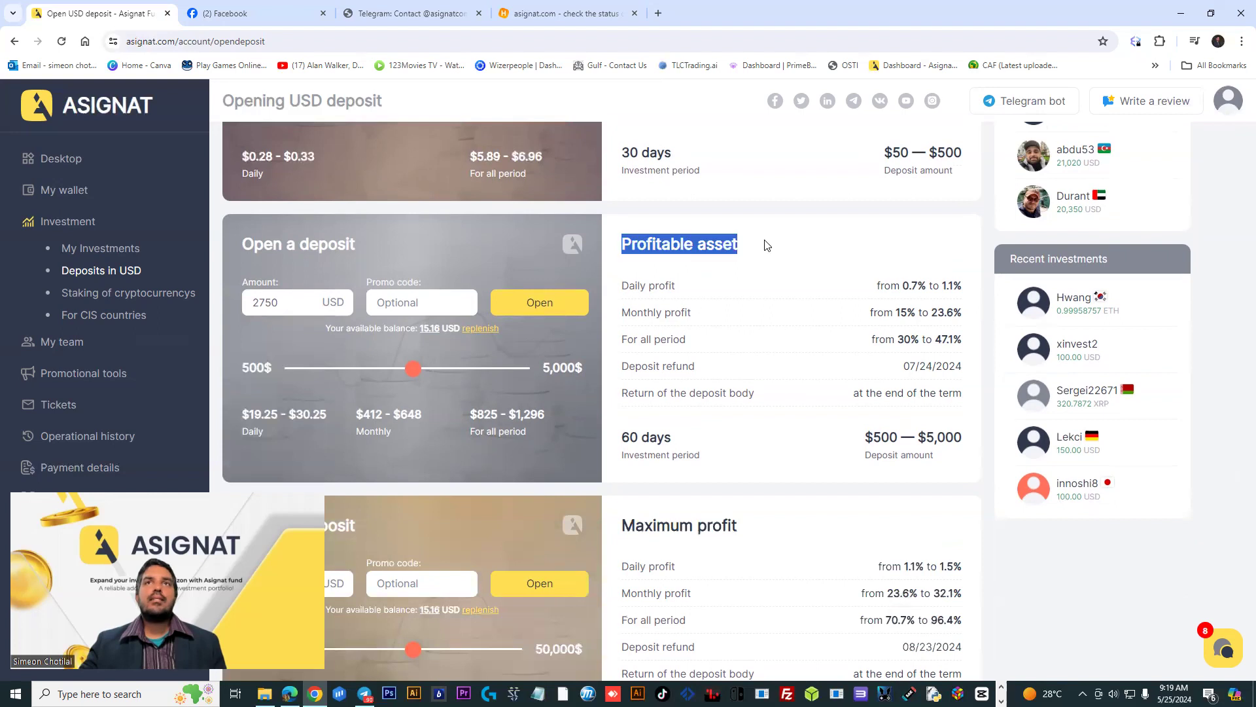
mouse_move(340, 343)
type("1")
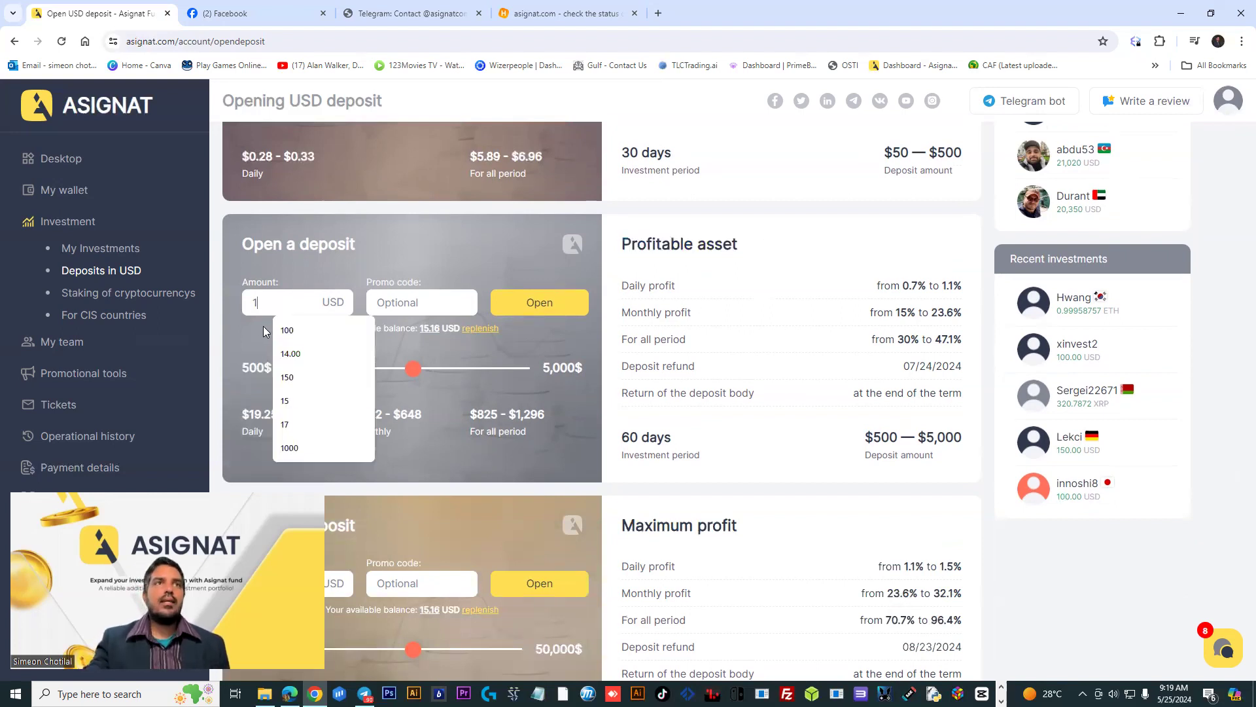
Enter 1000 USD for Profitable asset and highlight the 1.1% rate and $7.00 daily profit
left_click(289, 446)
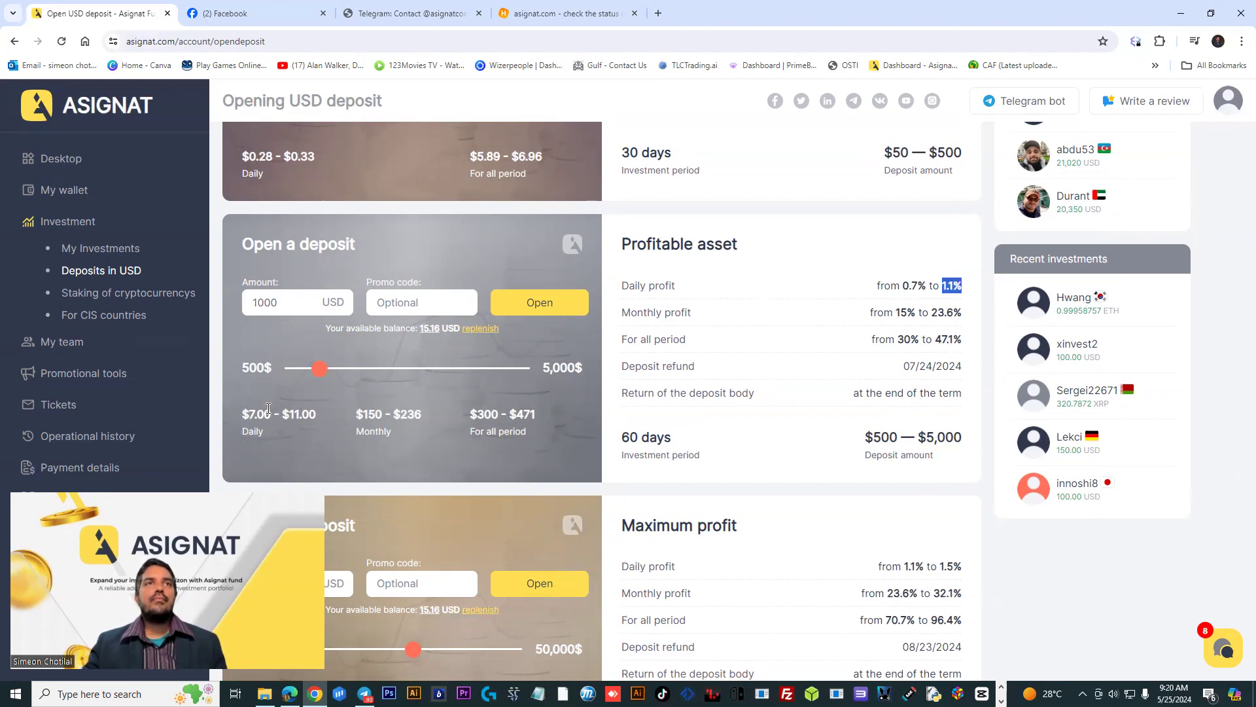
double_click(258, 414)
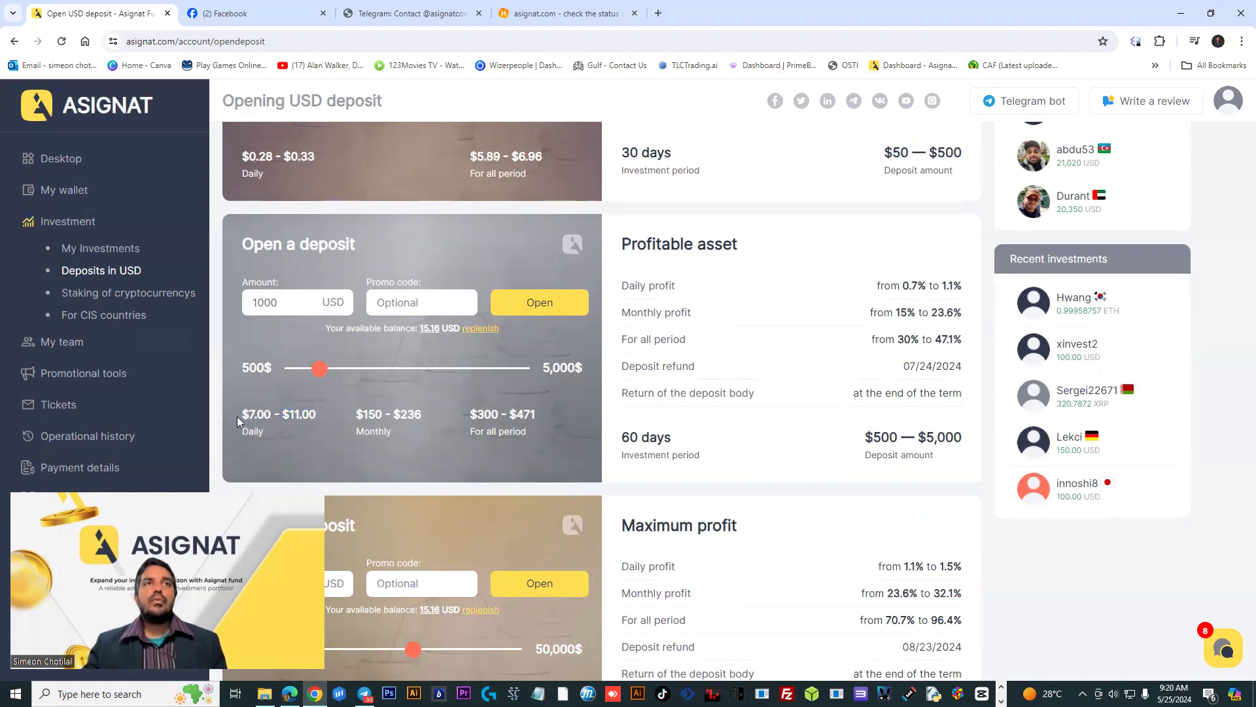
double_click(256, 414)
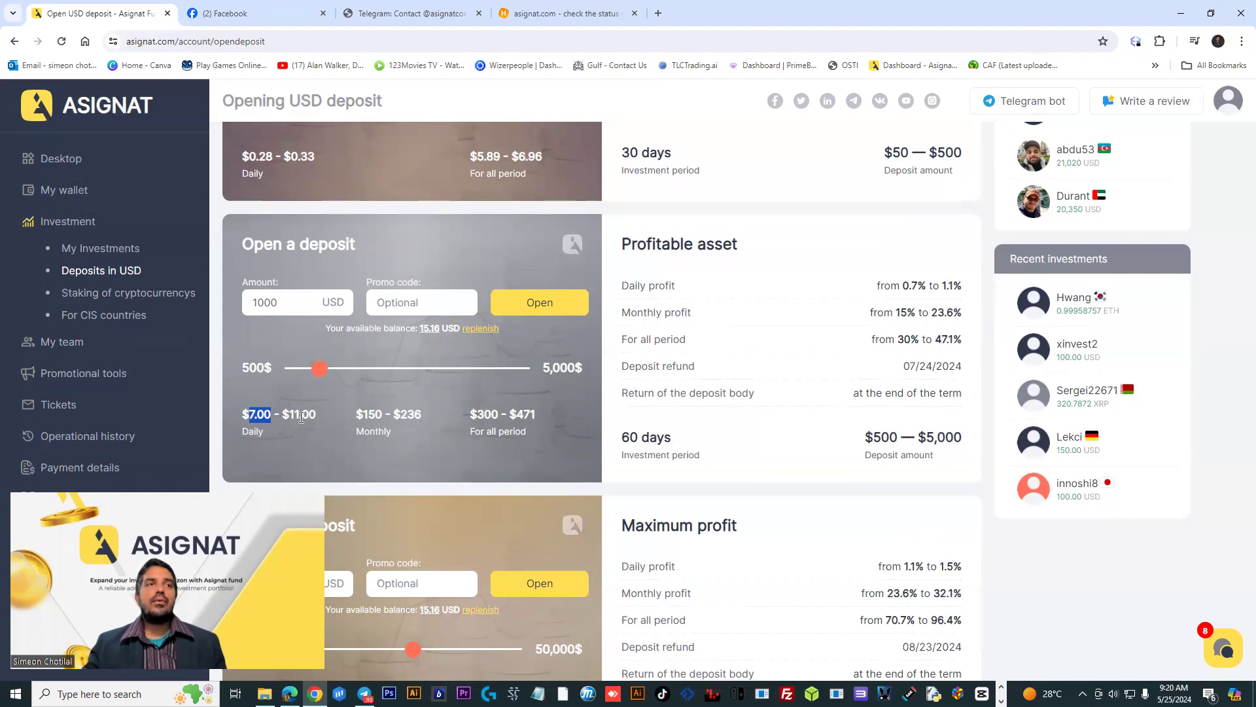
mouse_move(372, 417)
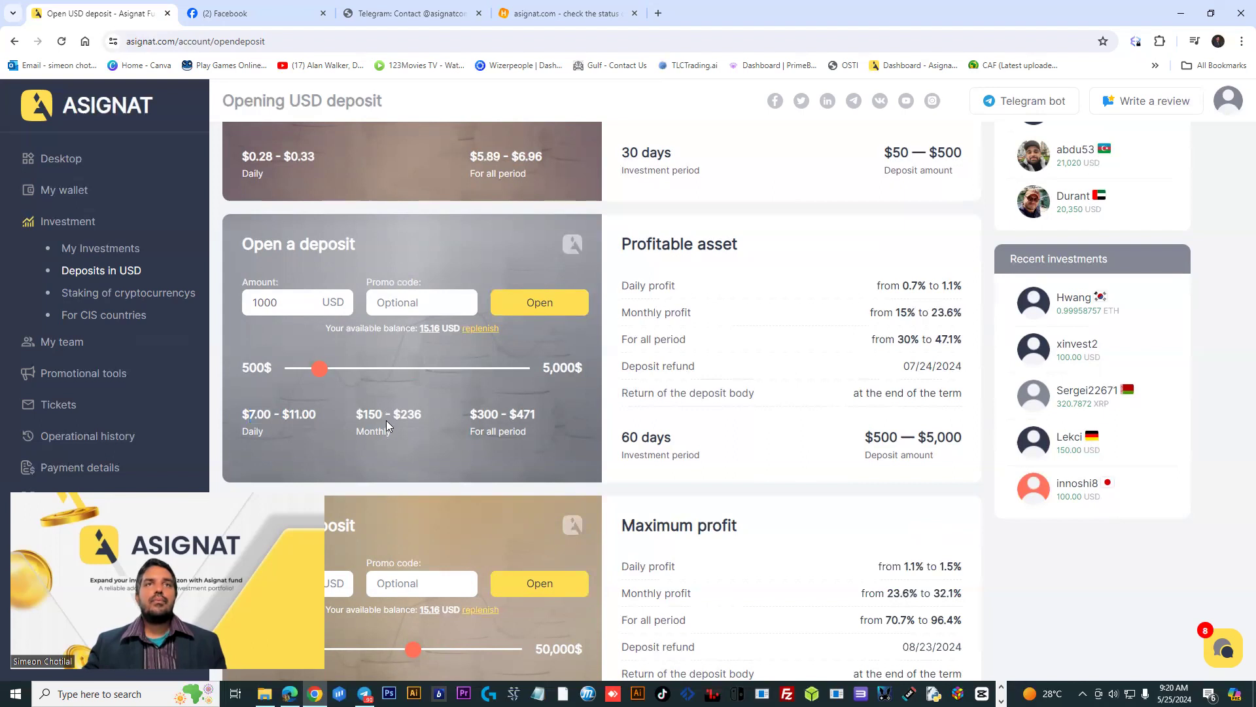
mouse_move(614, 446)
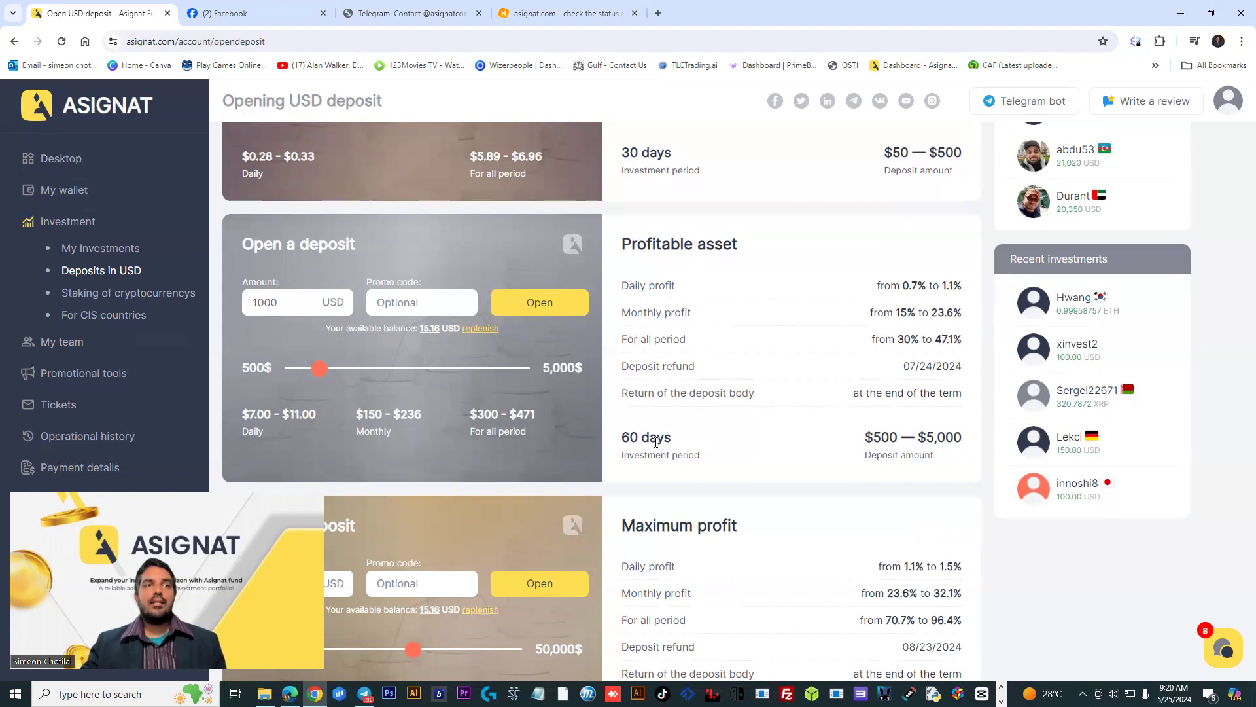
mouse_move(124, 311)
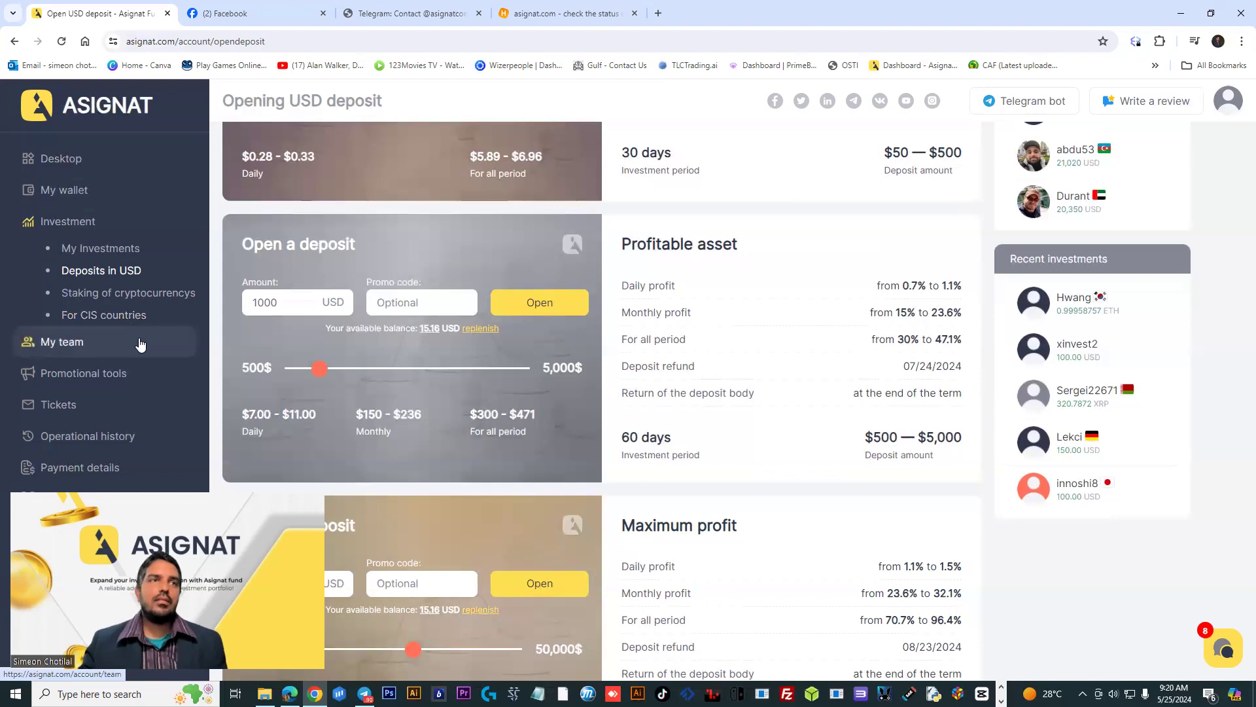
mouse_move(340, 466)
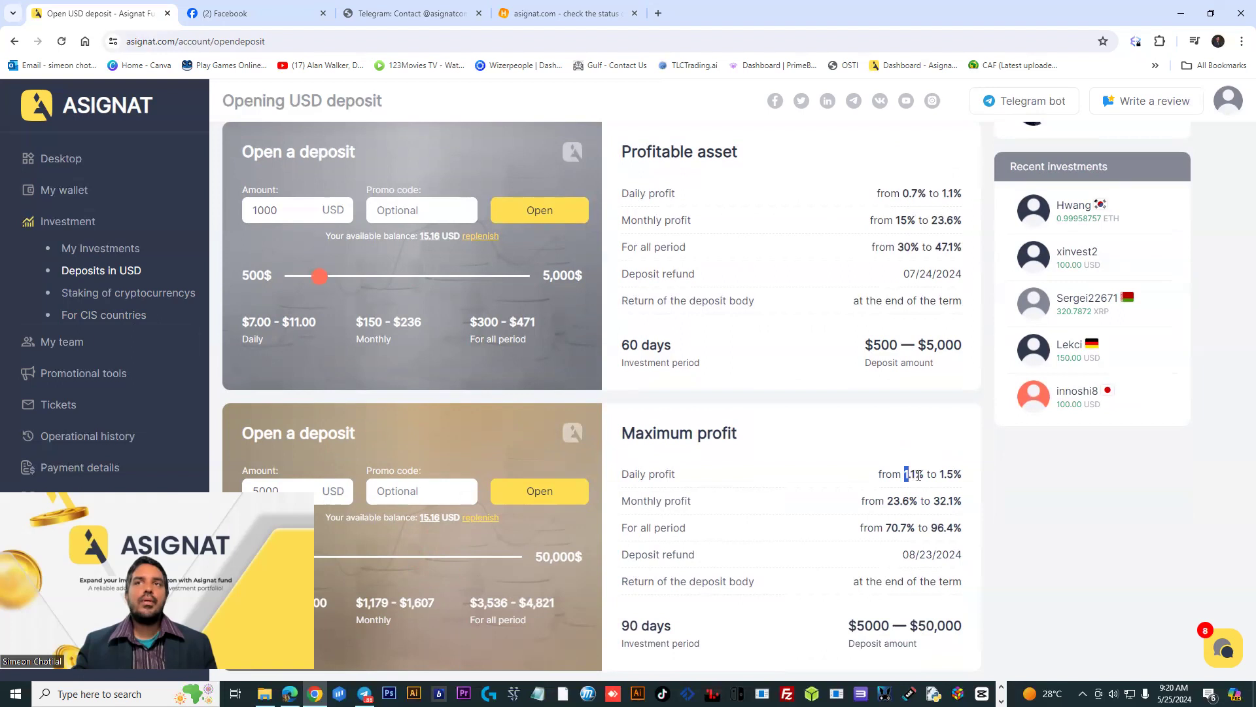
Highlight the Maximum profit 1.1% daily rate and 90-day term, then open Operational history
double_click(912, 474)
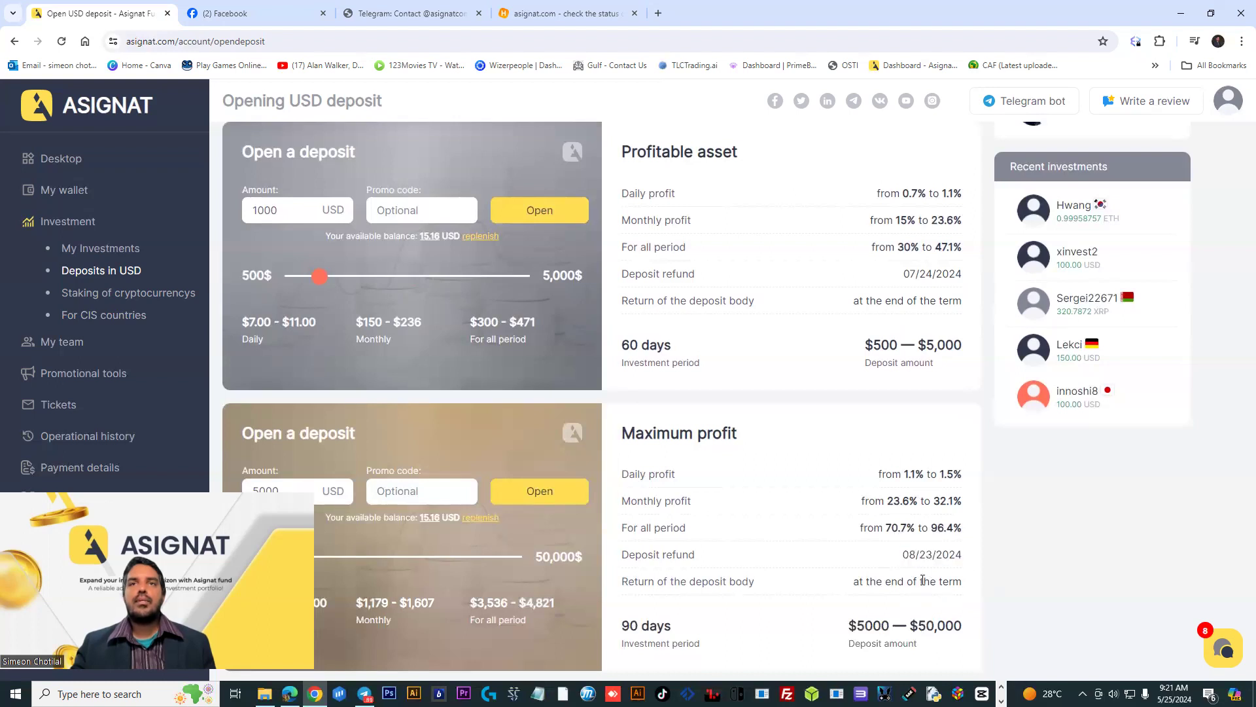
mouse_move(795, 652)
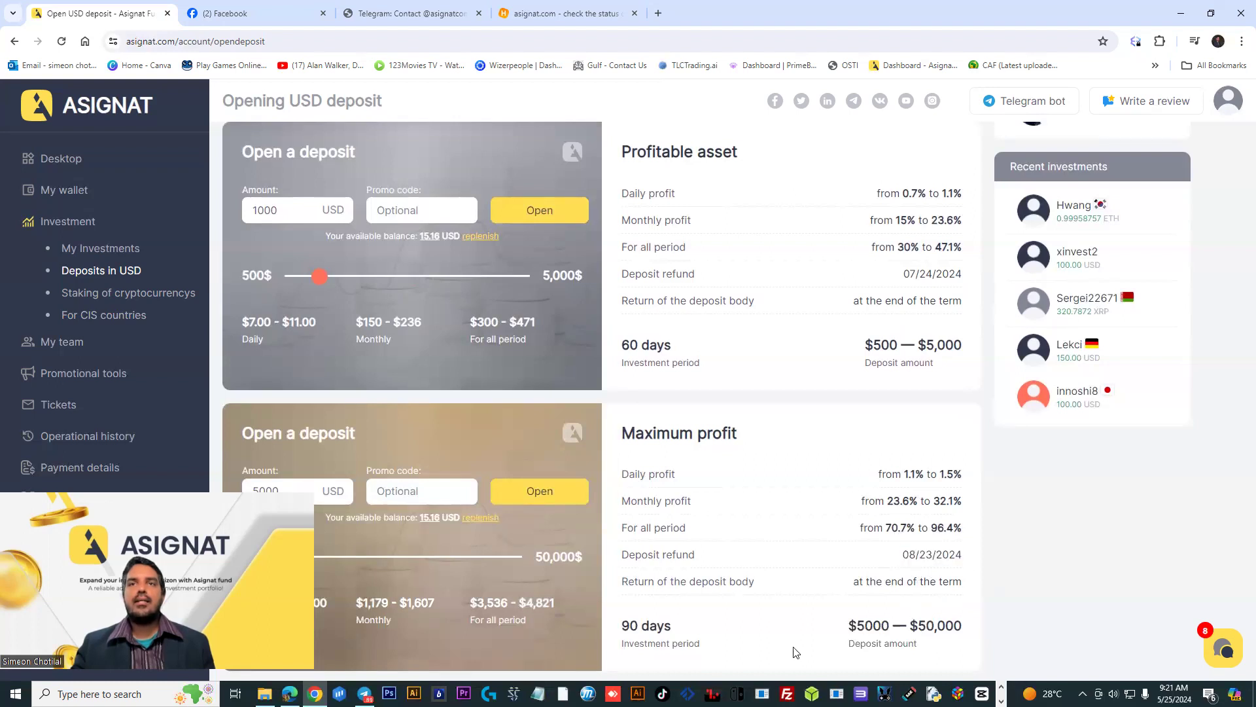
double_click(645, 624)
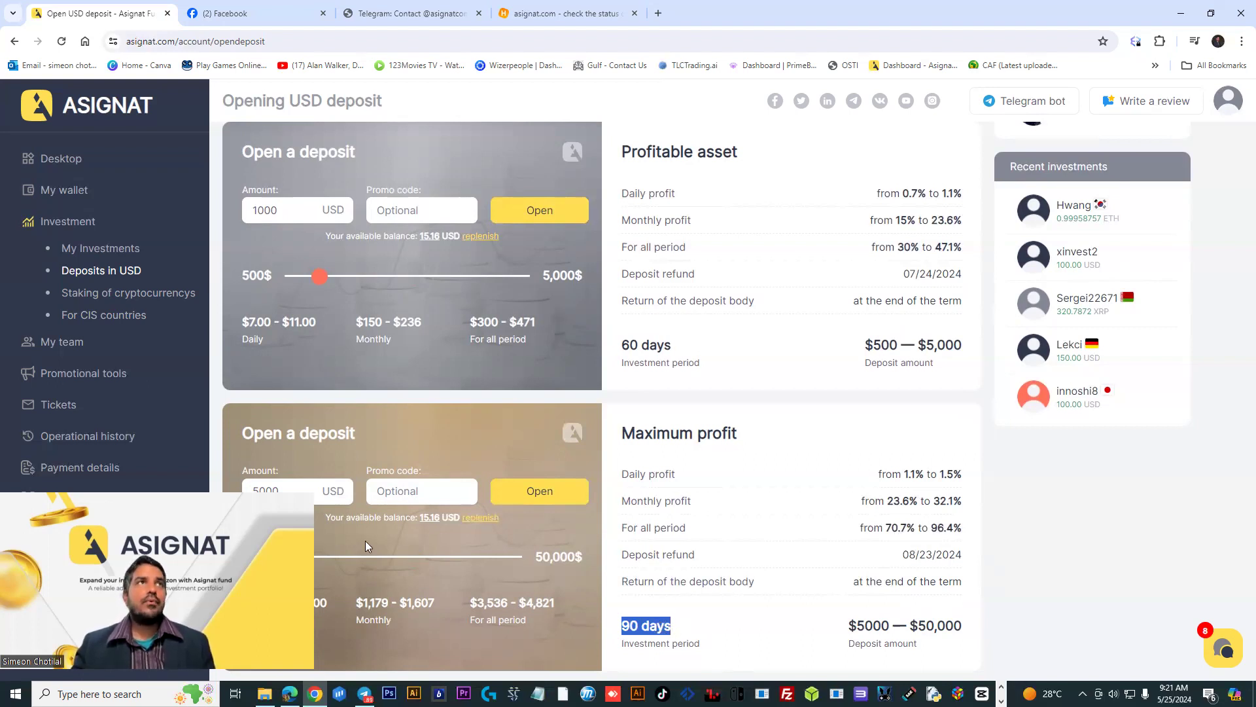
left_click(100, 247)
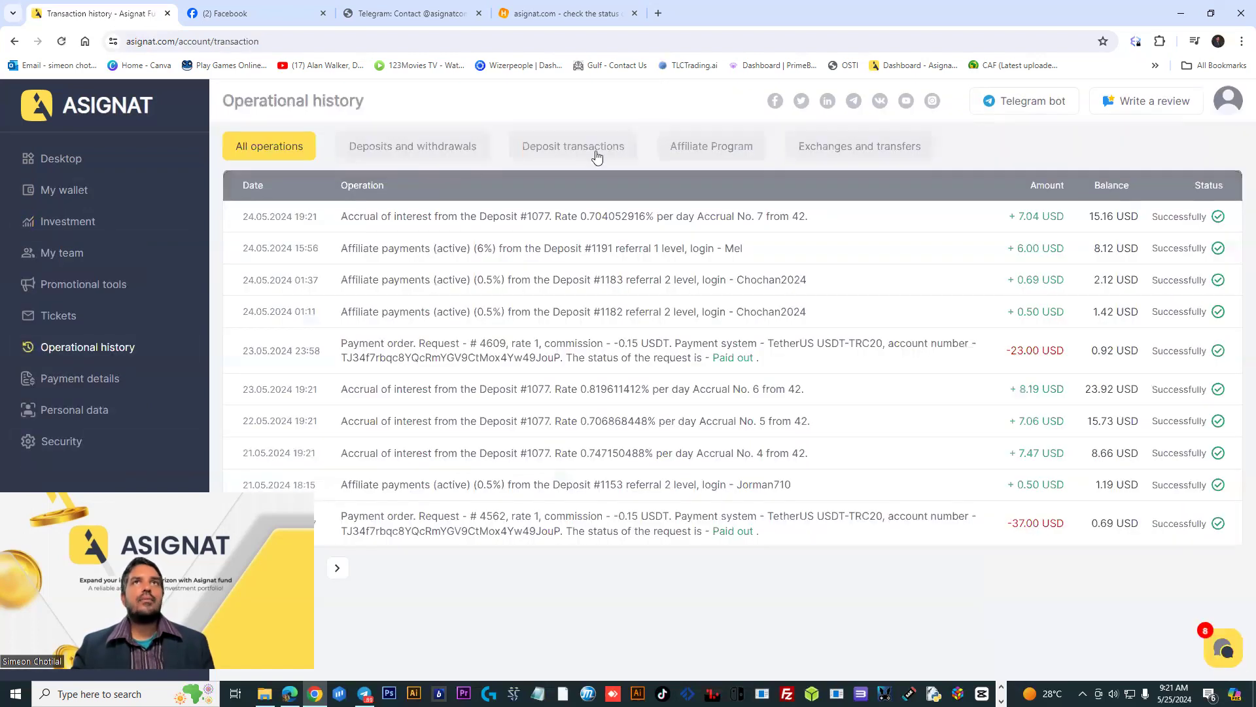
Filter history to deposits and withdrawals, highlight the -37.00 USD payout, and launch Calculator
left_click(412, 146)
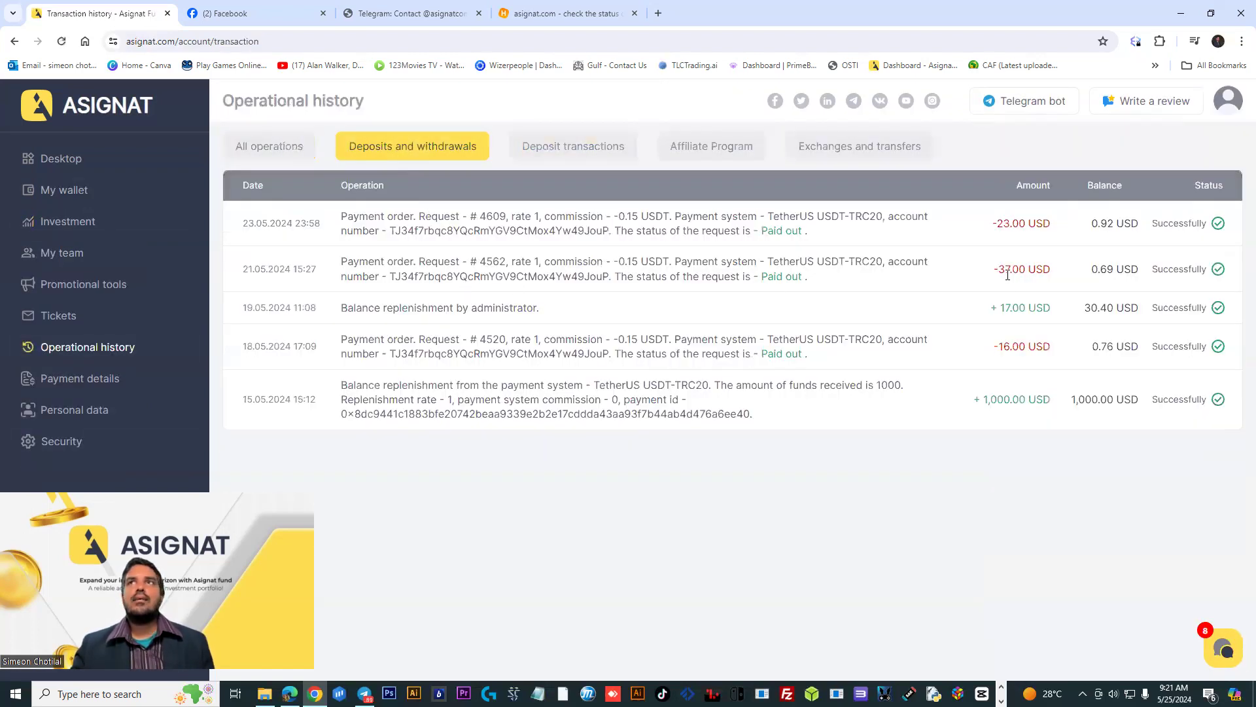
double_click(1178, 223)
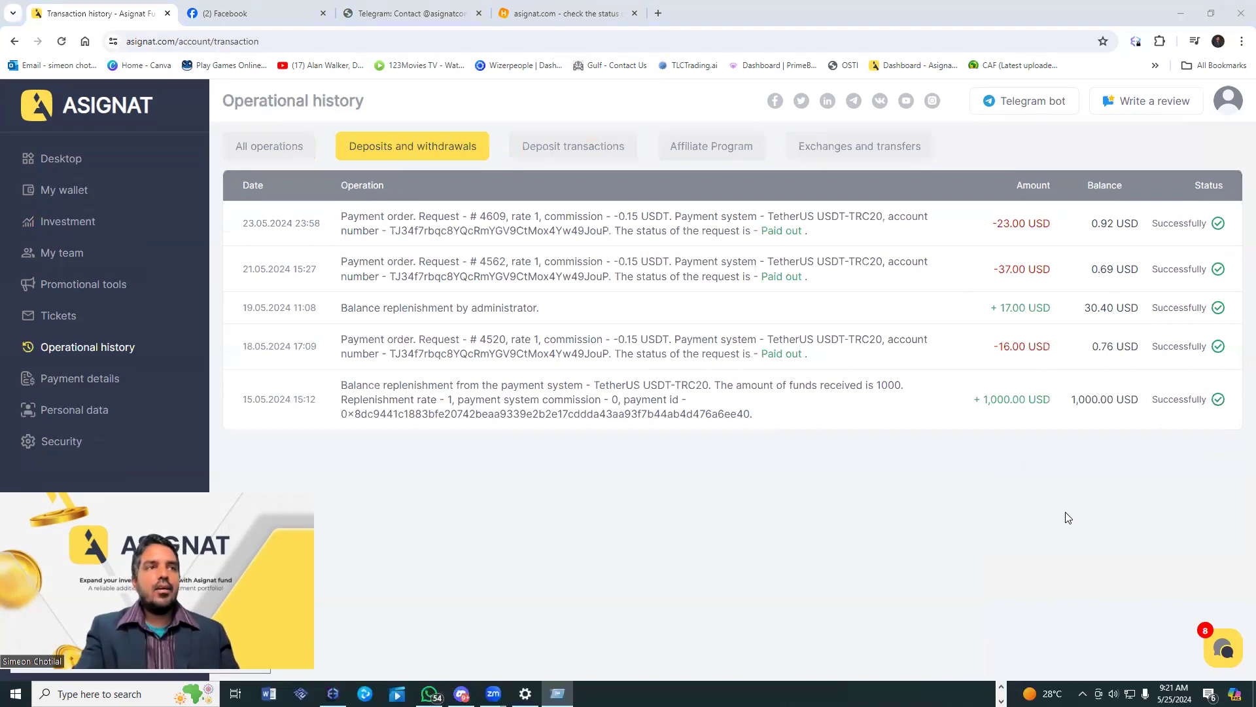
left_click(557, 693)
type("37")
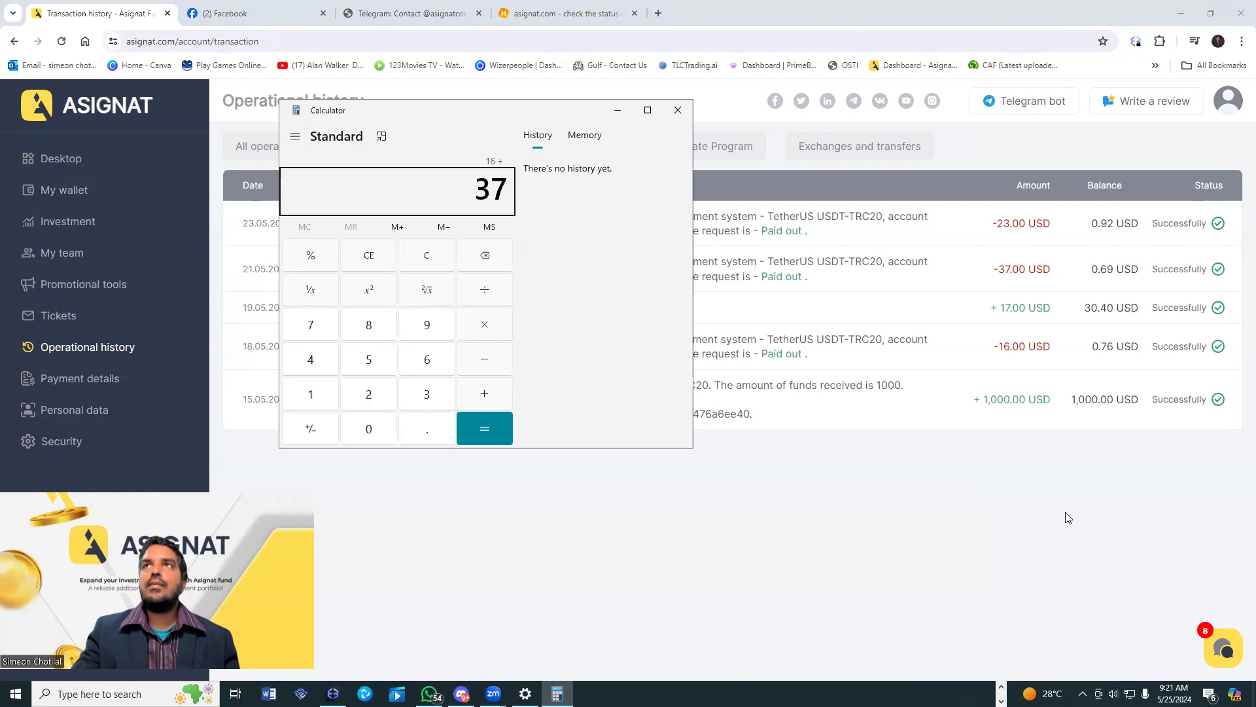
Add the withdrawals 16+37+23 to get 76, then subtract the 1,000 deposit for -924
left_click(484, 428)
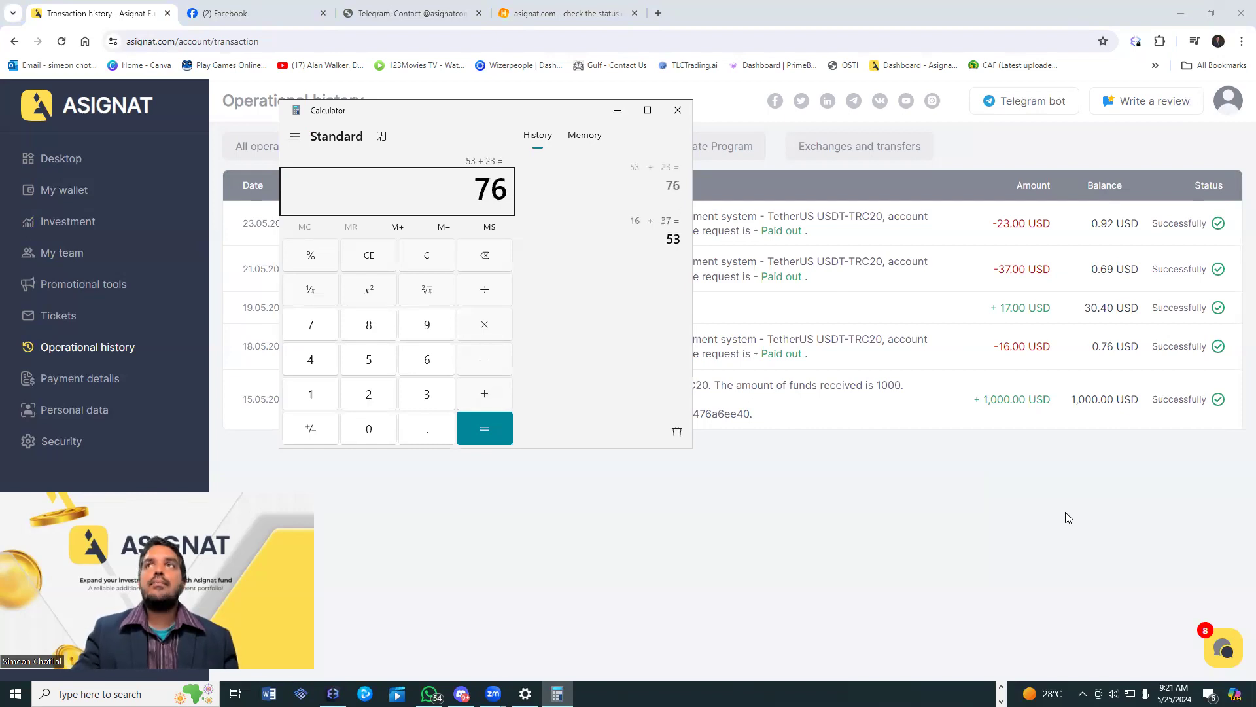
left_click(309, 393)
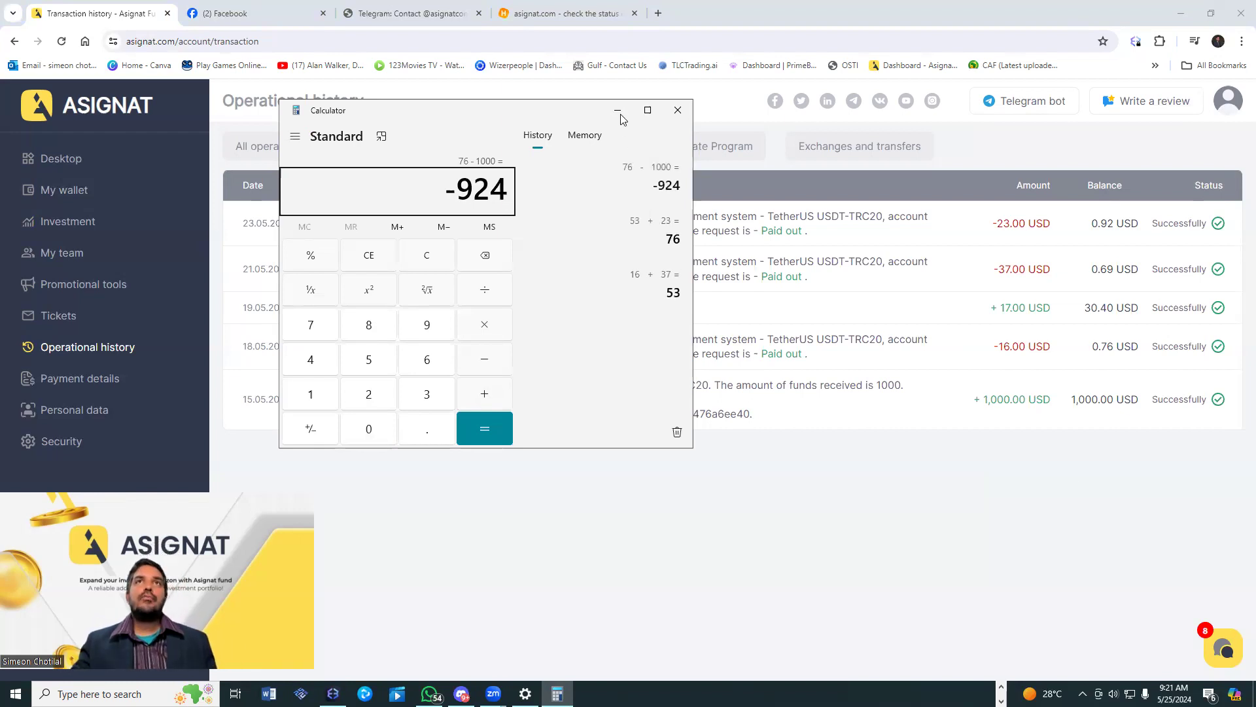
mouse_move(617, 110)
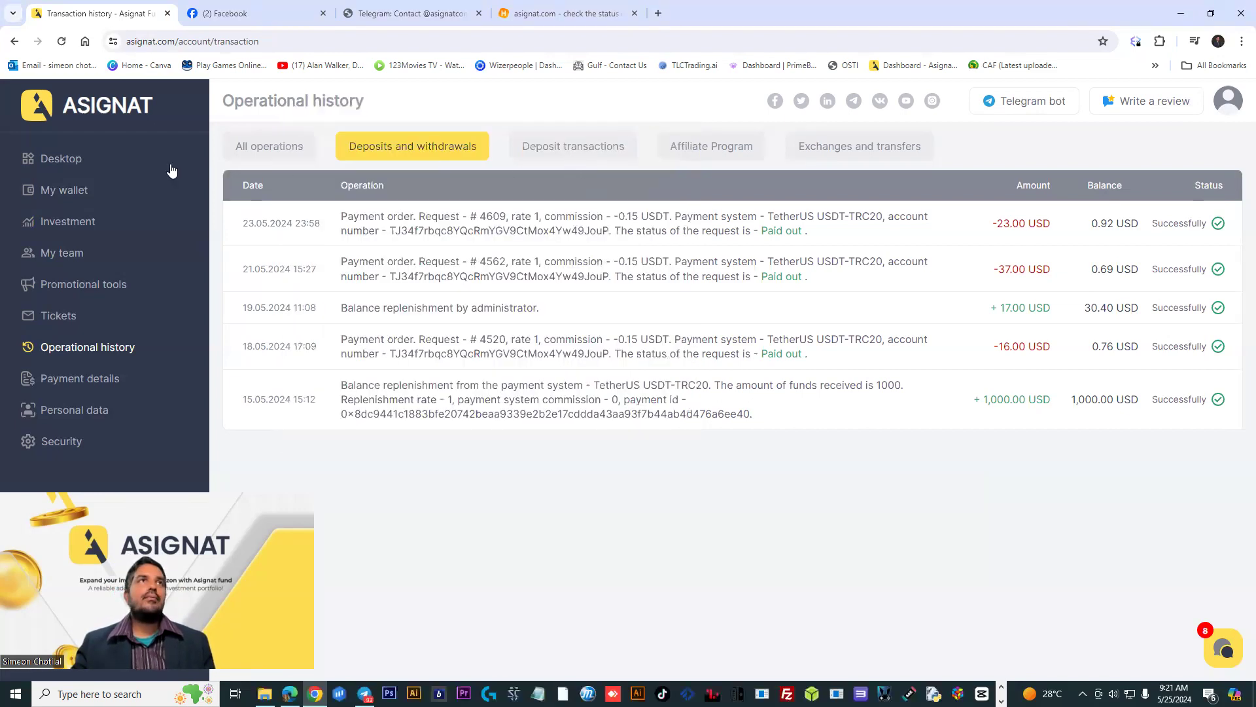
View My investments under Investment, then switch to the H-metrics asignat.com tab
left_click(68, 221)
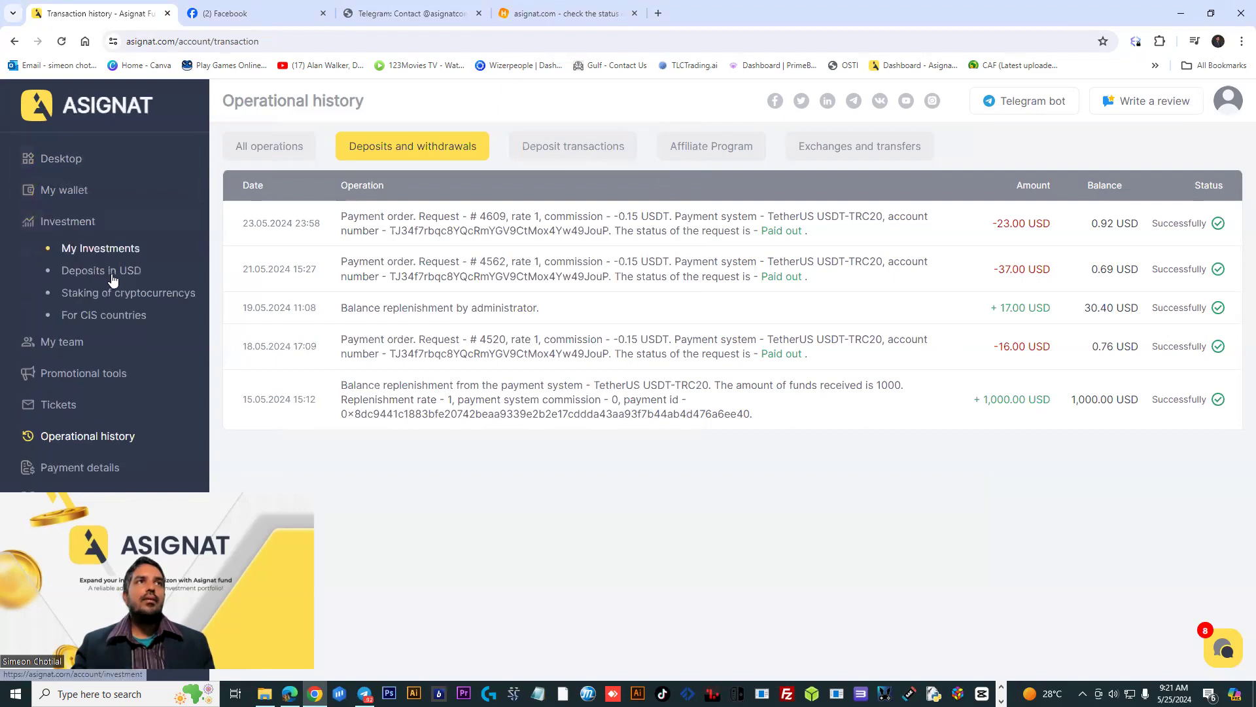
left_click(100, 247)
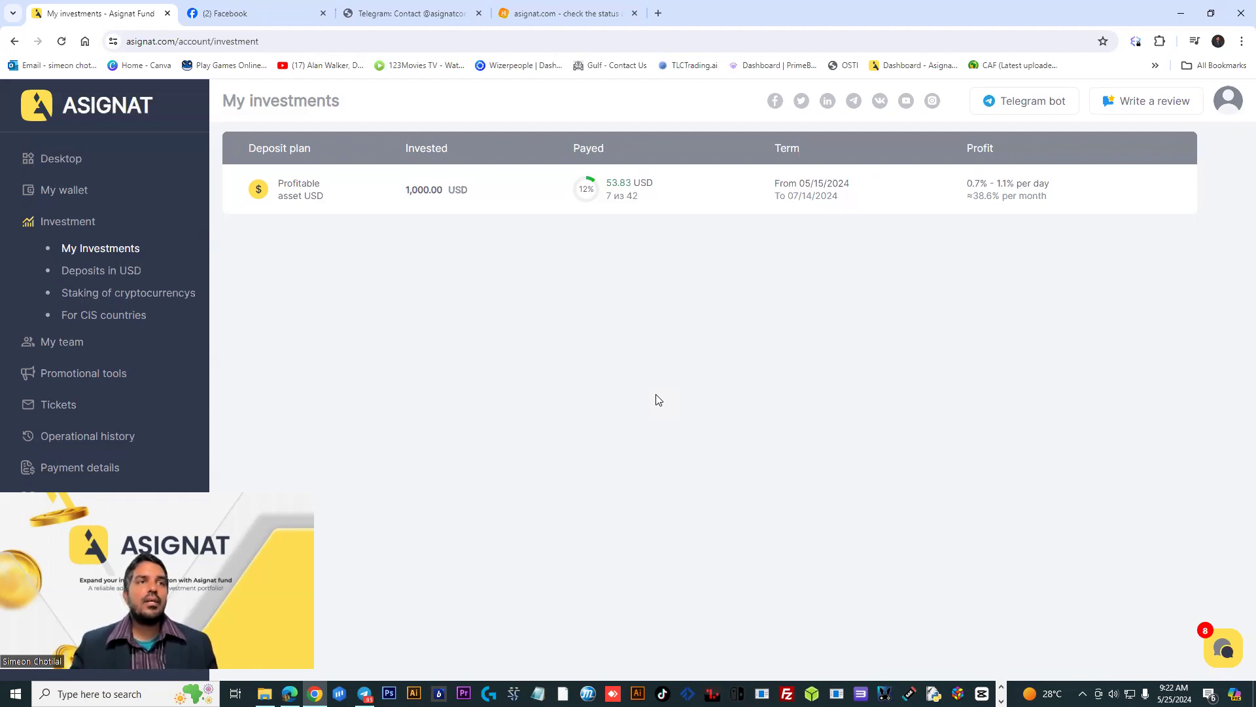
mouse_move(764, 264)
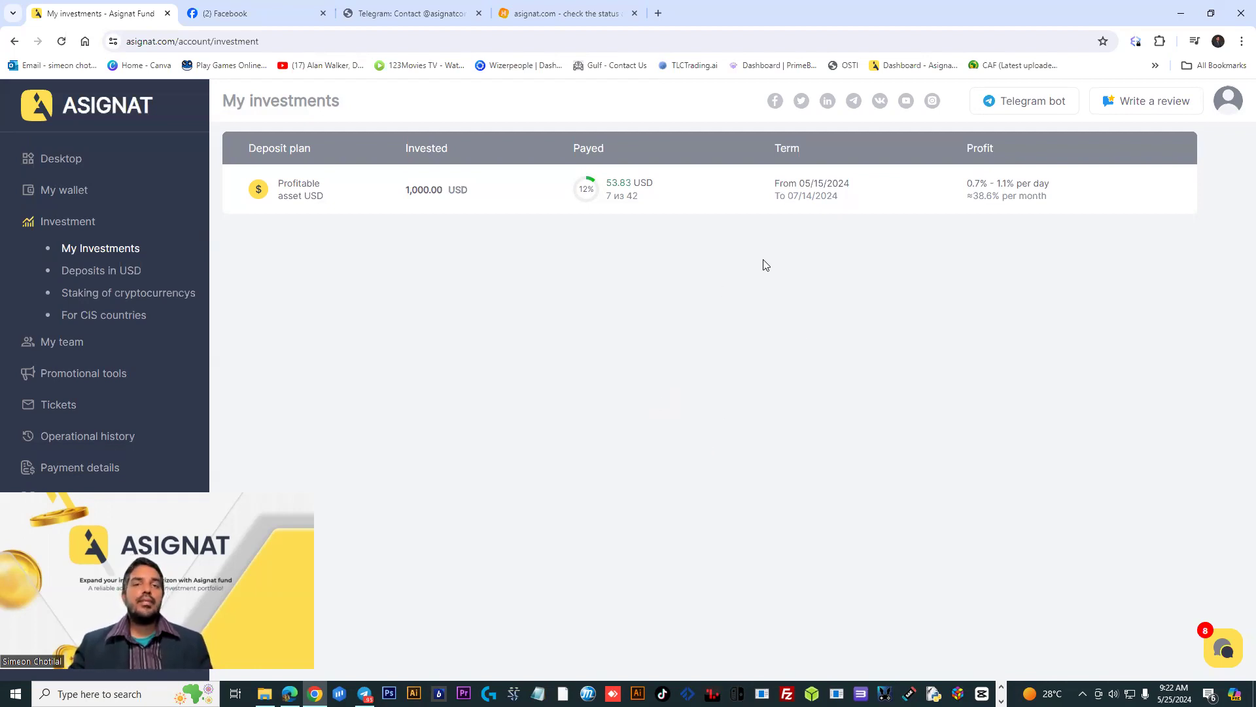
mouse_move(572, 364)
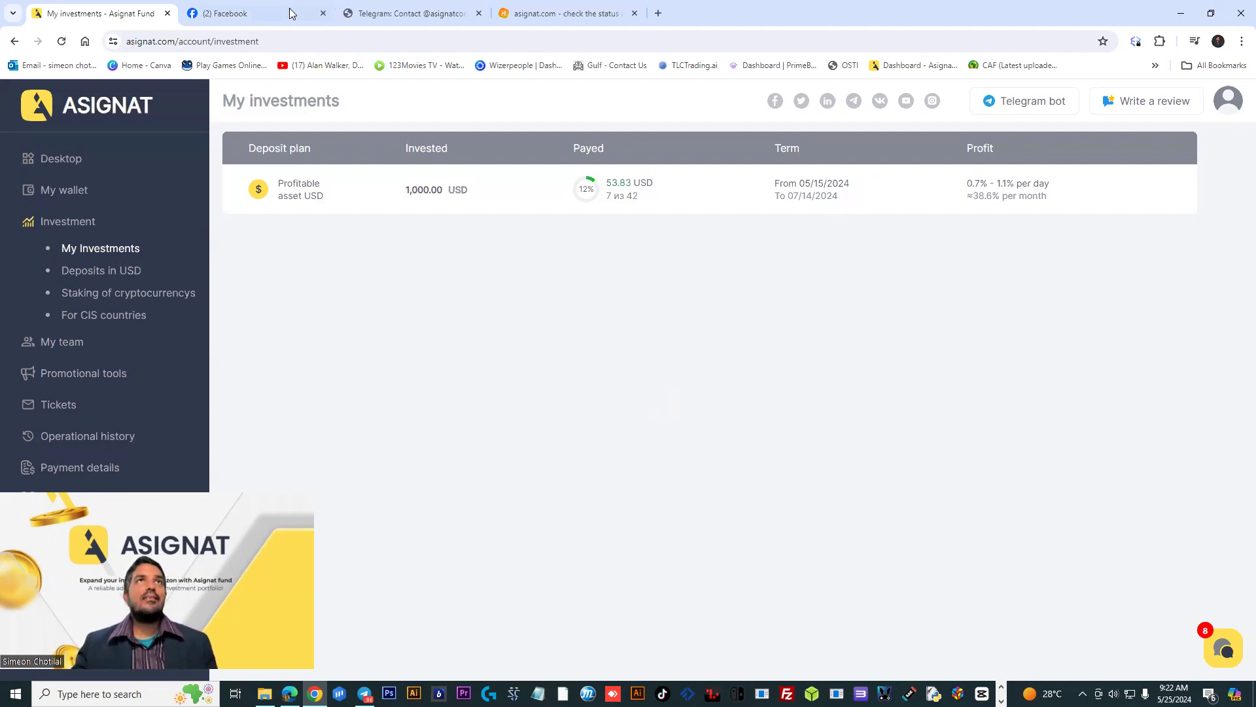
left_click(560, 13)
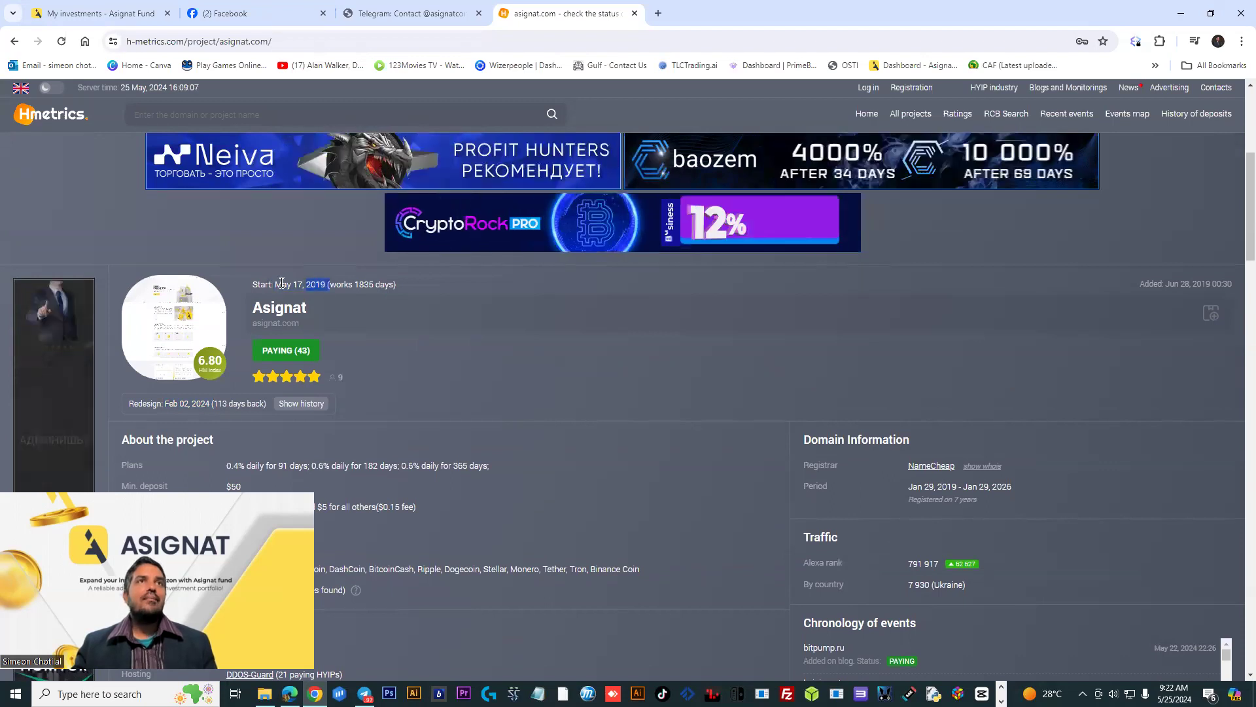
Switch back to the Asignat tab showing the 1,000 USD Profitable asset deposit
left_click(96, 13)
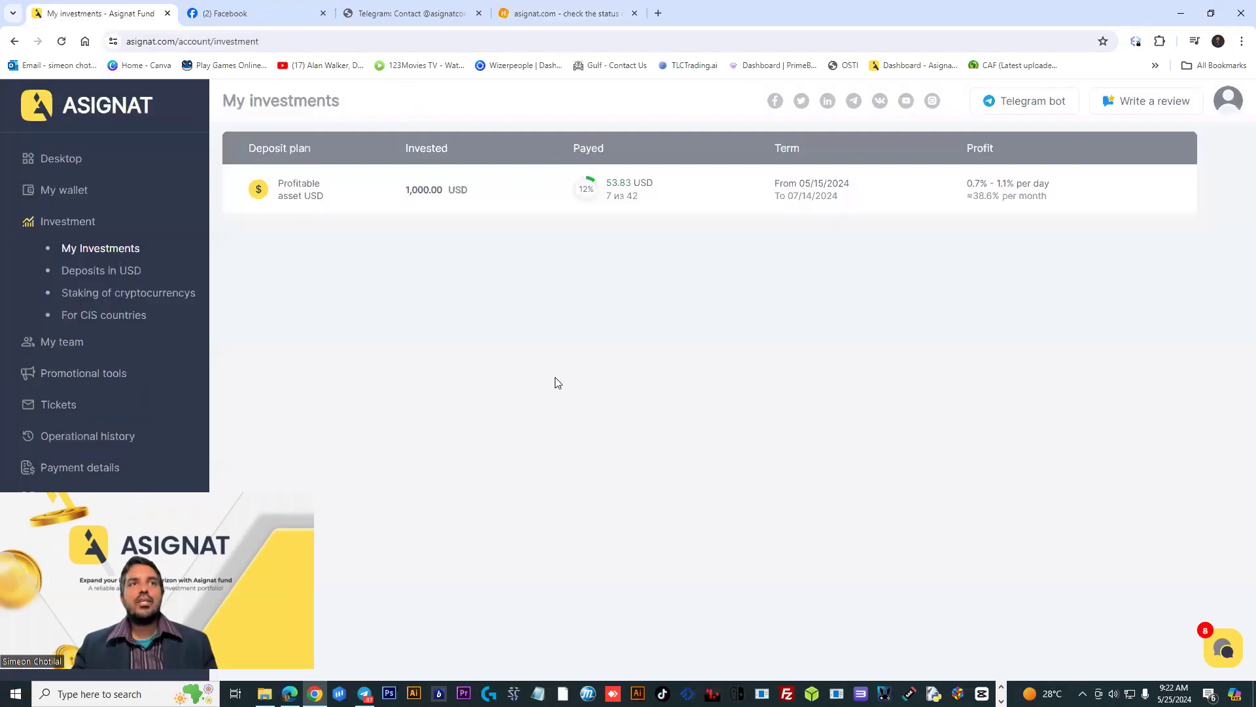
mouse_move(593, 374)
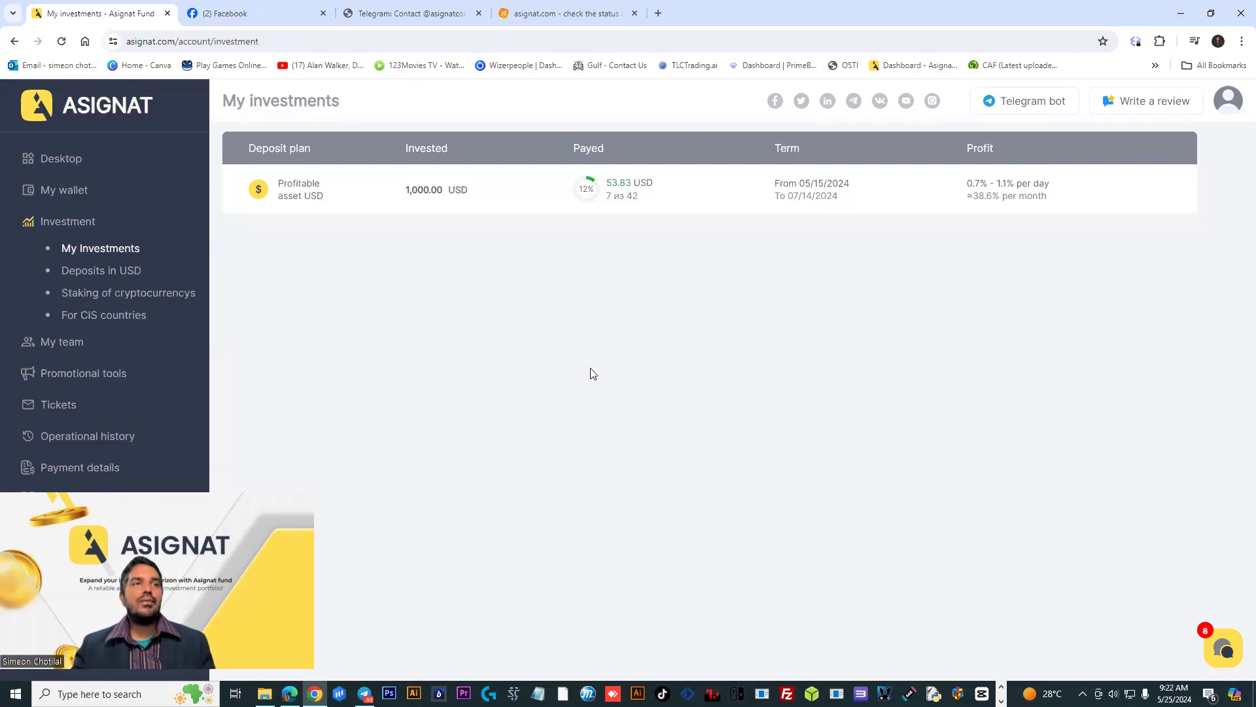
mouse_move(585, 292)
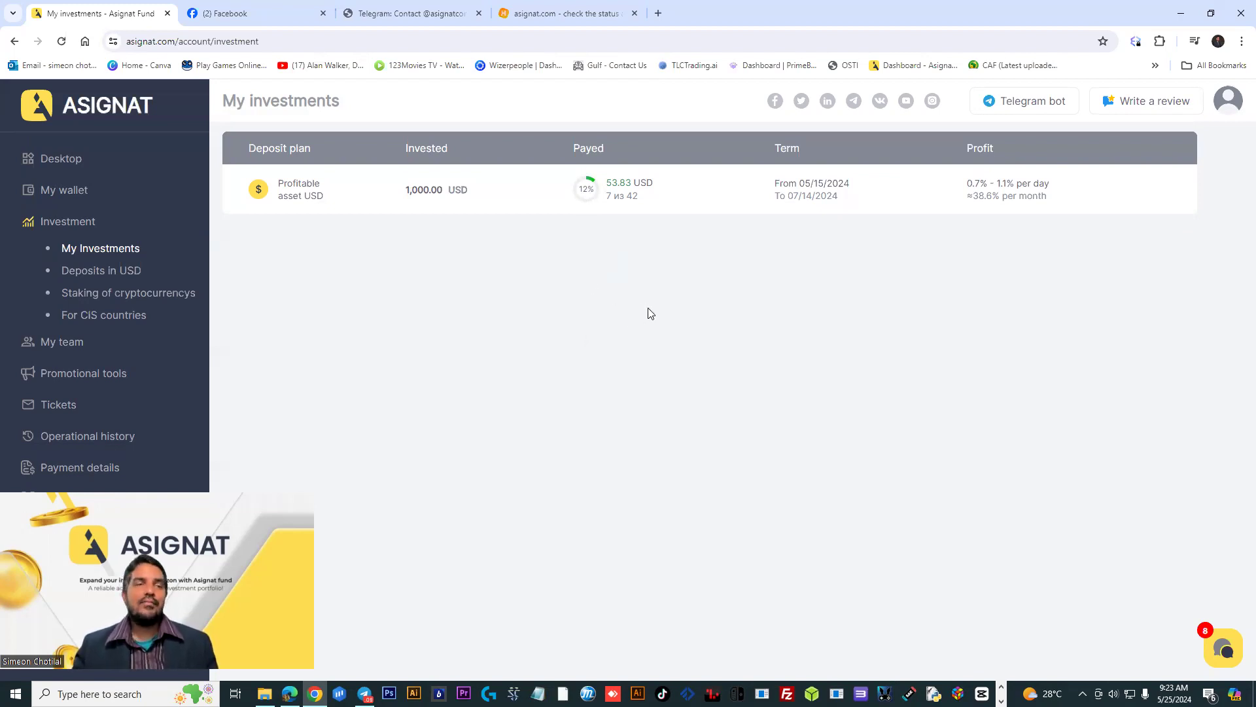
mouse_move(361, 547)
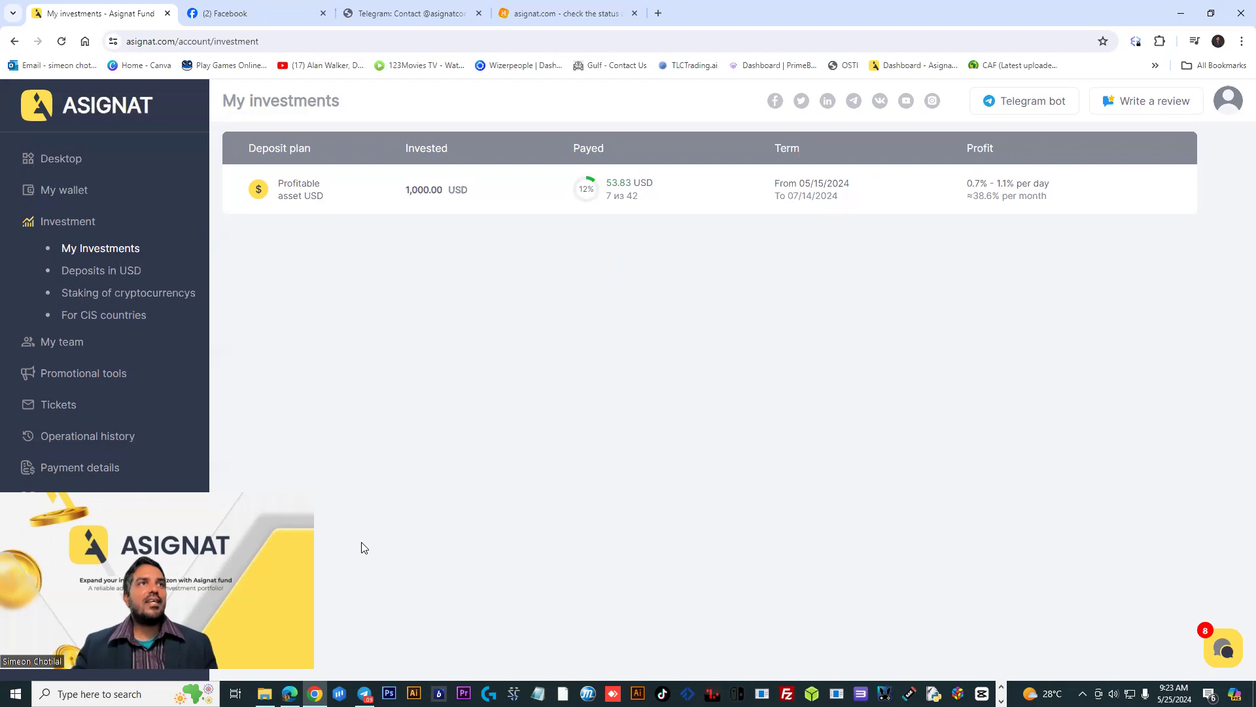
mouse_move(297, 400)
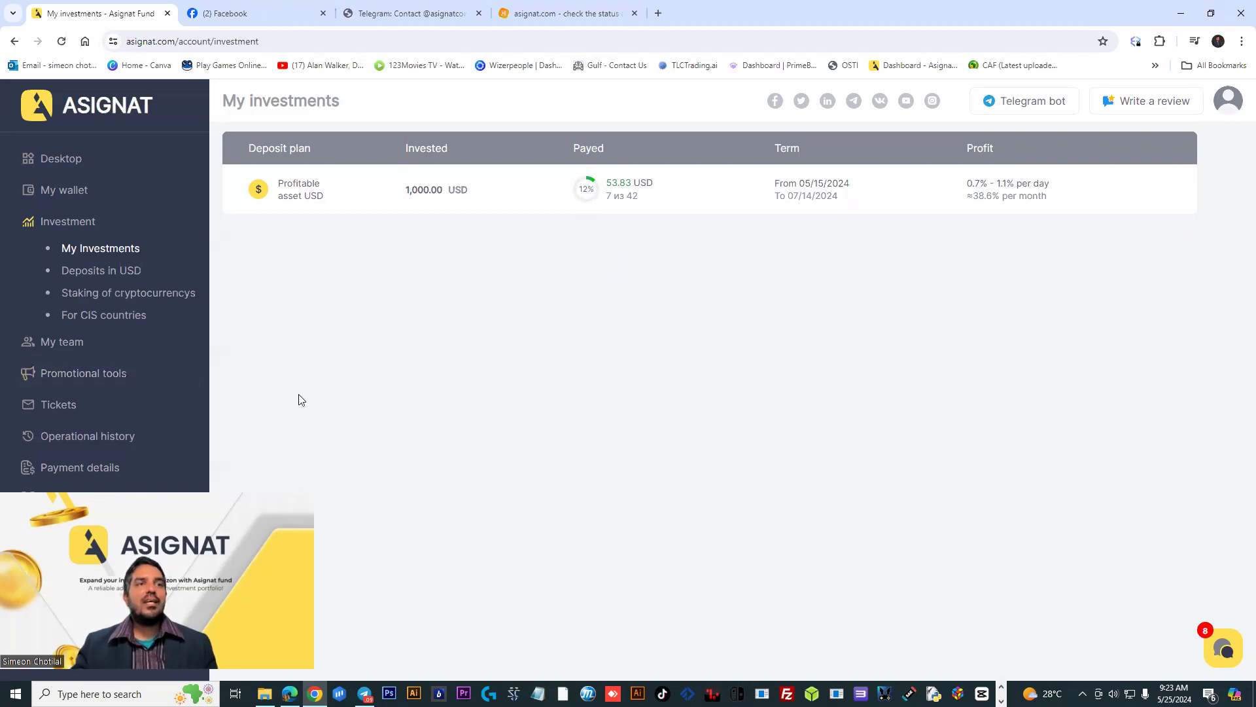
mouse_move(324, 422)
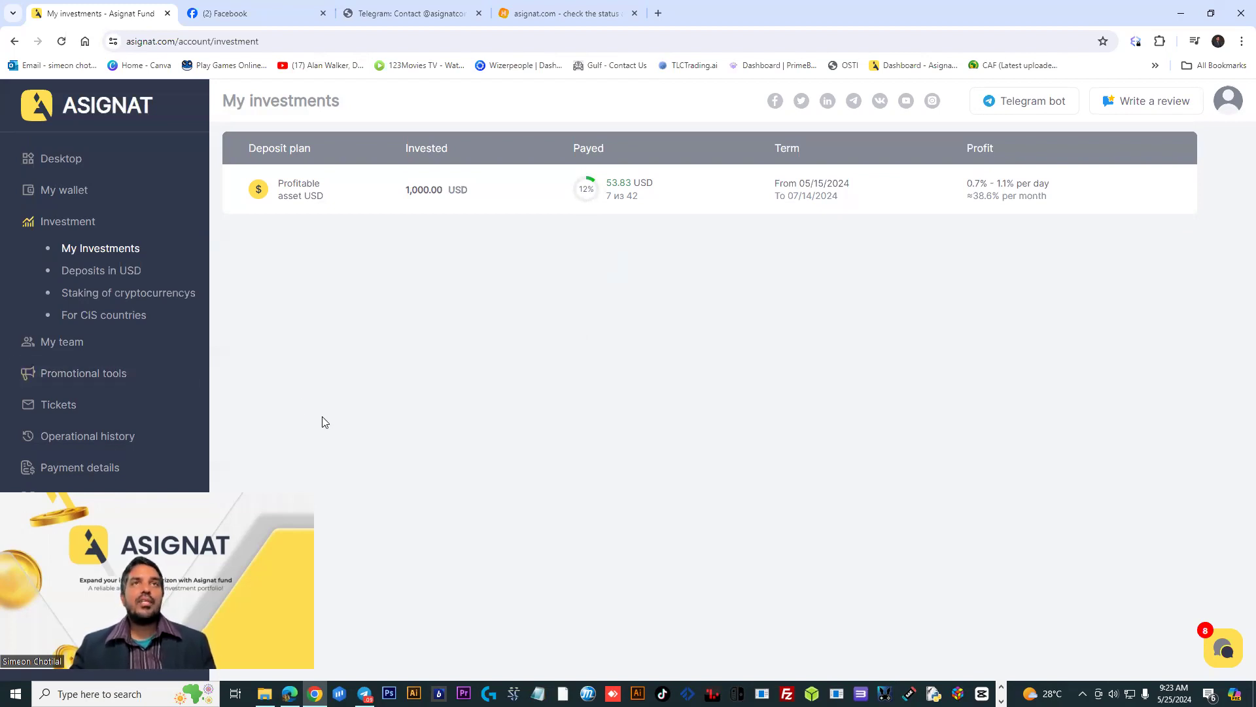
mouse_move(325, 424)
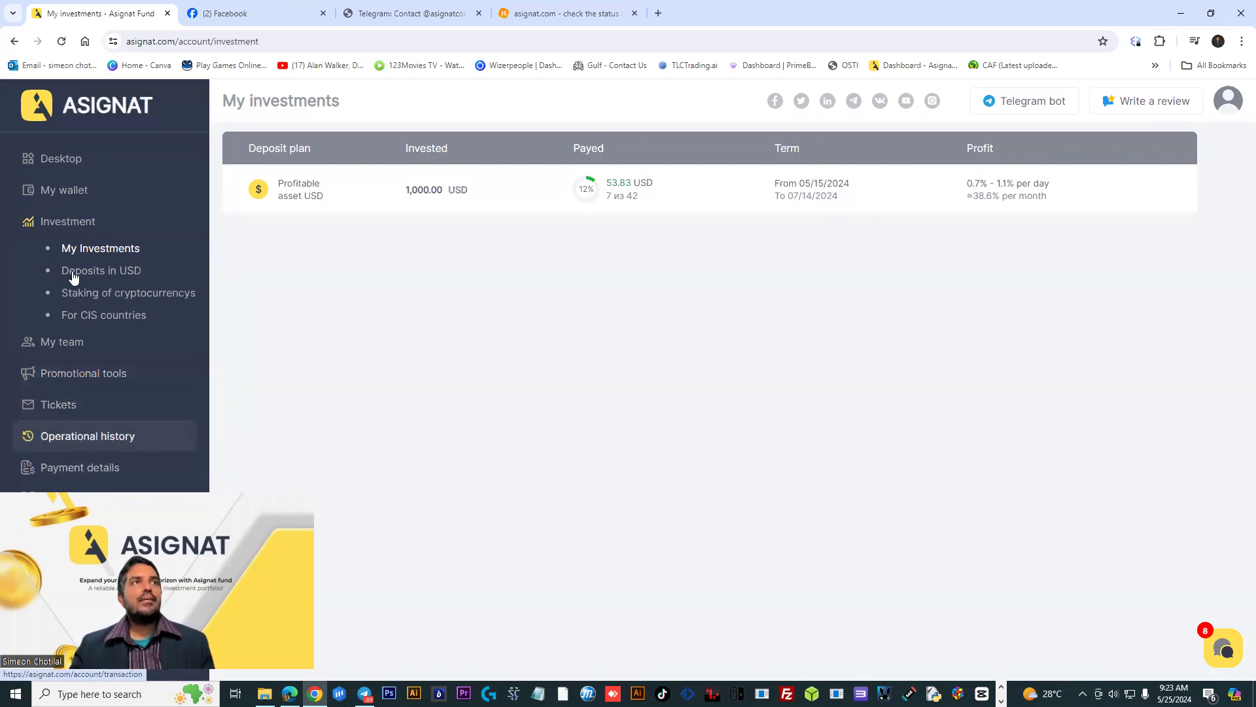
mouse_move(60, 342)
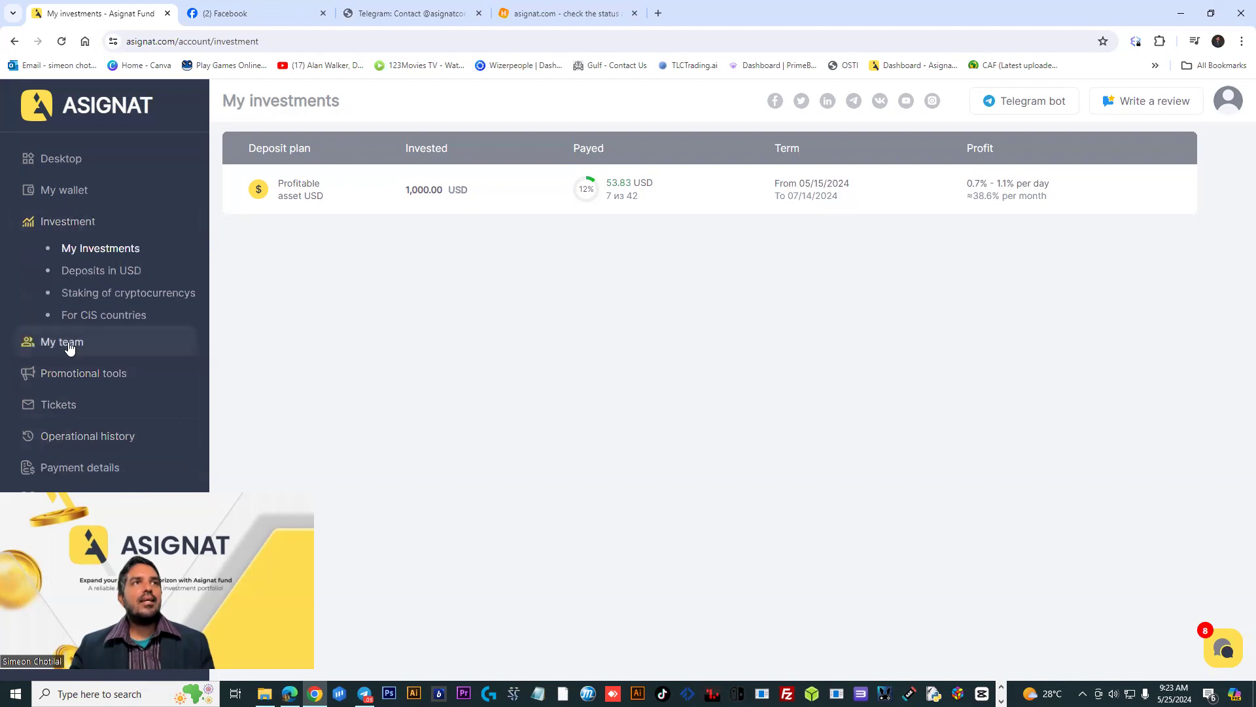
Visit My team (55 partners, $40.30 referral earnings), then return to the dashboard
left_click(61, 341)
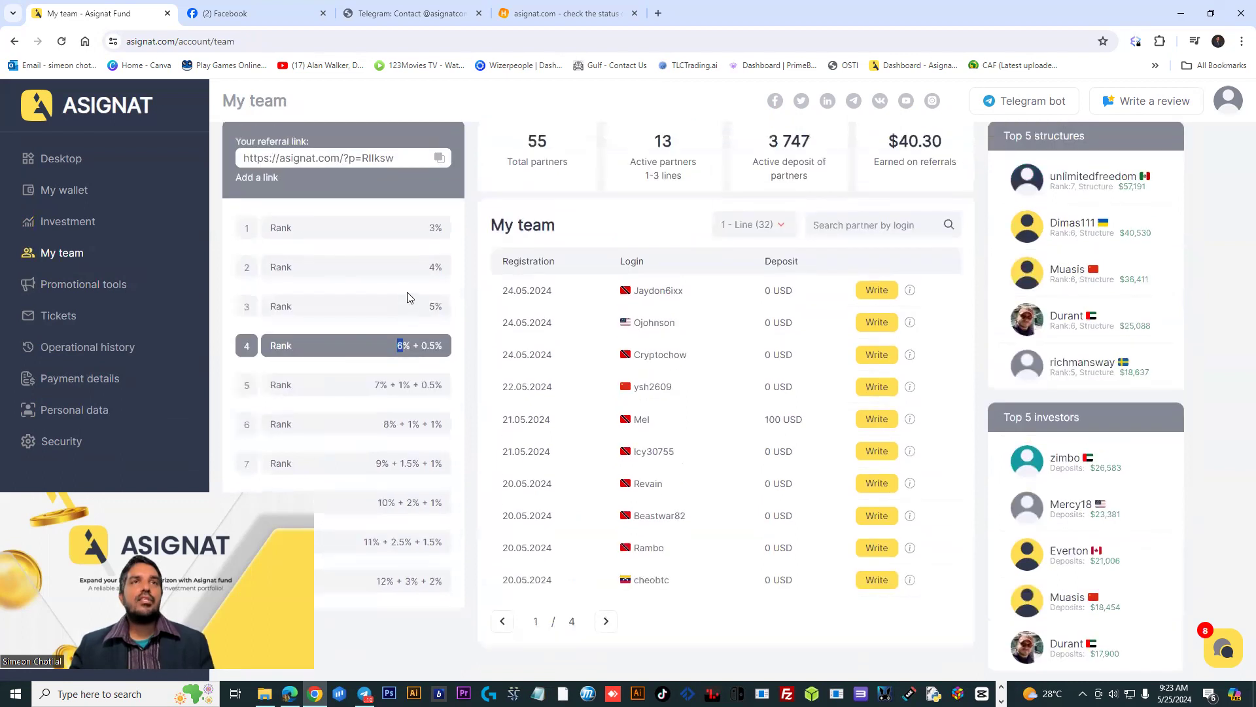
mouse_move(4, 166)
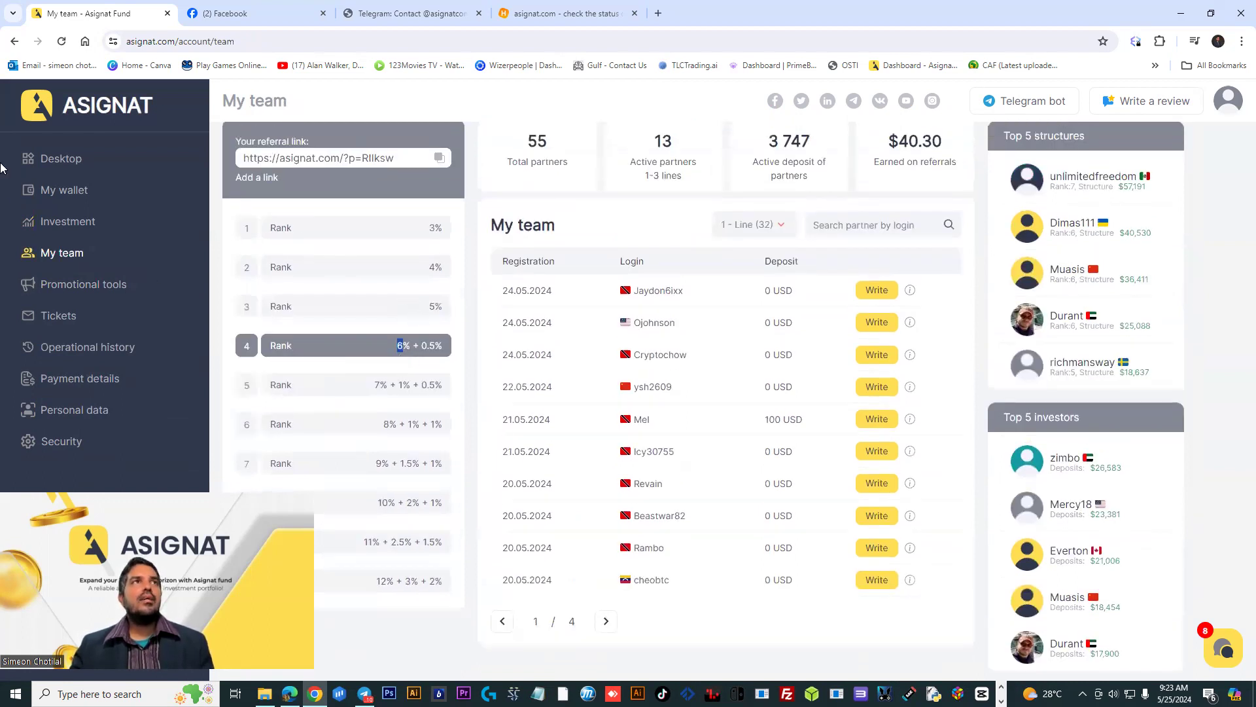
left_click(60, 157)
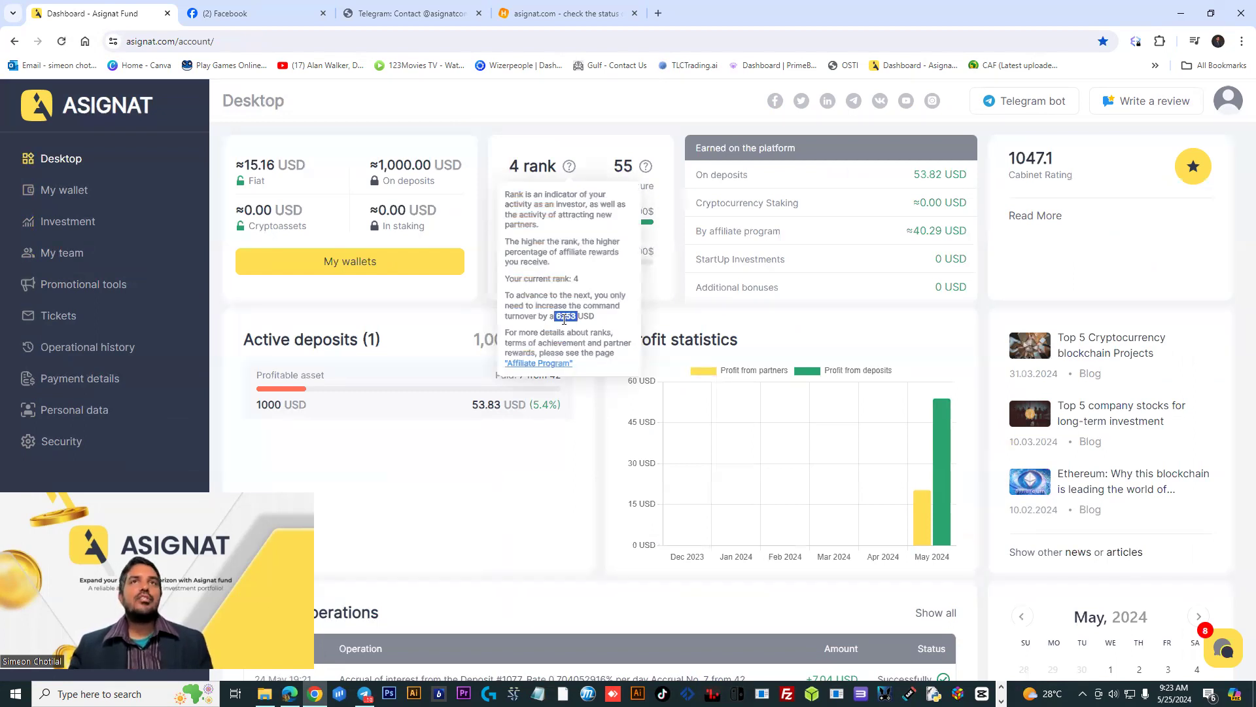
mouse_move(650, 153)
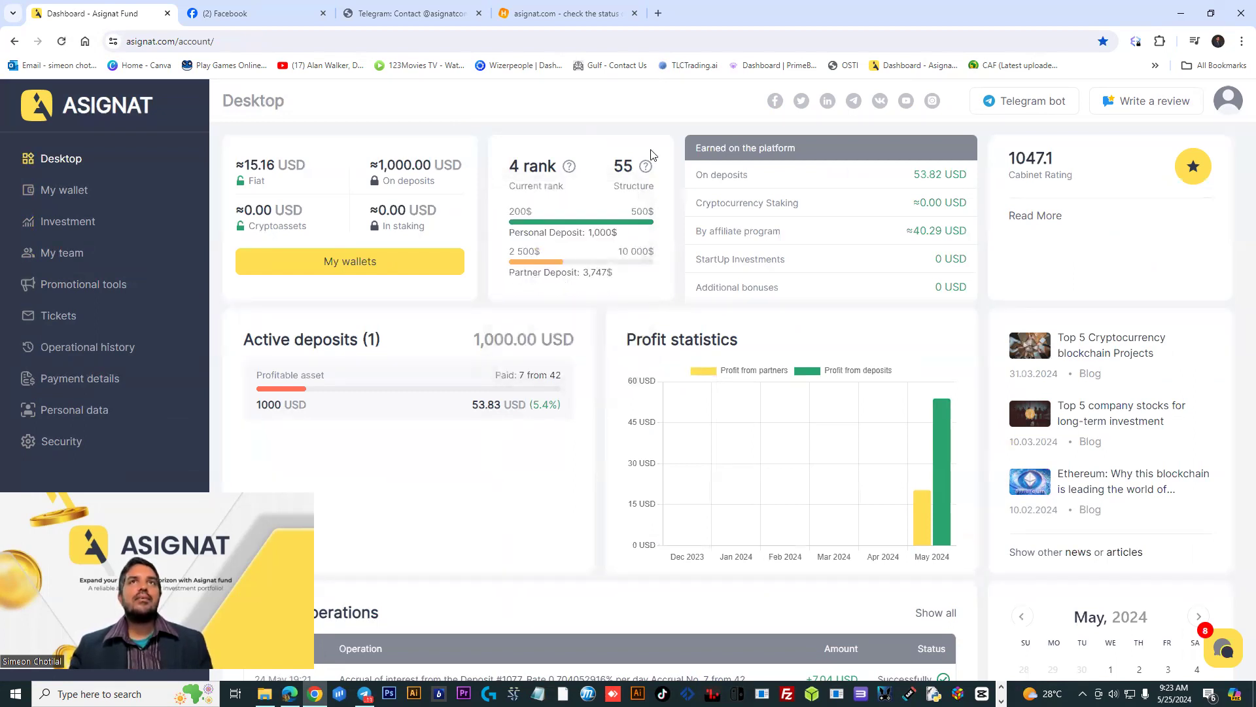
mouse_move(647, 165)
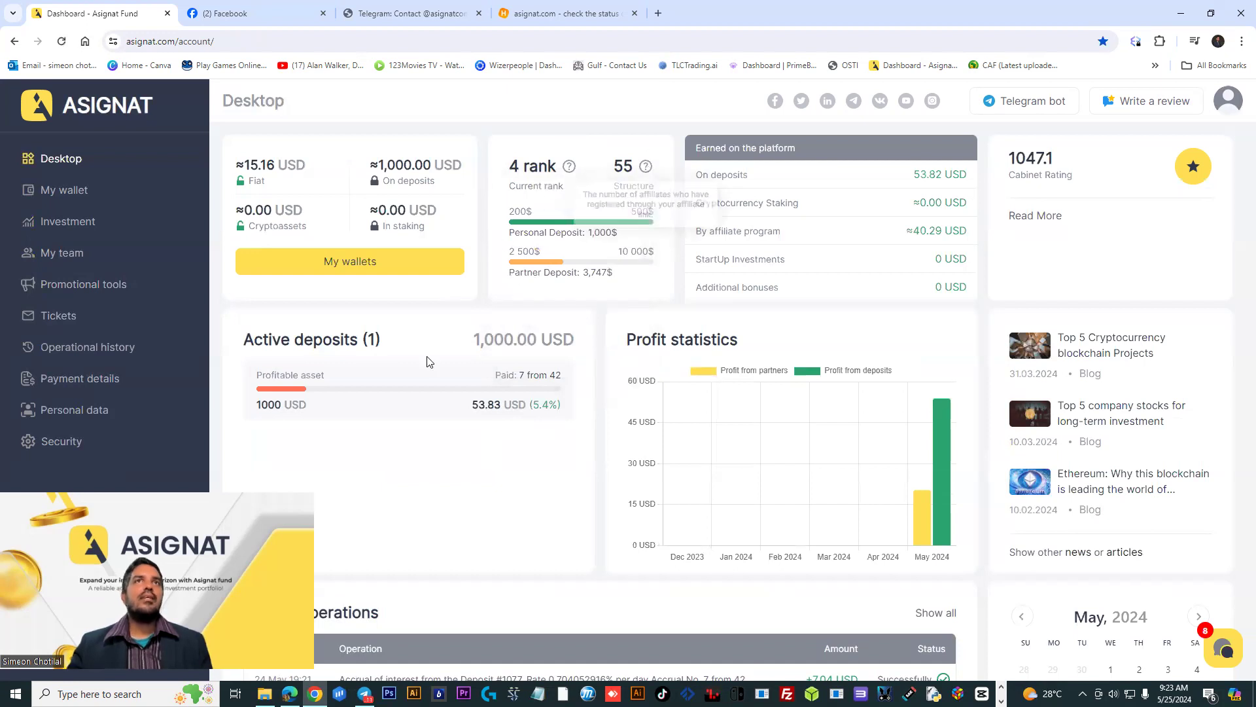
mouse_move(71, 196)
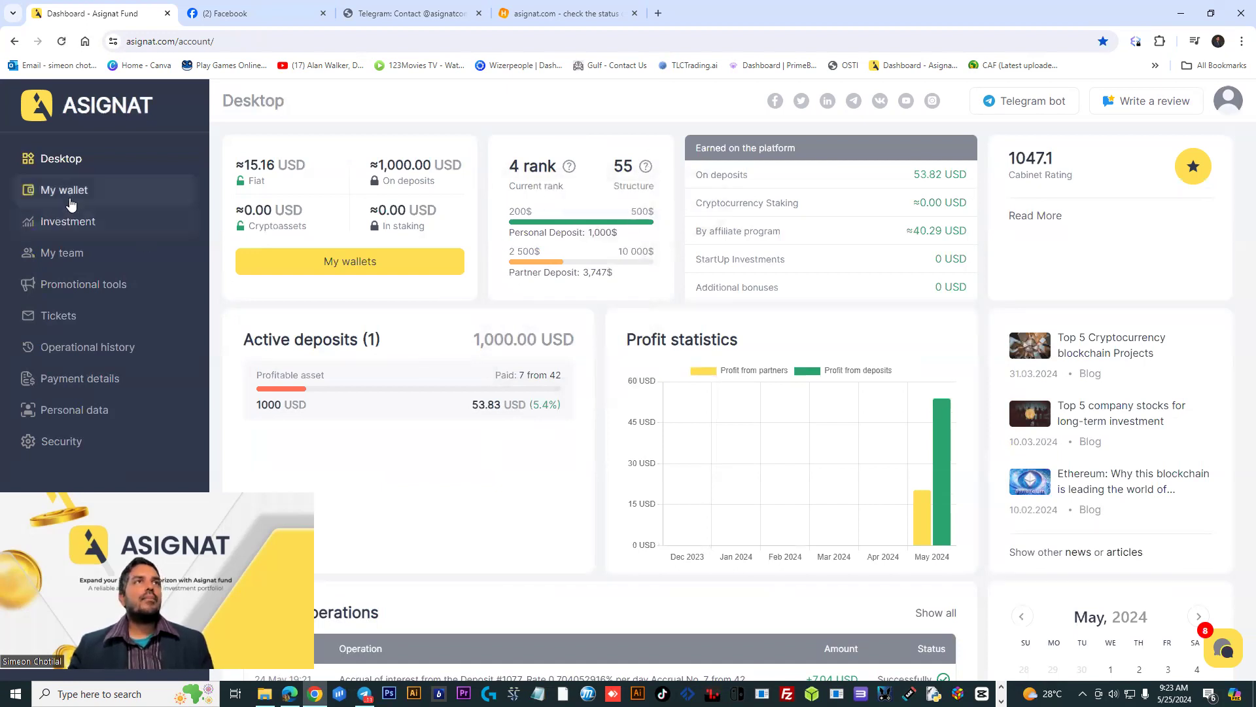
Reopen My team to view the referral ranks and rank 4 reward details
left_click(61, 252)
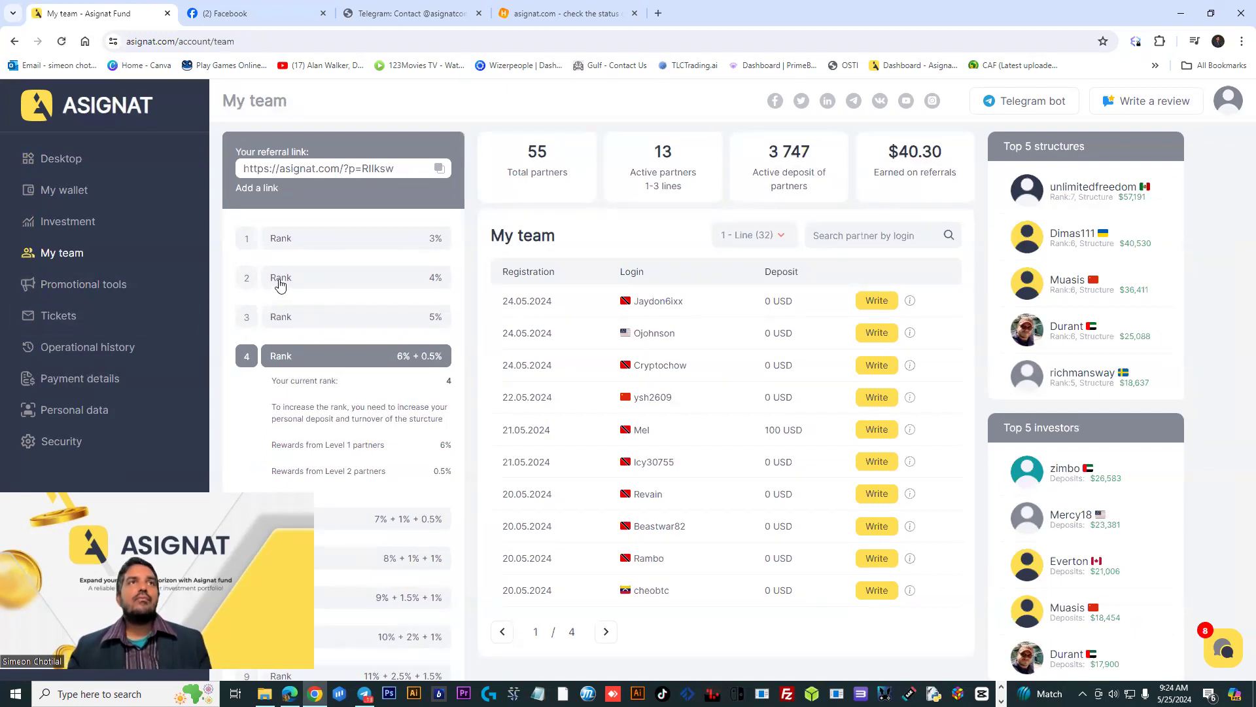
Expand rank 2 on My team and highlight its required personal deposit amount
left_click(247, 277)
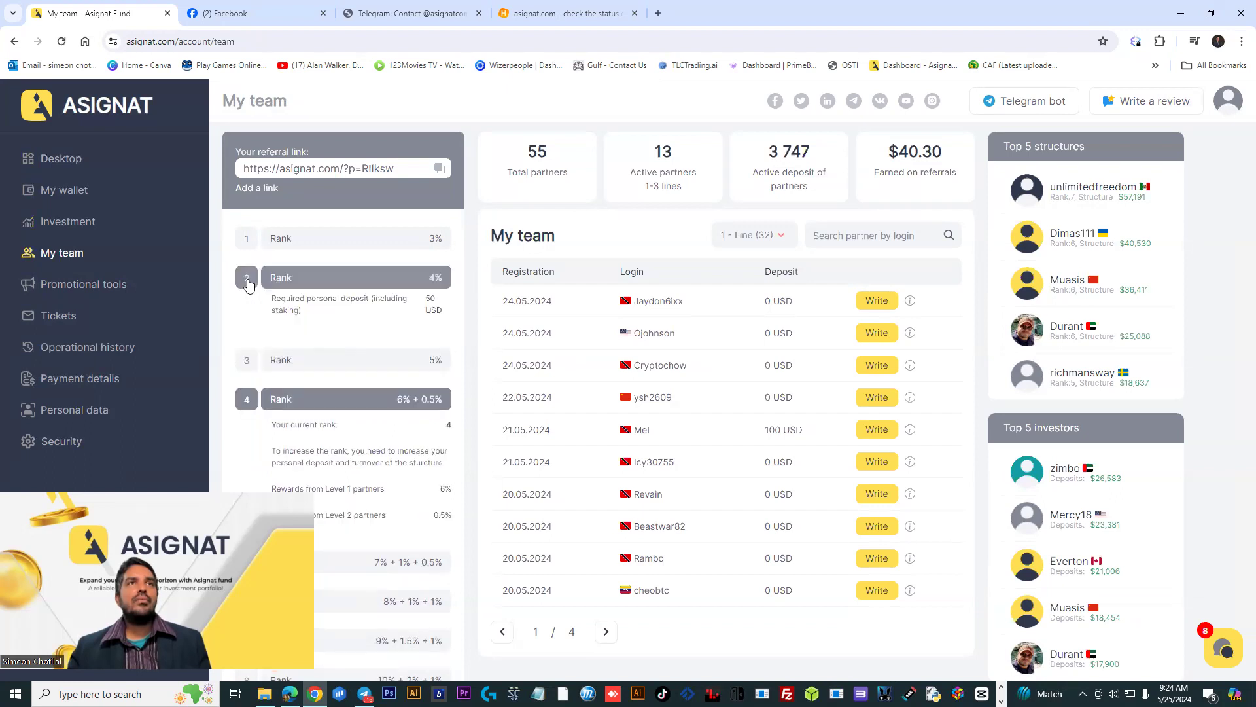
left_click(246, 238)
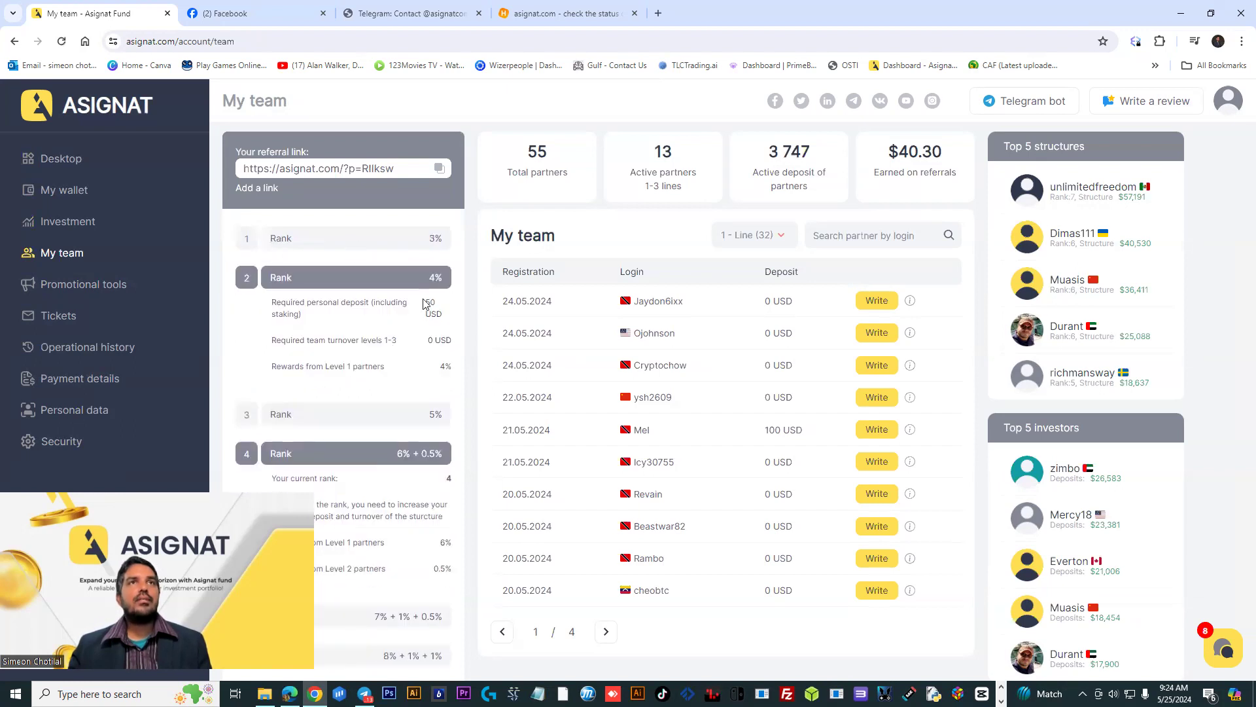
double_click(429, 302)
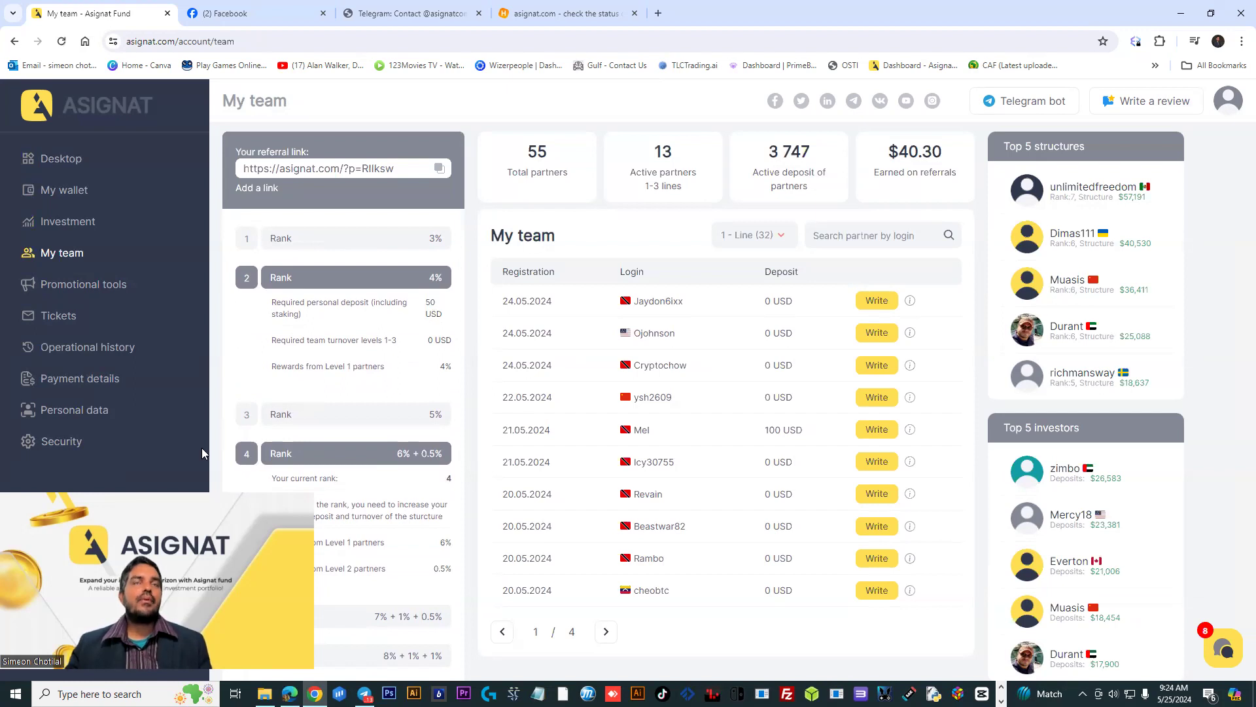
mouse_move(425, 345)
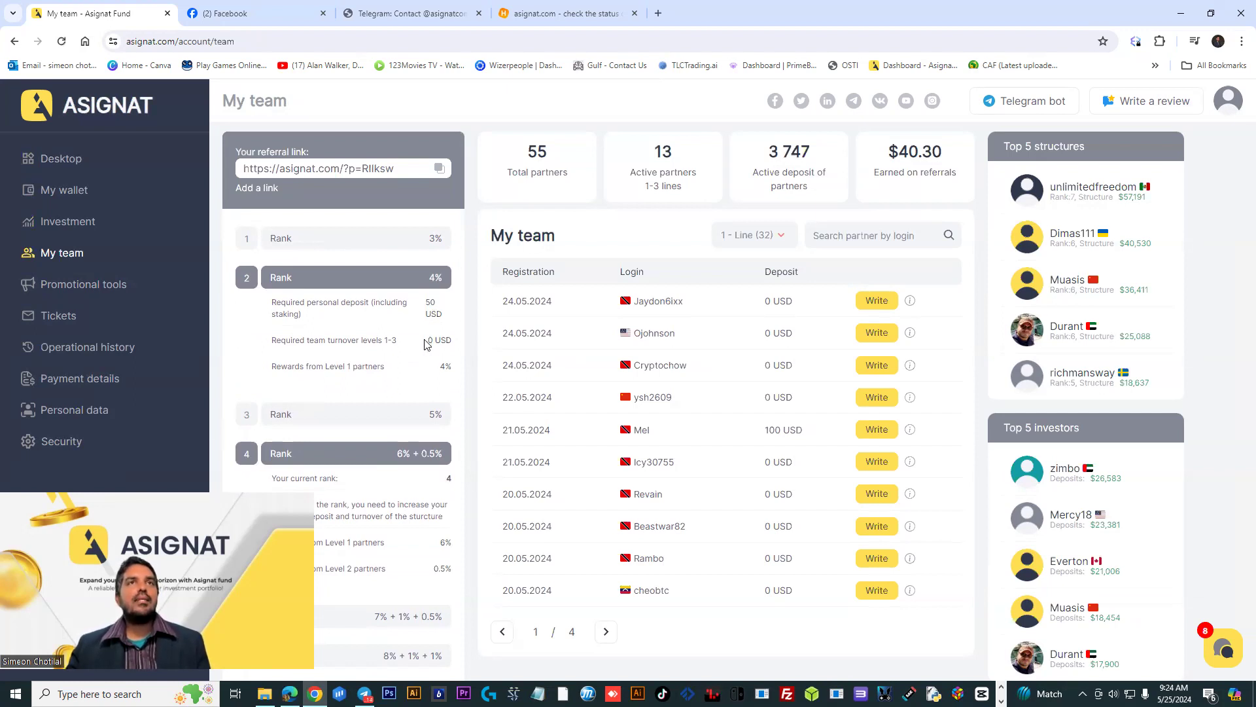
mouse_move(453, 371)
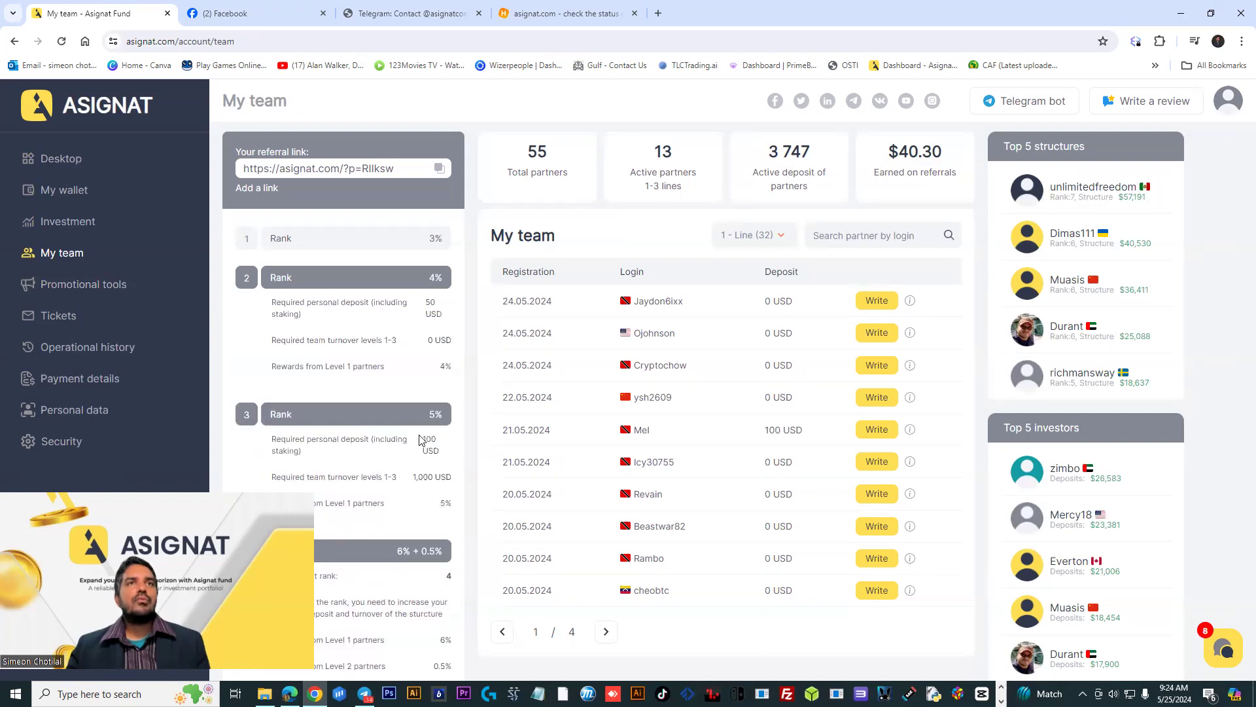
Scroll through the higher rank requirements, then return to the Desktop account dashboard
scroll("down", 3)
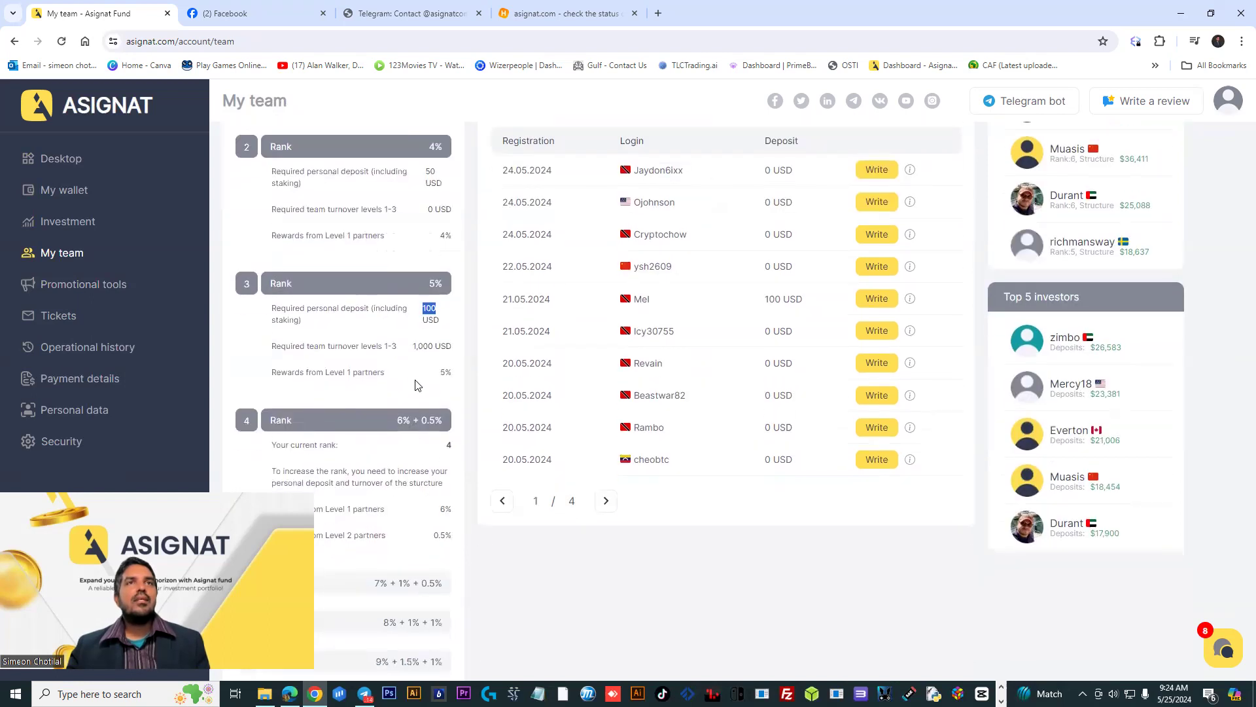
scroll("down", 3)
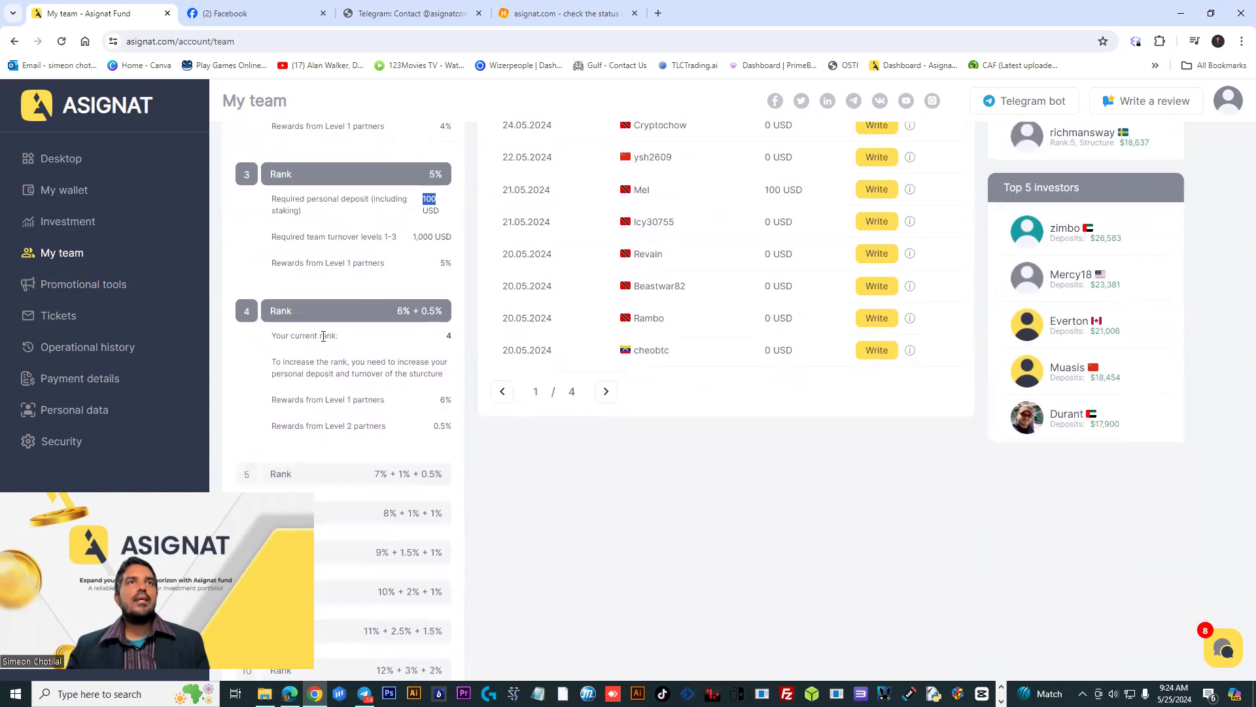
scroll("down", 3)
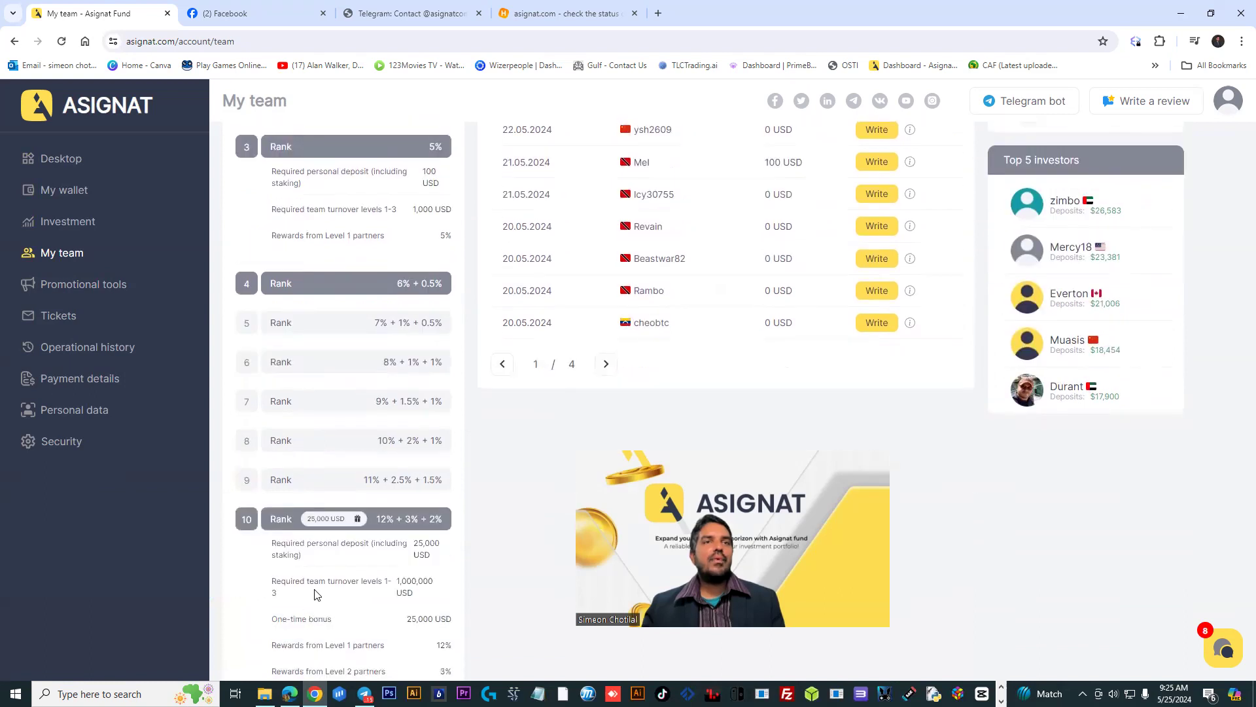
mouse_move(382, 527)
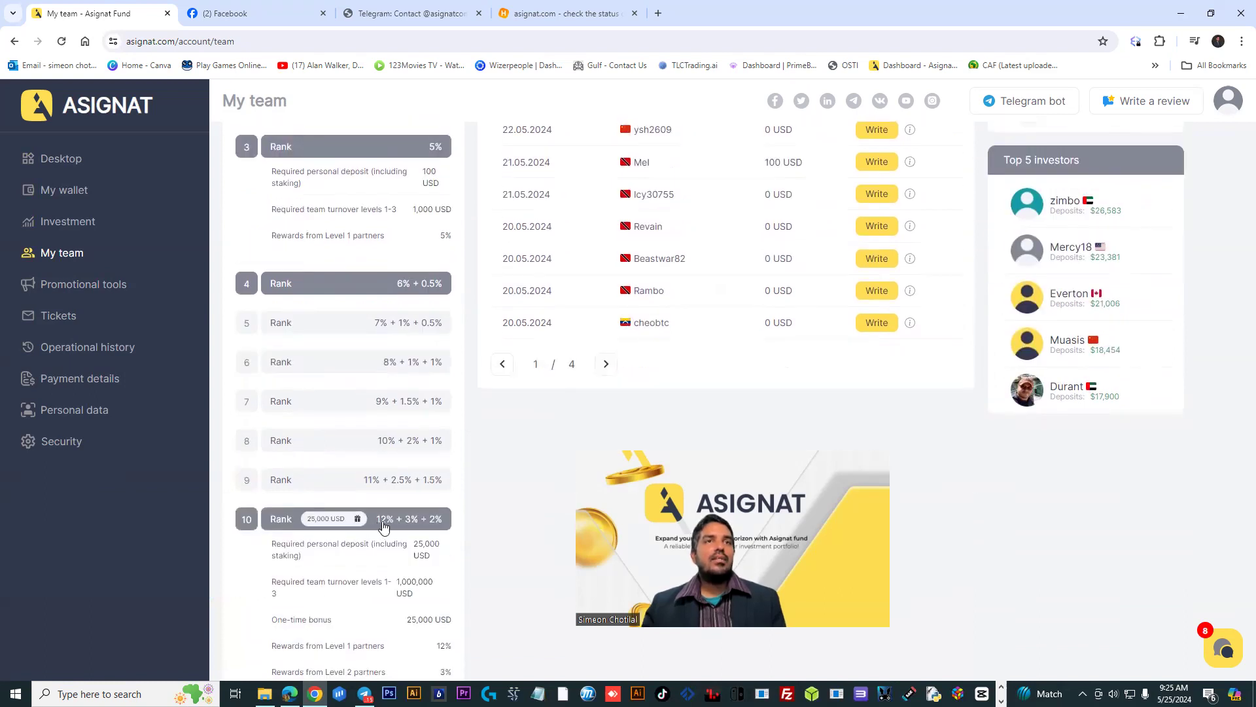
mouse_move(318, 386)
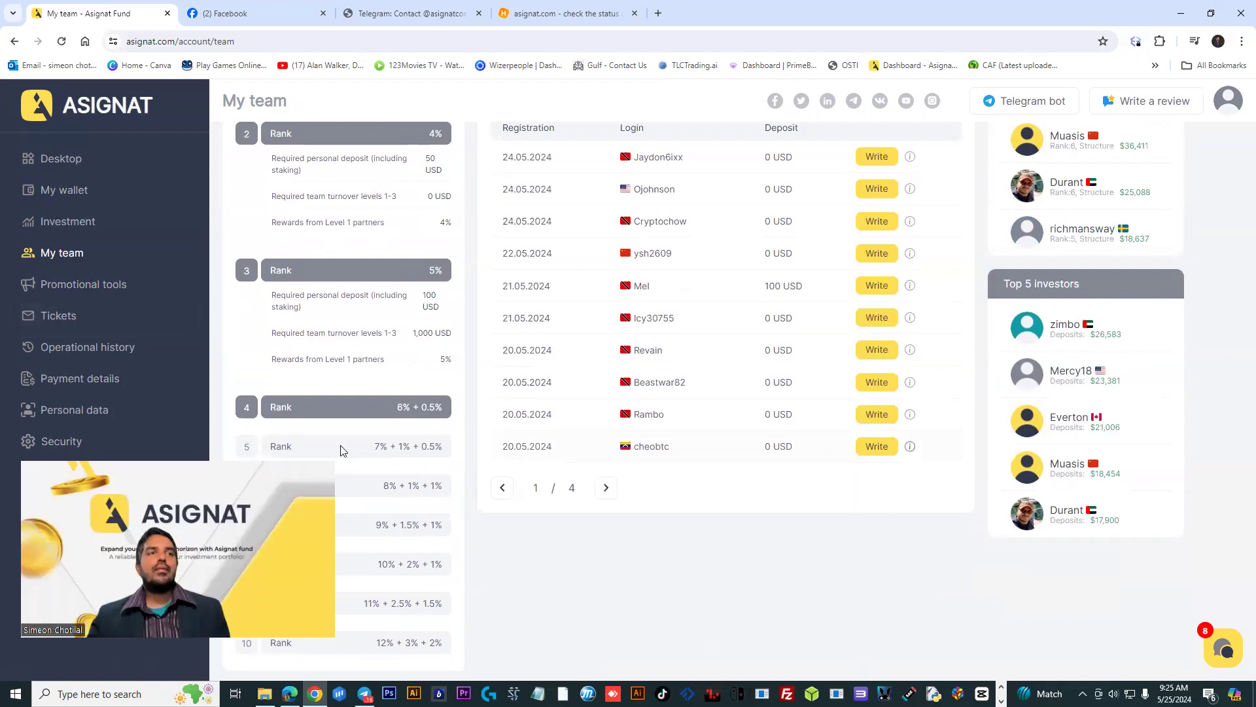
left_click(60, 157)
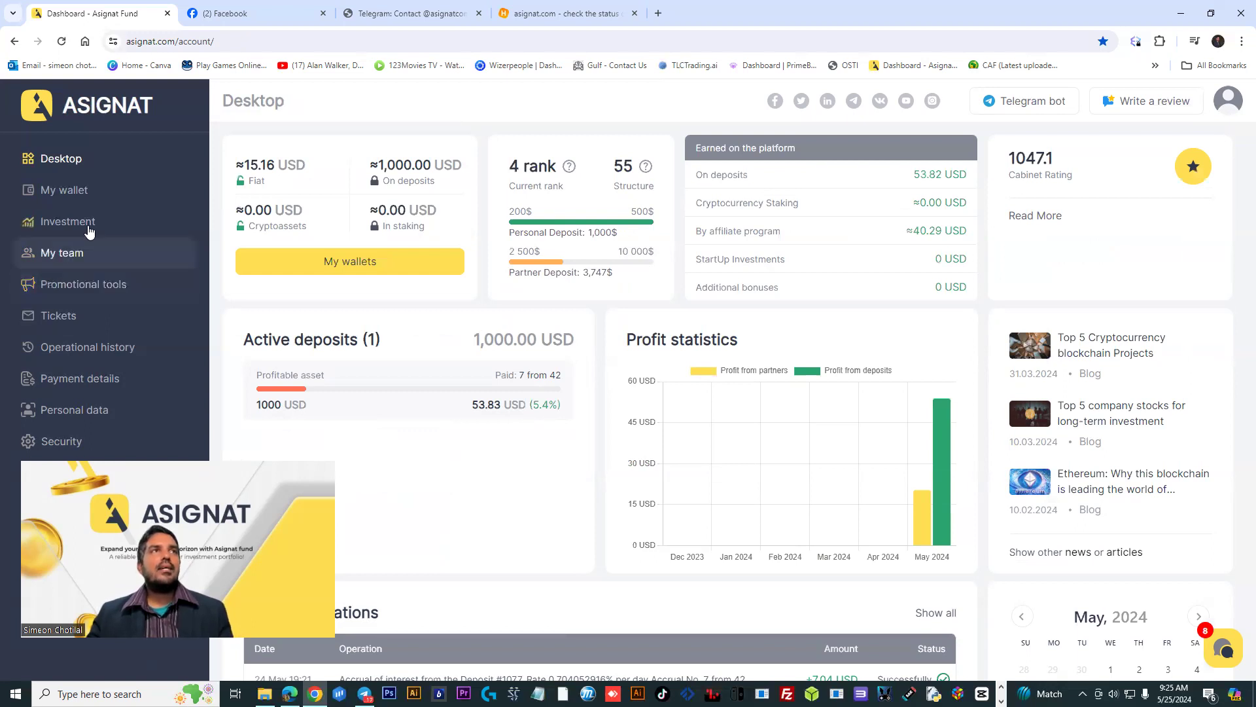
Open the Staking of cryptocurrencies calculator under Investment
left_click(68, 221)
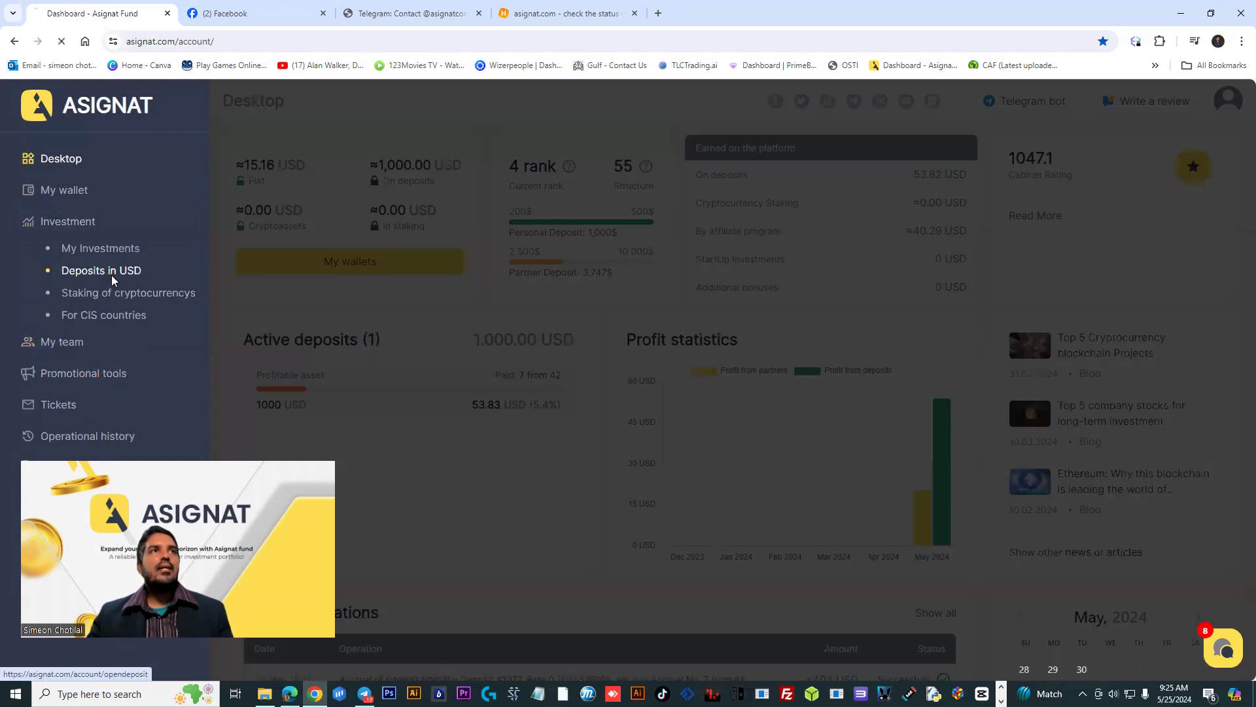
left_click(101, 270)
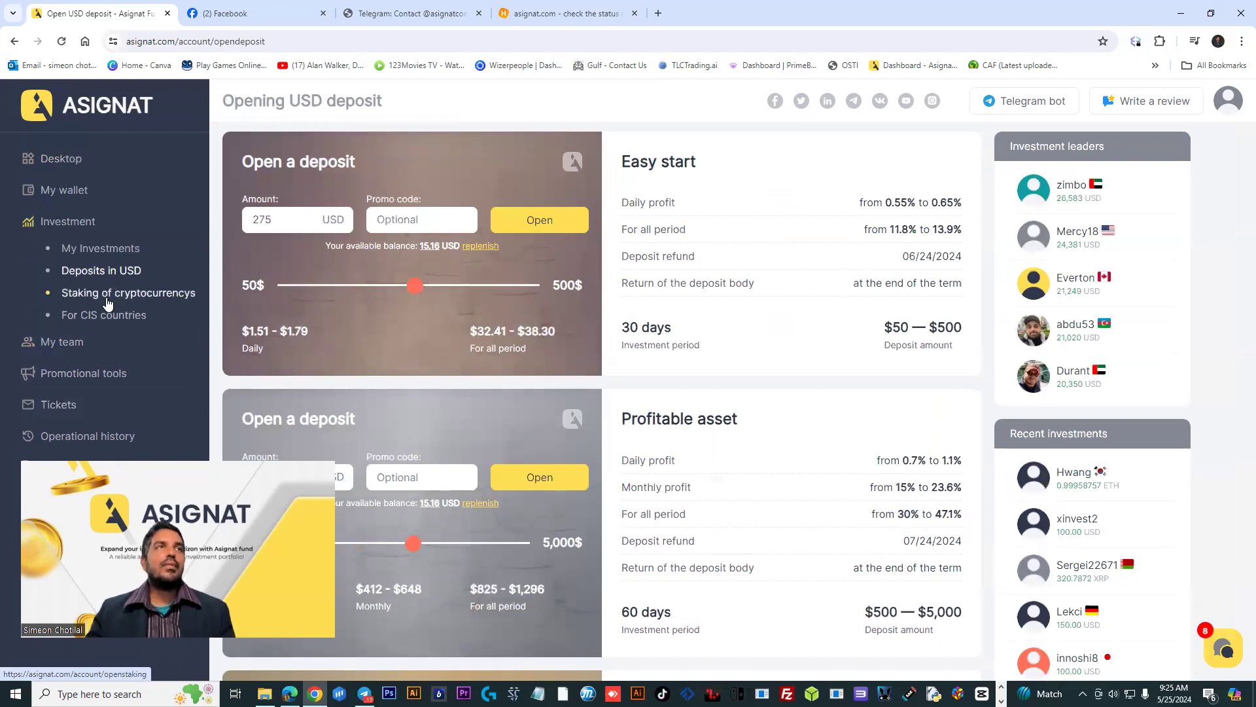
left_click(128, 293)
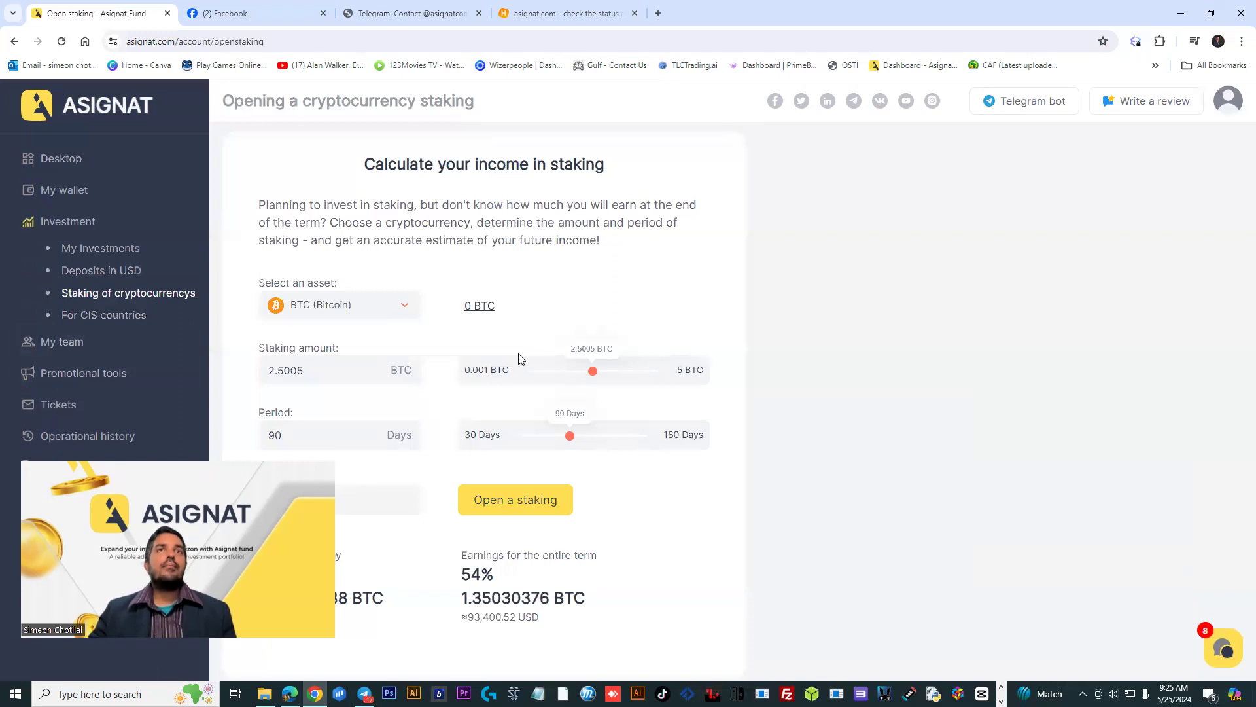
mouse_move(617, 407)
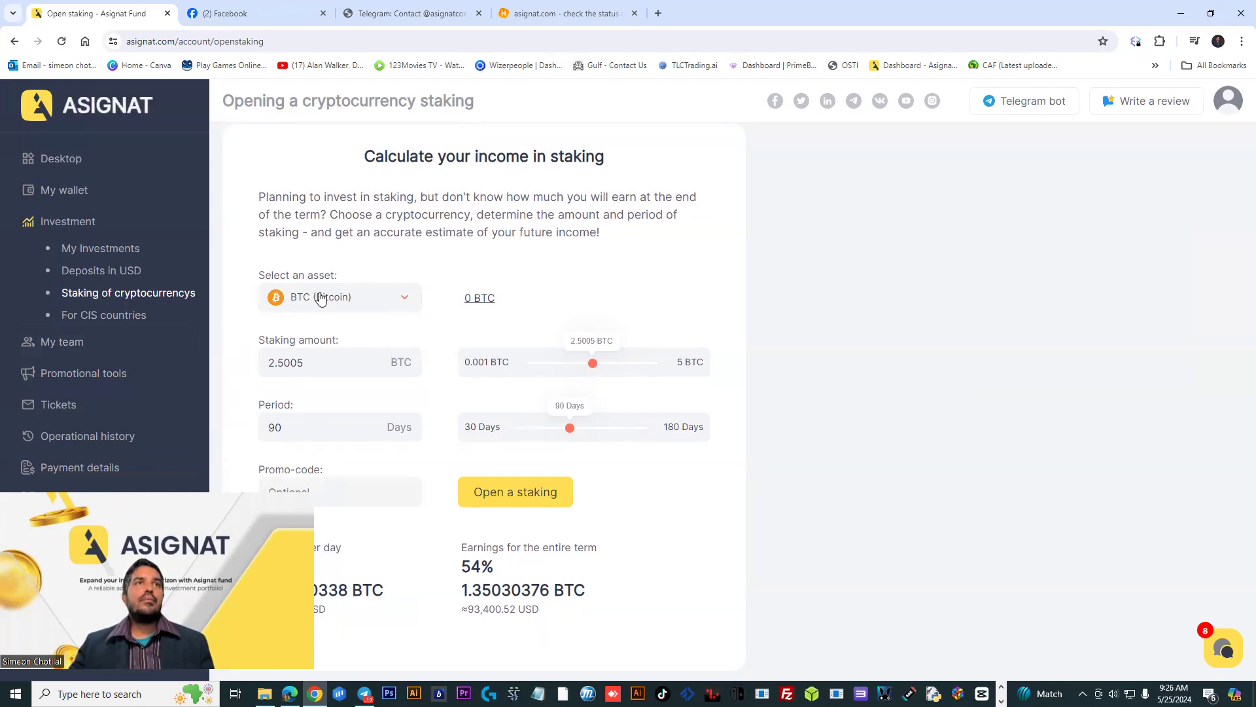
Keep BTC, set 0.006 BTC for 30 days, estimating 7.02% (0.00042120 BTC)
left_click(338, 296)
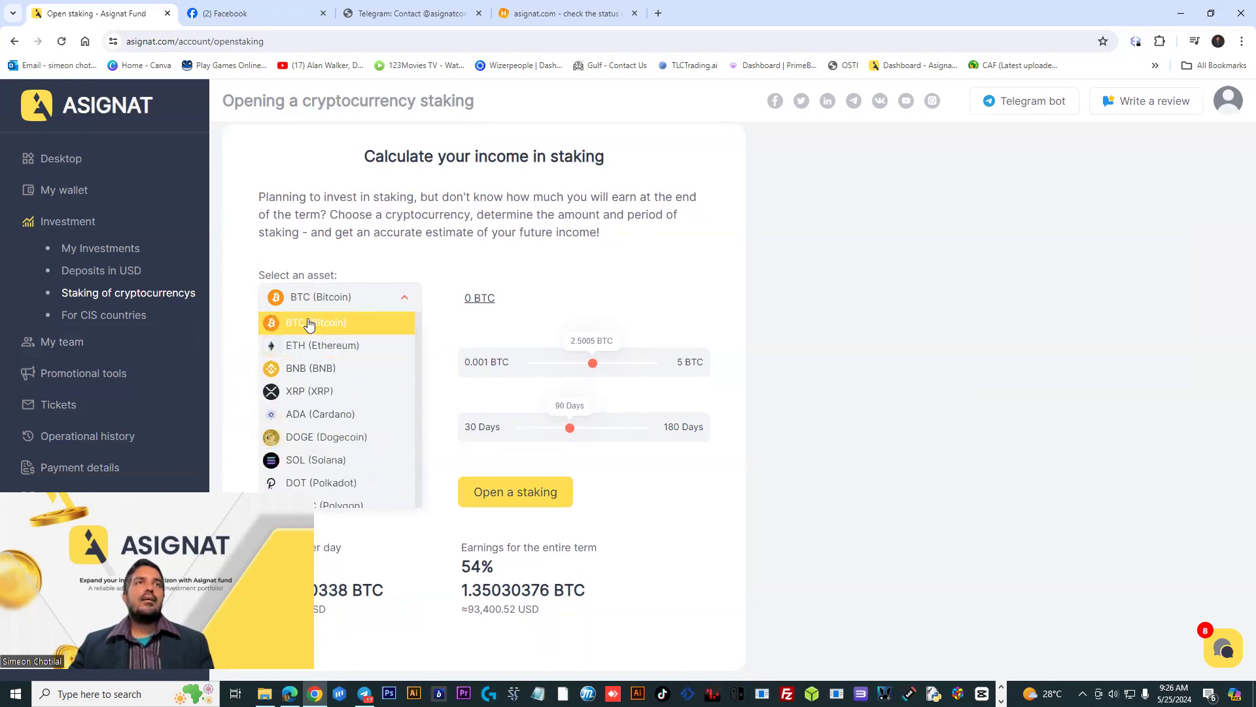
left_click(315, 322)
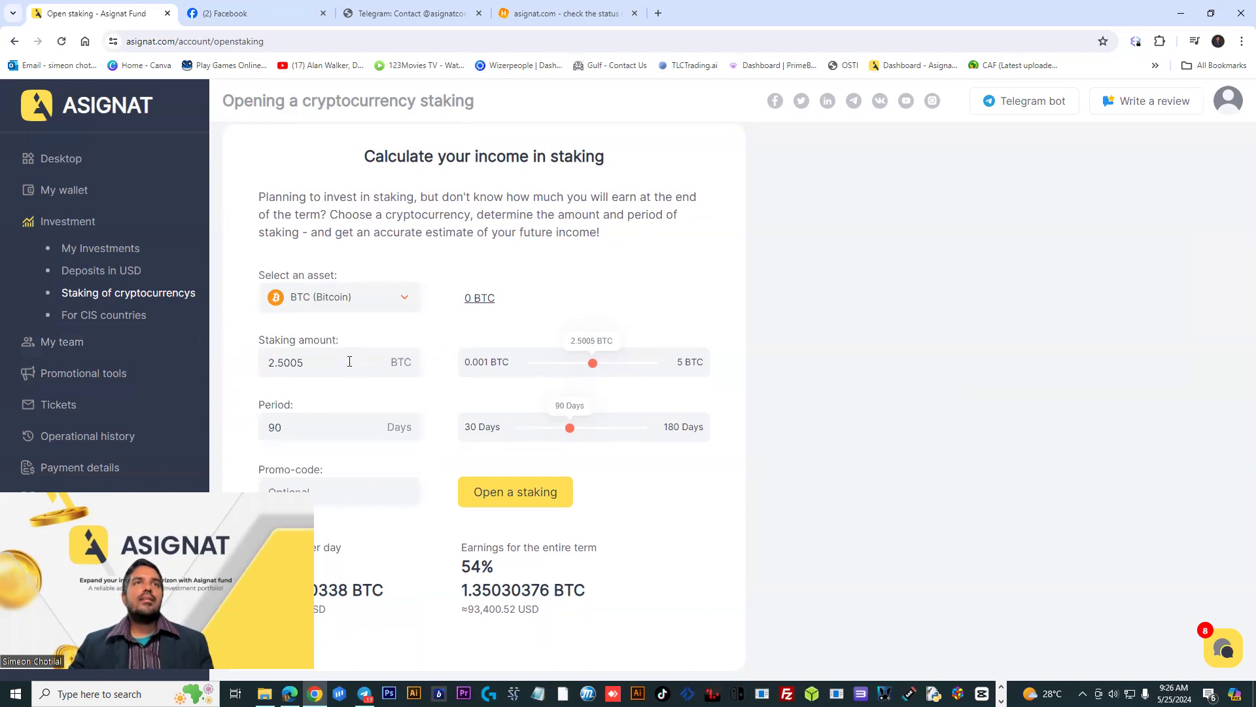
mouse_move(584, 368)
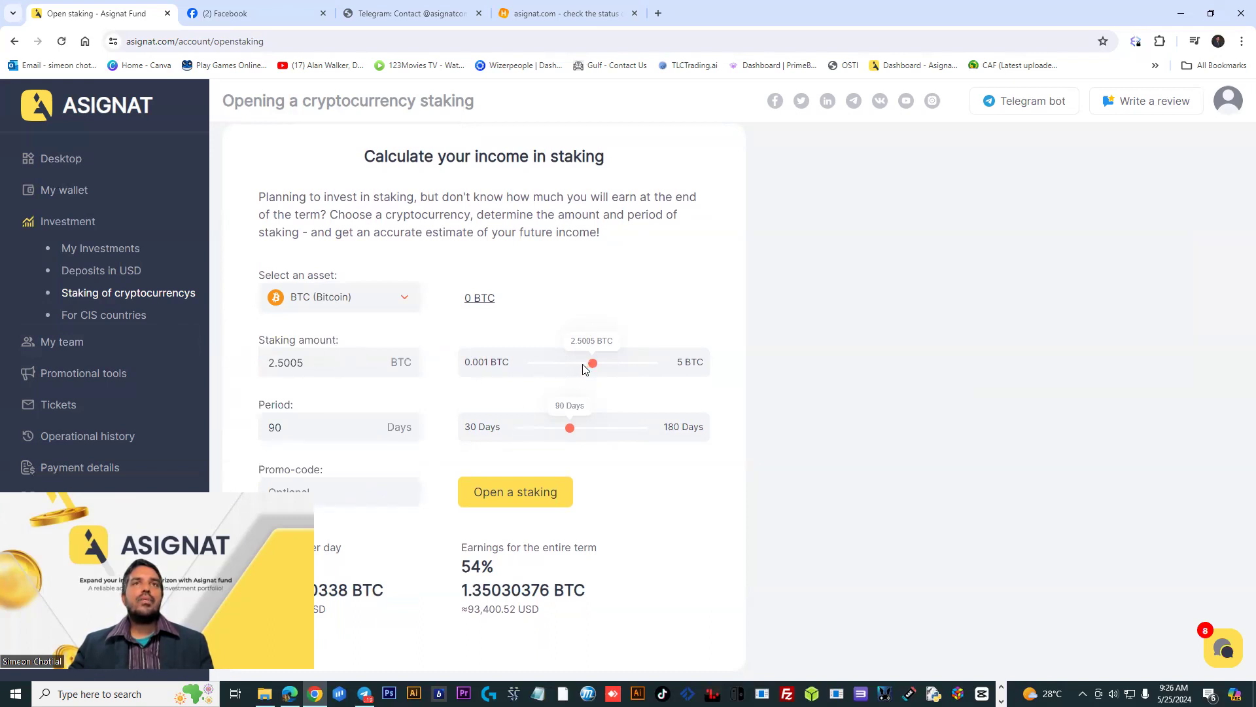
left_click_drag(593, 361, 532, 362)
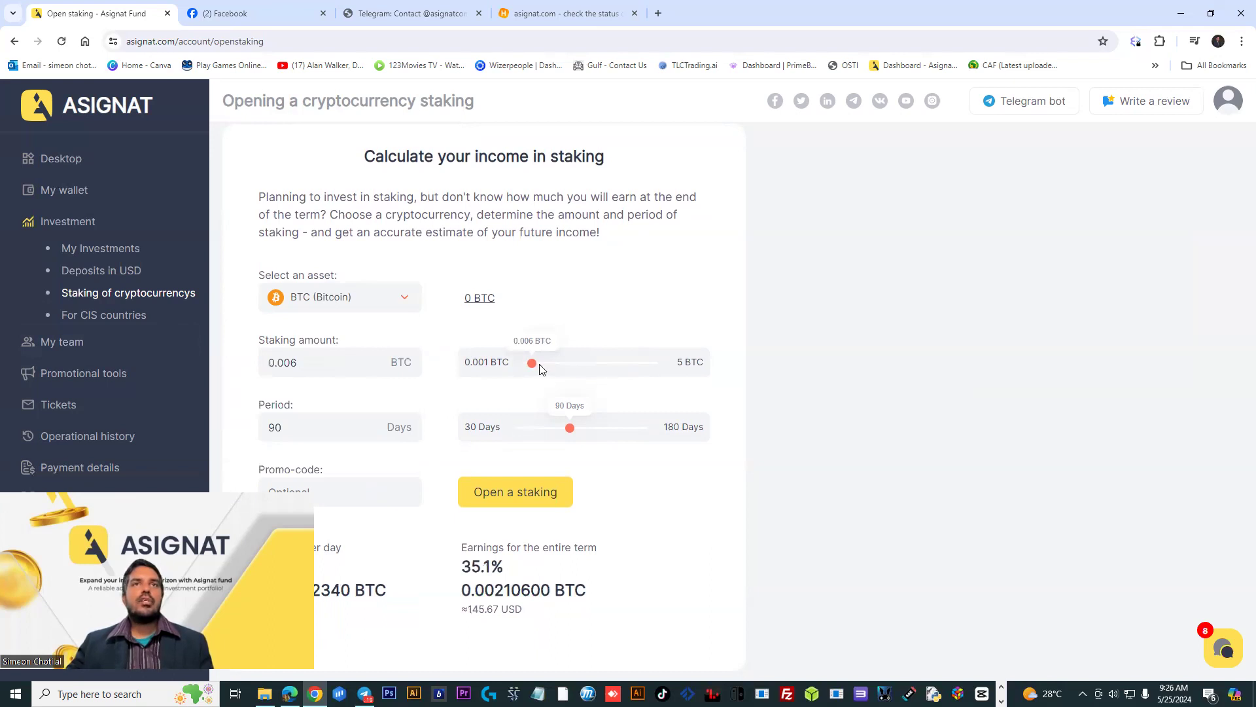
mouse_move(597, 430)
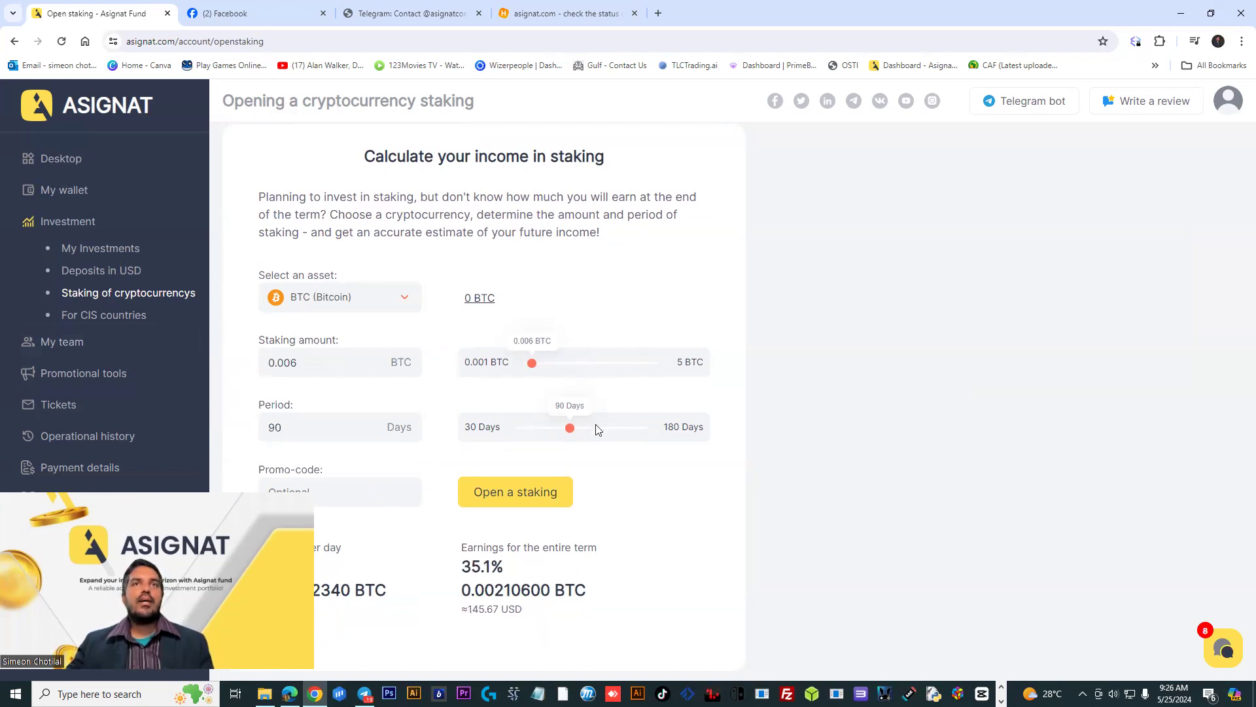
left_click_drag(569, 427, 521, 427)
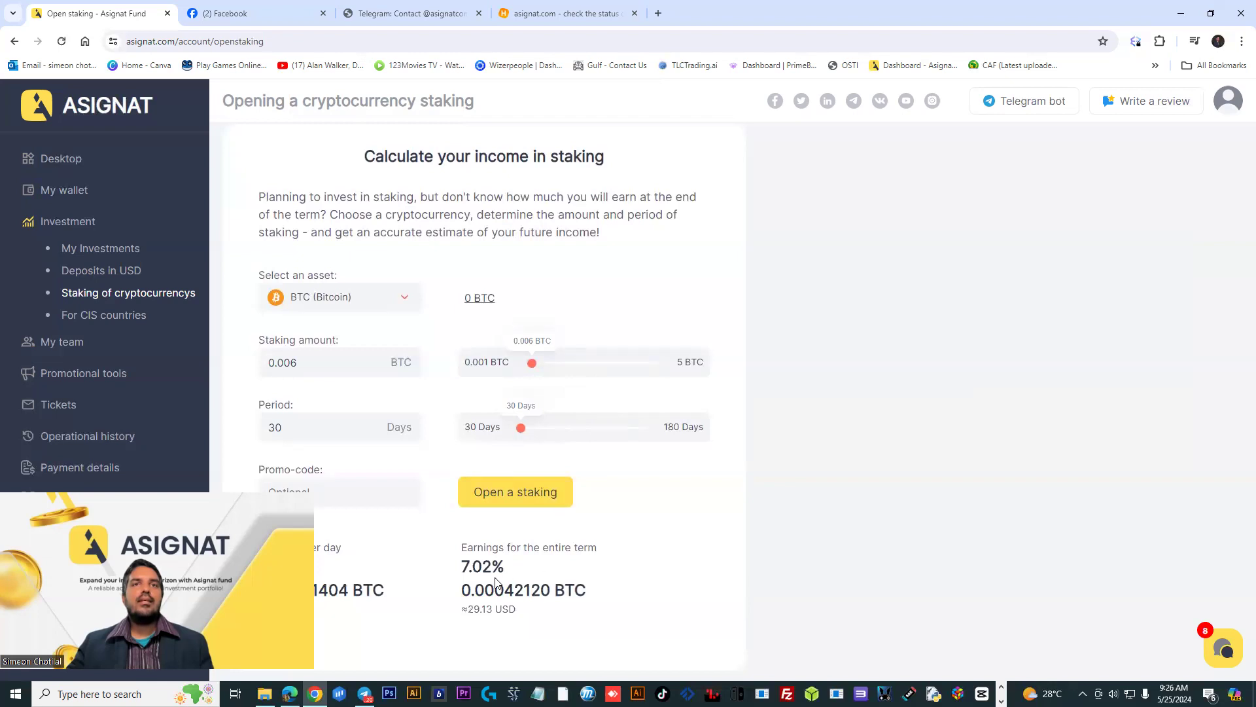
mouse_move(349, 564)
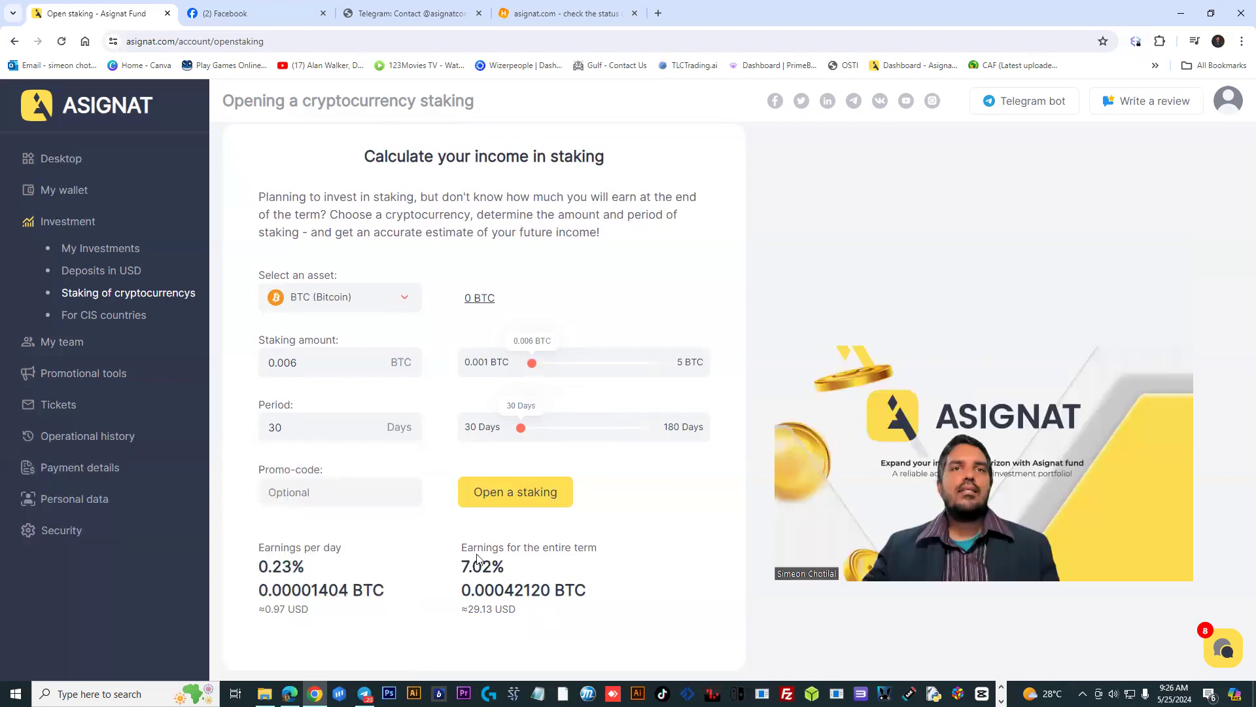
double_click(278, 567)
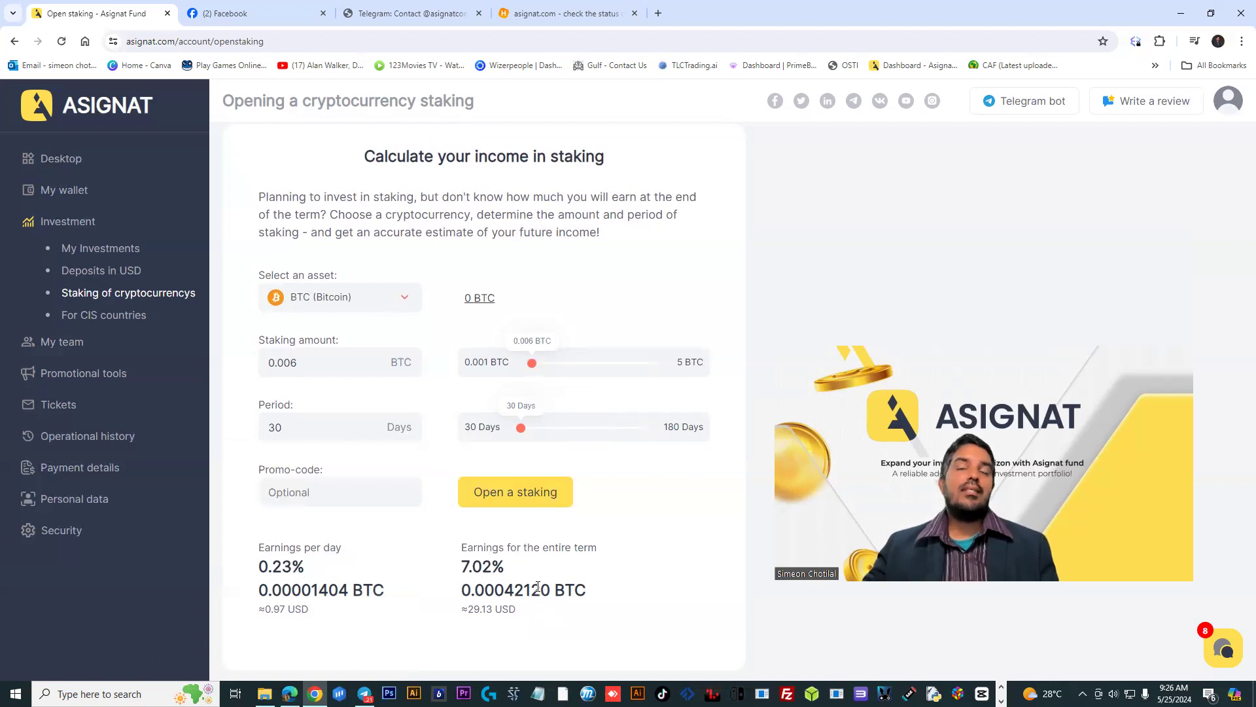
mouse_move(101, 271)
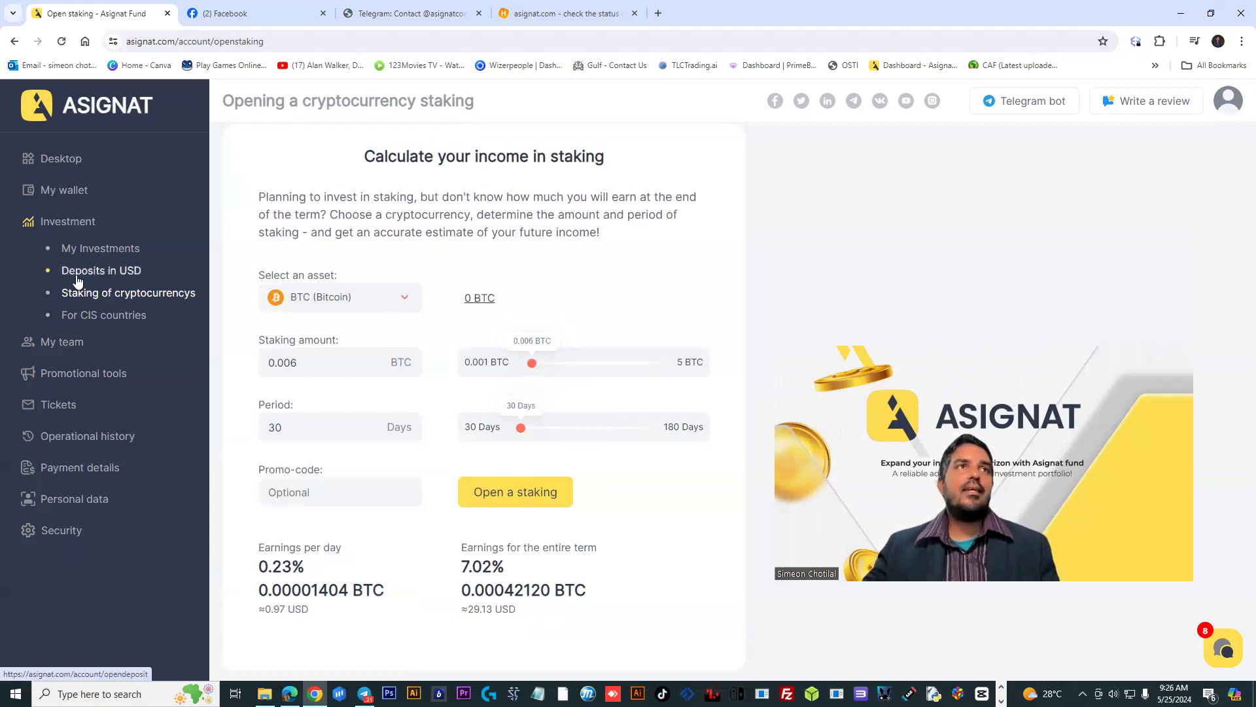
Preview a 2750 USD Profitable asset deposit on Deposits in USD ($19.25–$30.25 daily)
left_click(100, 270)
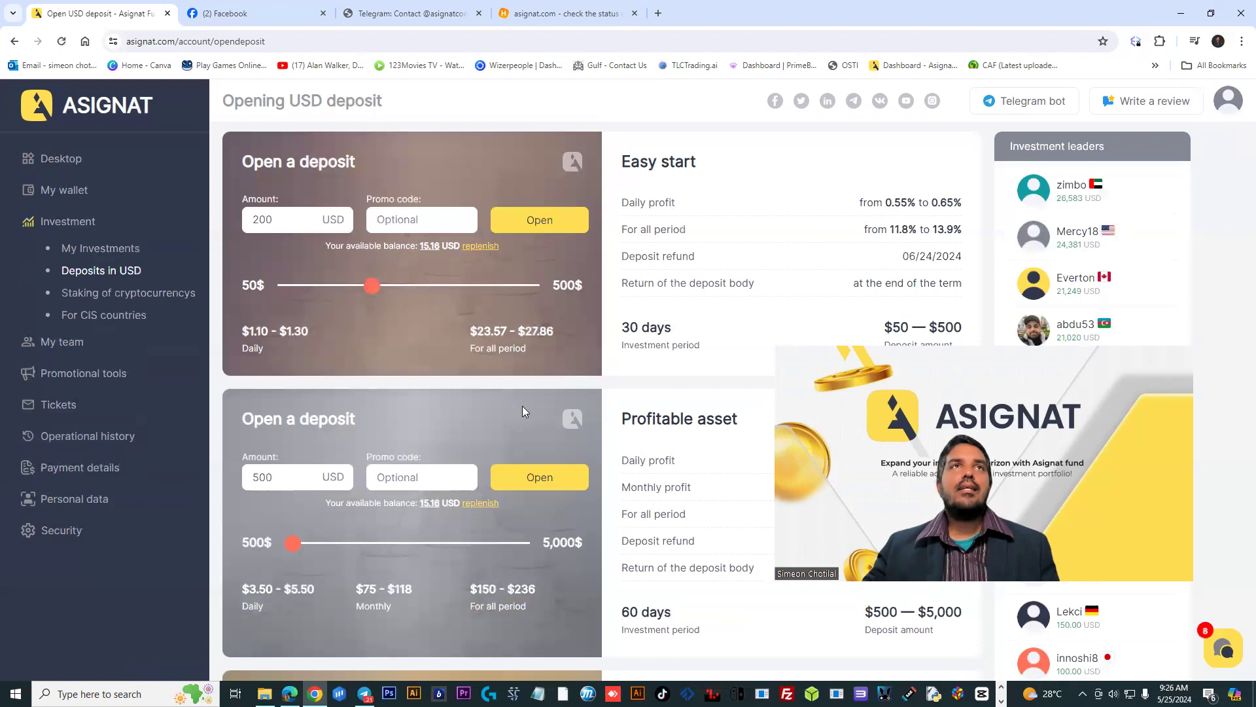
left_click_drag(371, 285, 414, 284)
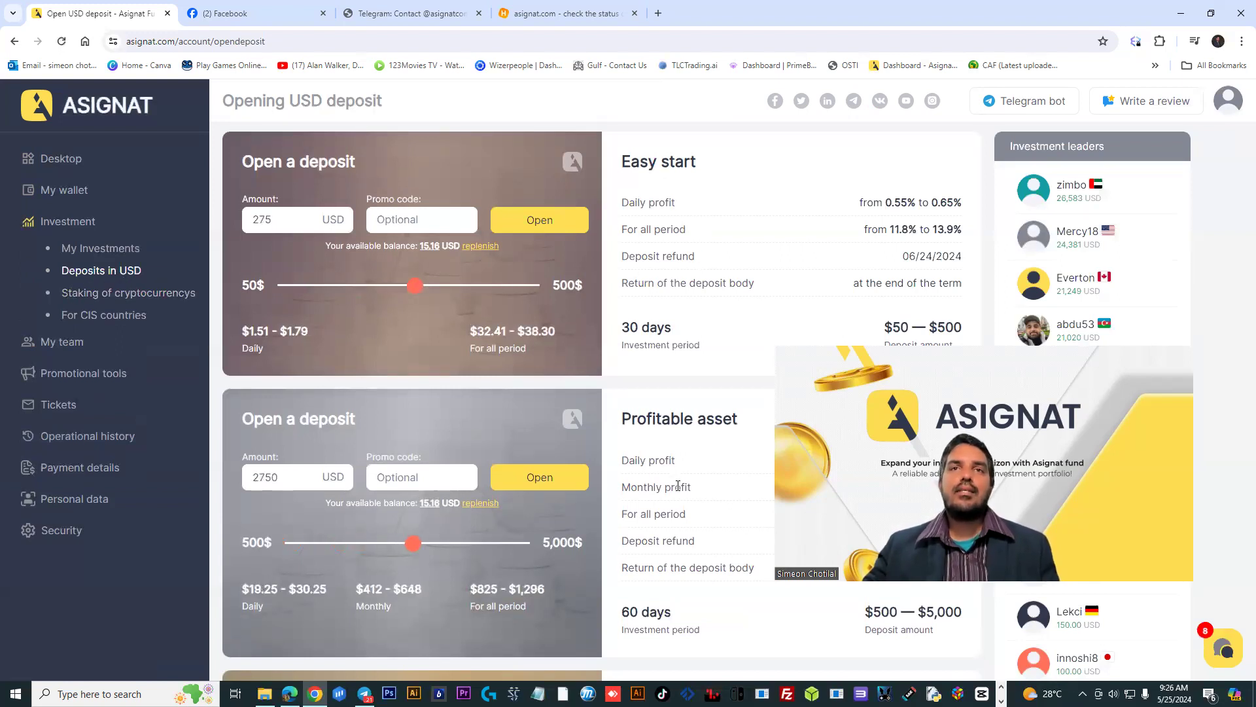
scroll("down", 3)
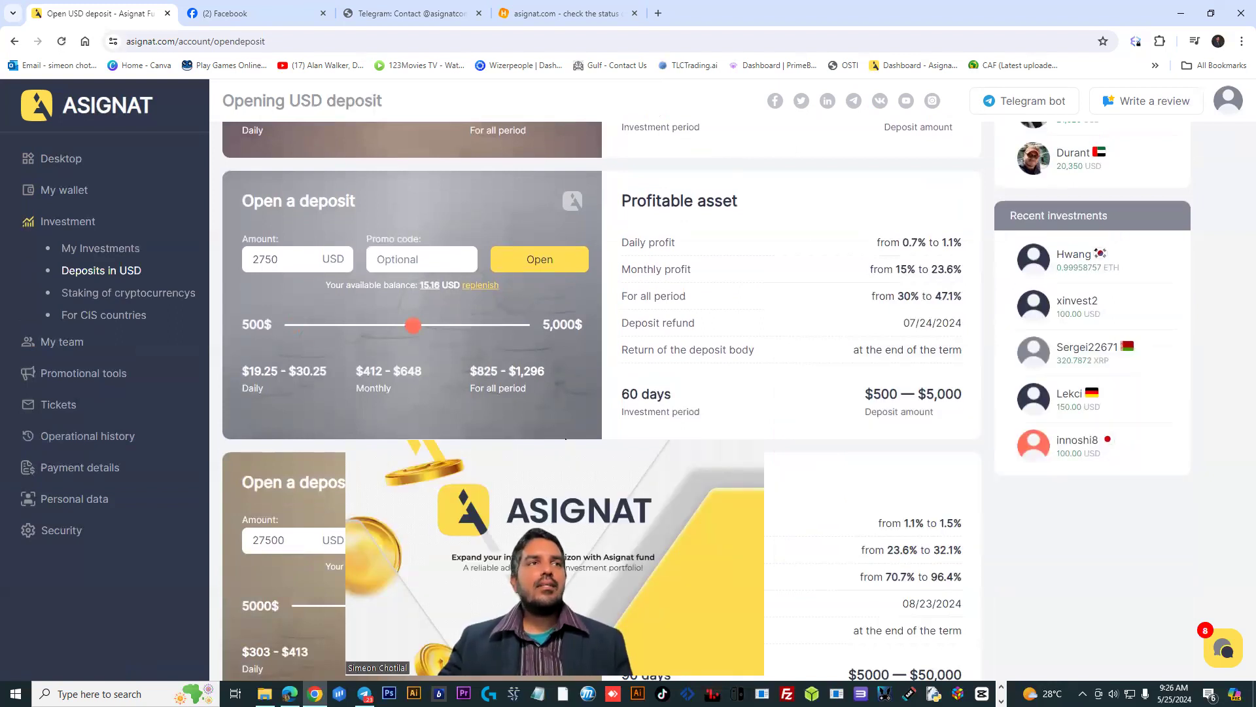
mouse_move(96, 112)
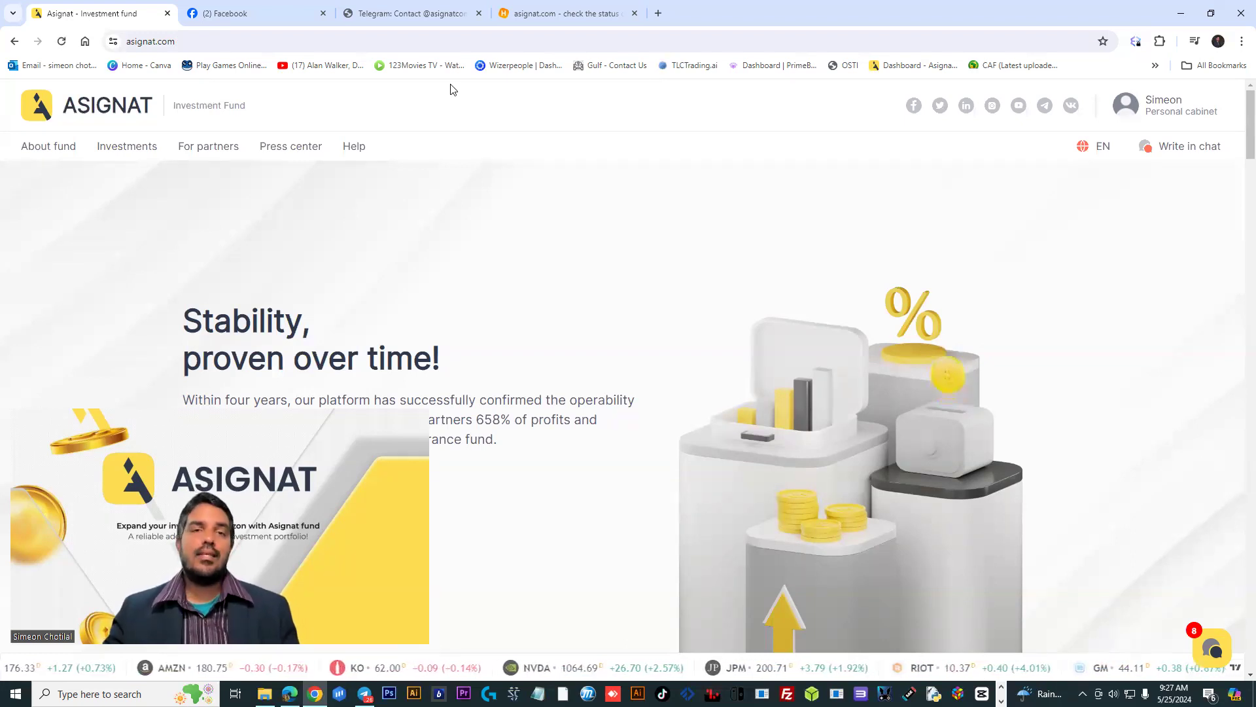
mouse_move(618, 86)
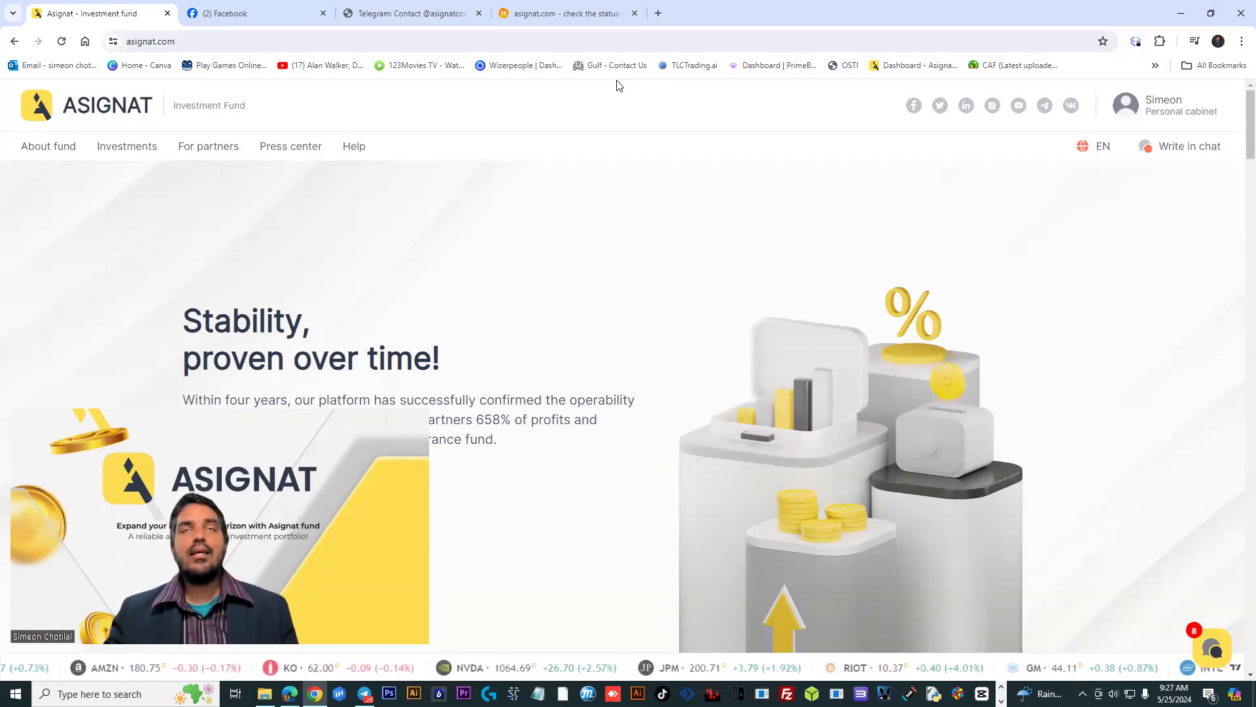